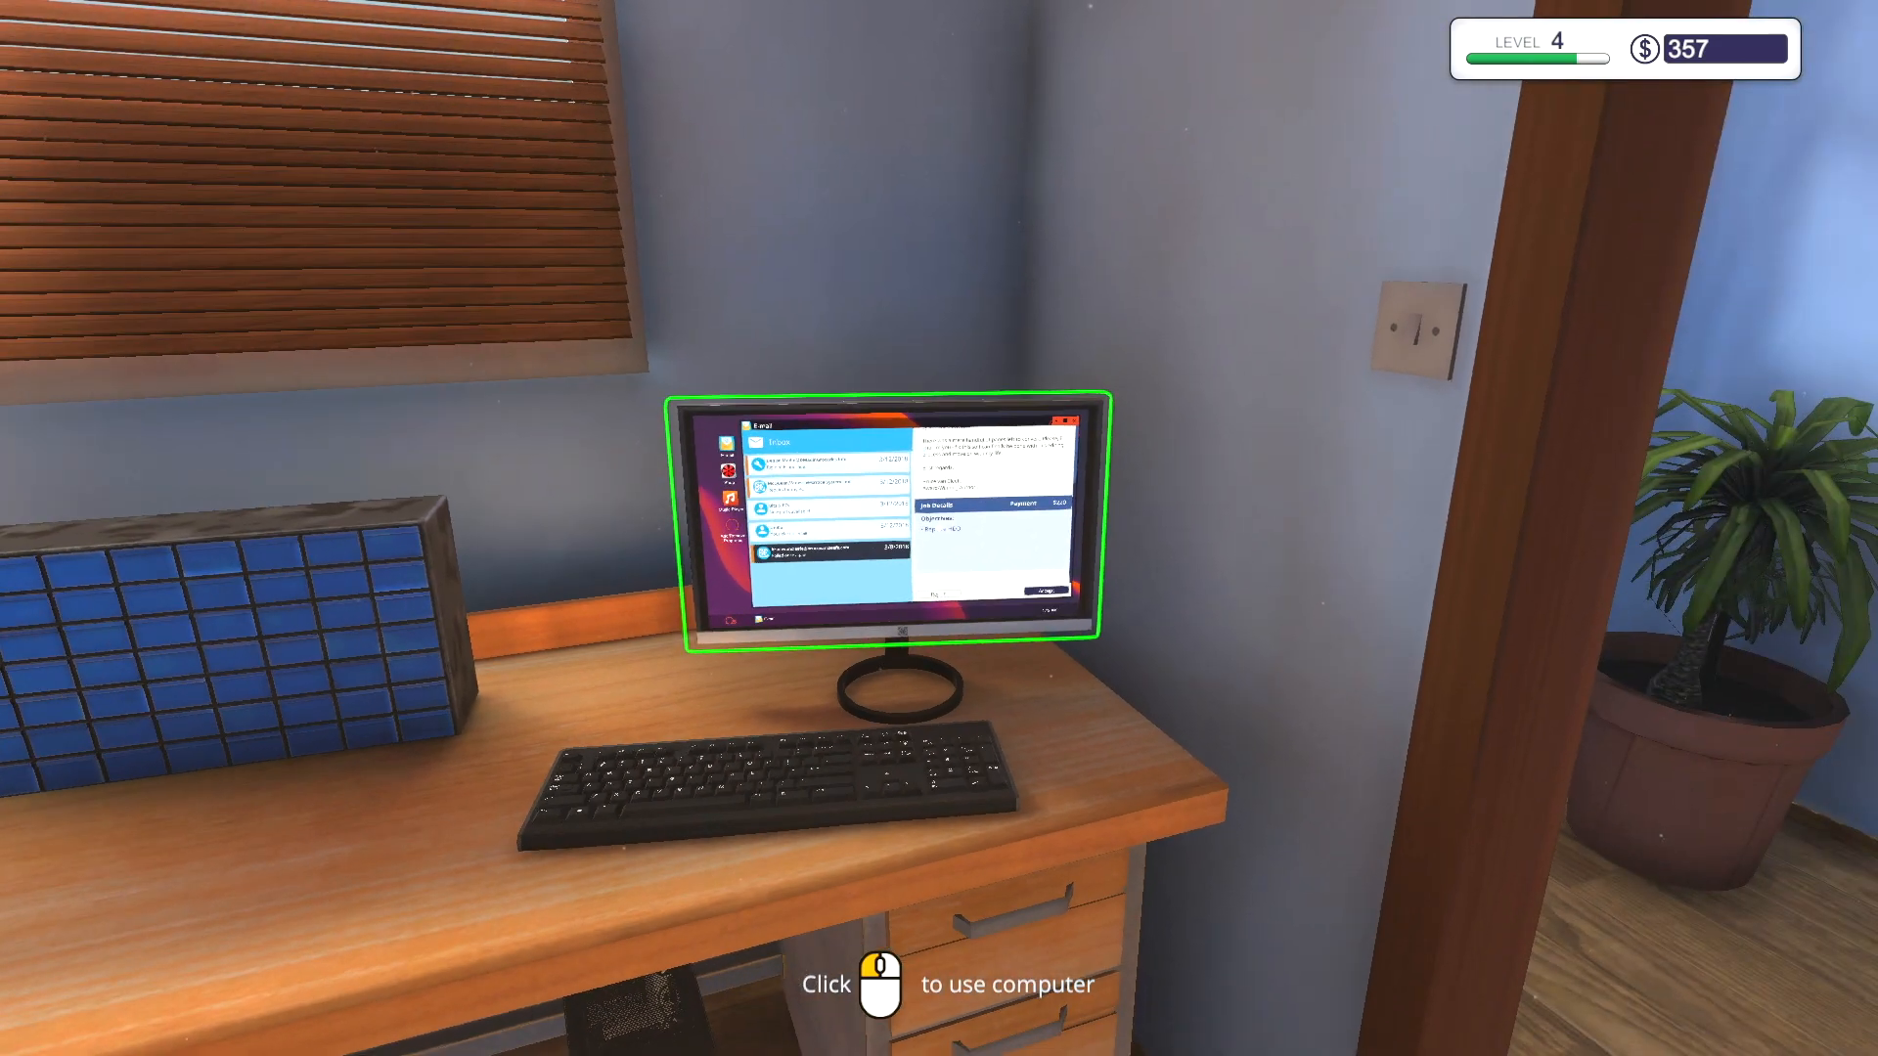
- Read the 'Rig needs upgrade!' job email on the workshop computer
click(892, 520)
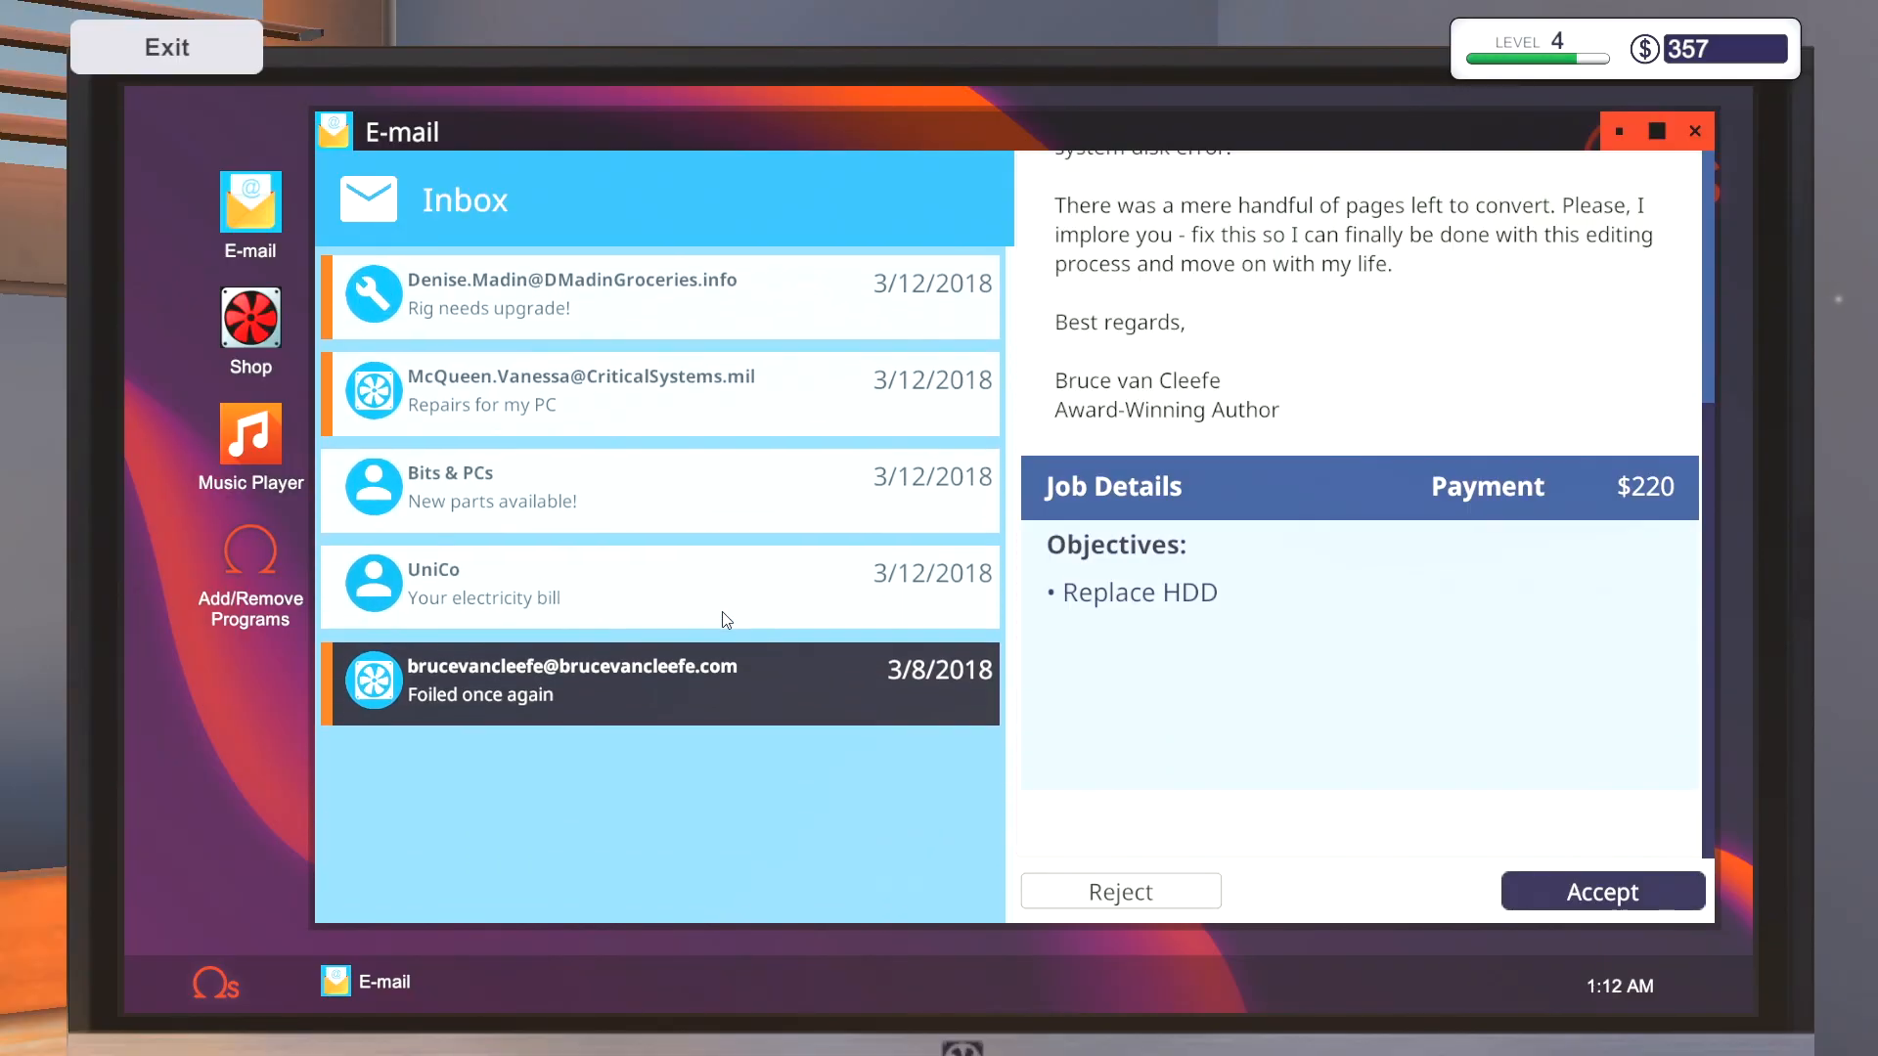
mouse_move(700, 329)
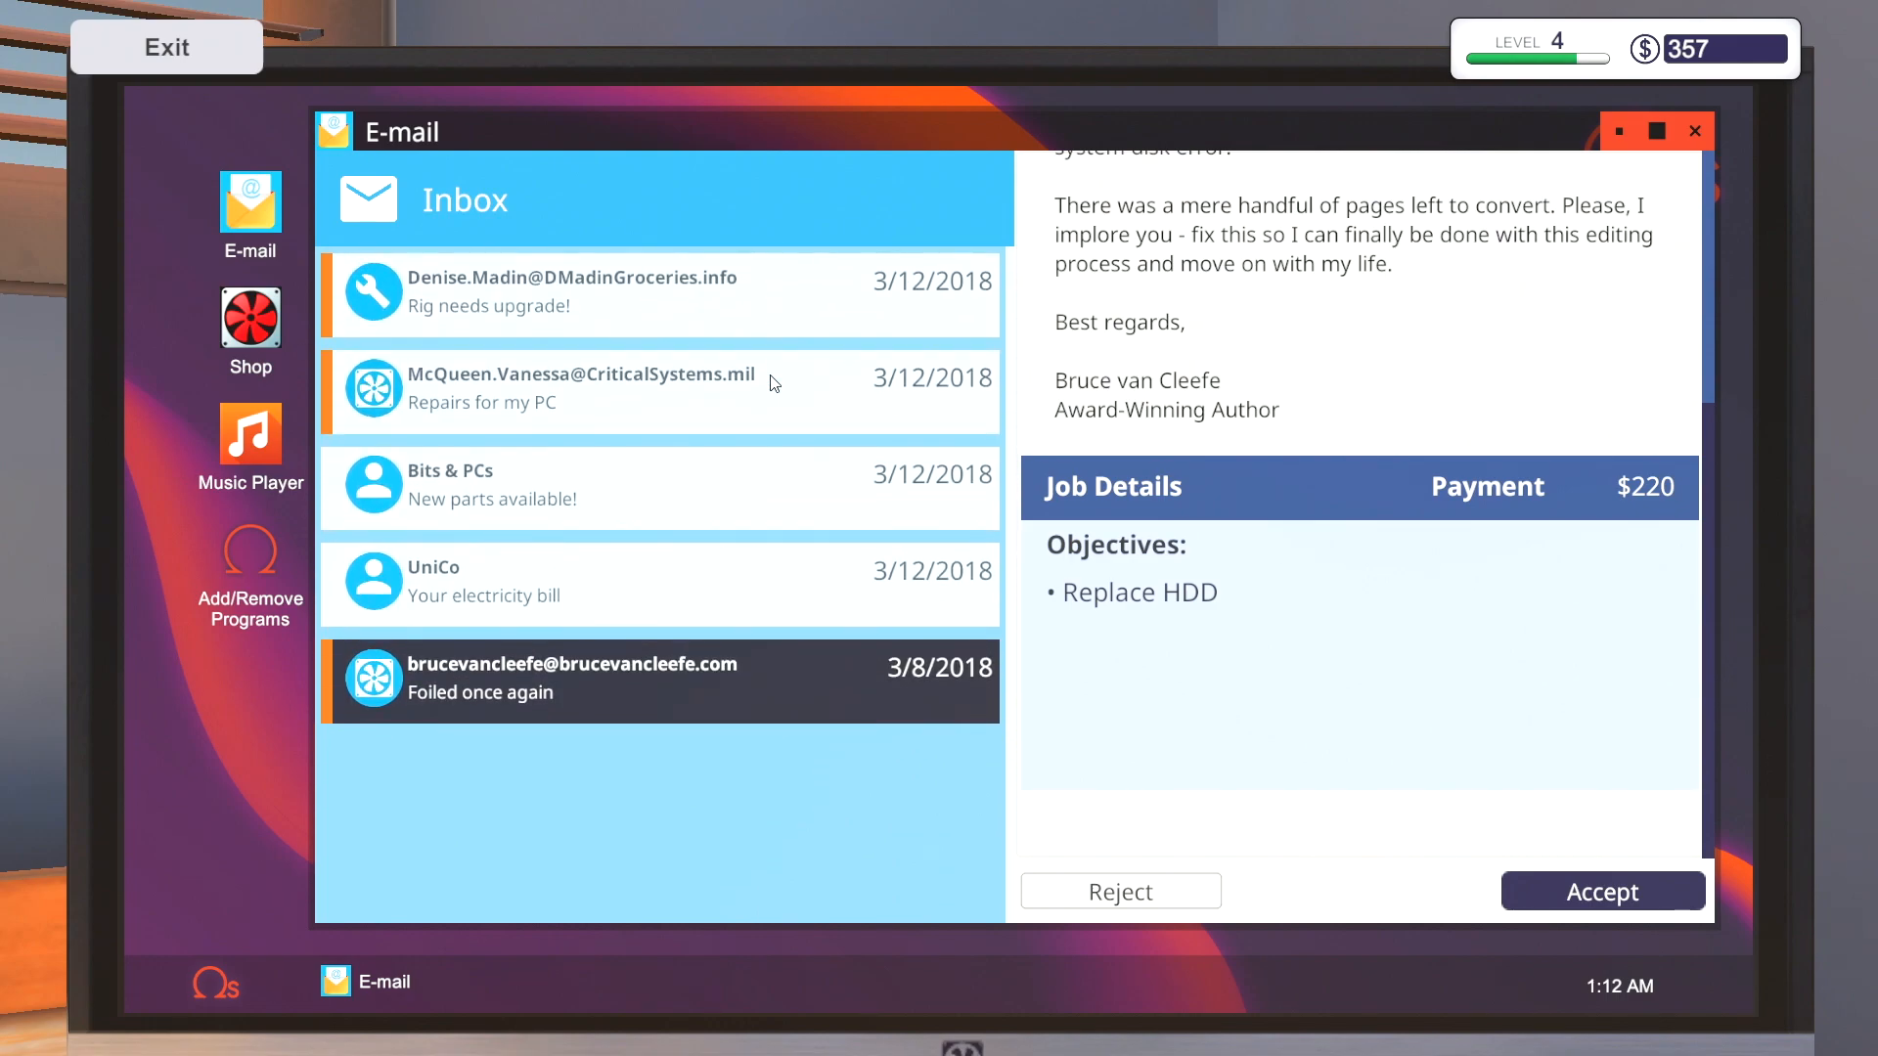
mouse_move(571, 419)
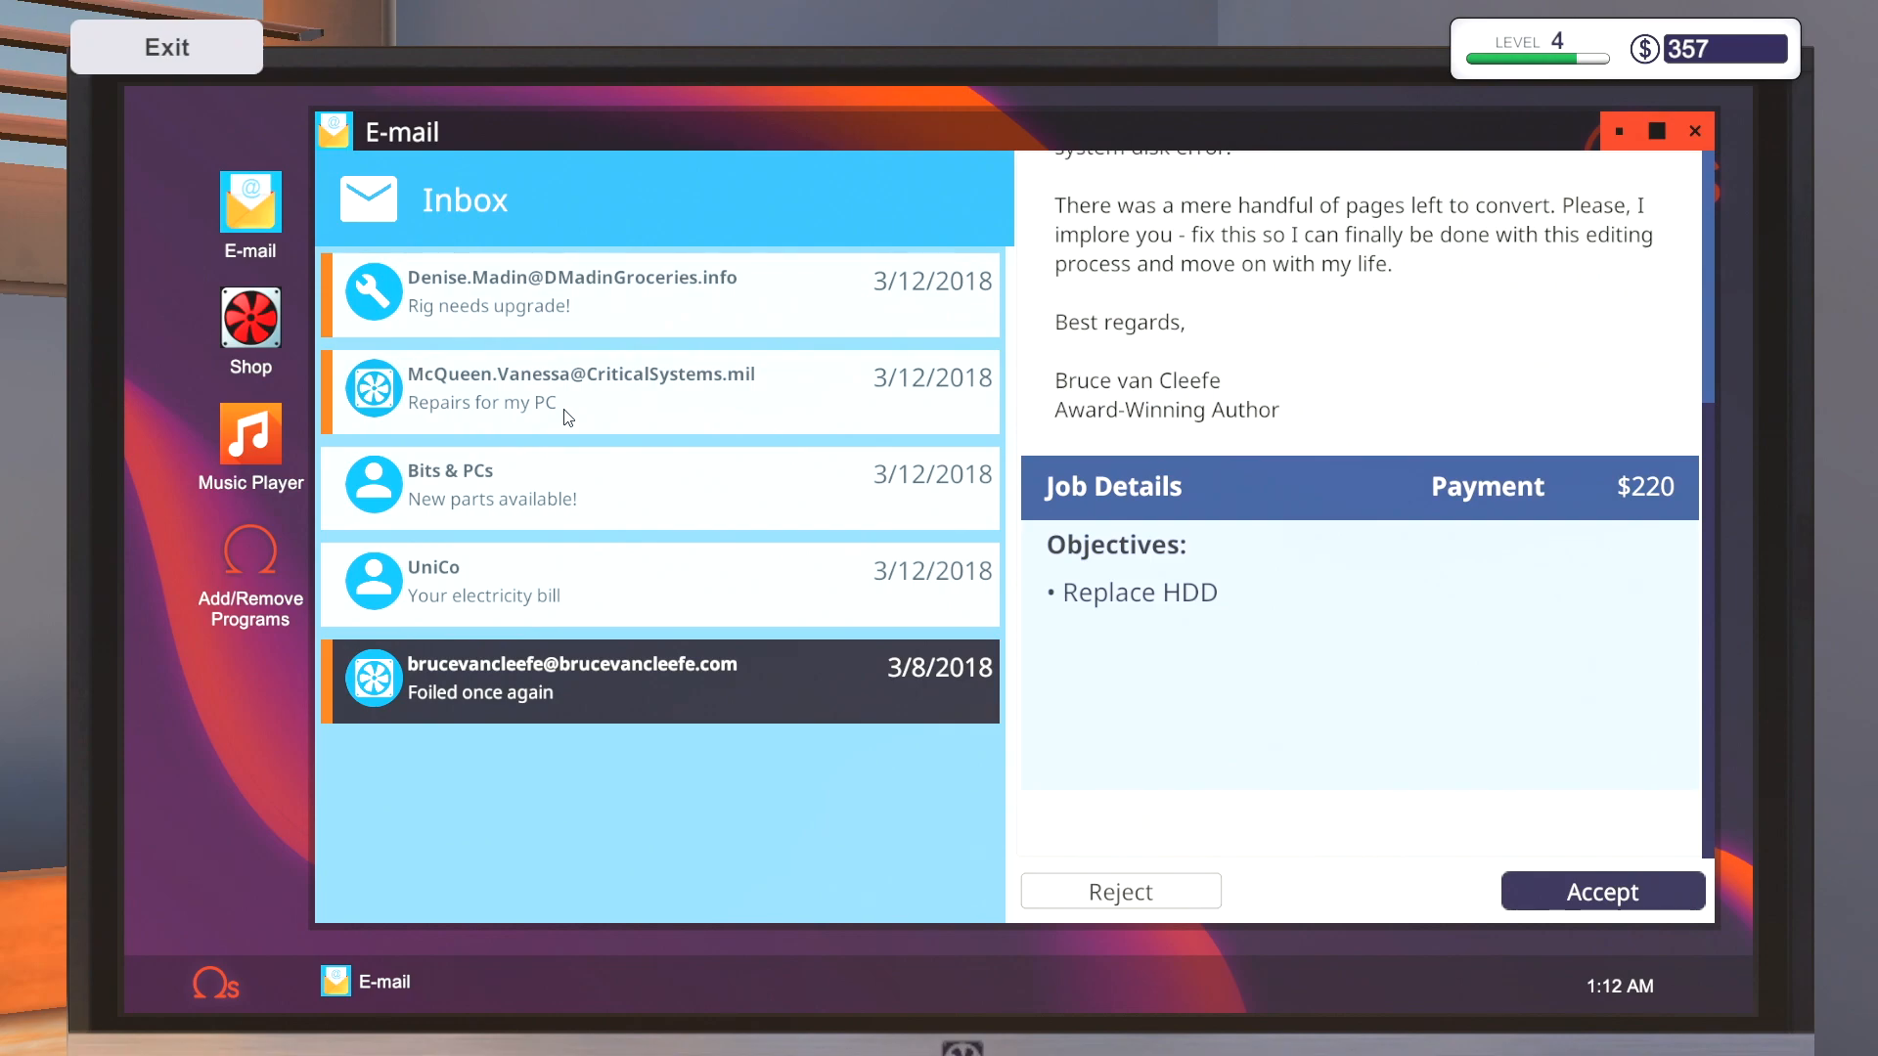
mouse_move(622, 282)
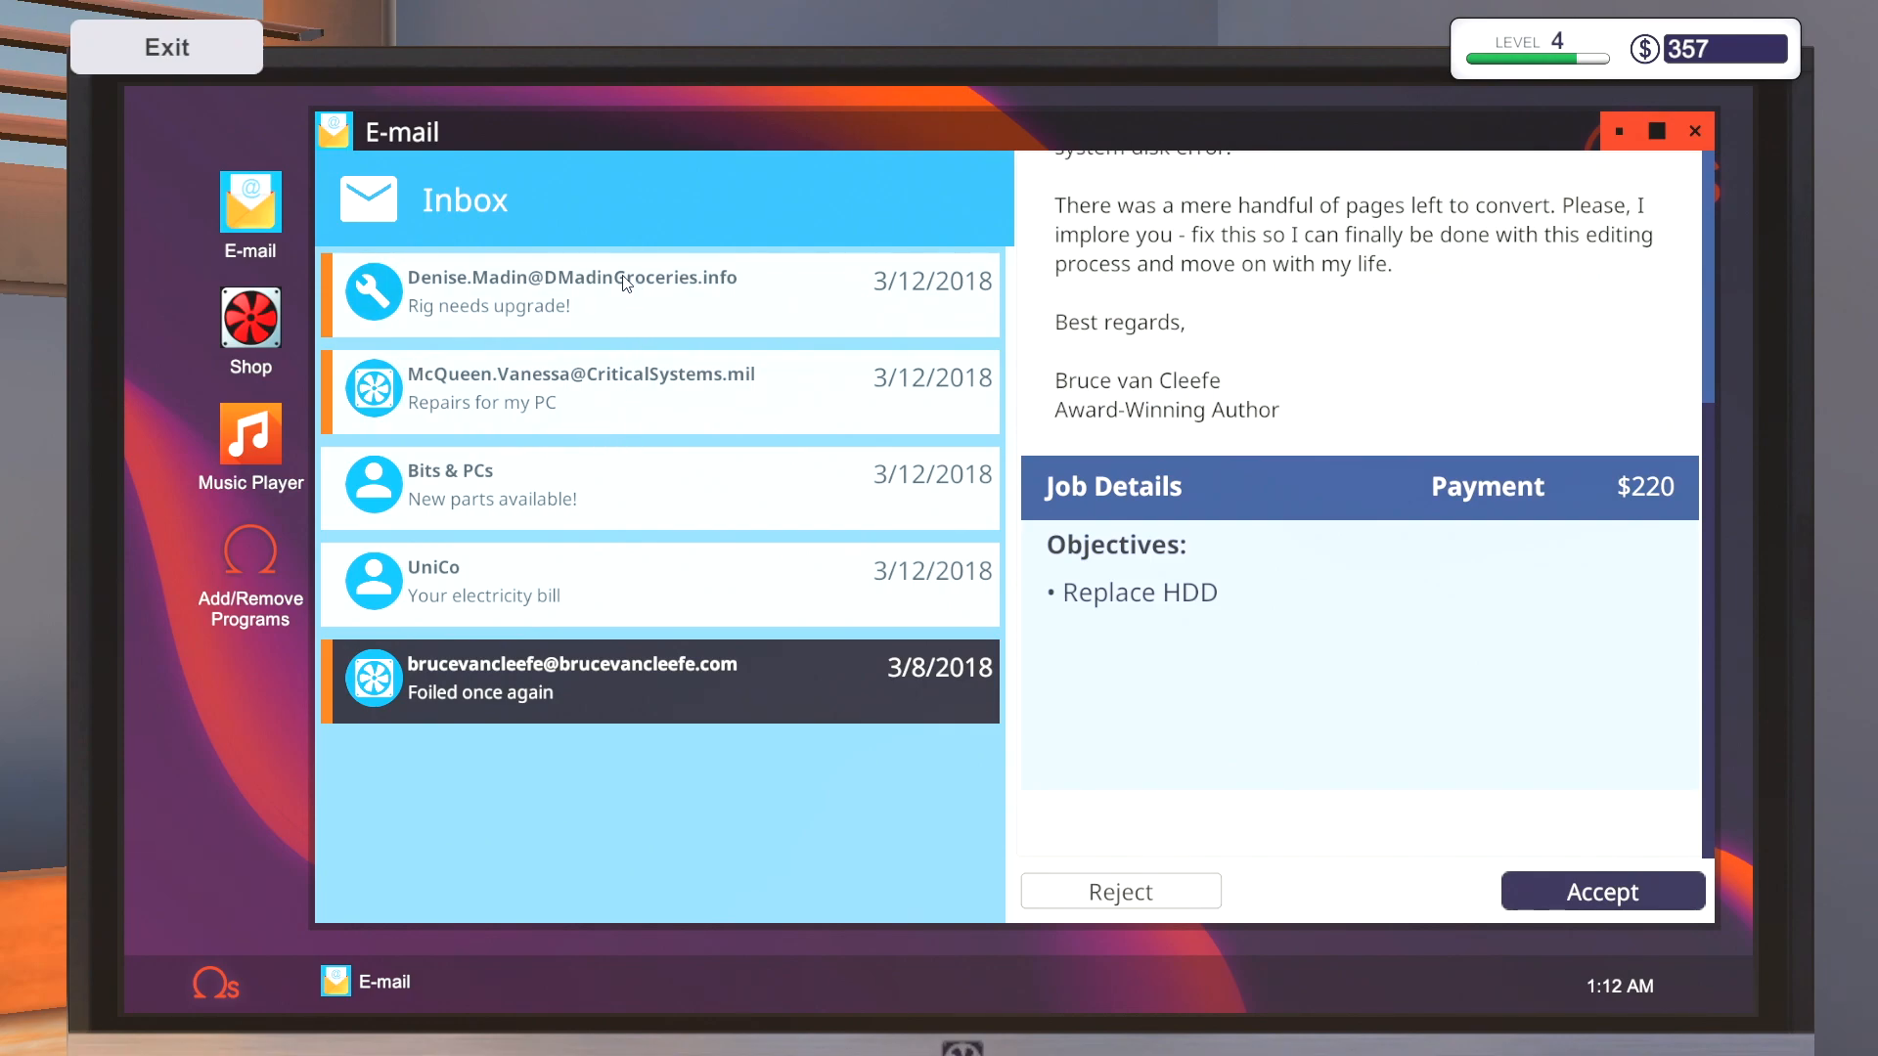
scroll(up, 3)
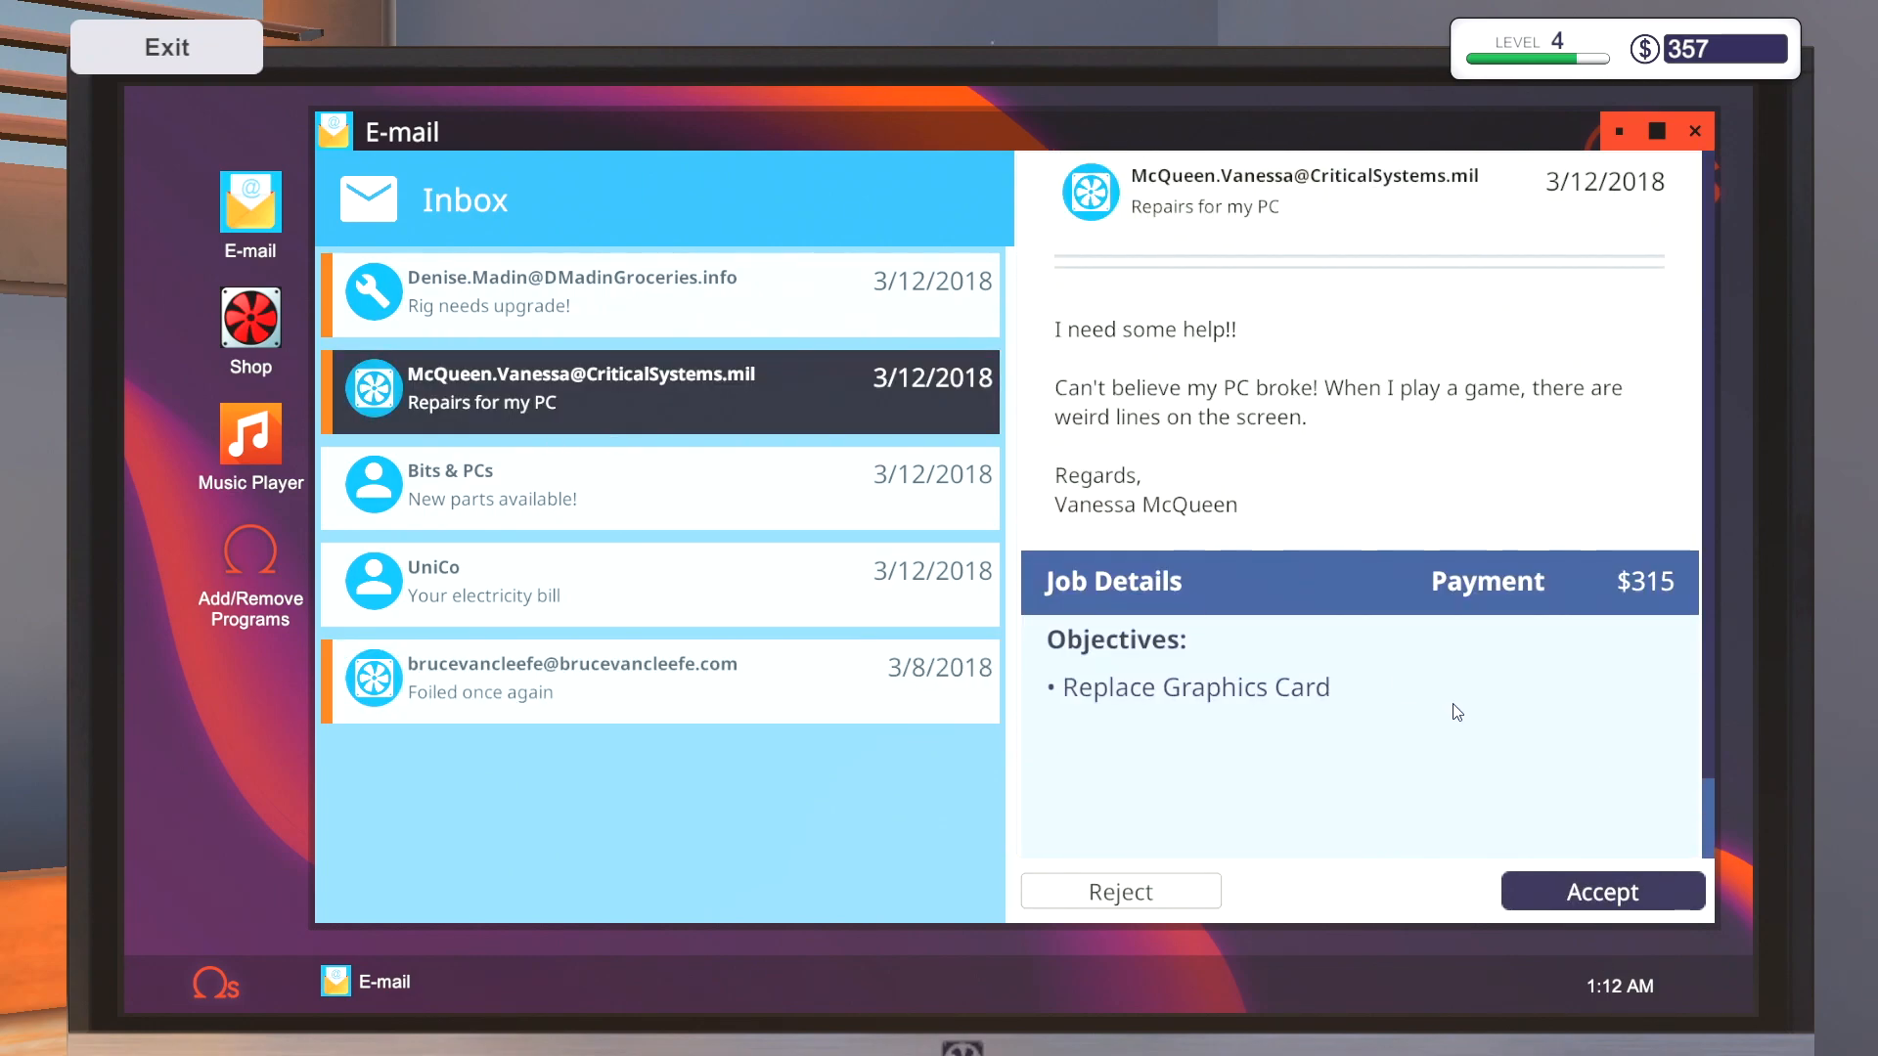
click(660, 294)
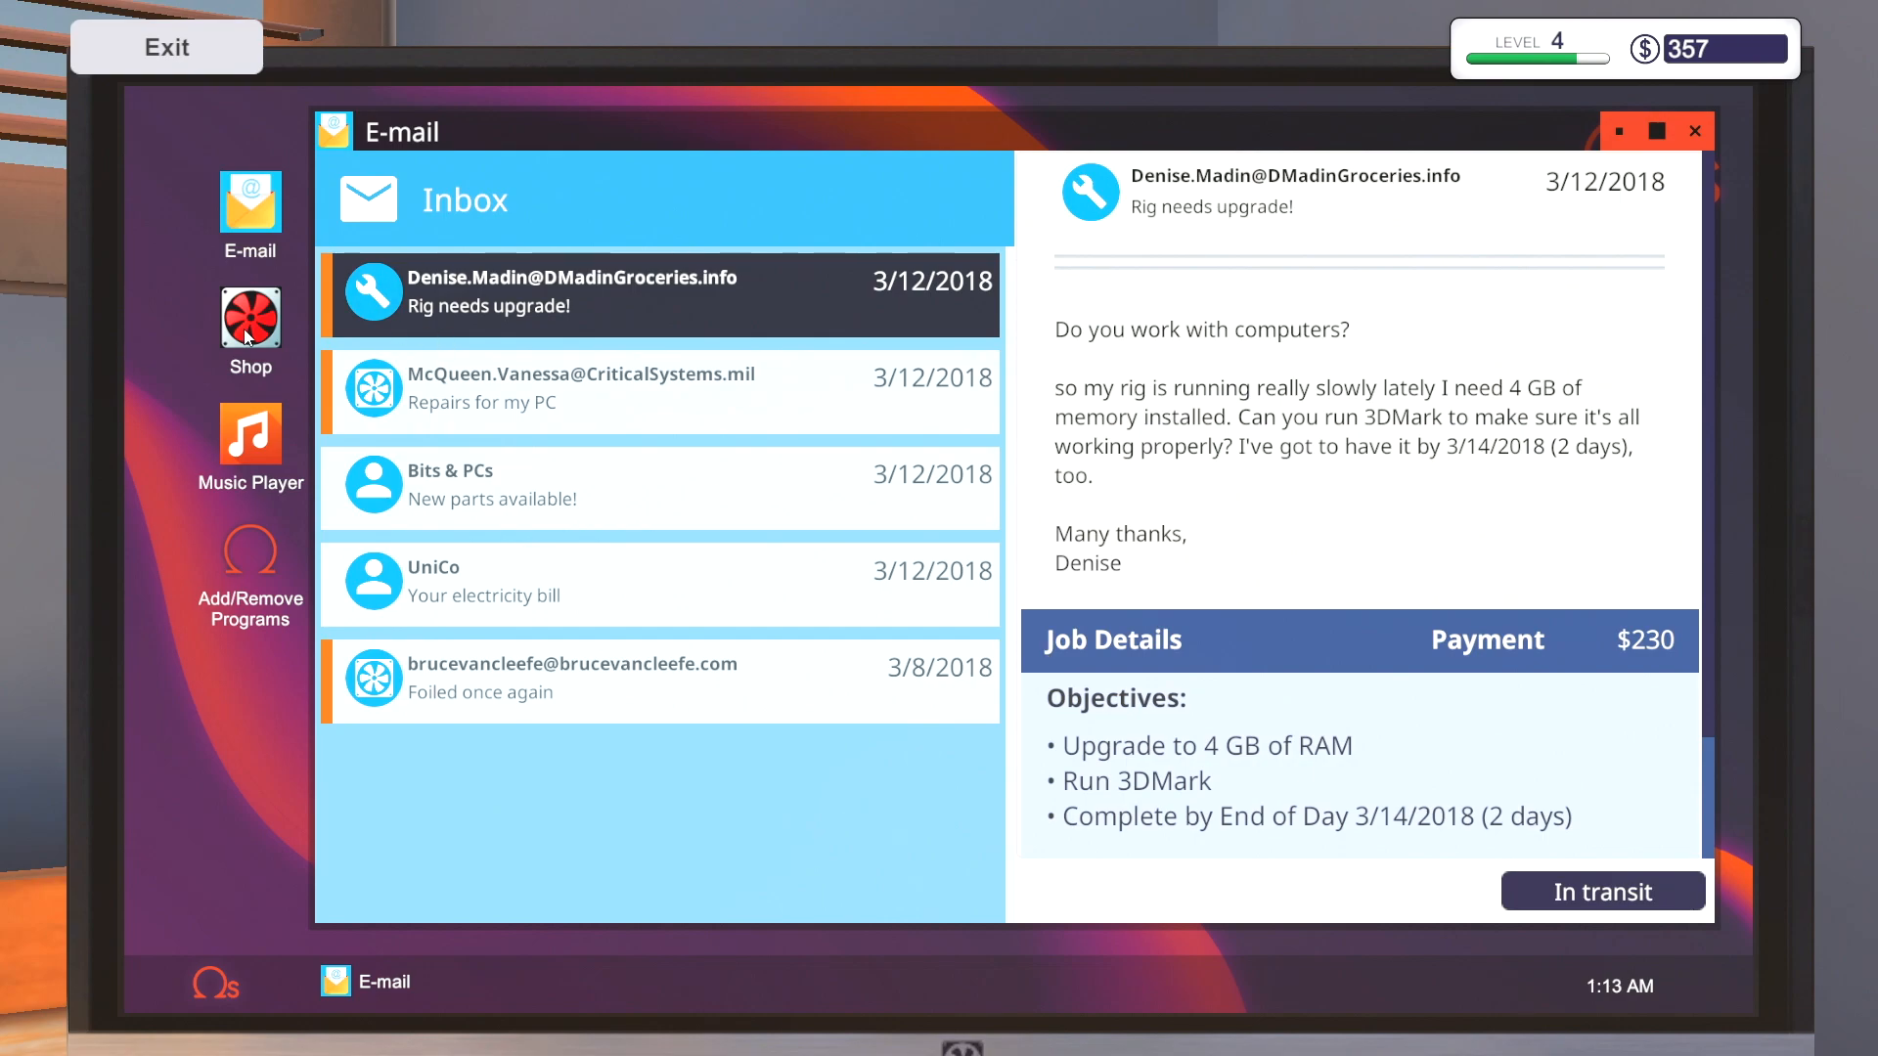
- Browse the parts shop's Memory listings
click(248, 319)
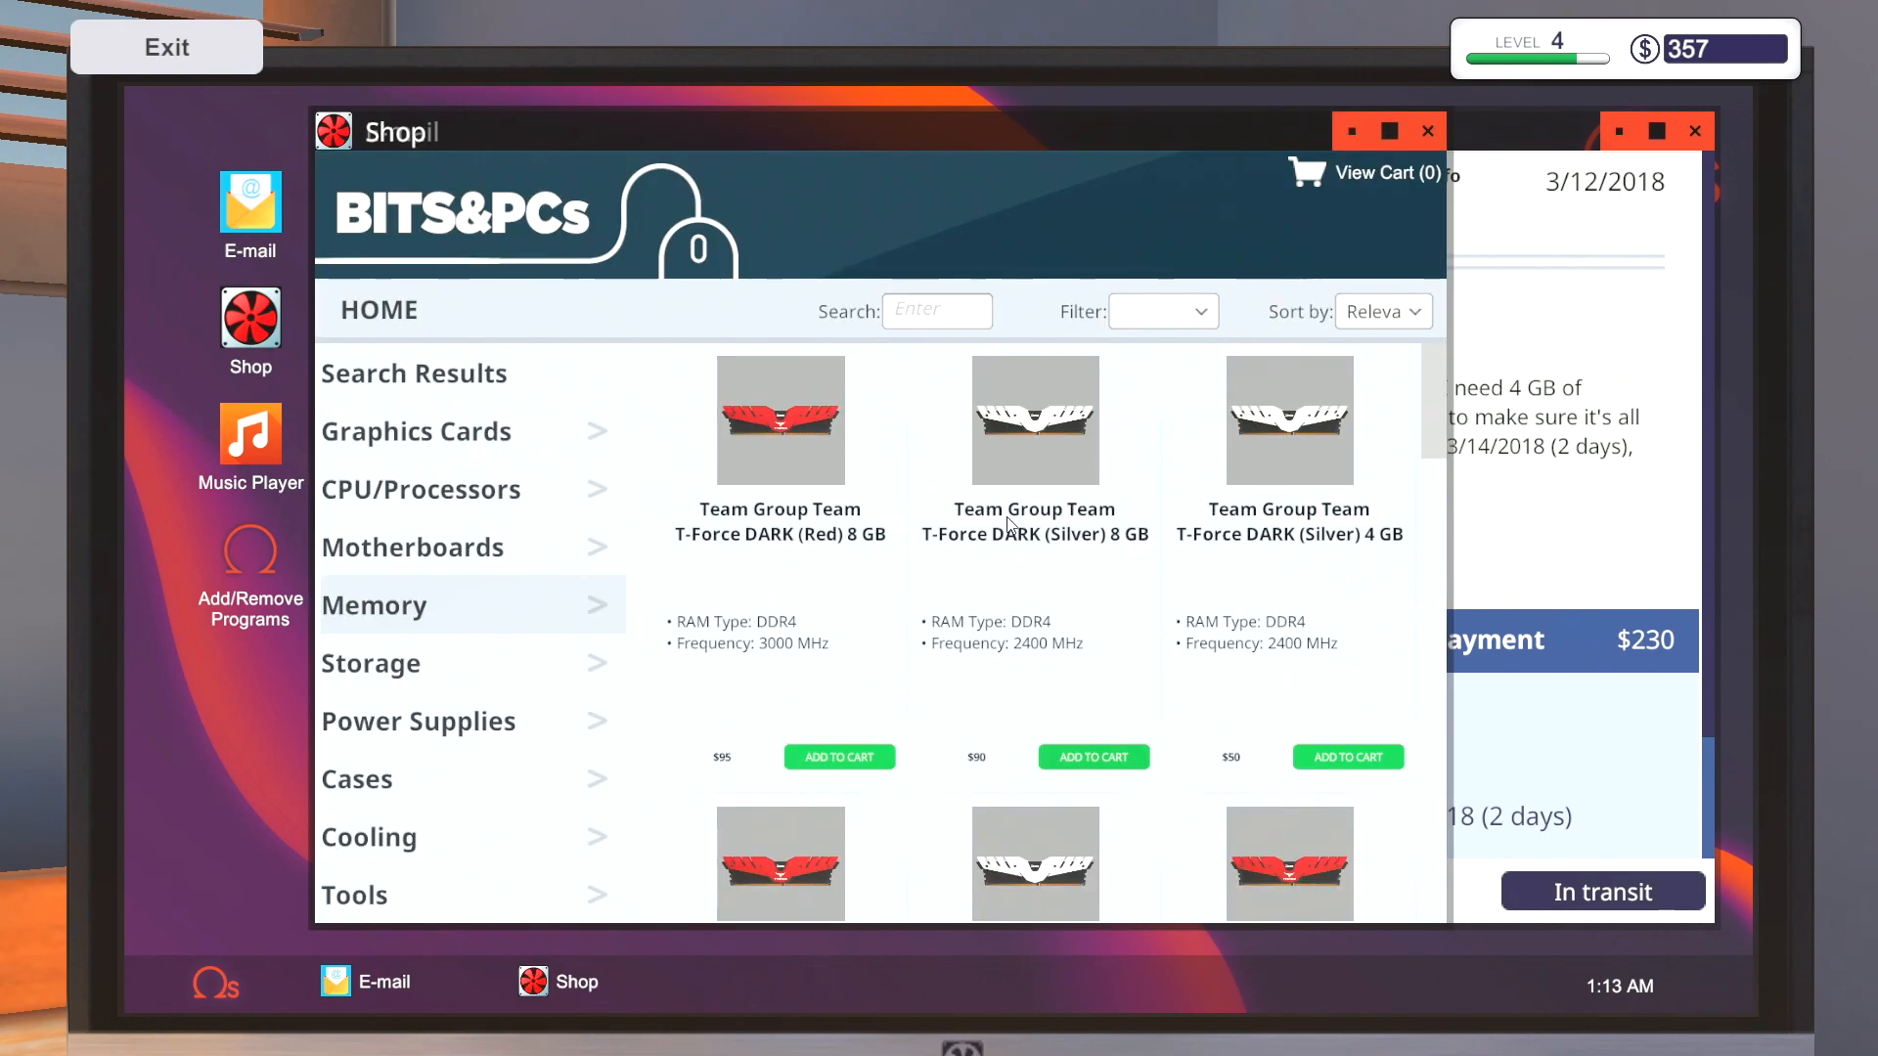
scroll(down, 3)
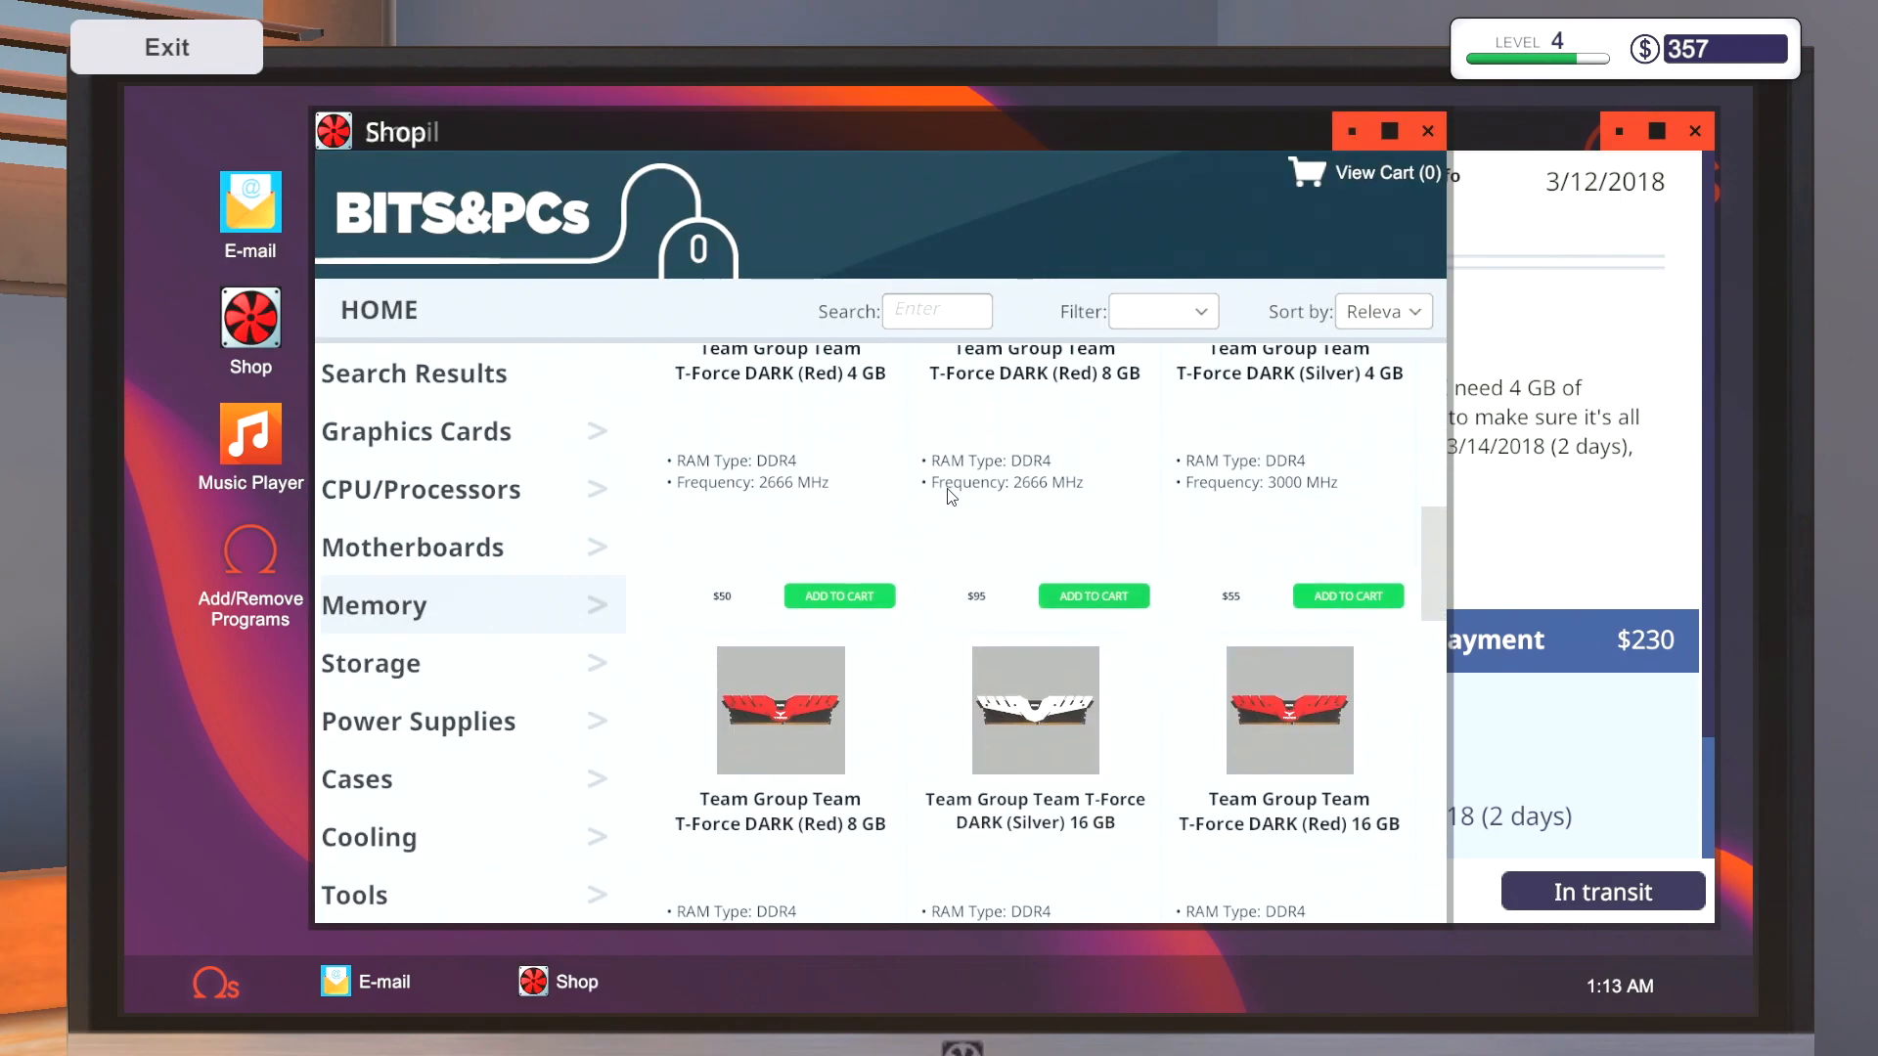
scroll(down, 3)
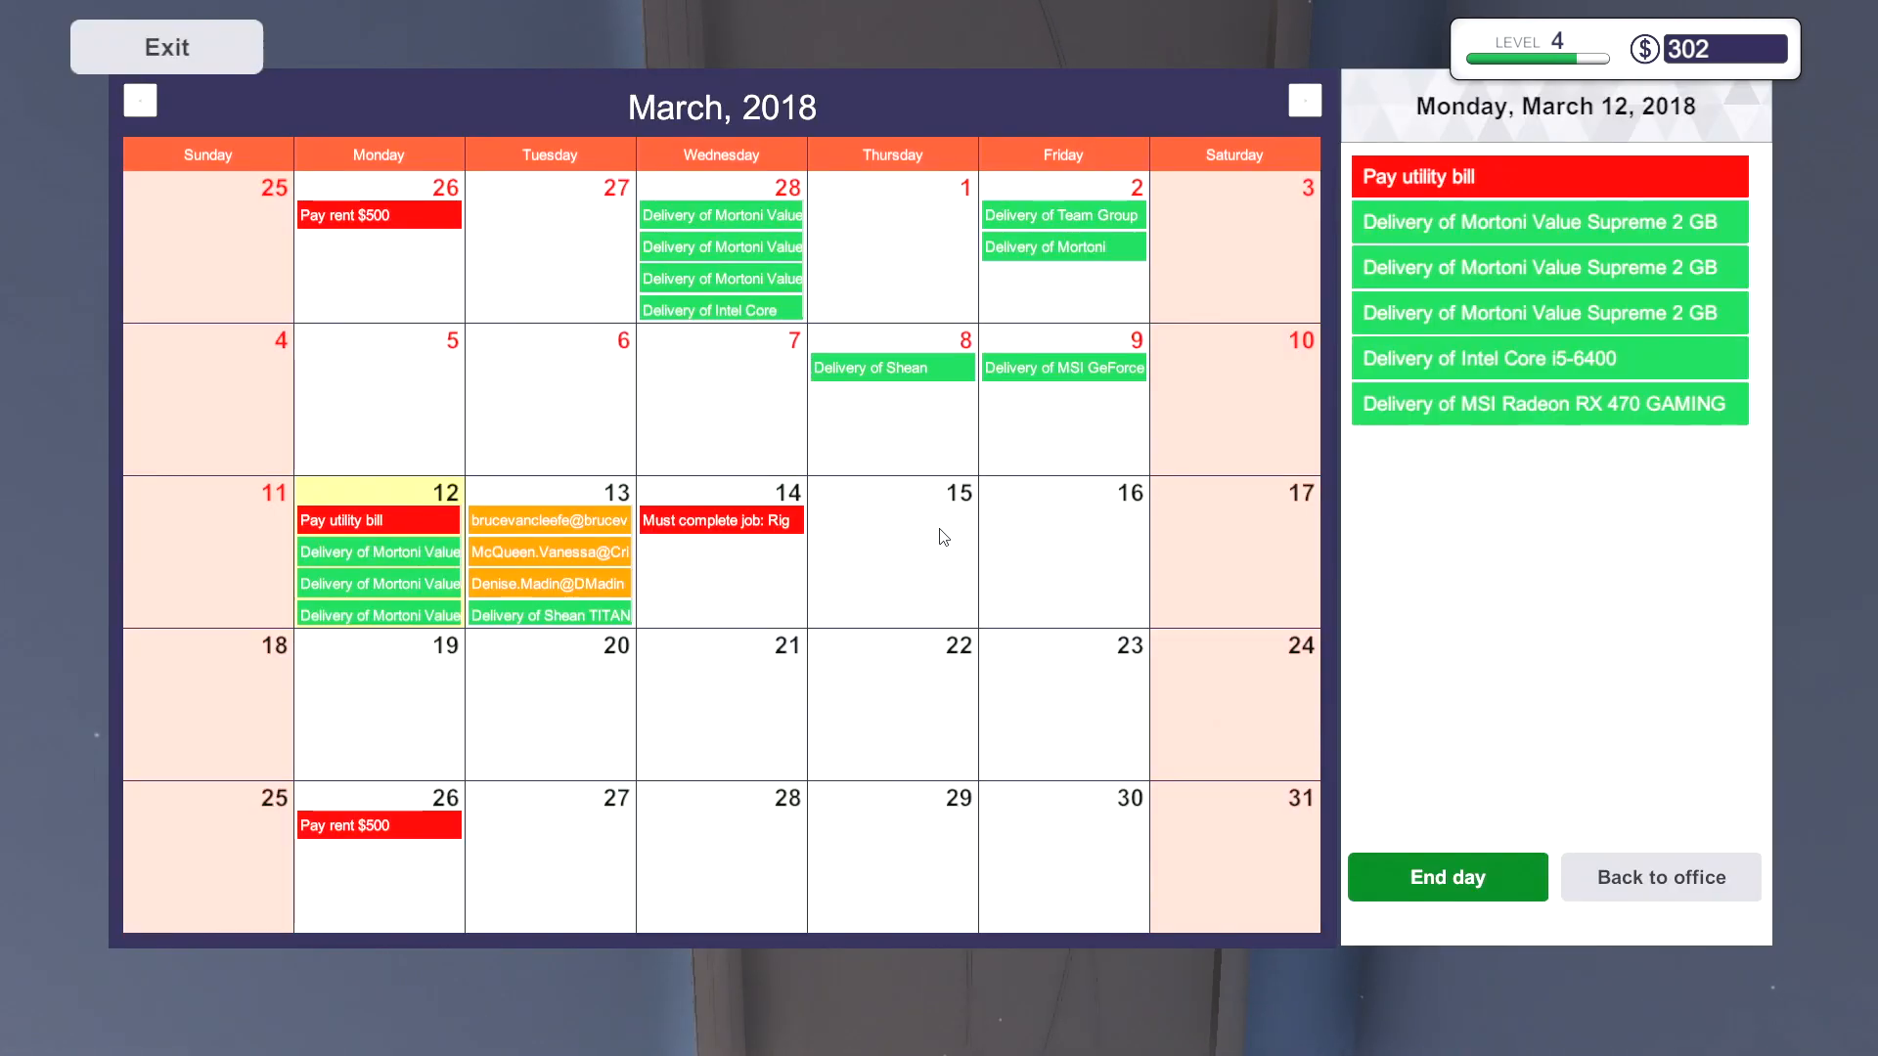
mouse_move(683, 542)
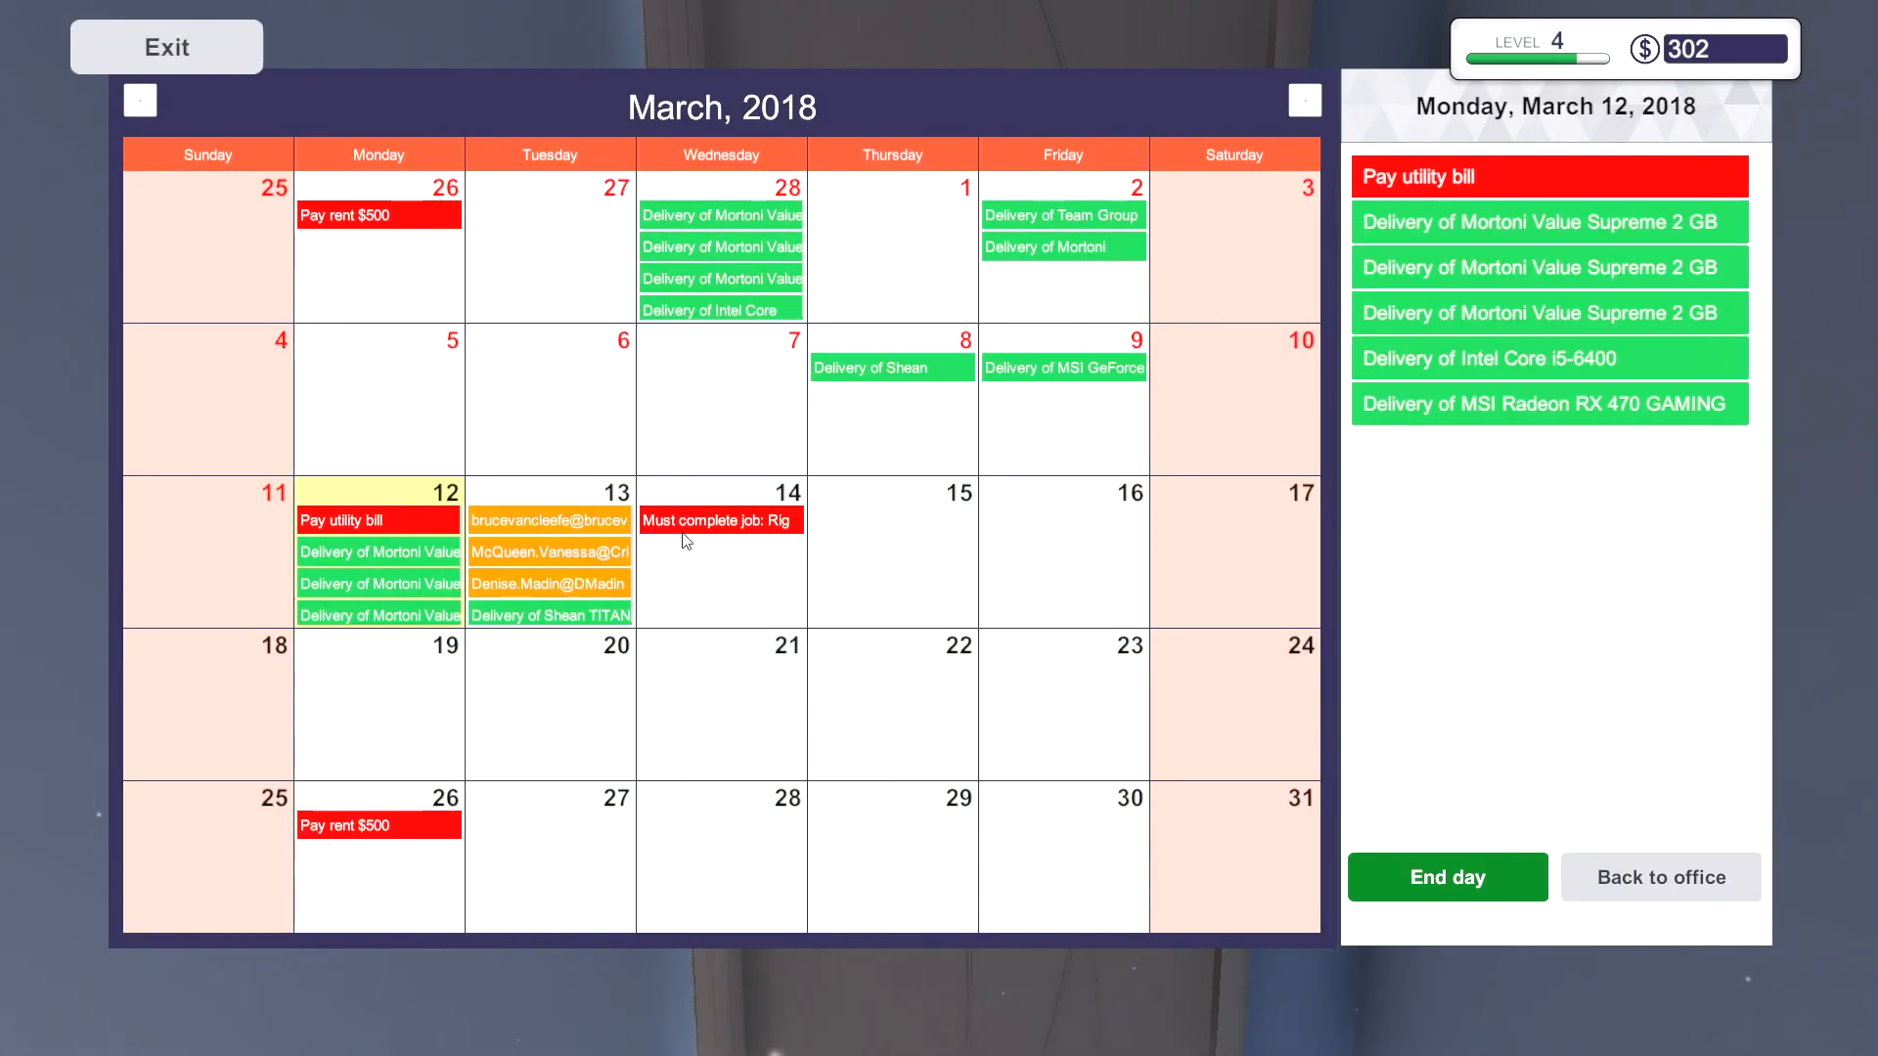
mouse_move(246, 560)
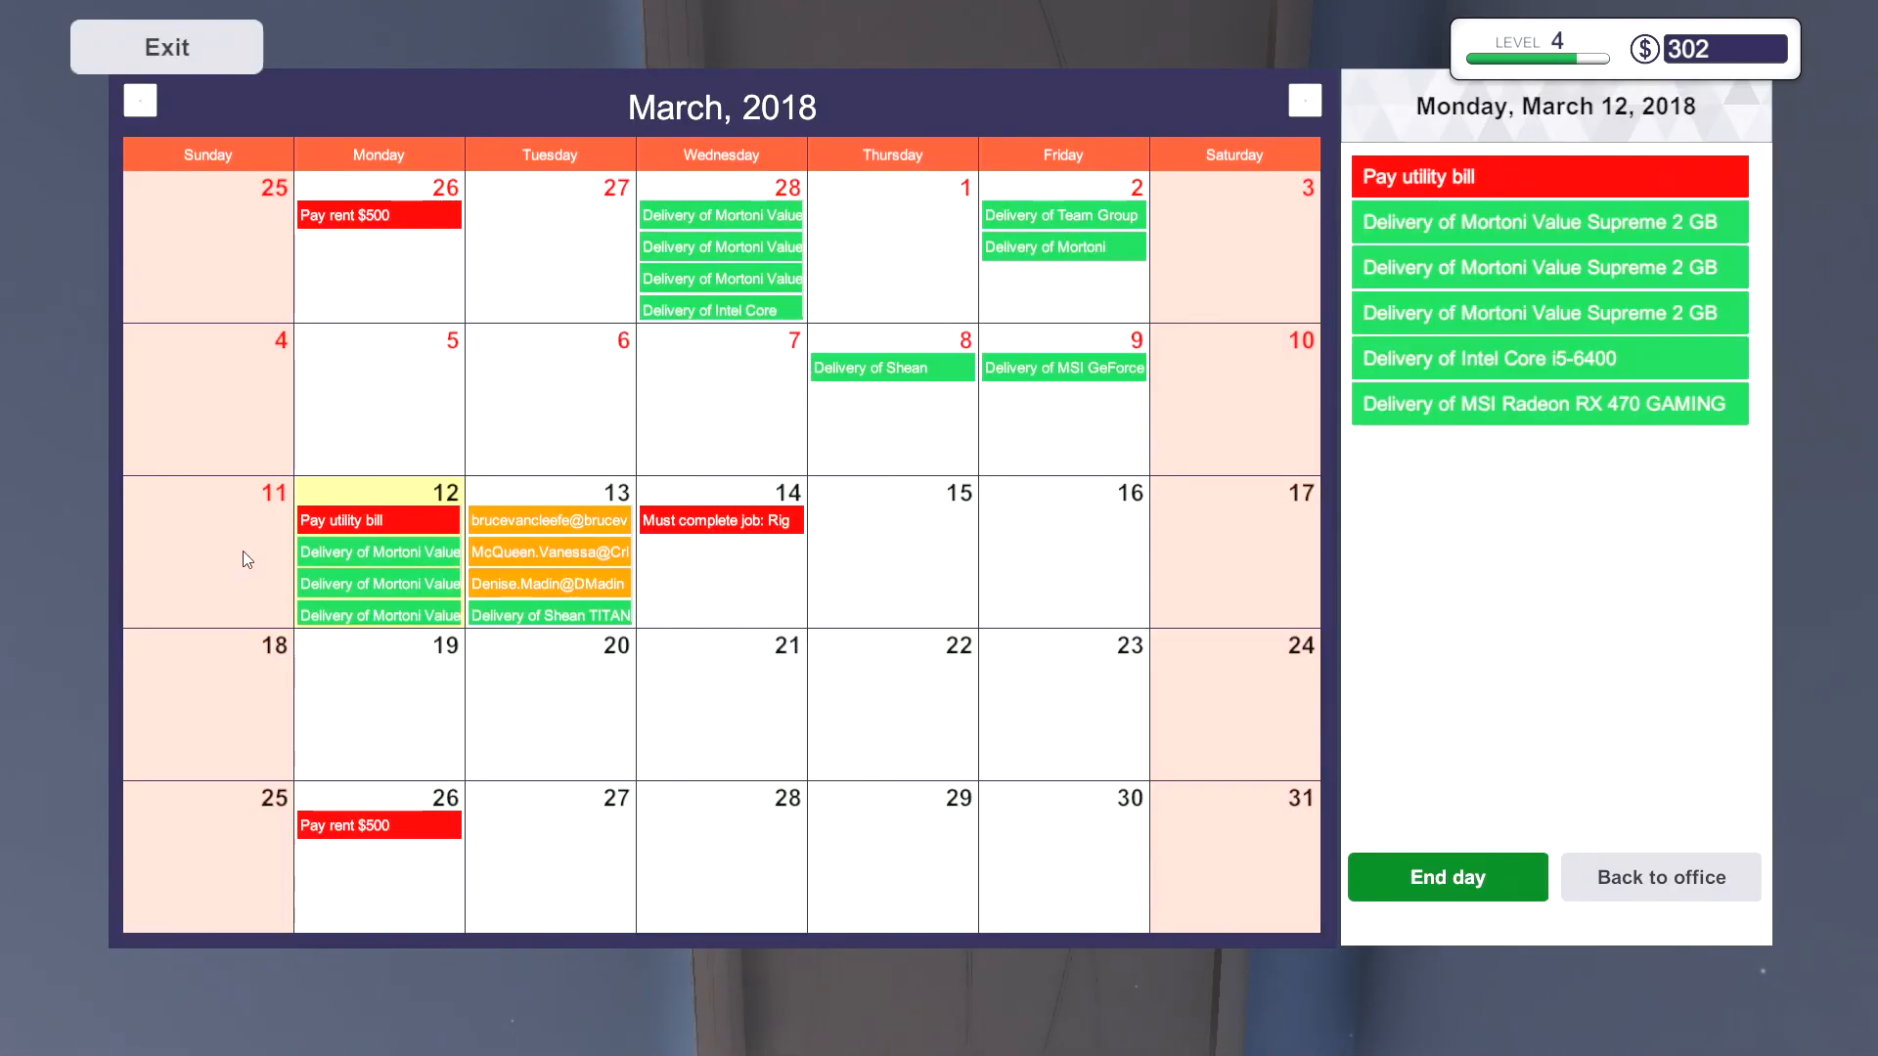
mouse_move(1434, 835)
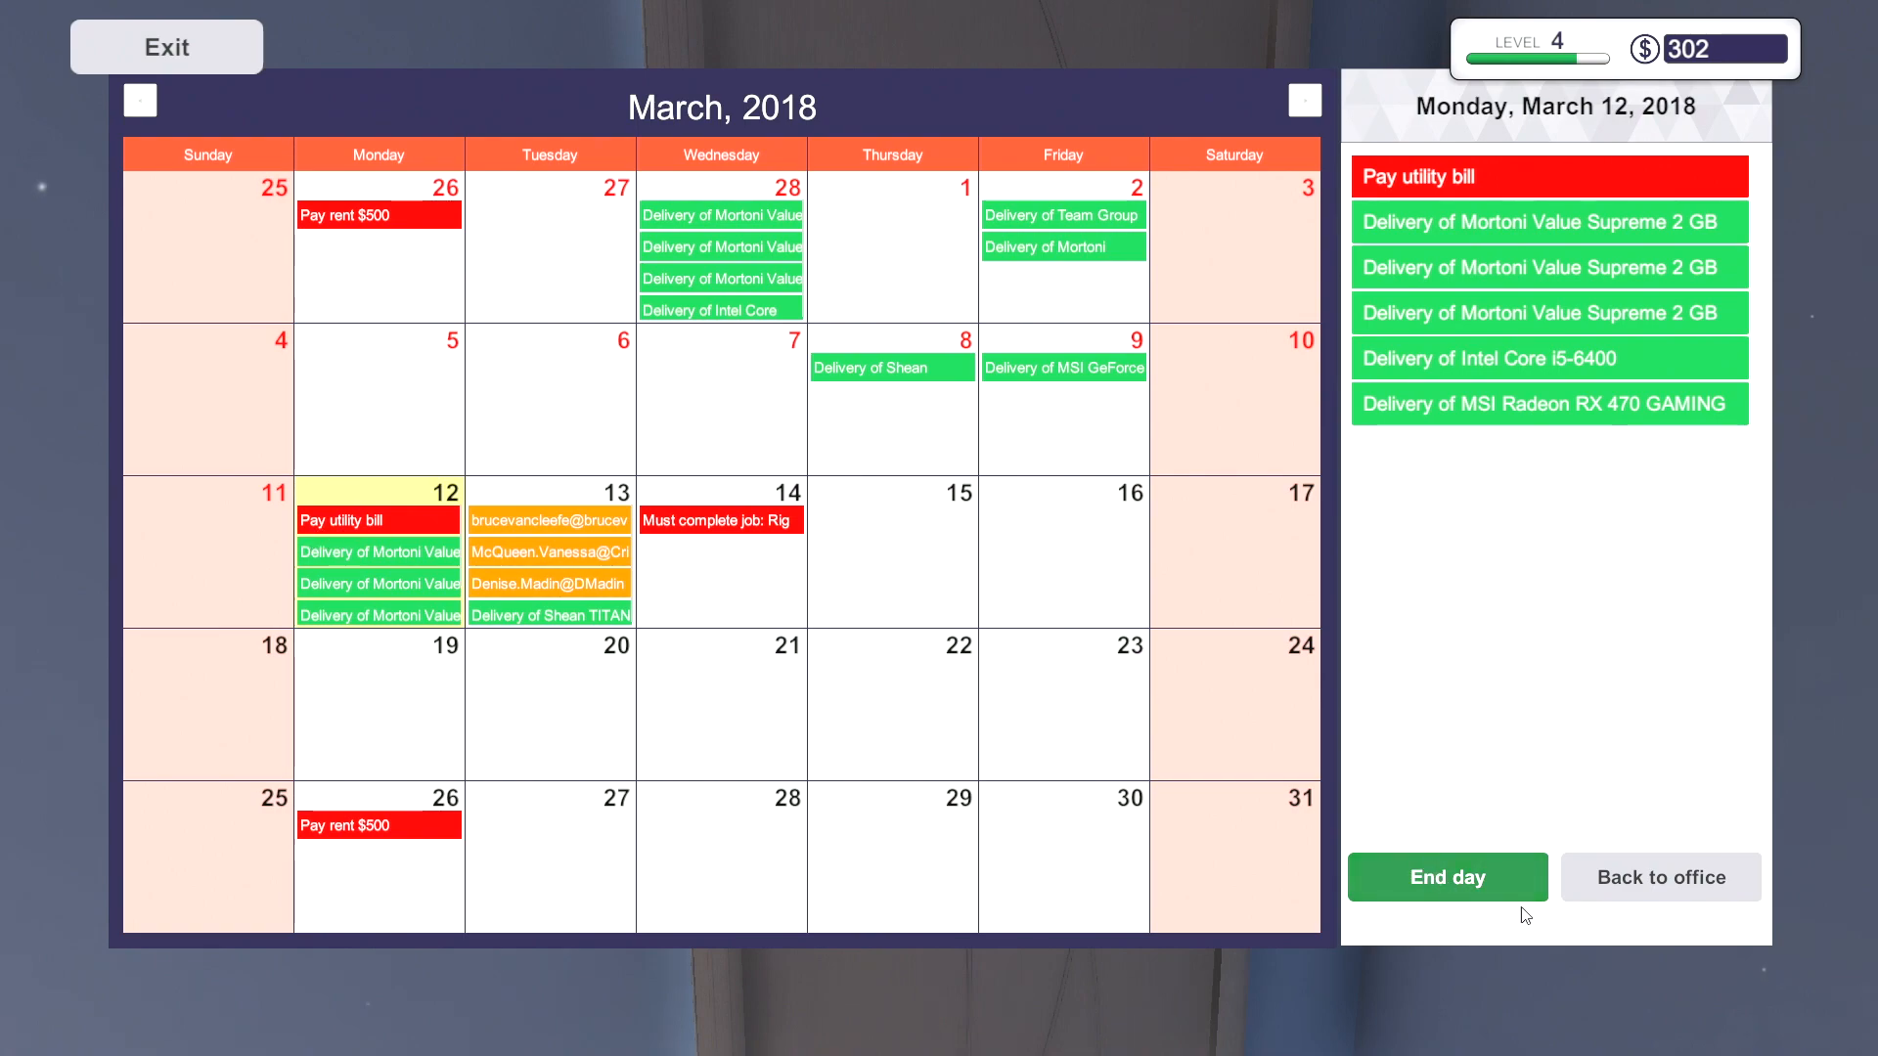
- End the March 12 workday from the calendar
click(1661, 877)
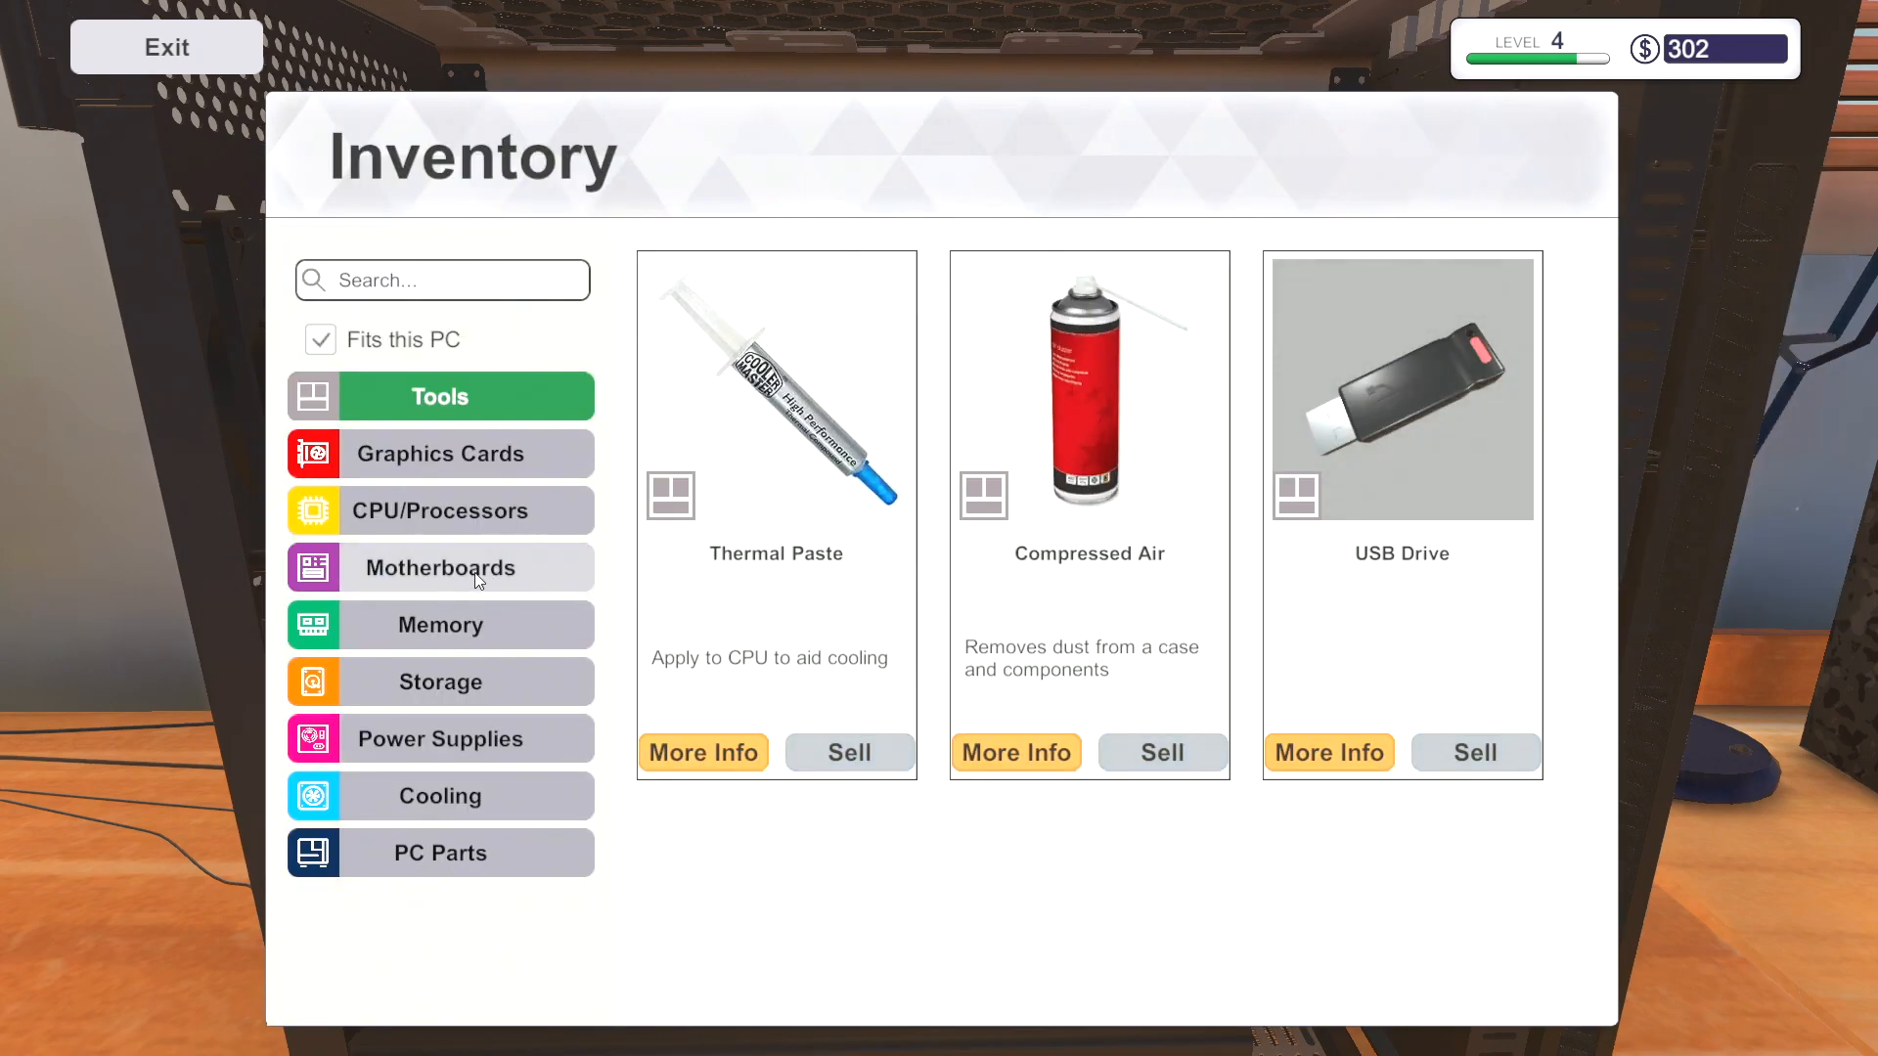
- Fit the used Shean TITAN 2 GB stick to meet the 4 GB RAM objective
click(440, 624)
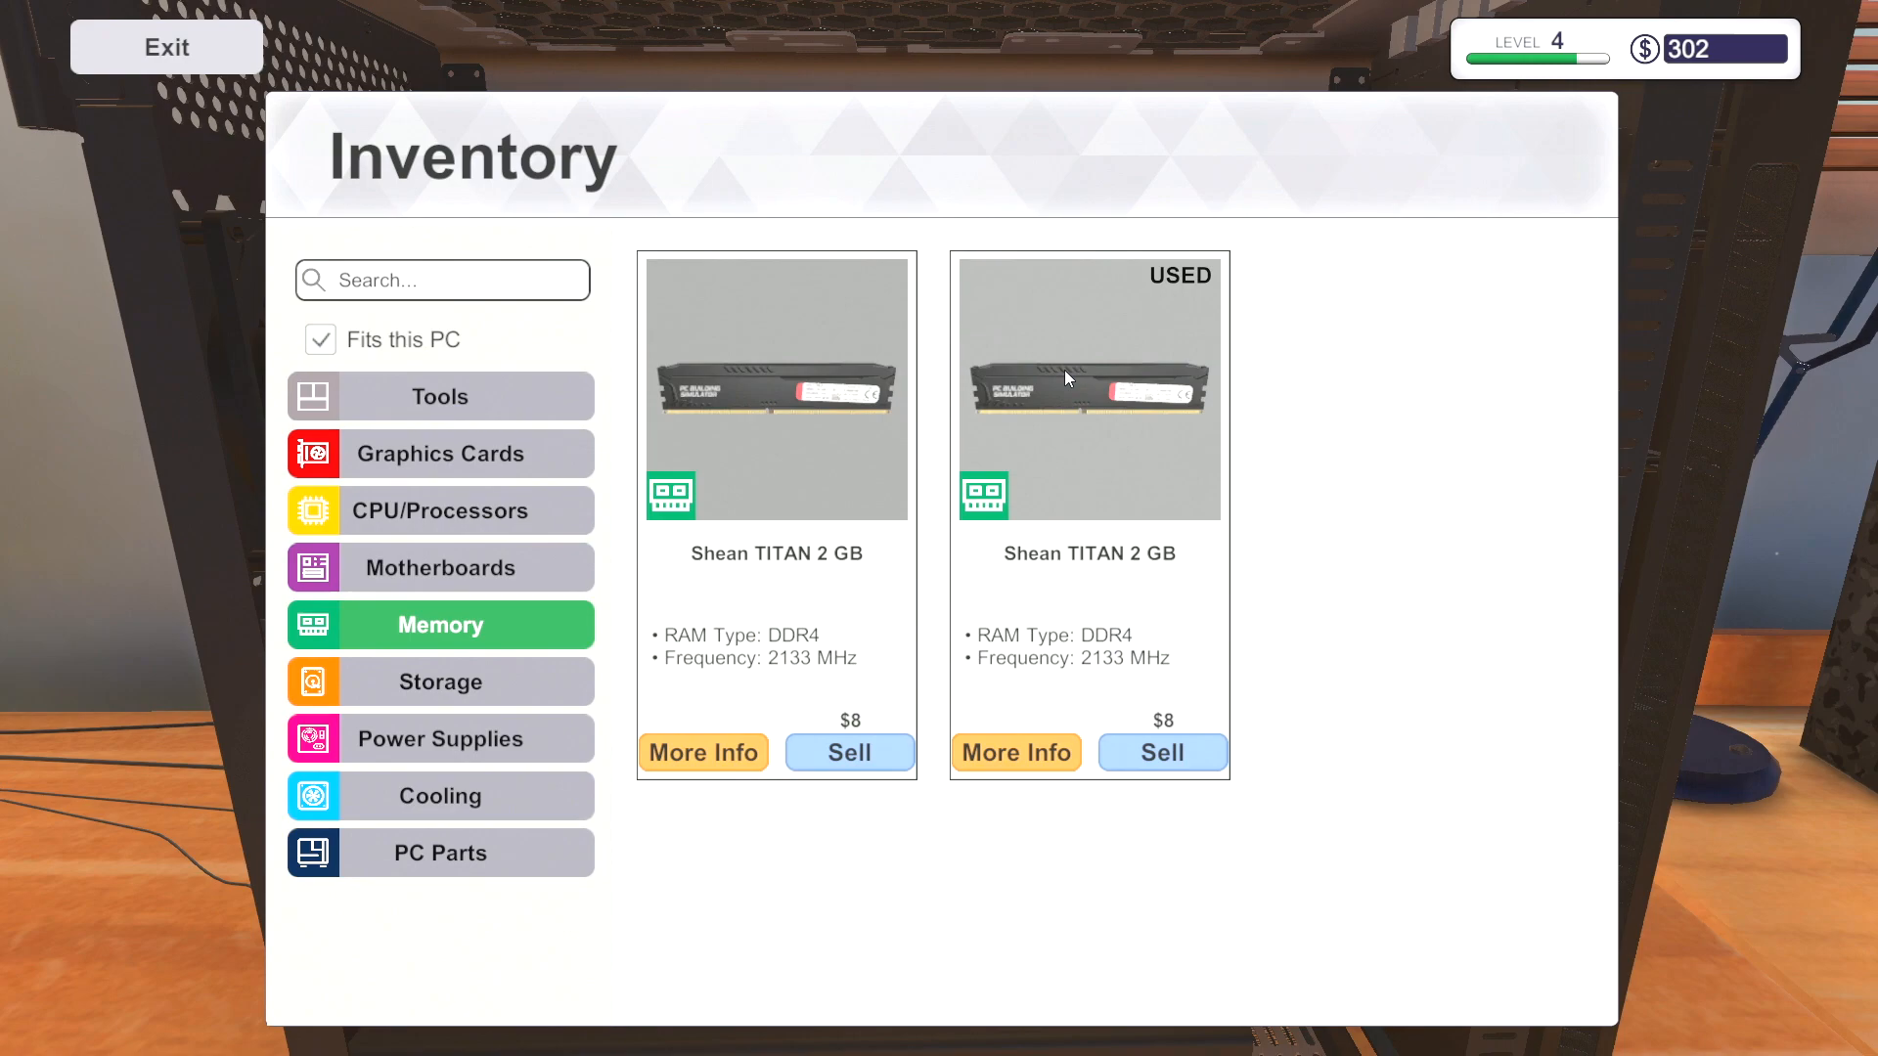
click(166, 47)
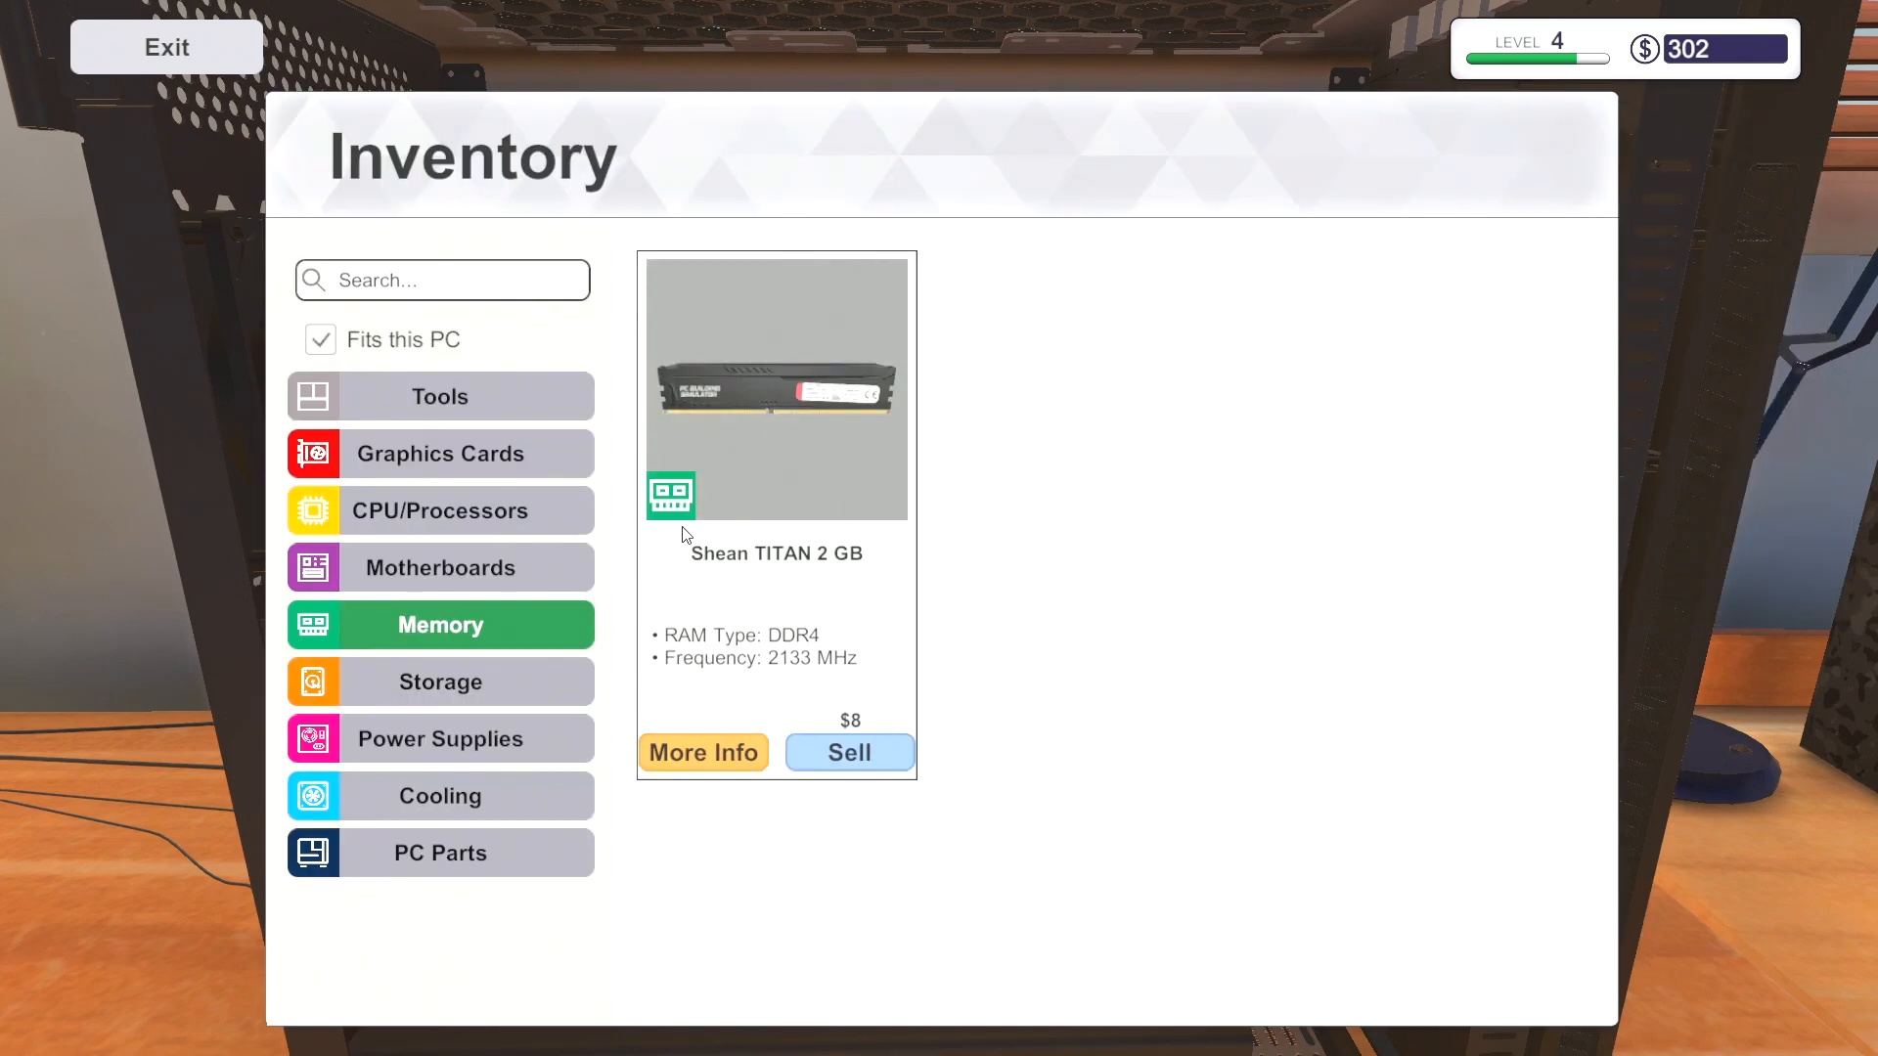
click(167, 47)
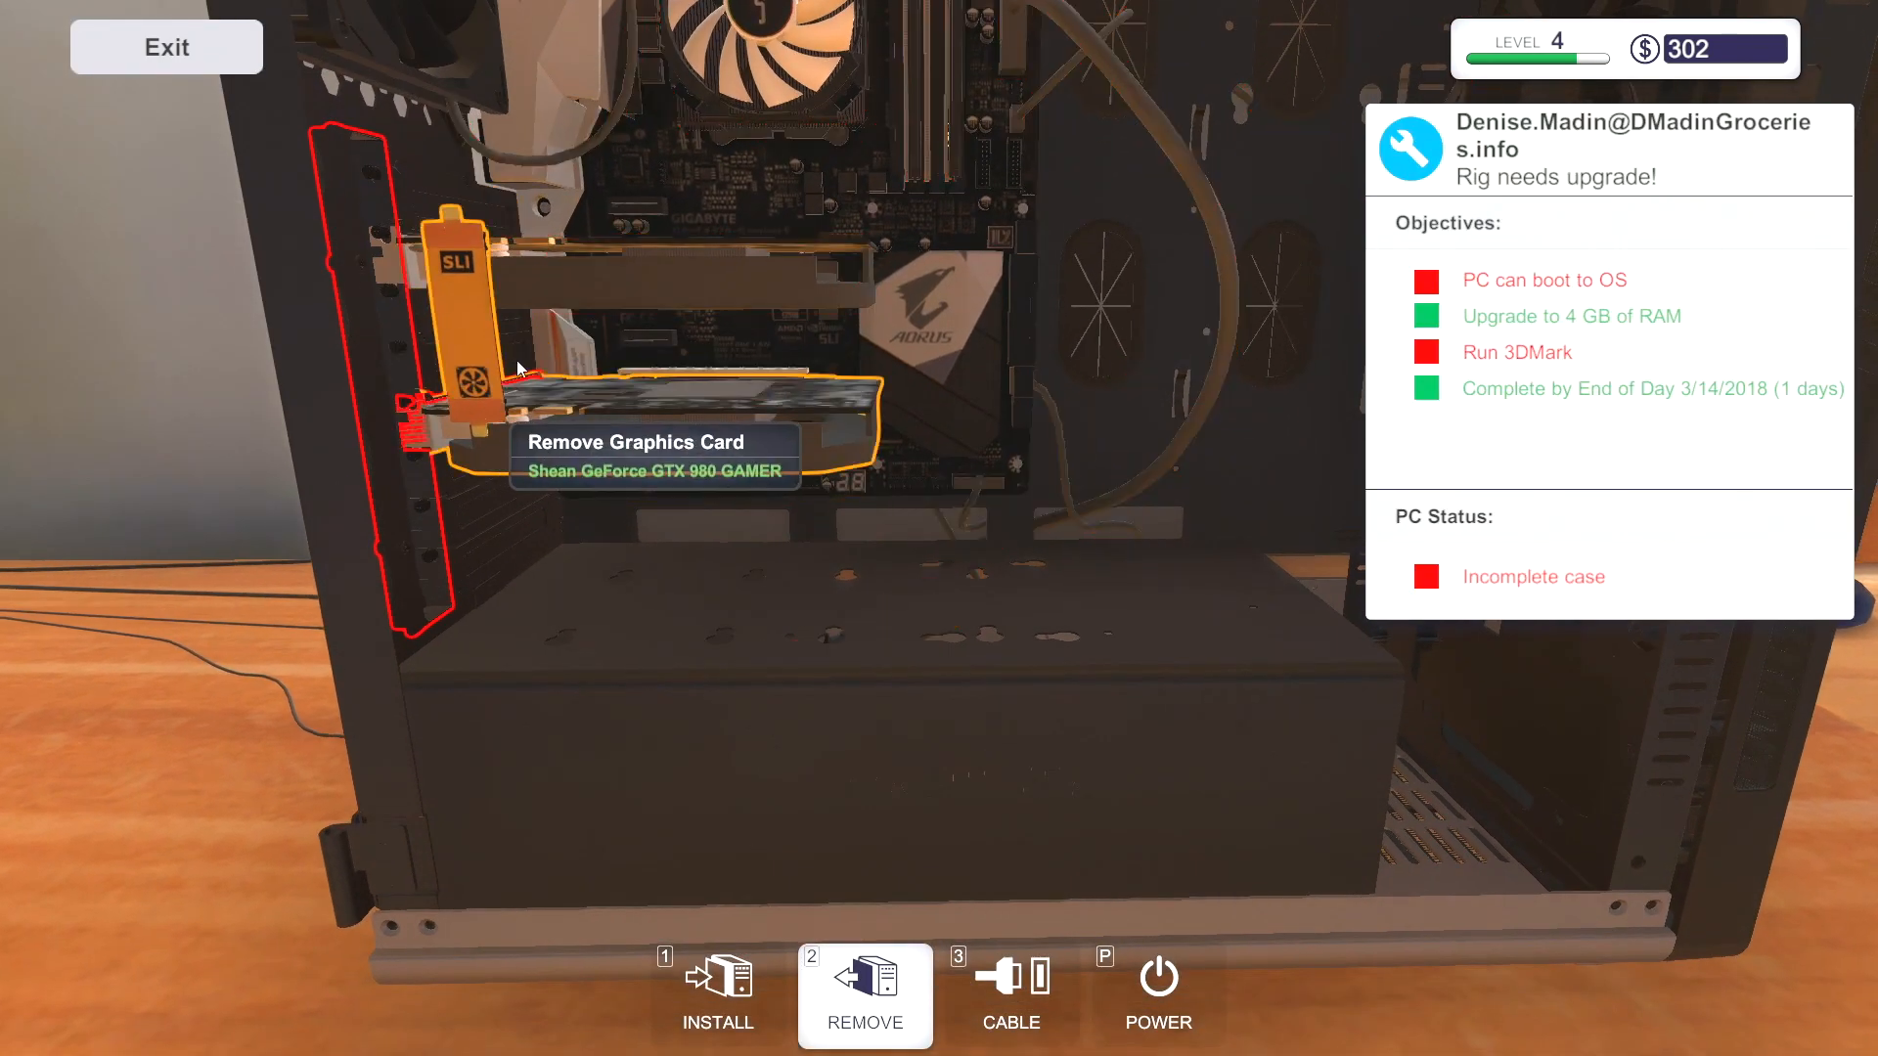
- Refit the side panel and plug in the rig's power cable
click(717, 993)
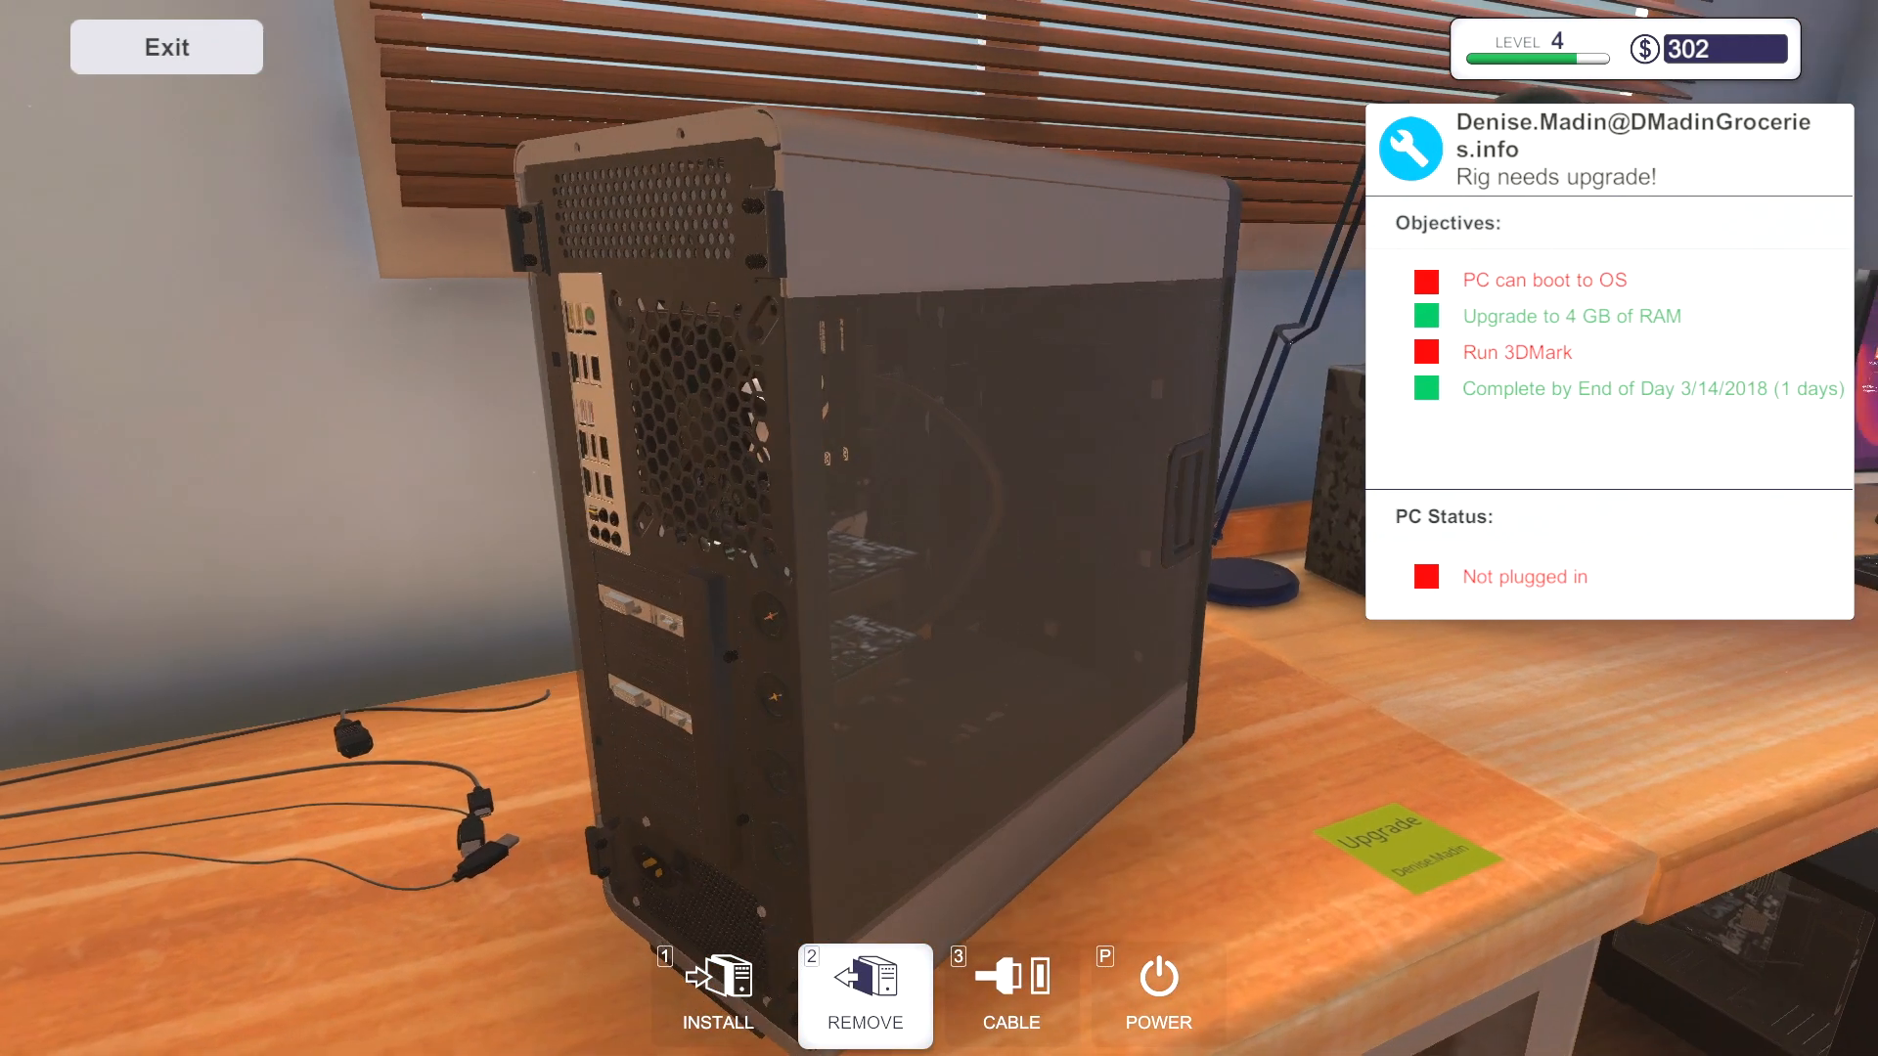
click(1009, 996)
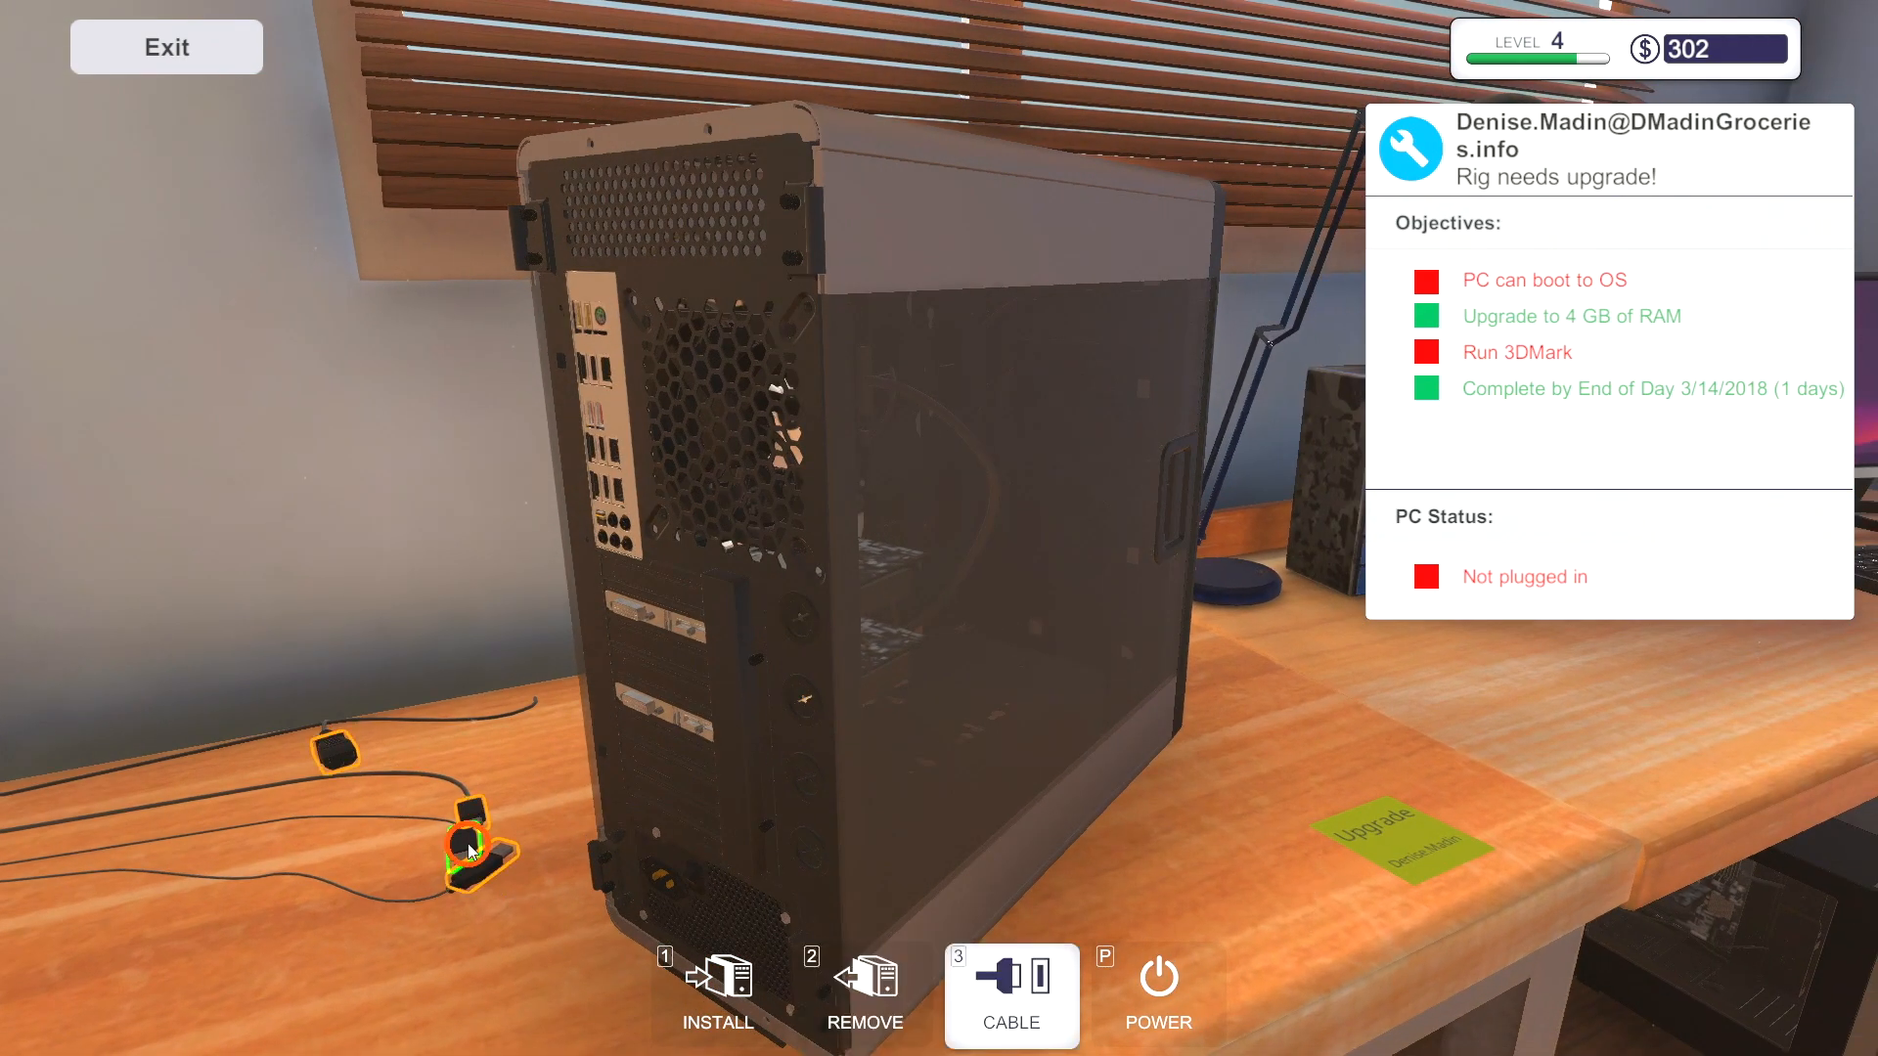
click(466, 841)
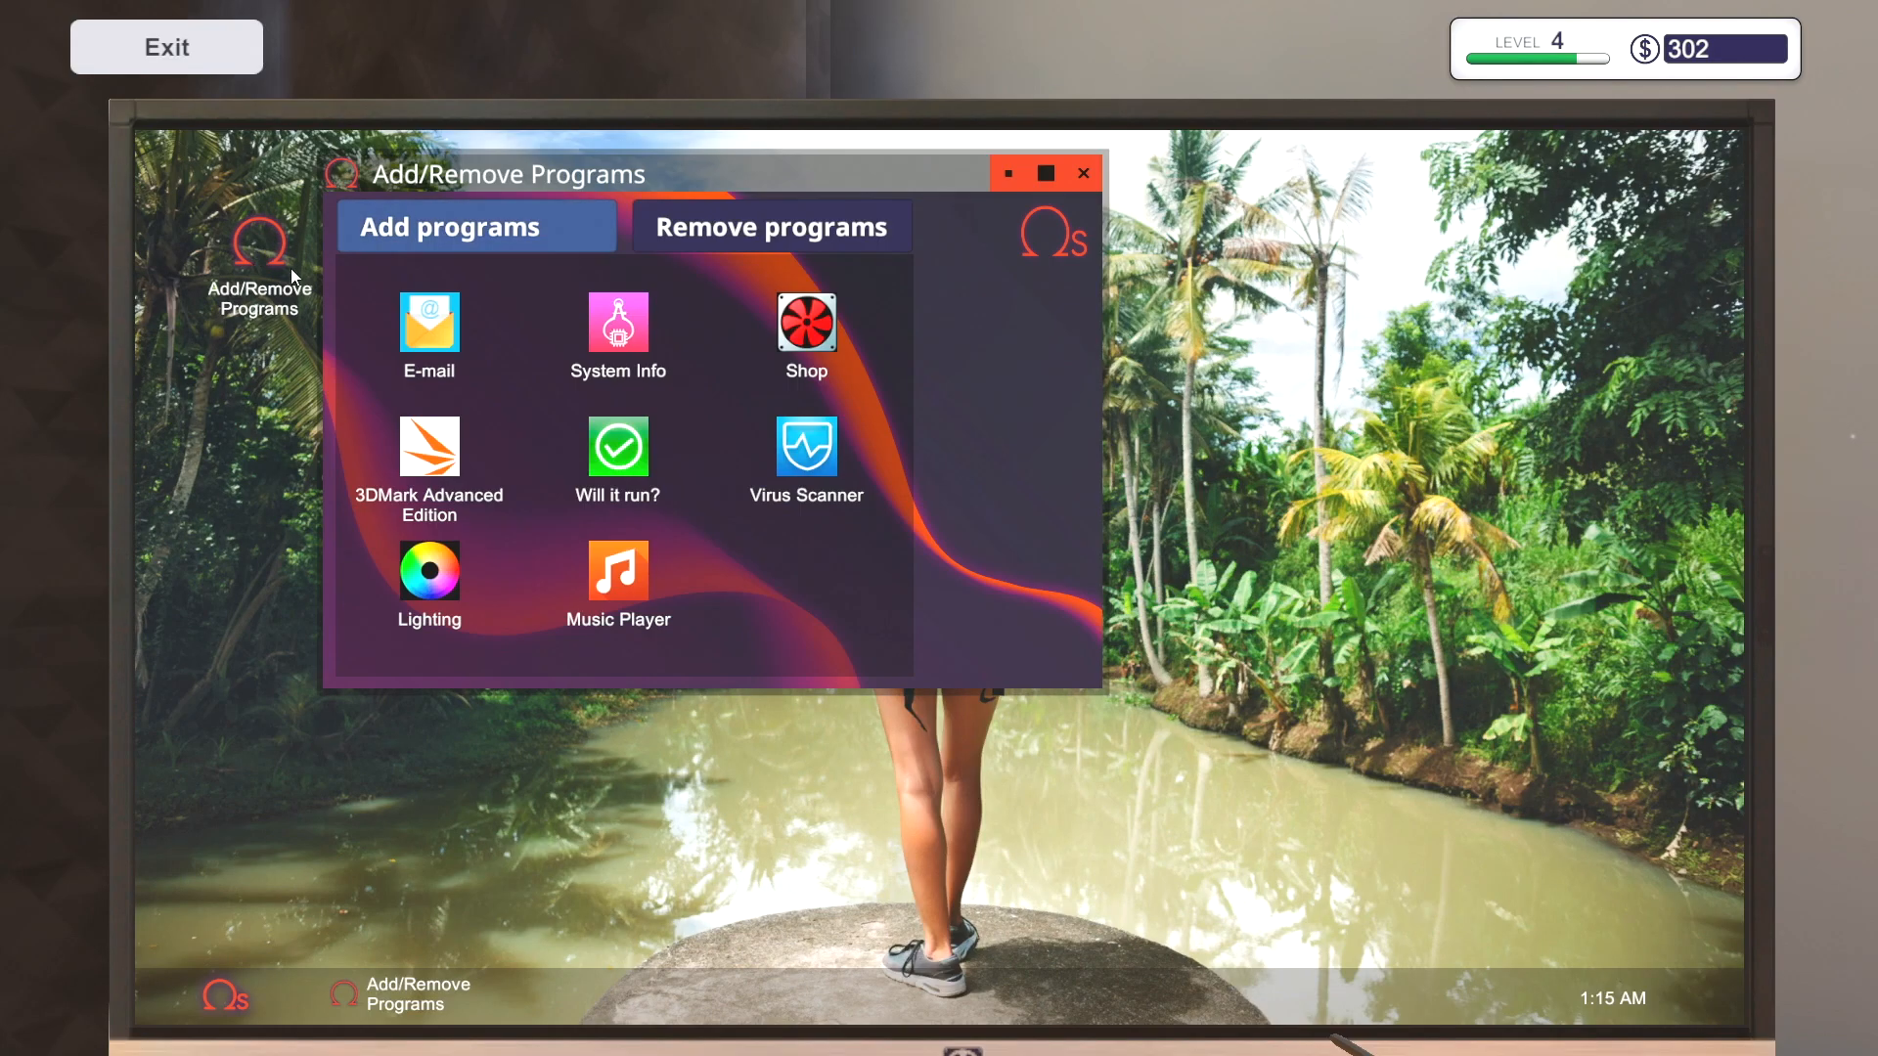
- Install 3DMark Advanced Edition and run Time Spy Extreme, scoring 6 256
click(428, 450)
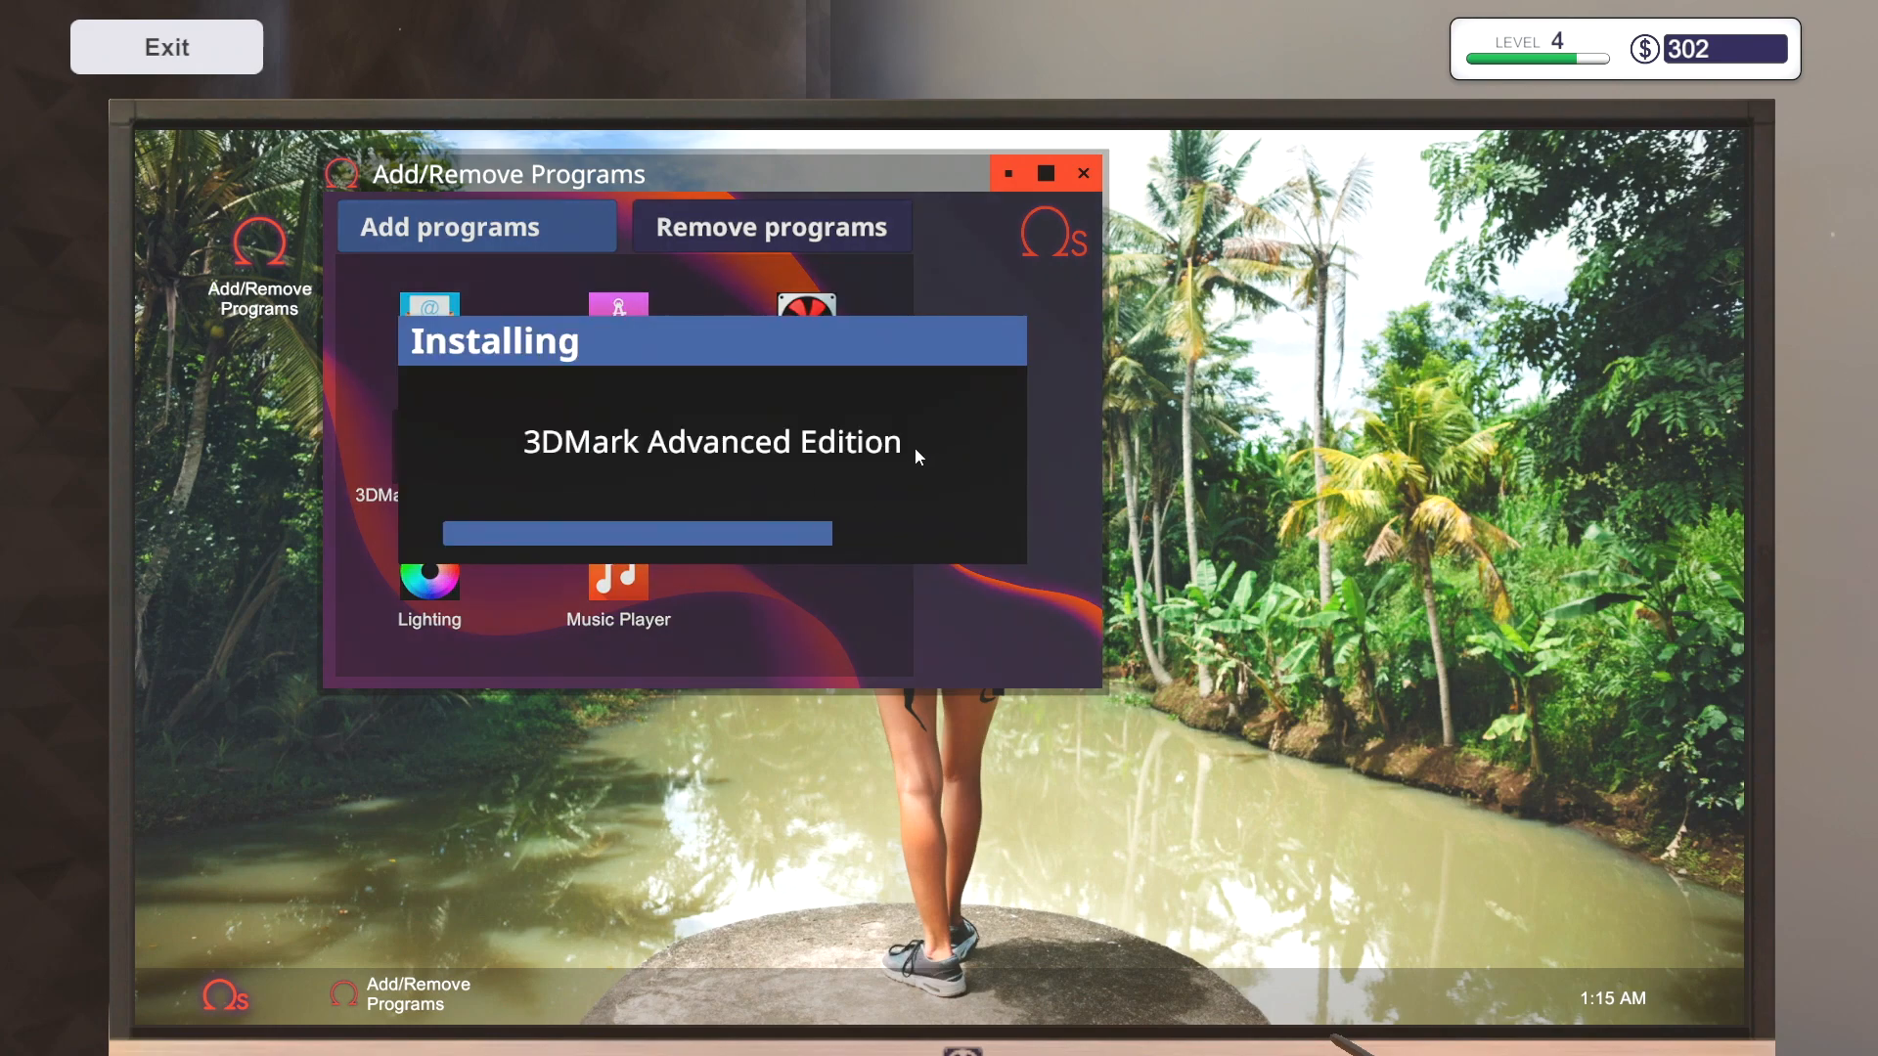
mouse_move(771, 424)
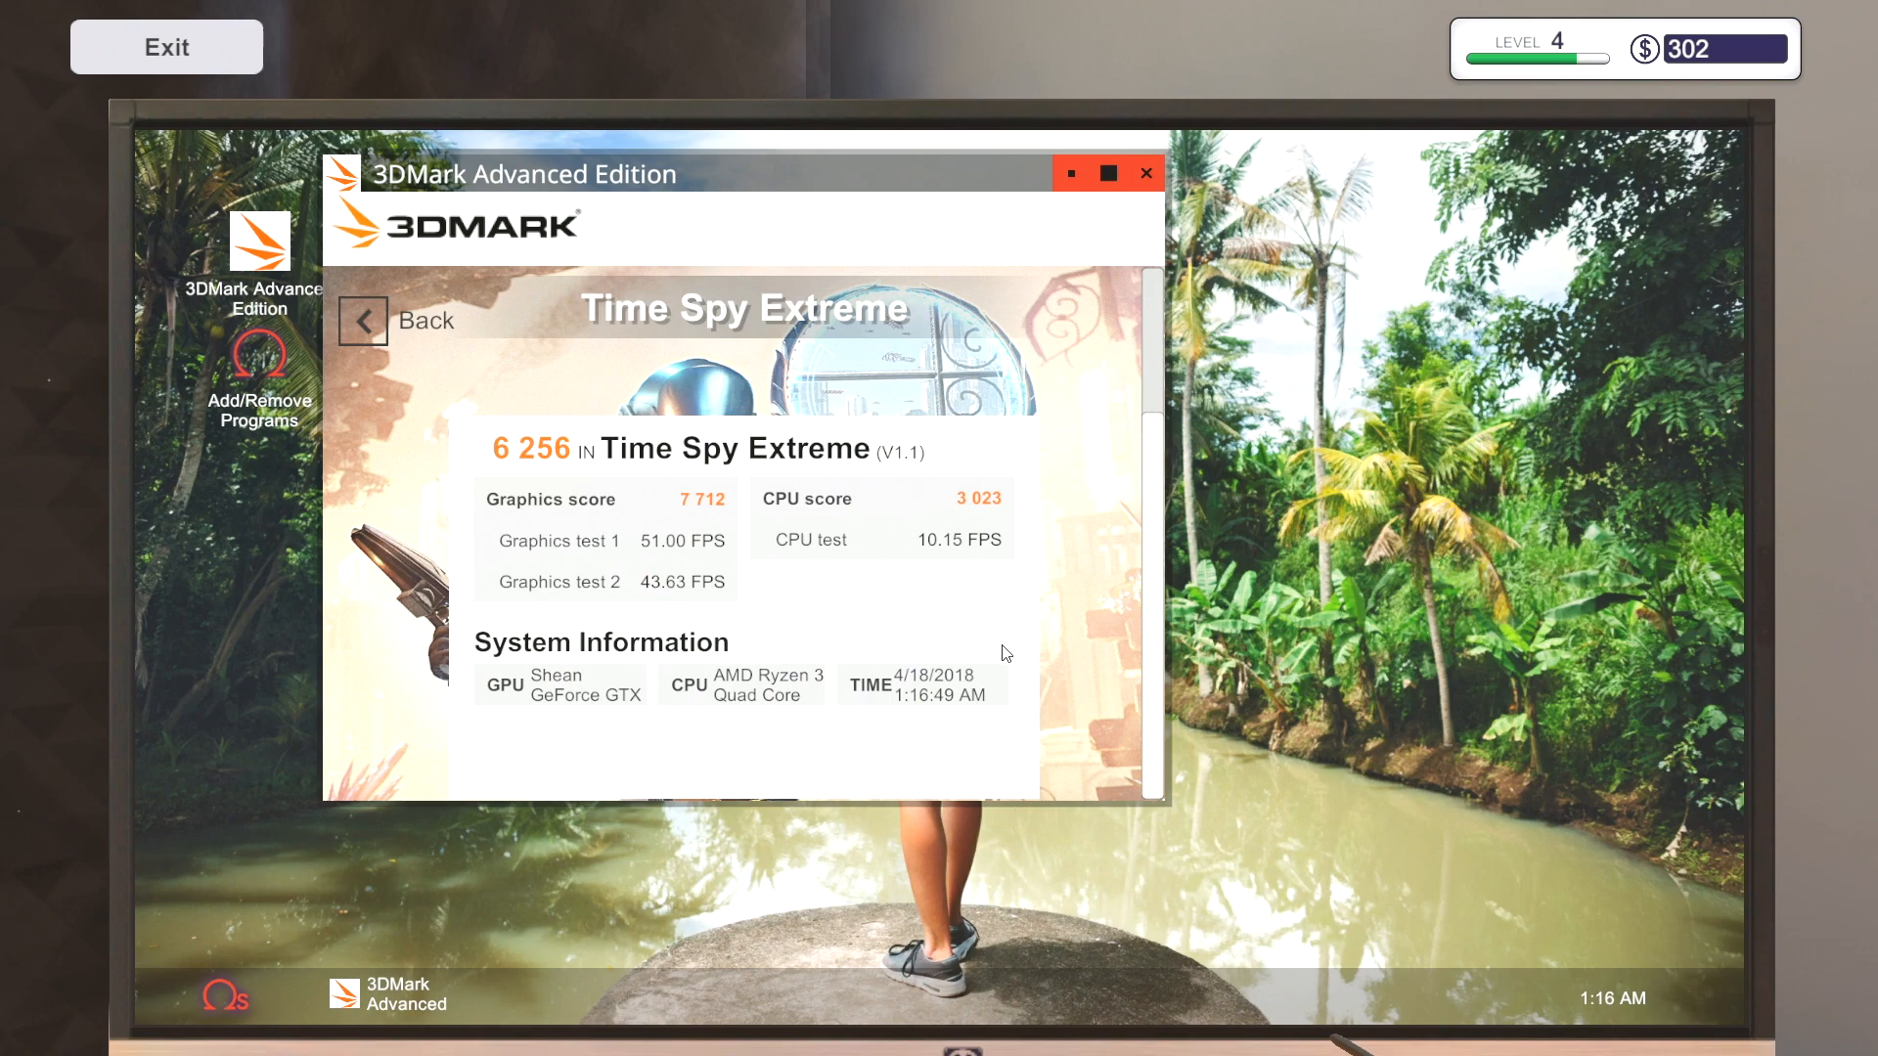
scroll(up, 3)
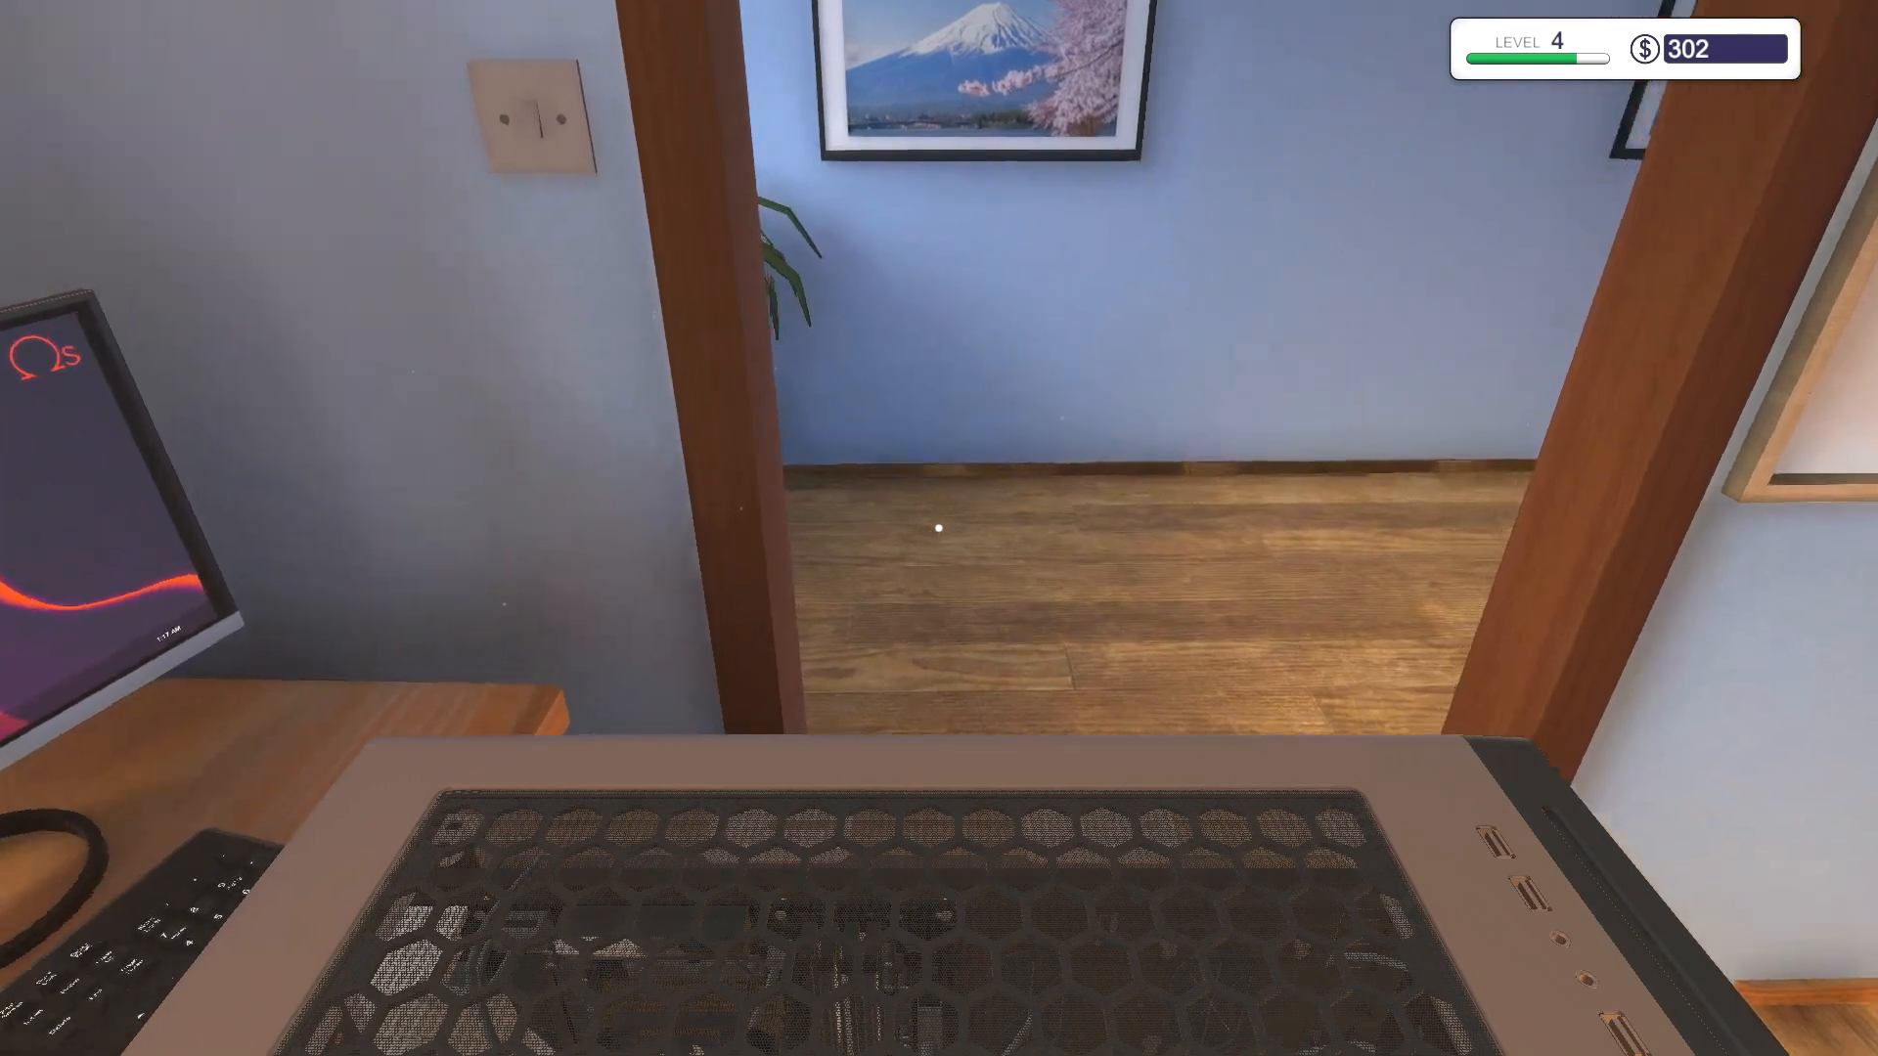
mouse_move(939, 527)
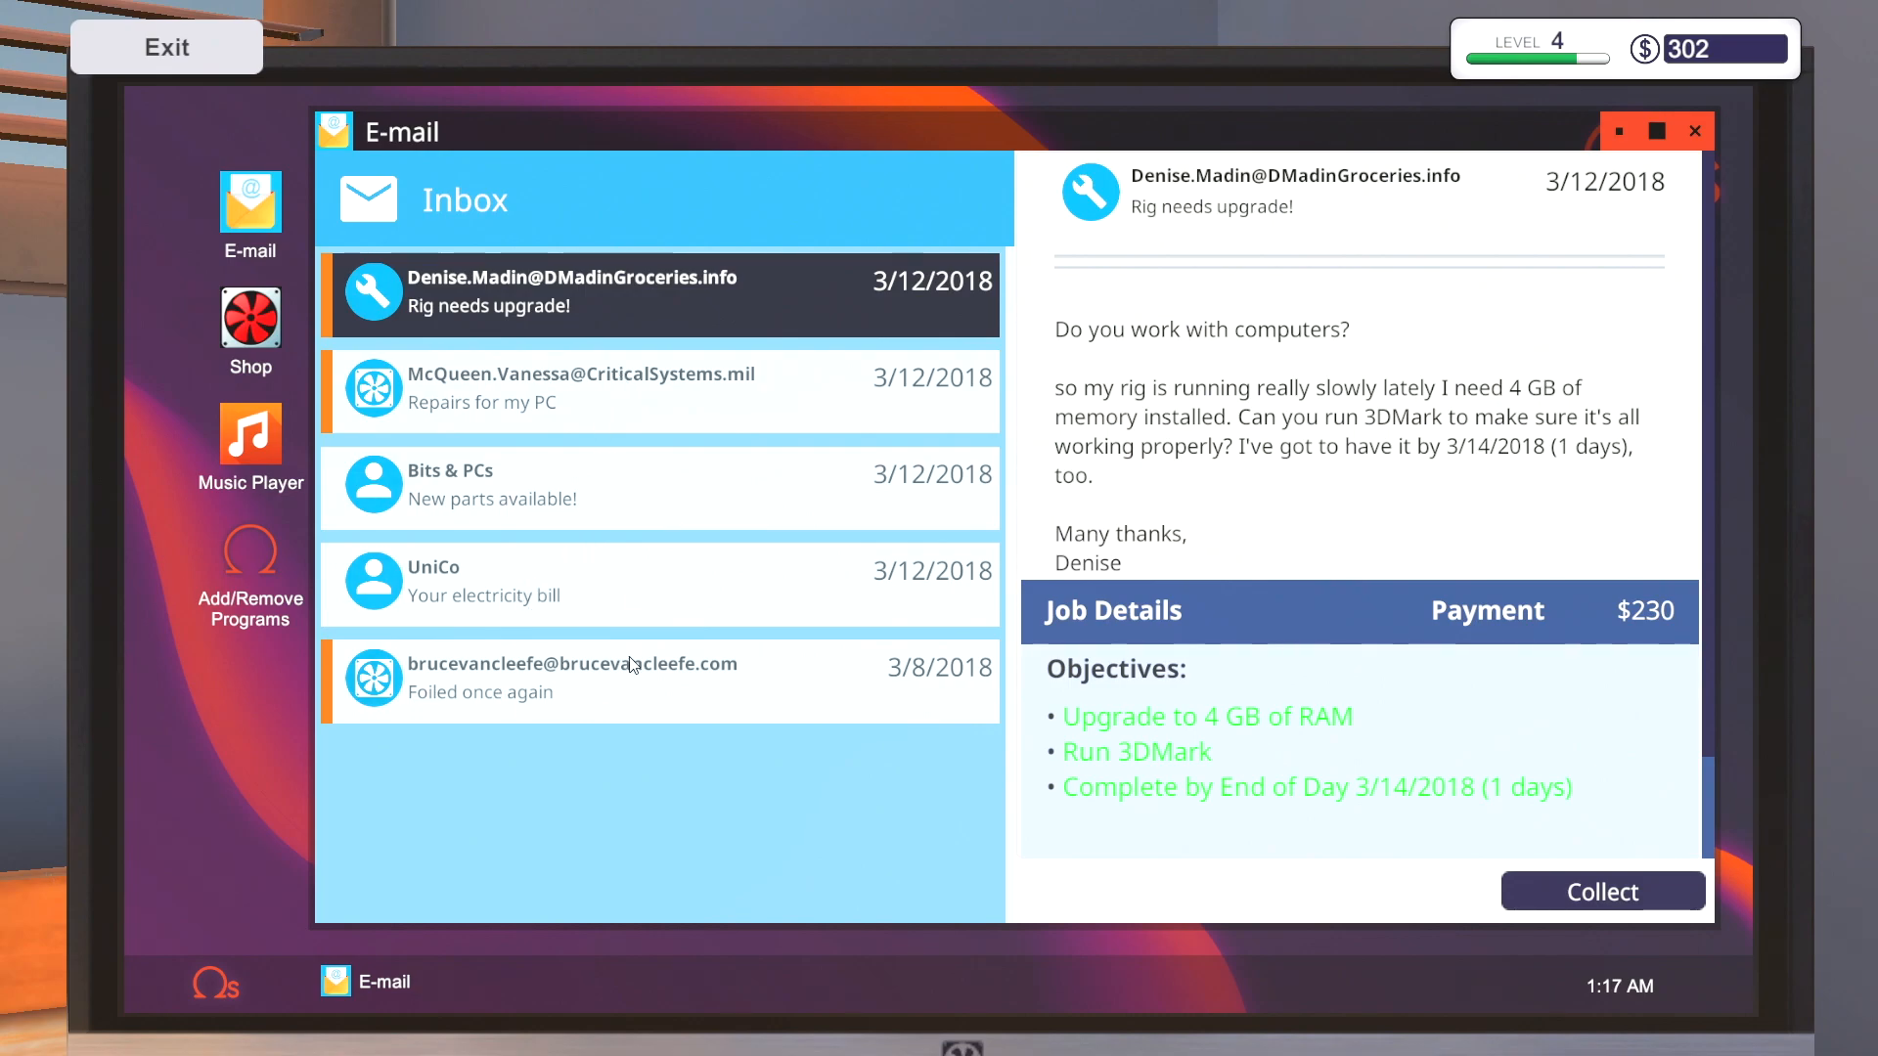
mouse_move(615, 499)
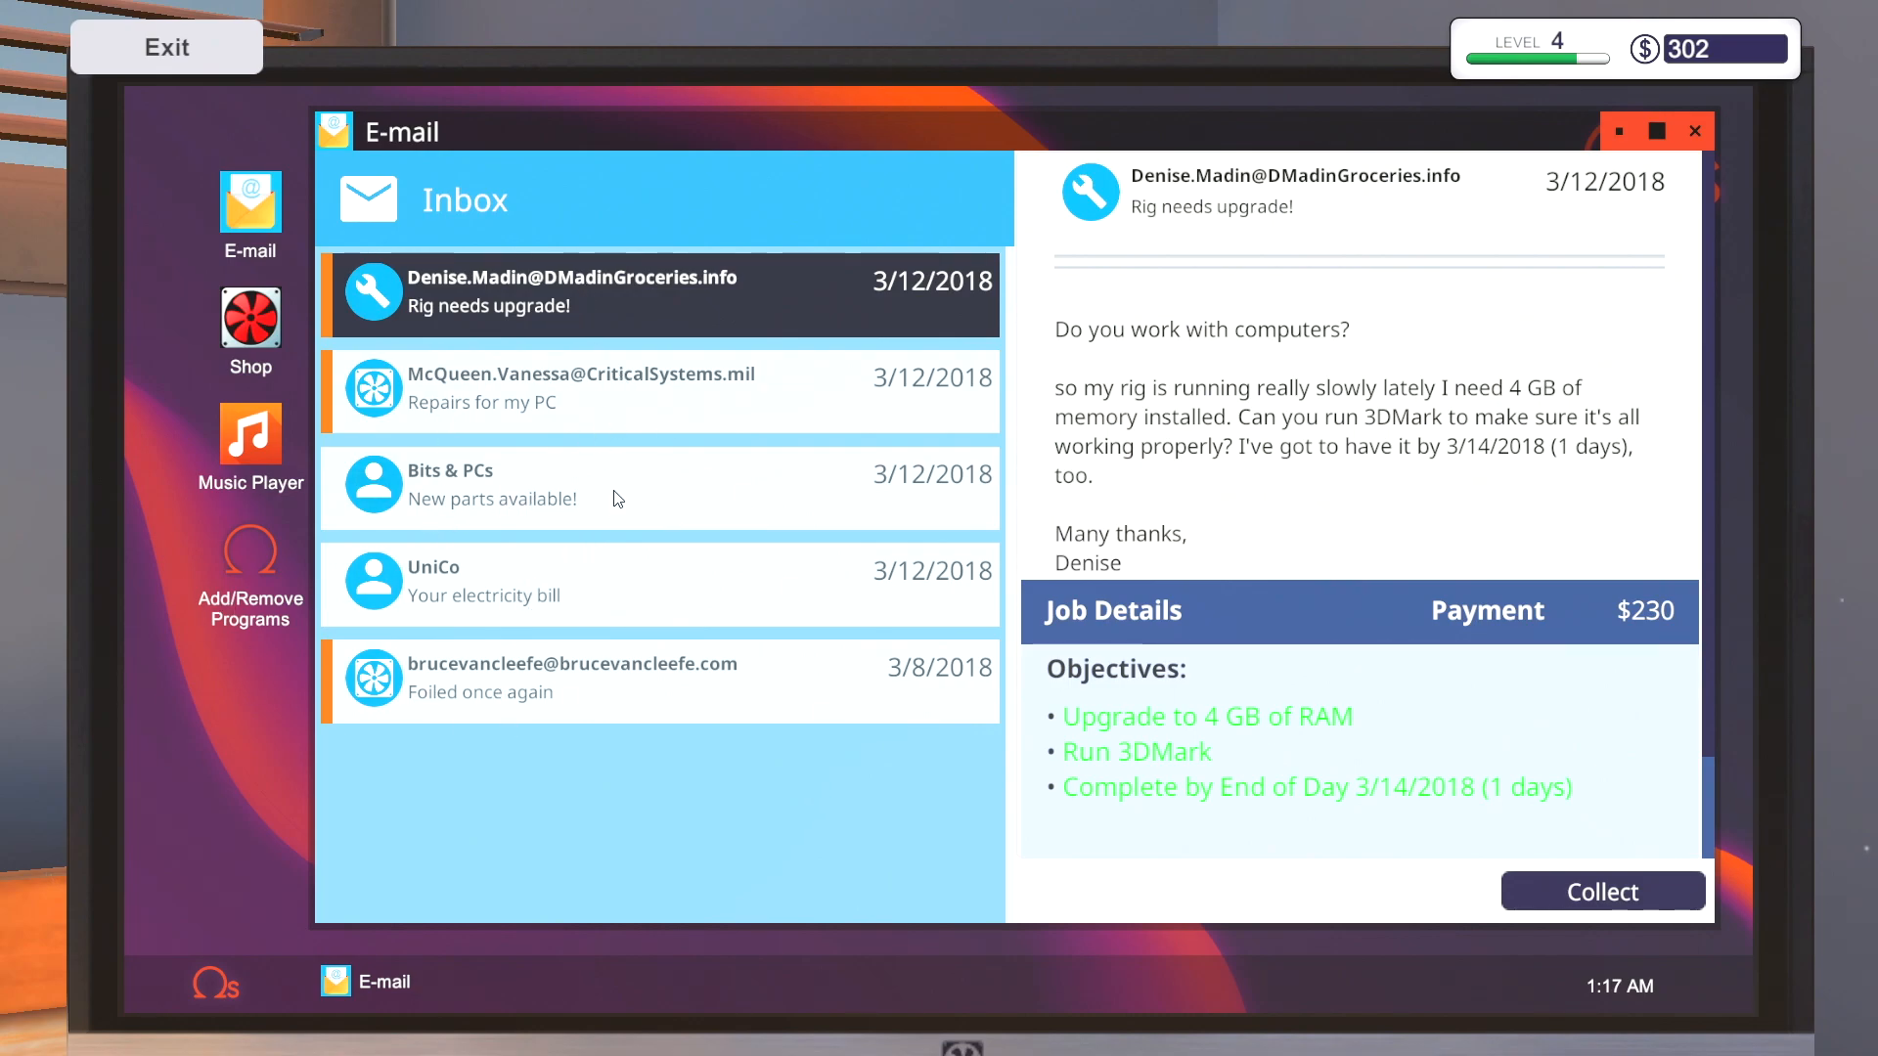
- Collect the $230 payment for the finished RAM upgrade job
click(598, 582)
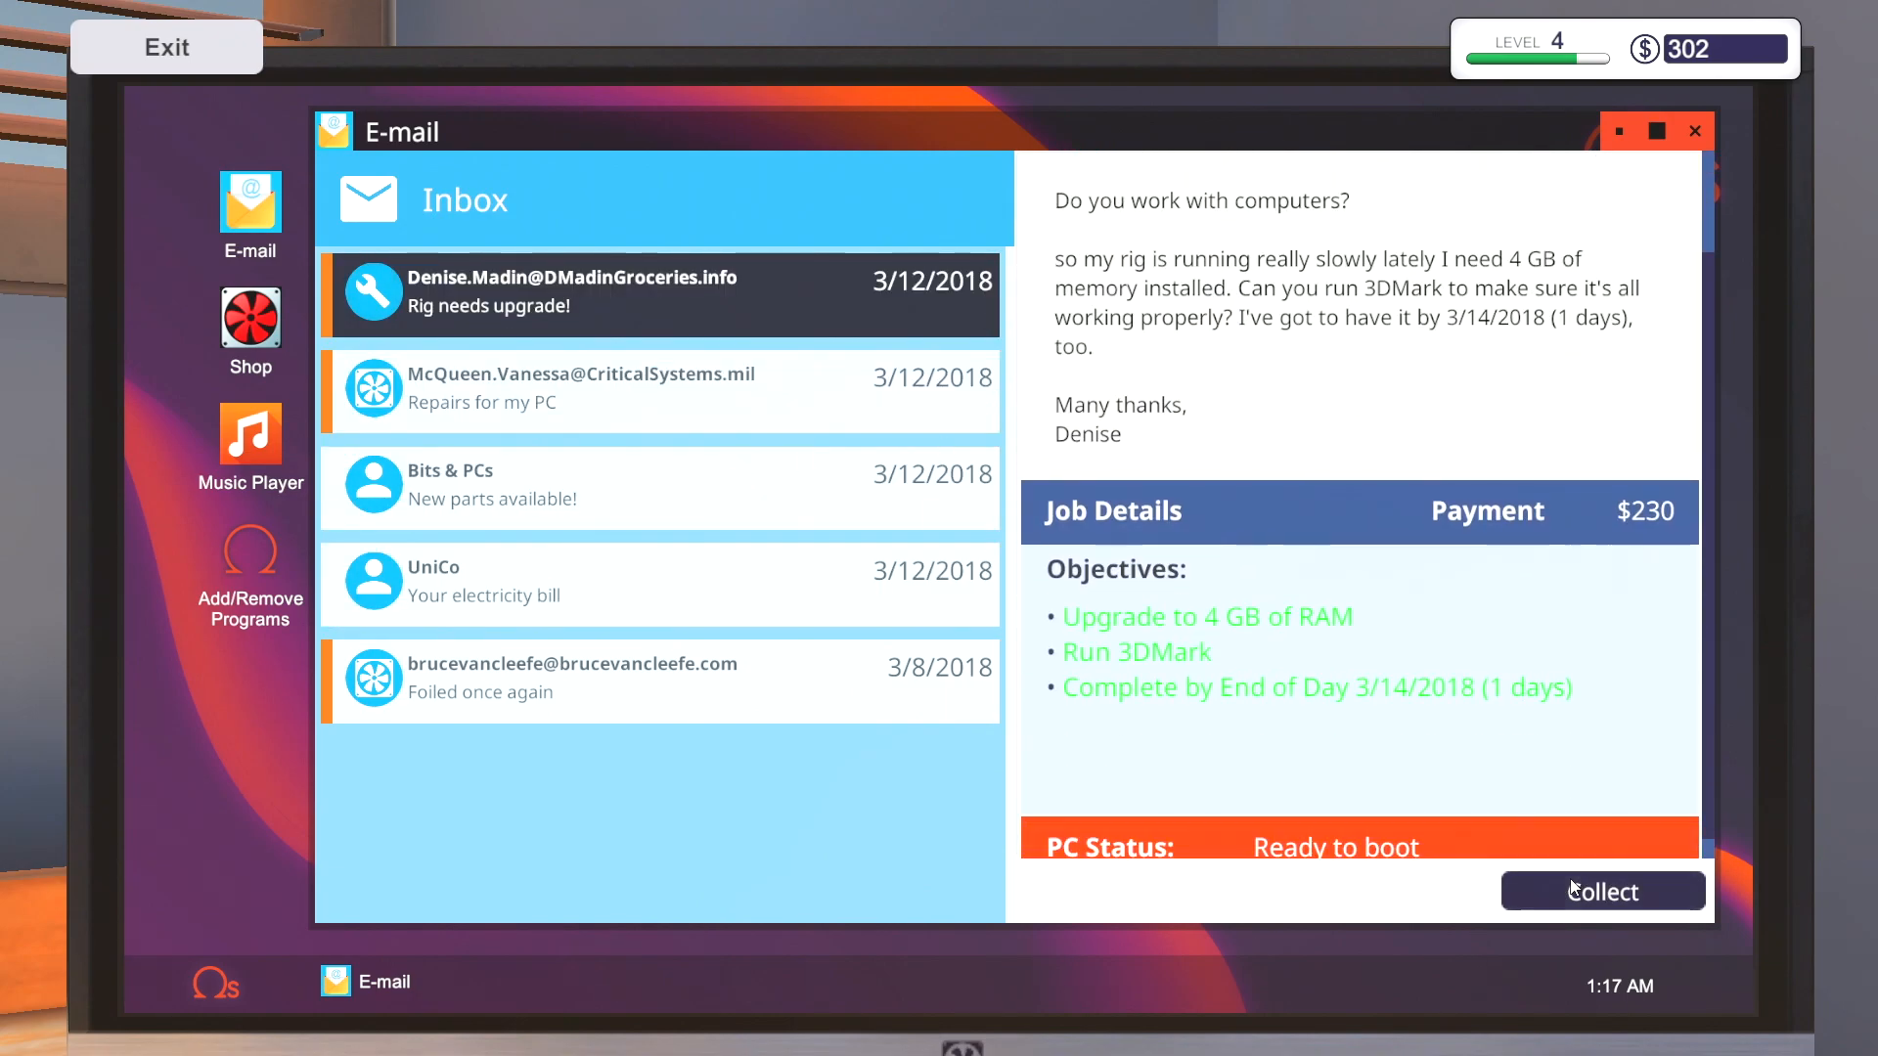
click(1602, 892)
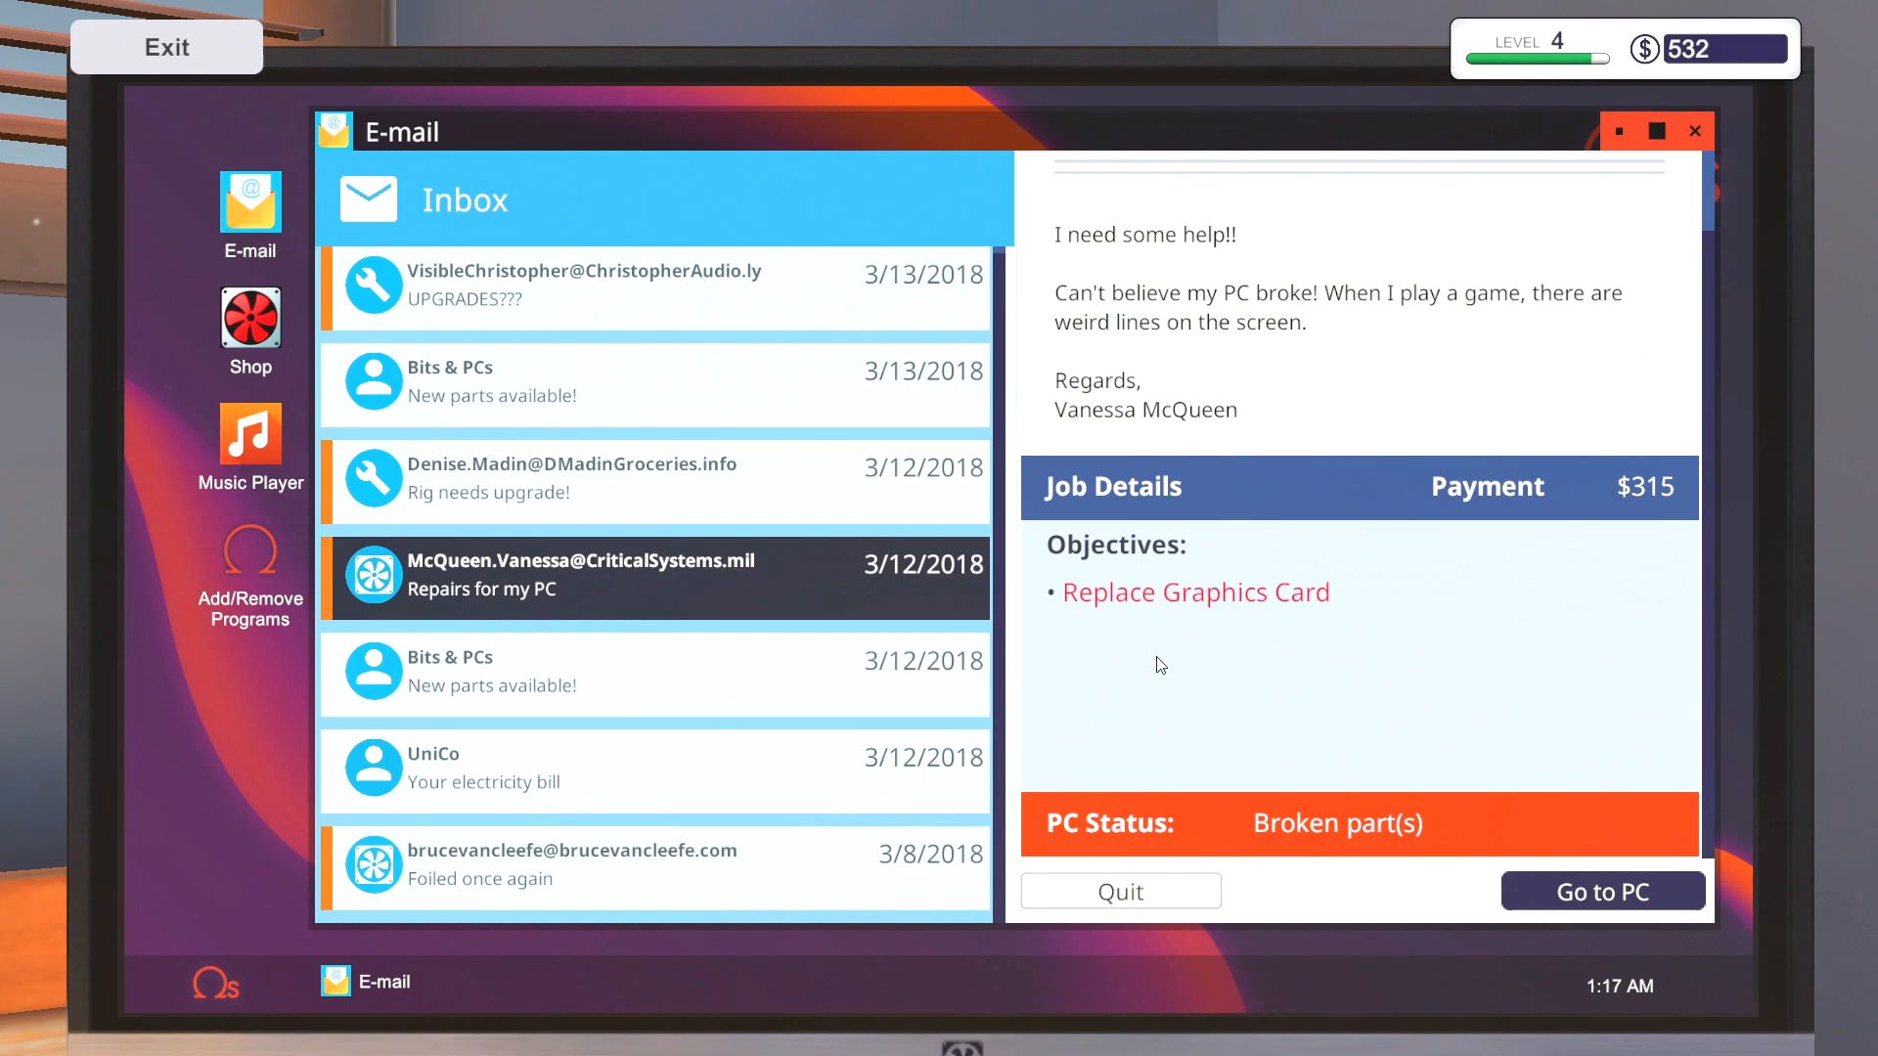
mouse_move(503, 857)
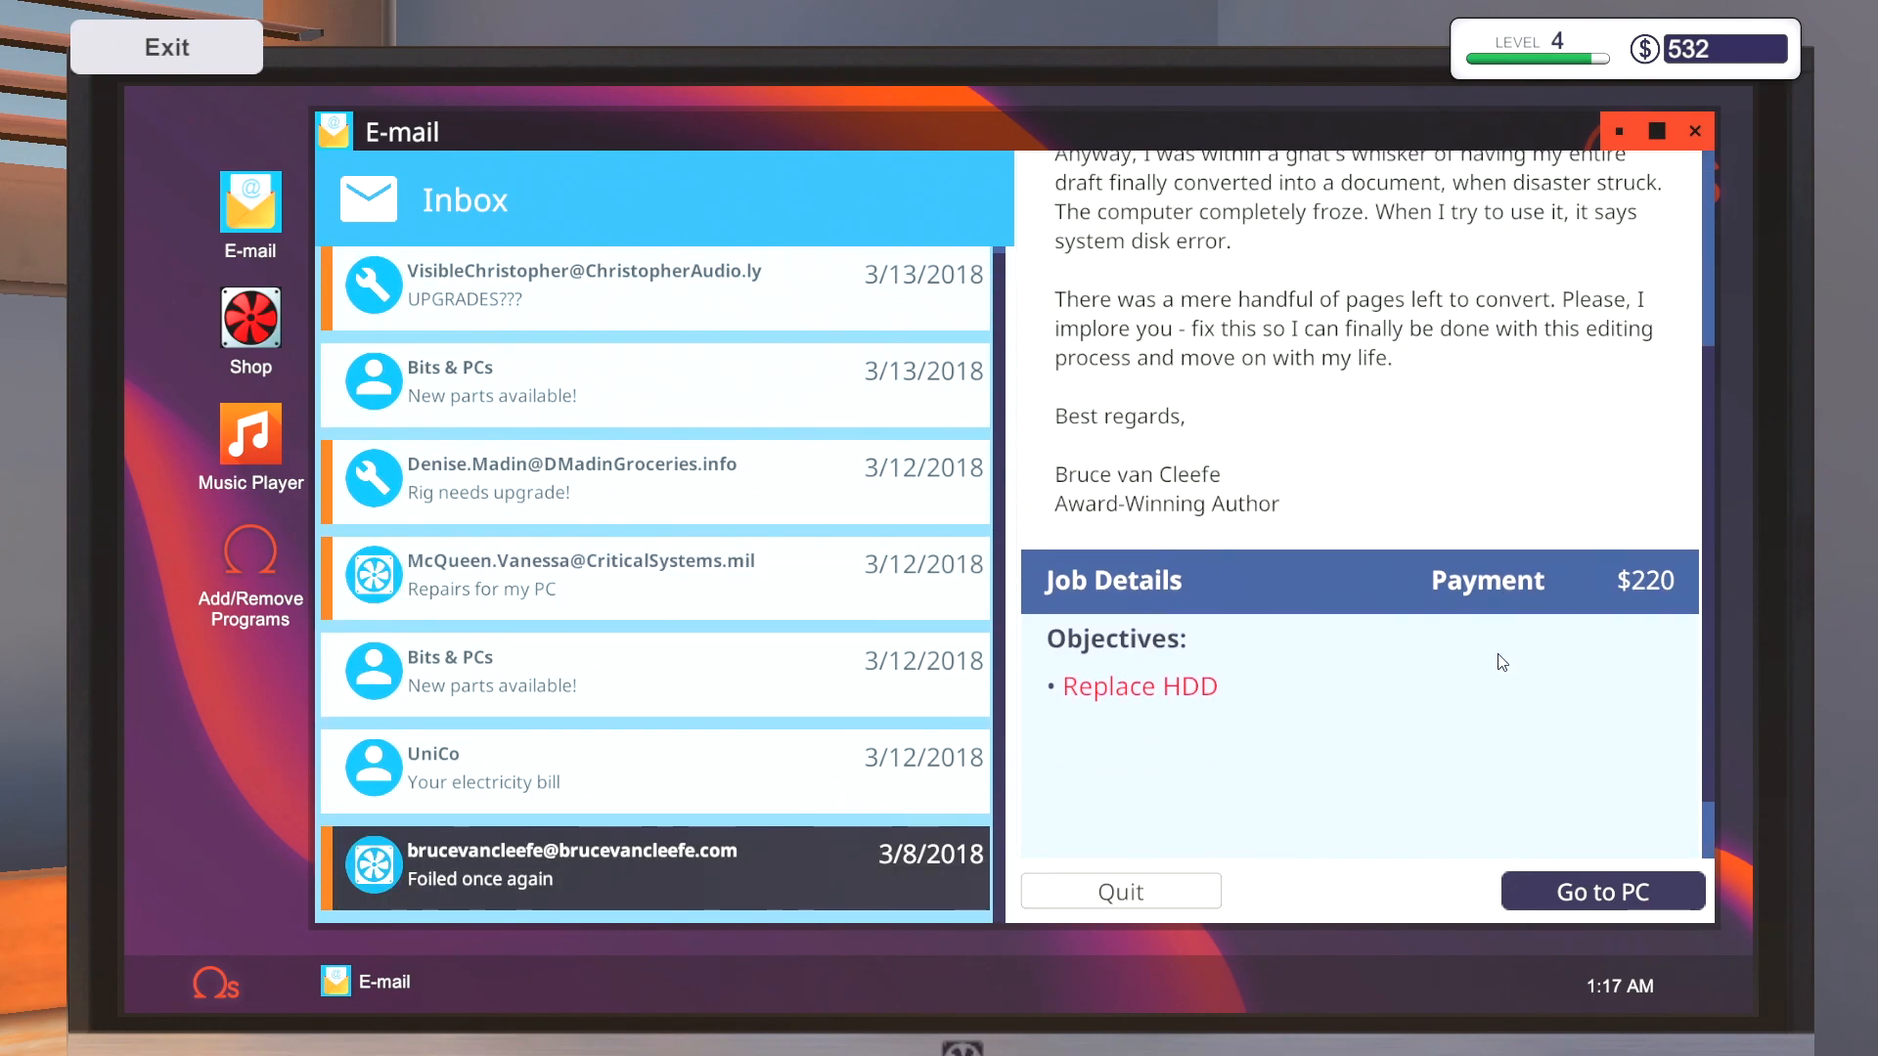
mouse_move(477, 773)
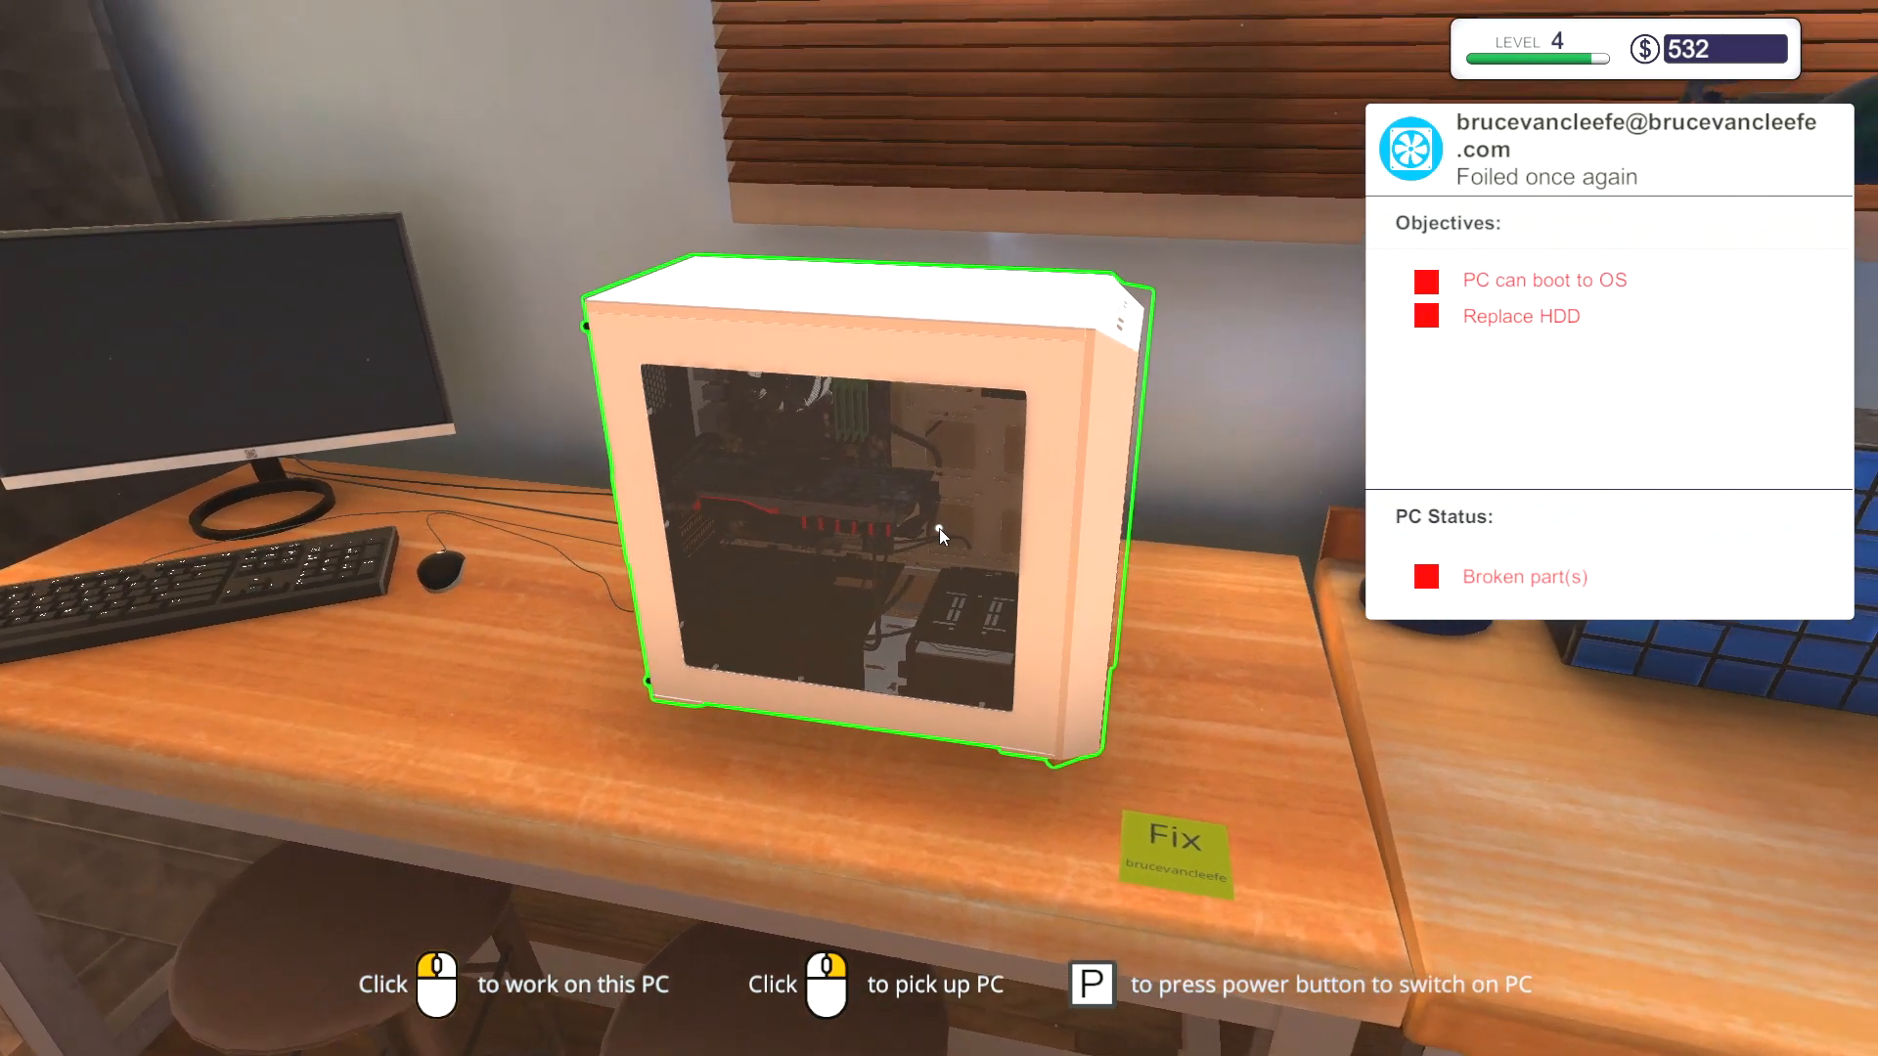
- Pull the old Mortoni EZStore 120GB drive from the HDD repair rig's bay
click(875, 503)
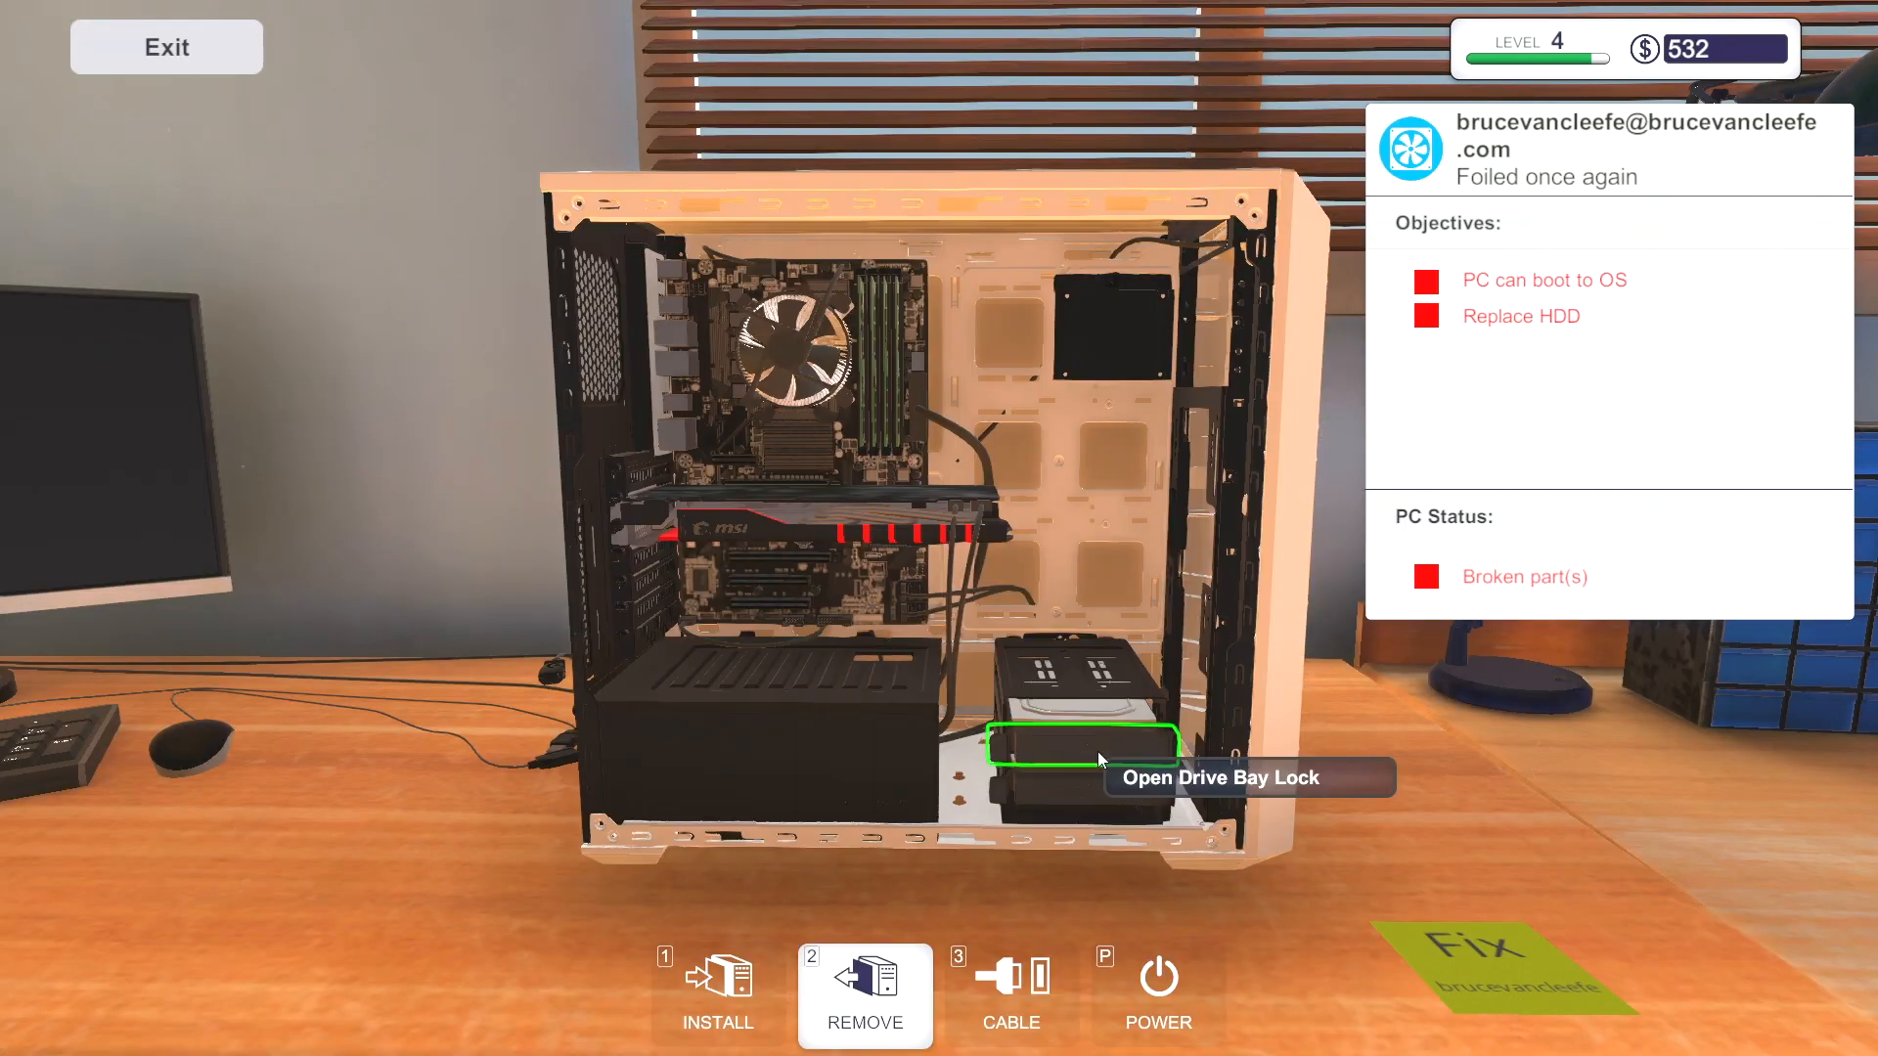
click(1080, 745)
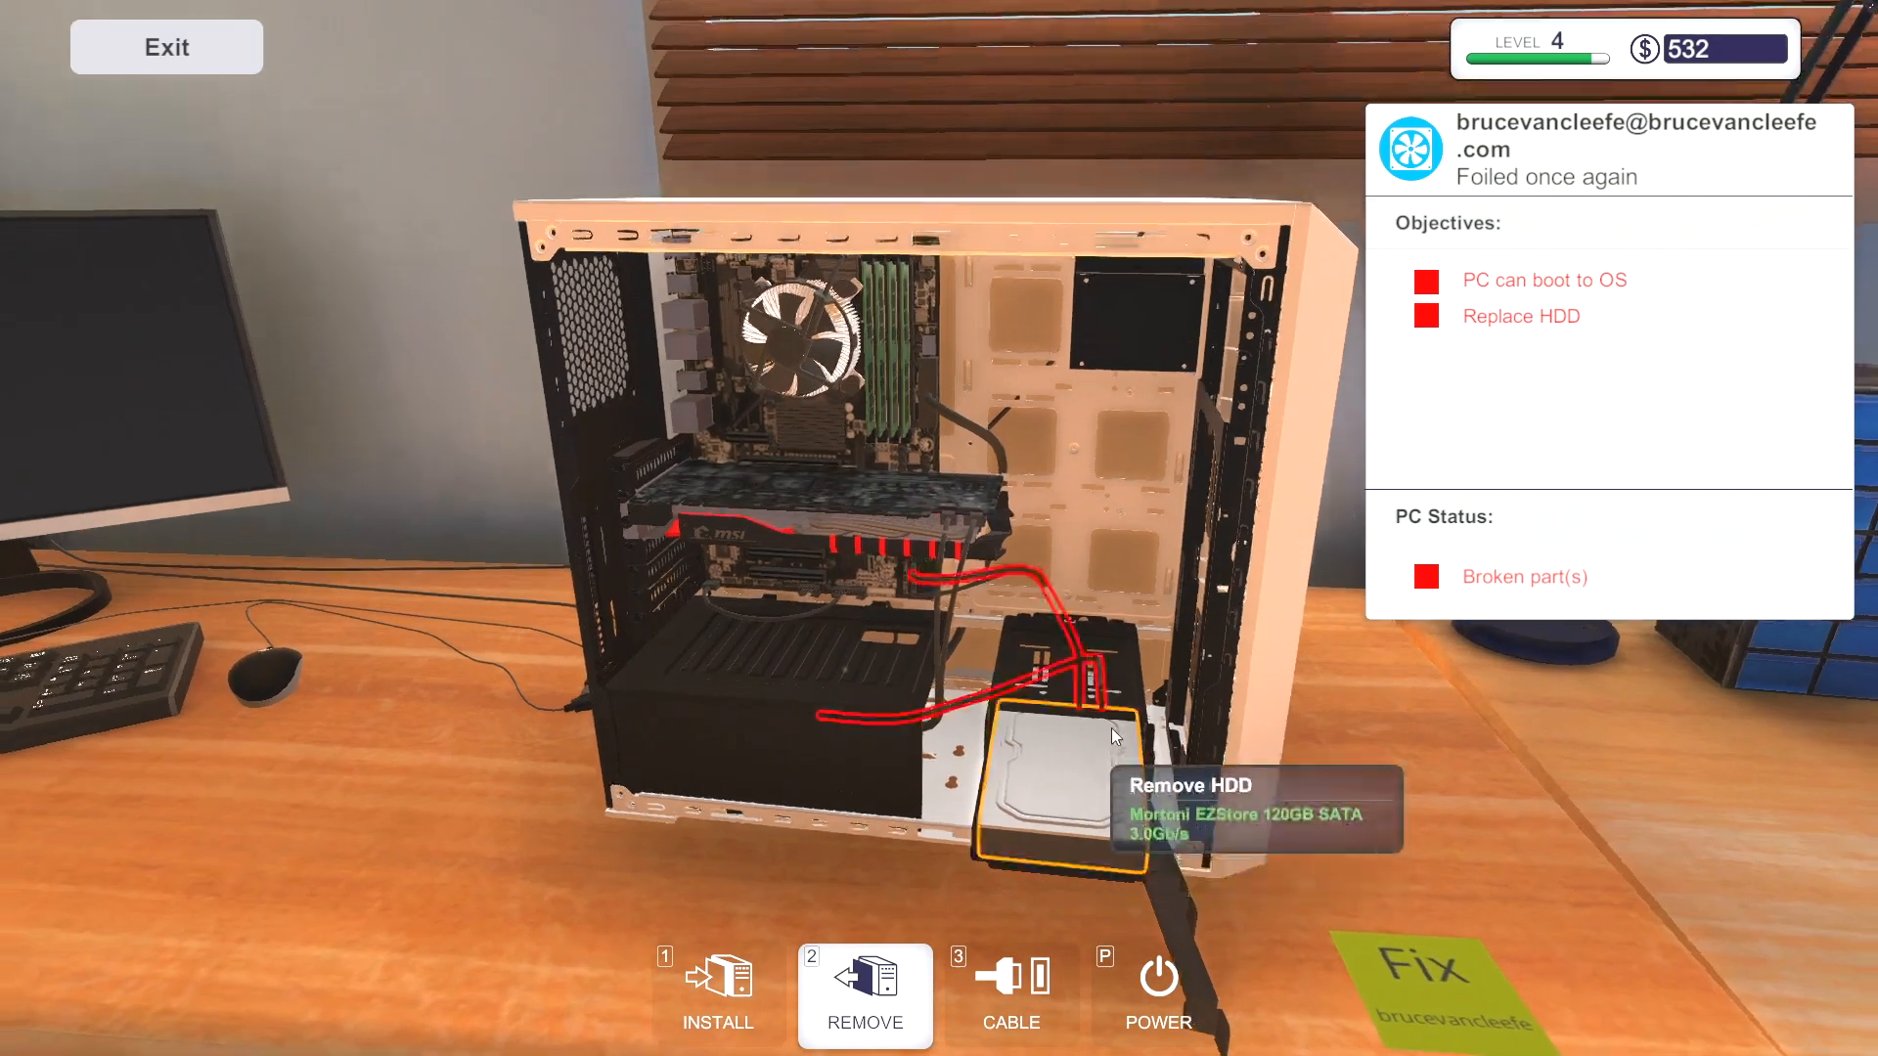
click(1043, 767)
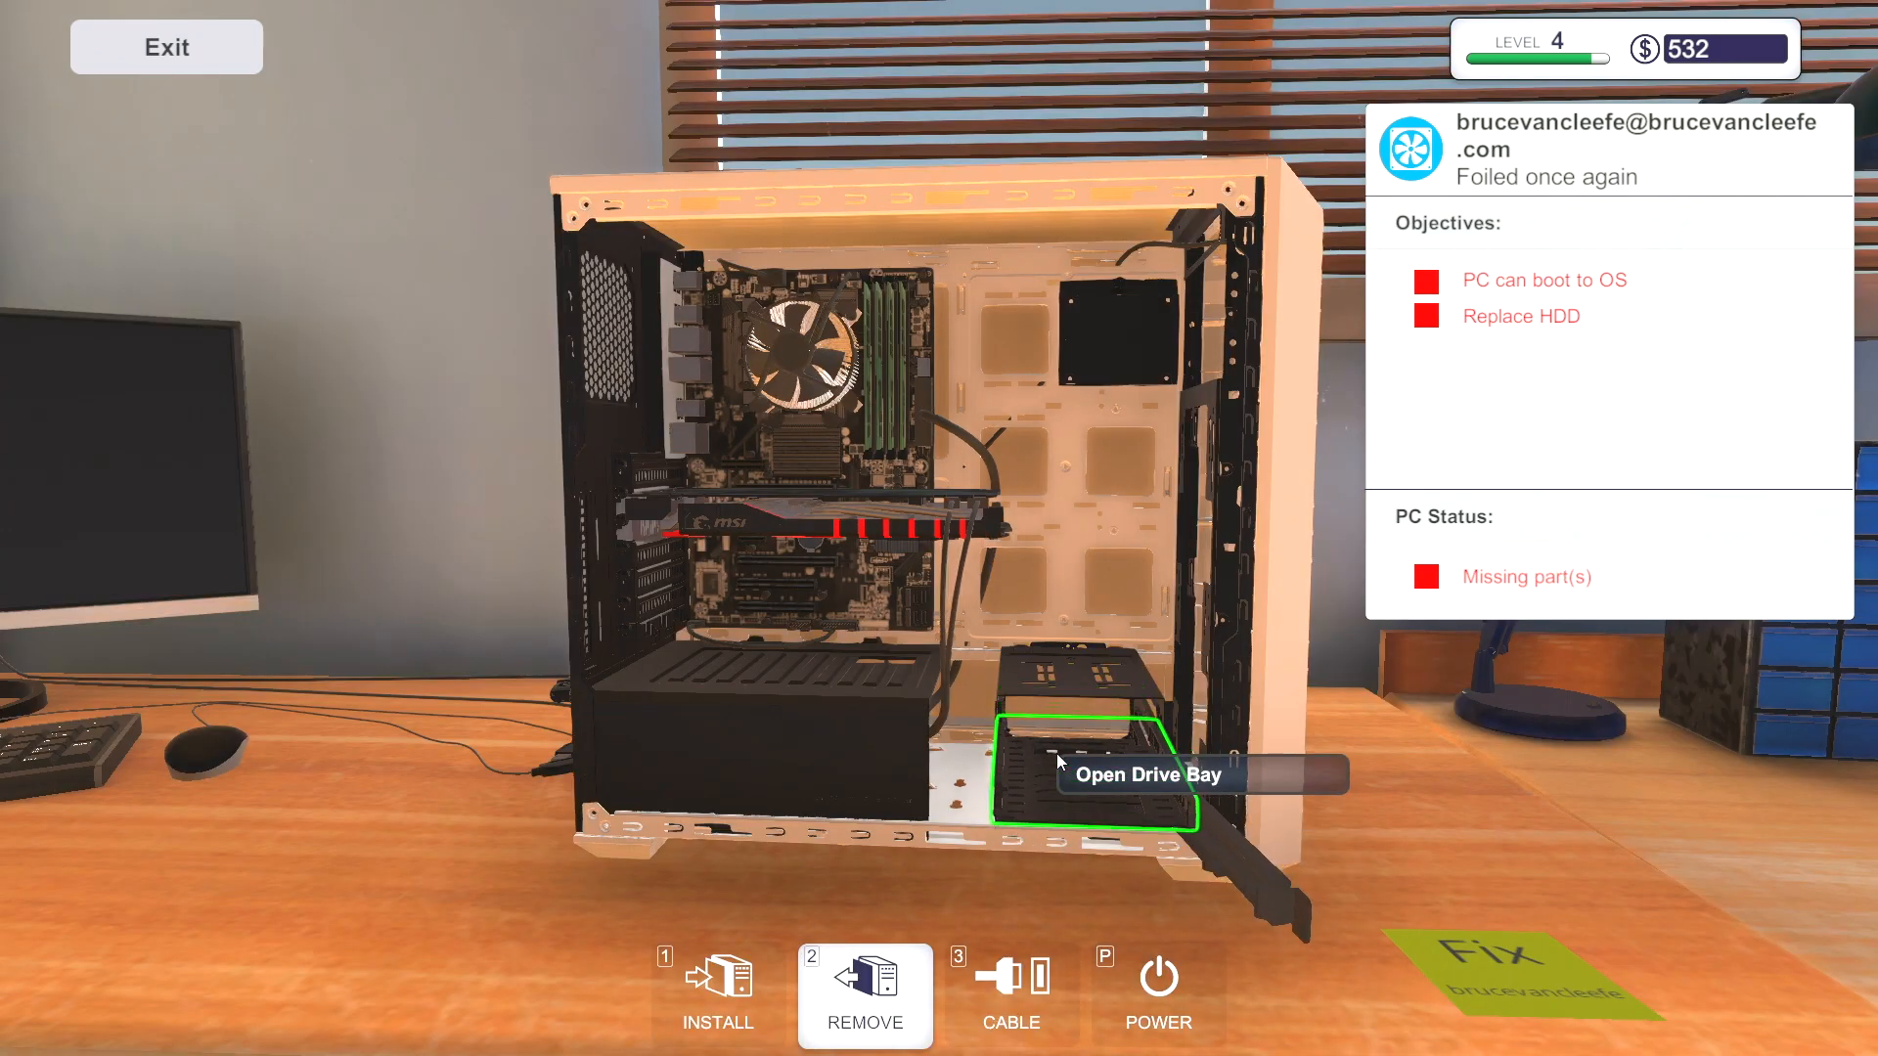
mouse_move(814, 431)
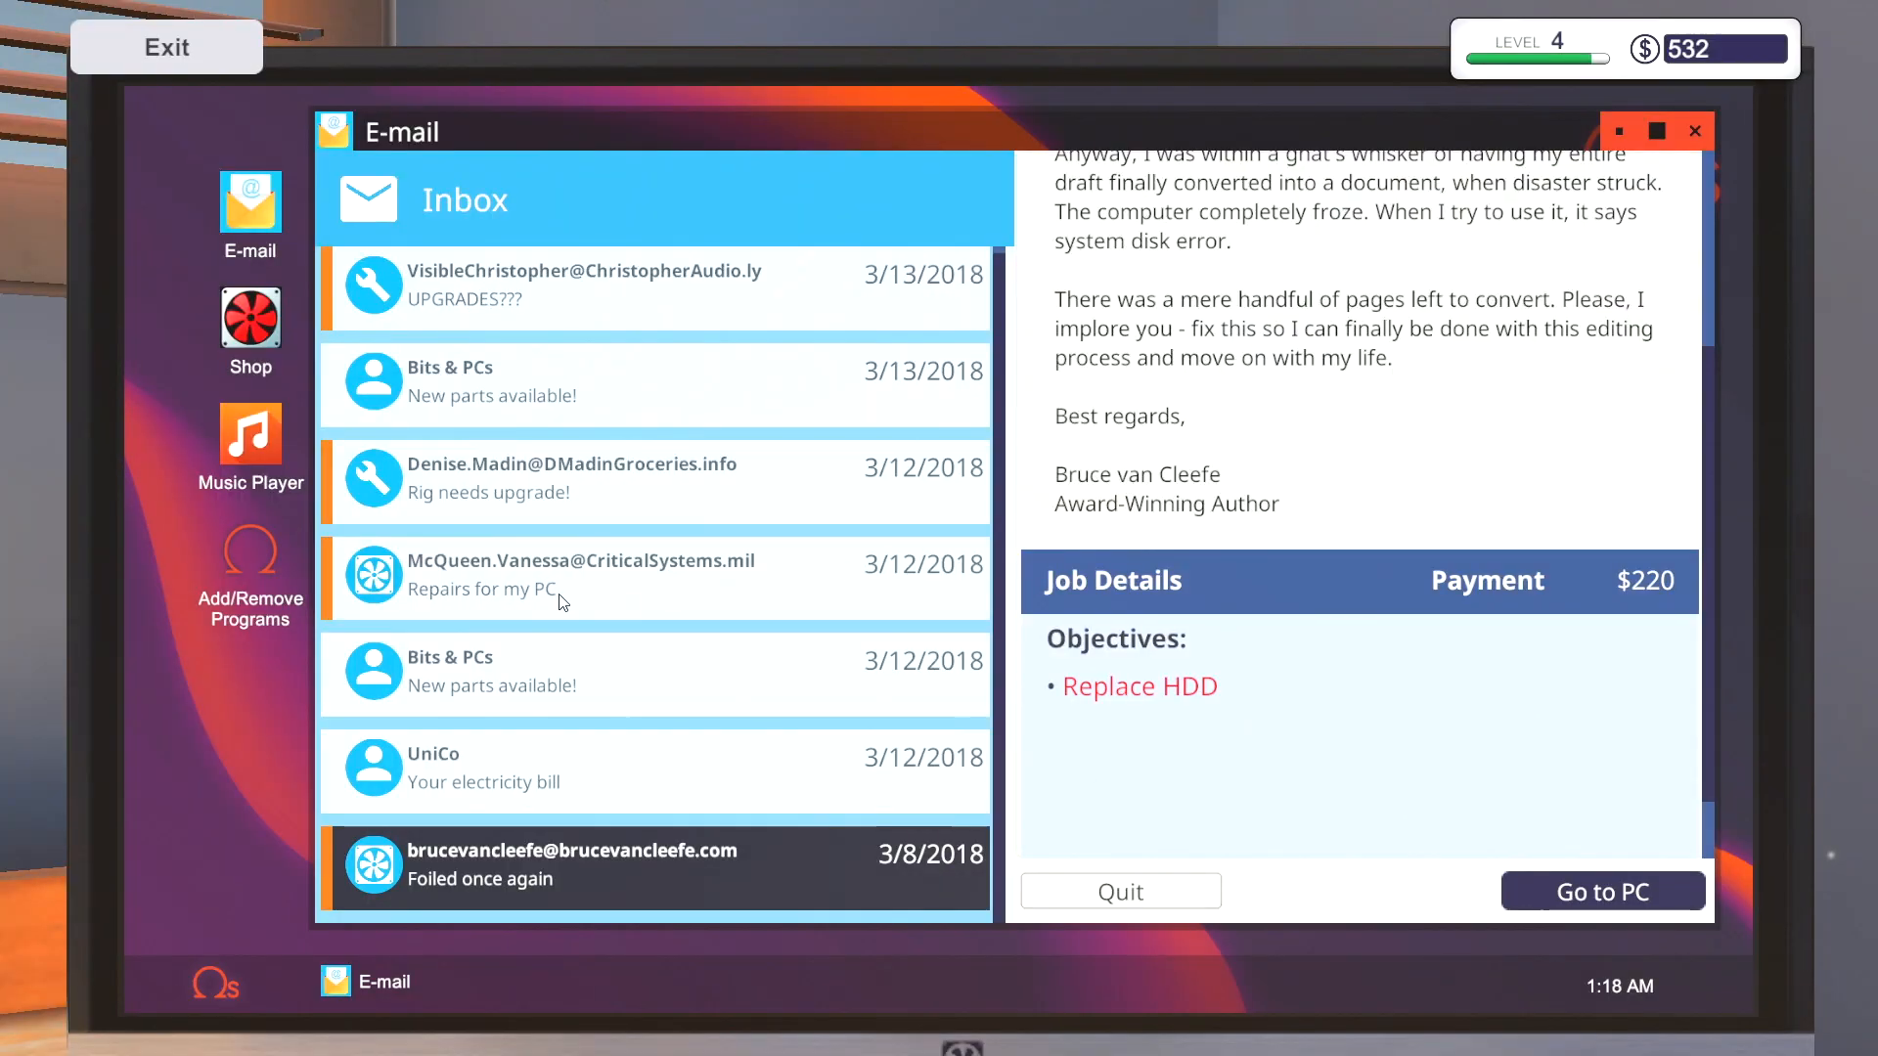
- Order a $50 replacement hard drive from the shop's Storage section
click(249, 323)
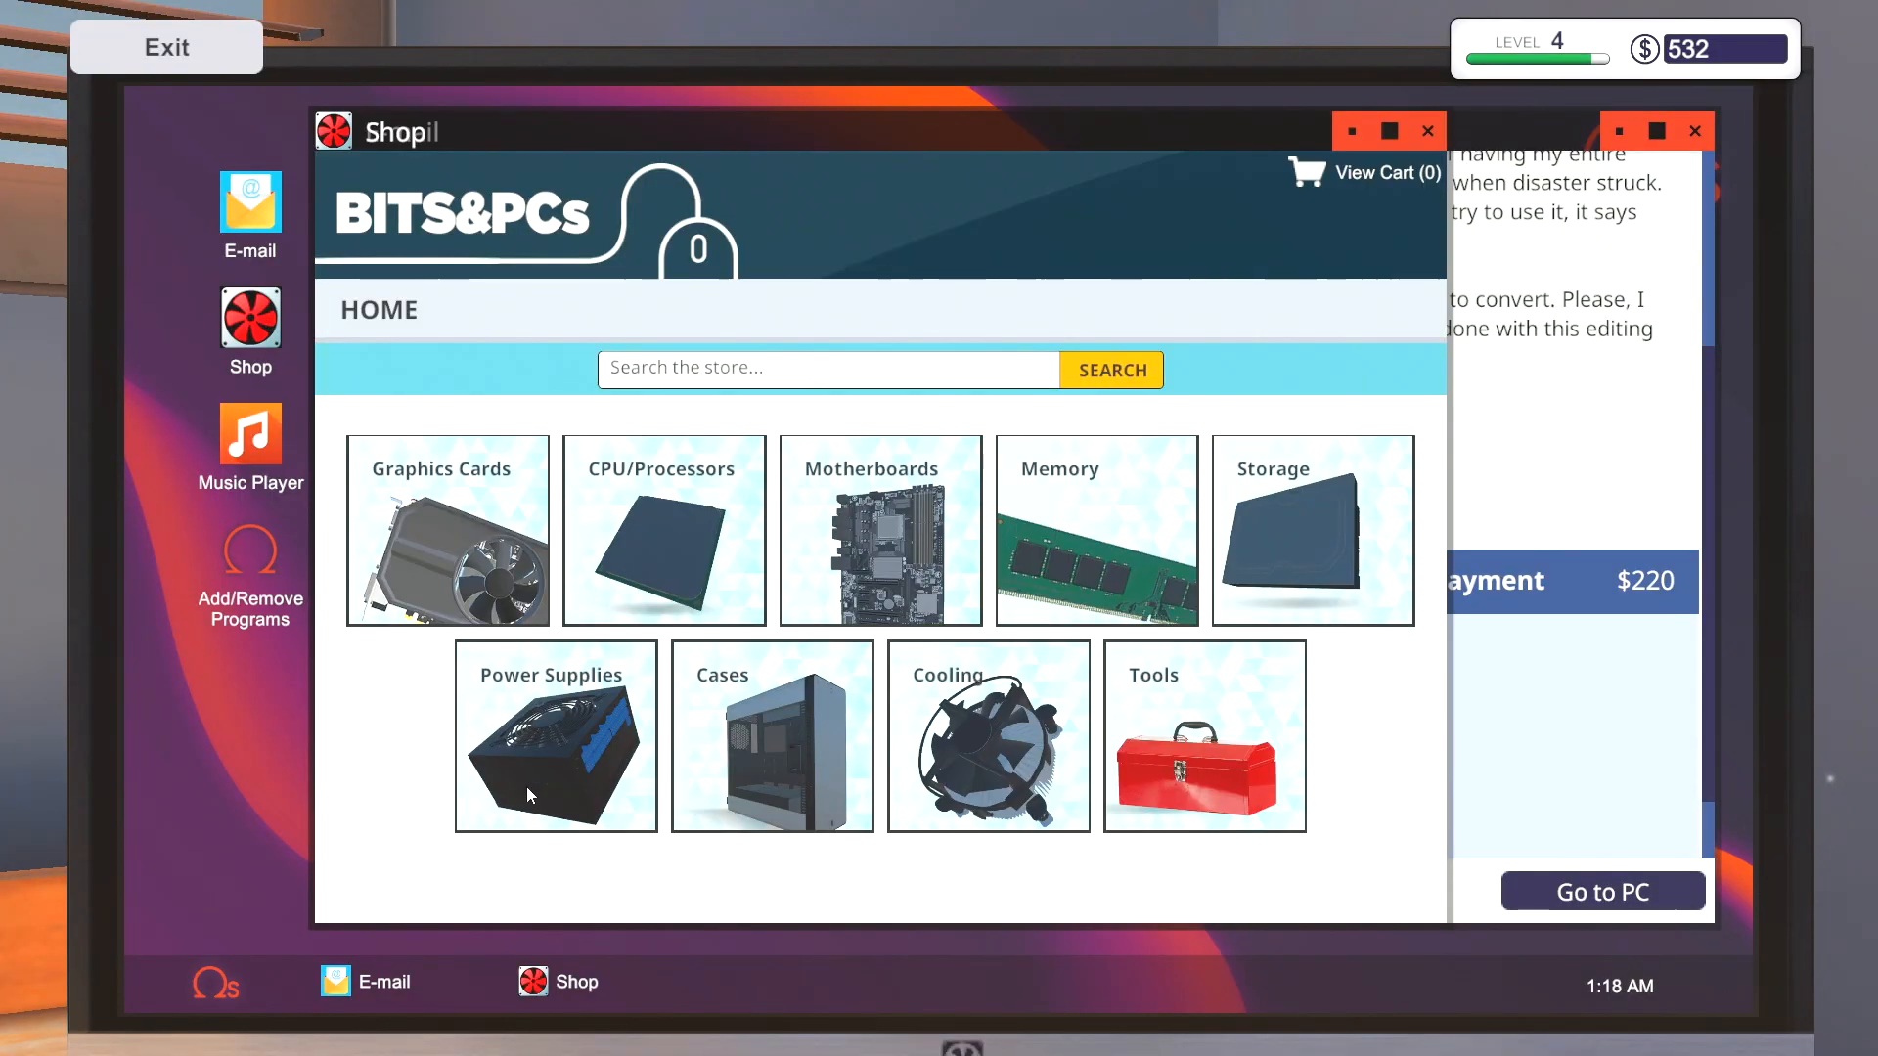
click(1311, 530)
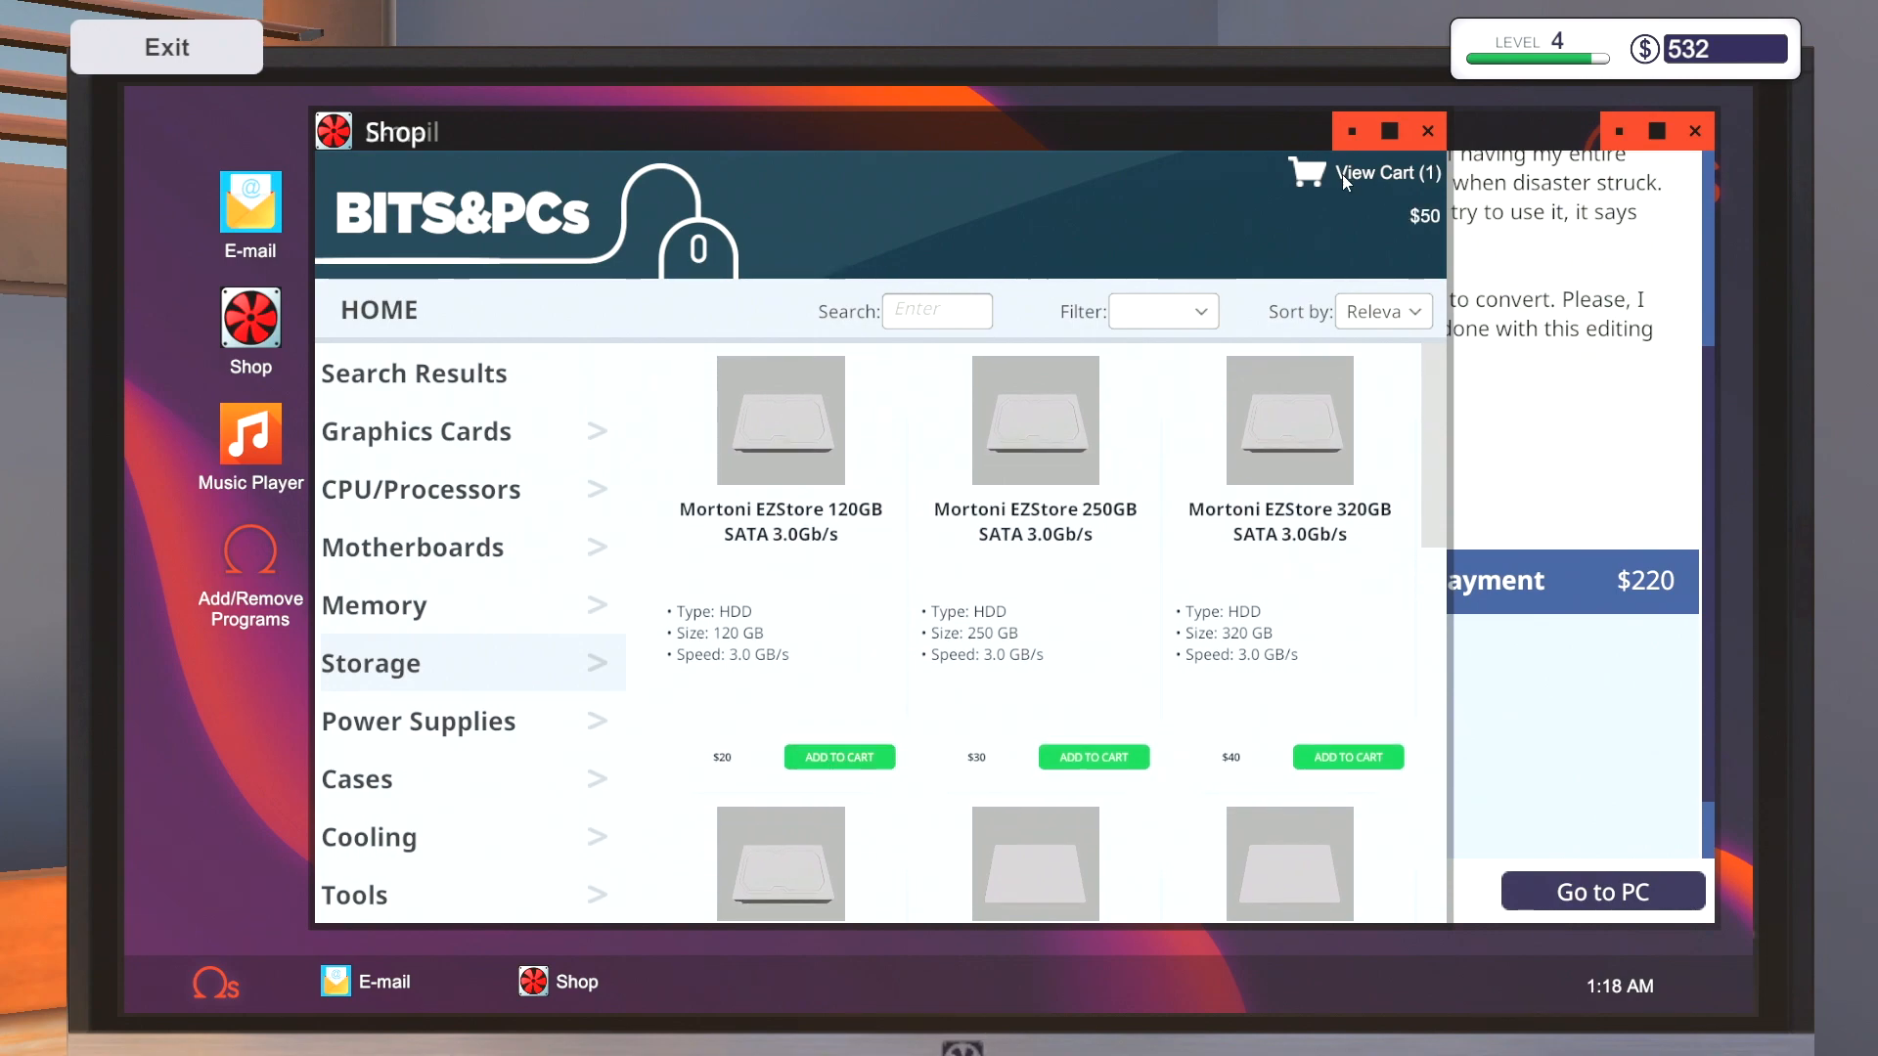
key(escape)
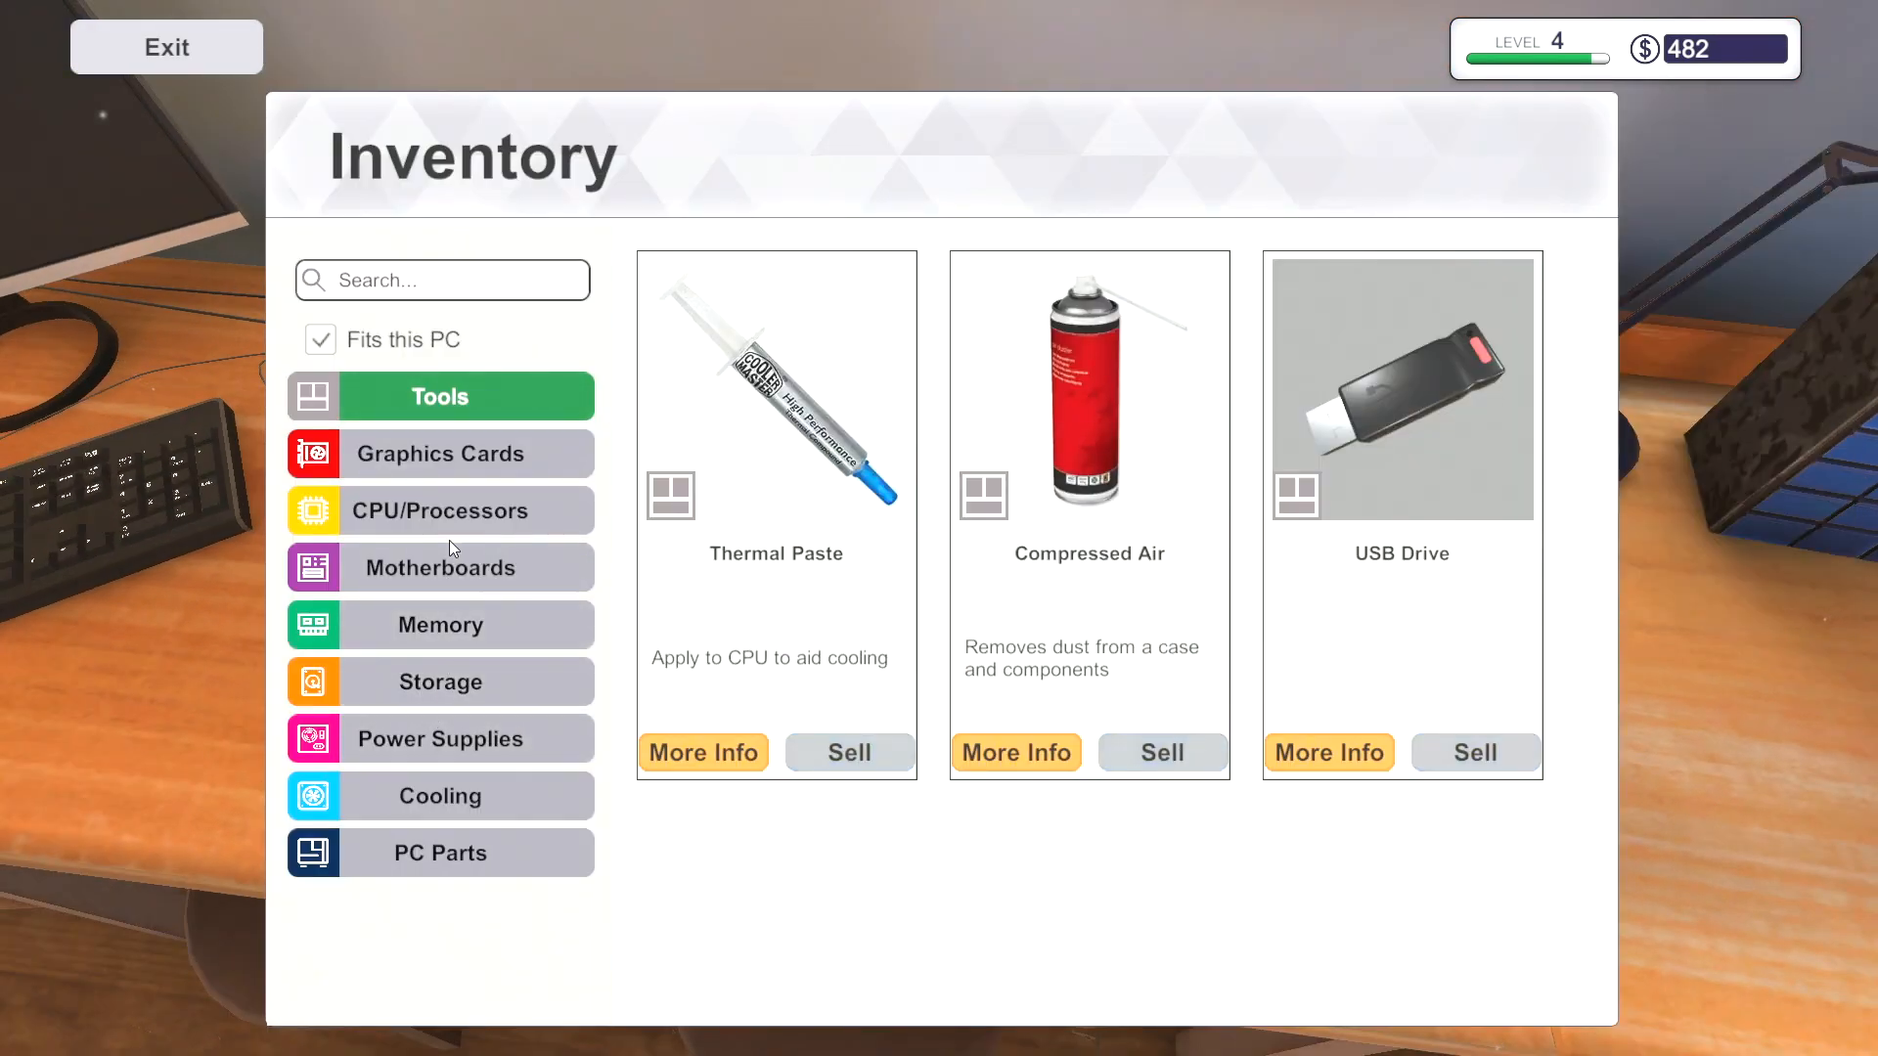
- Install the new graphics card, reseat the HDD and close its drive bay
click(164, 47)
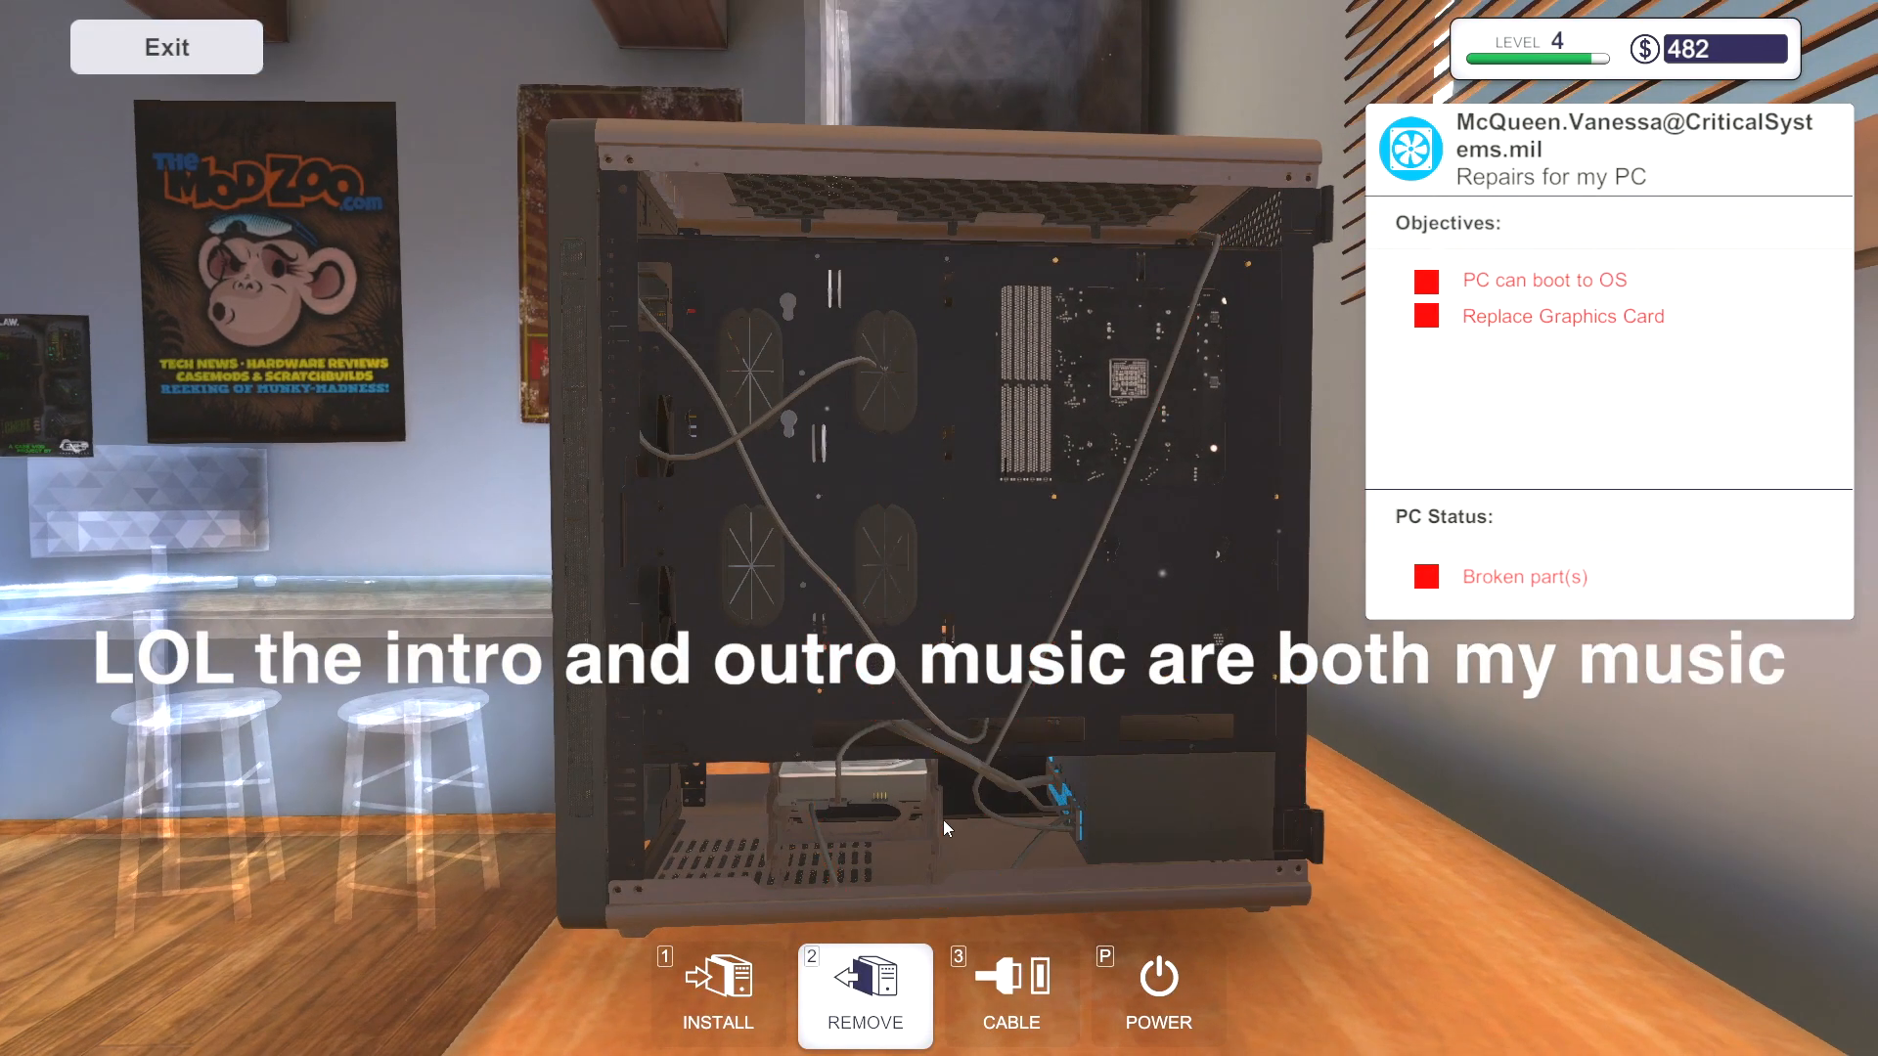
mouse_move(840, 819)
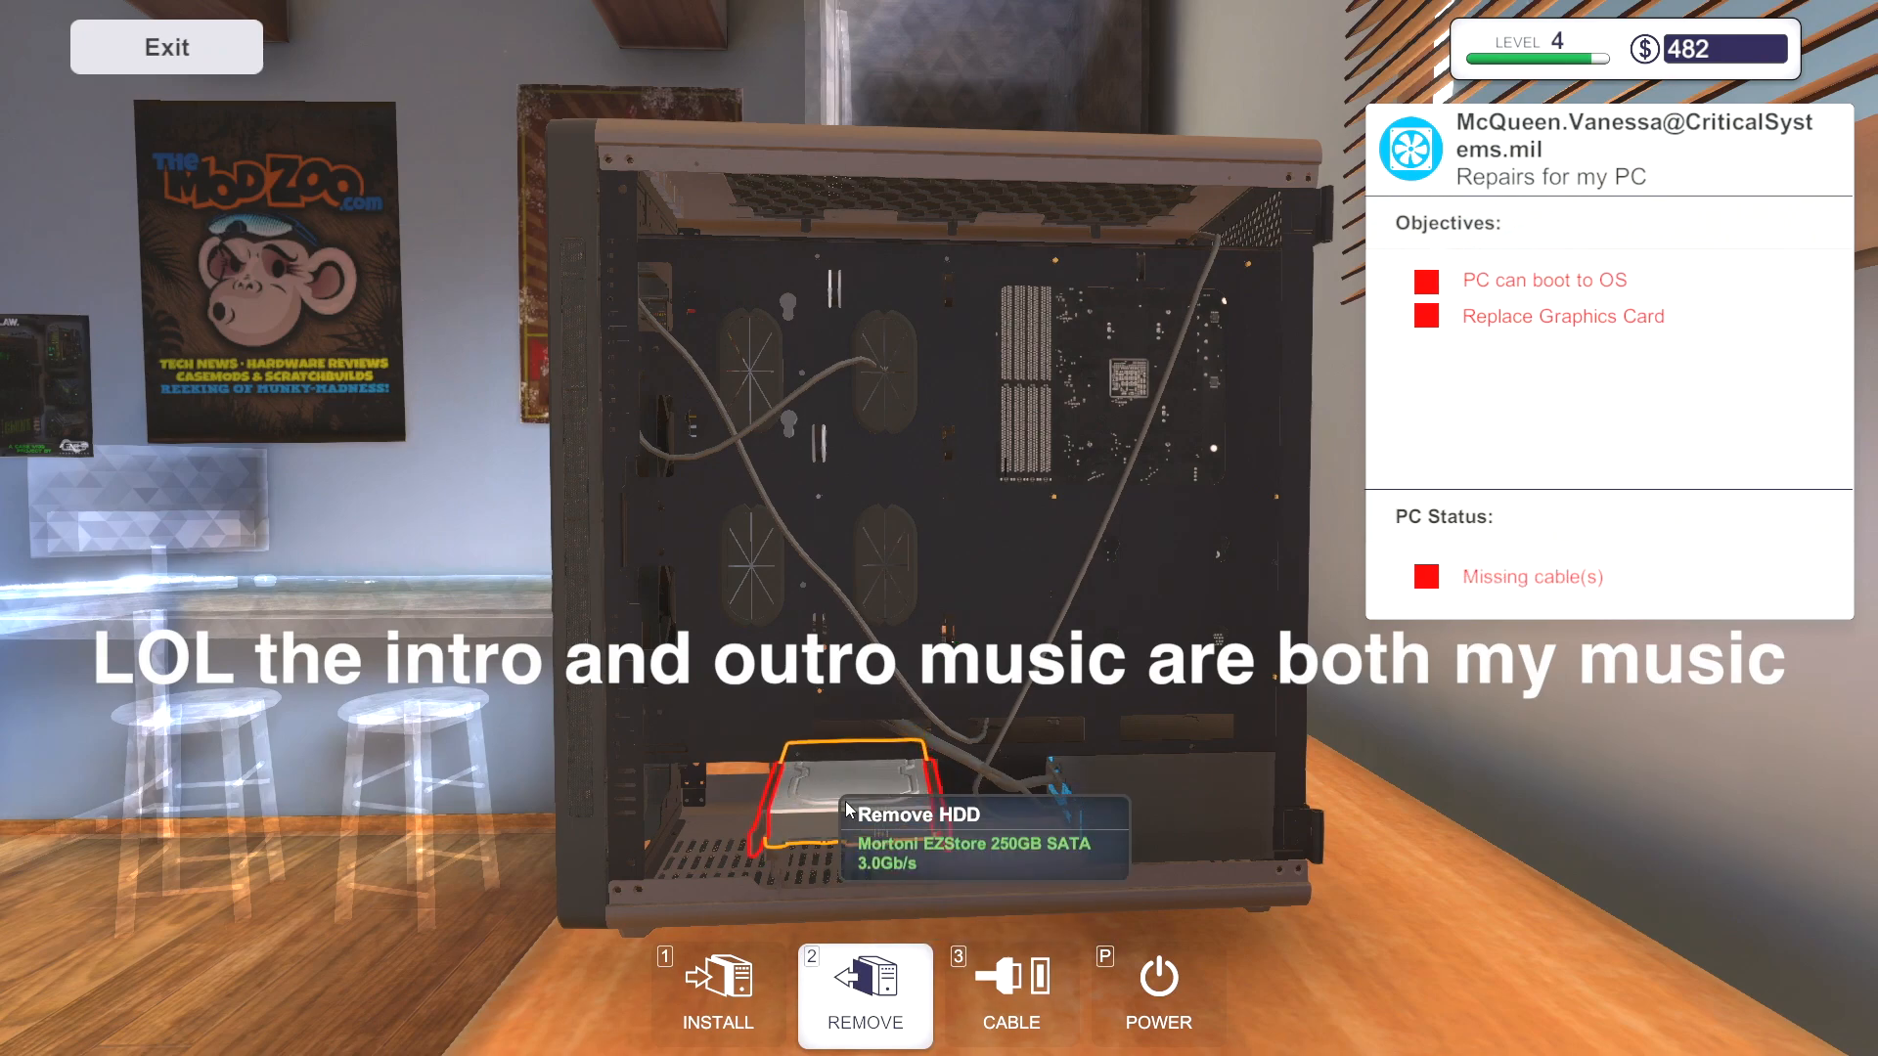
click(851, 808)
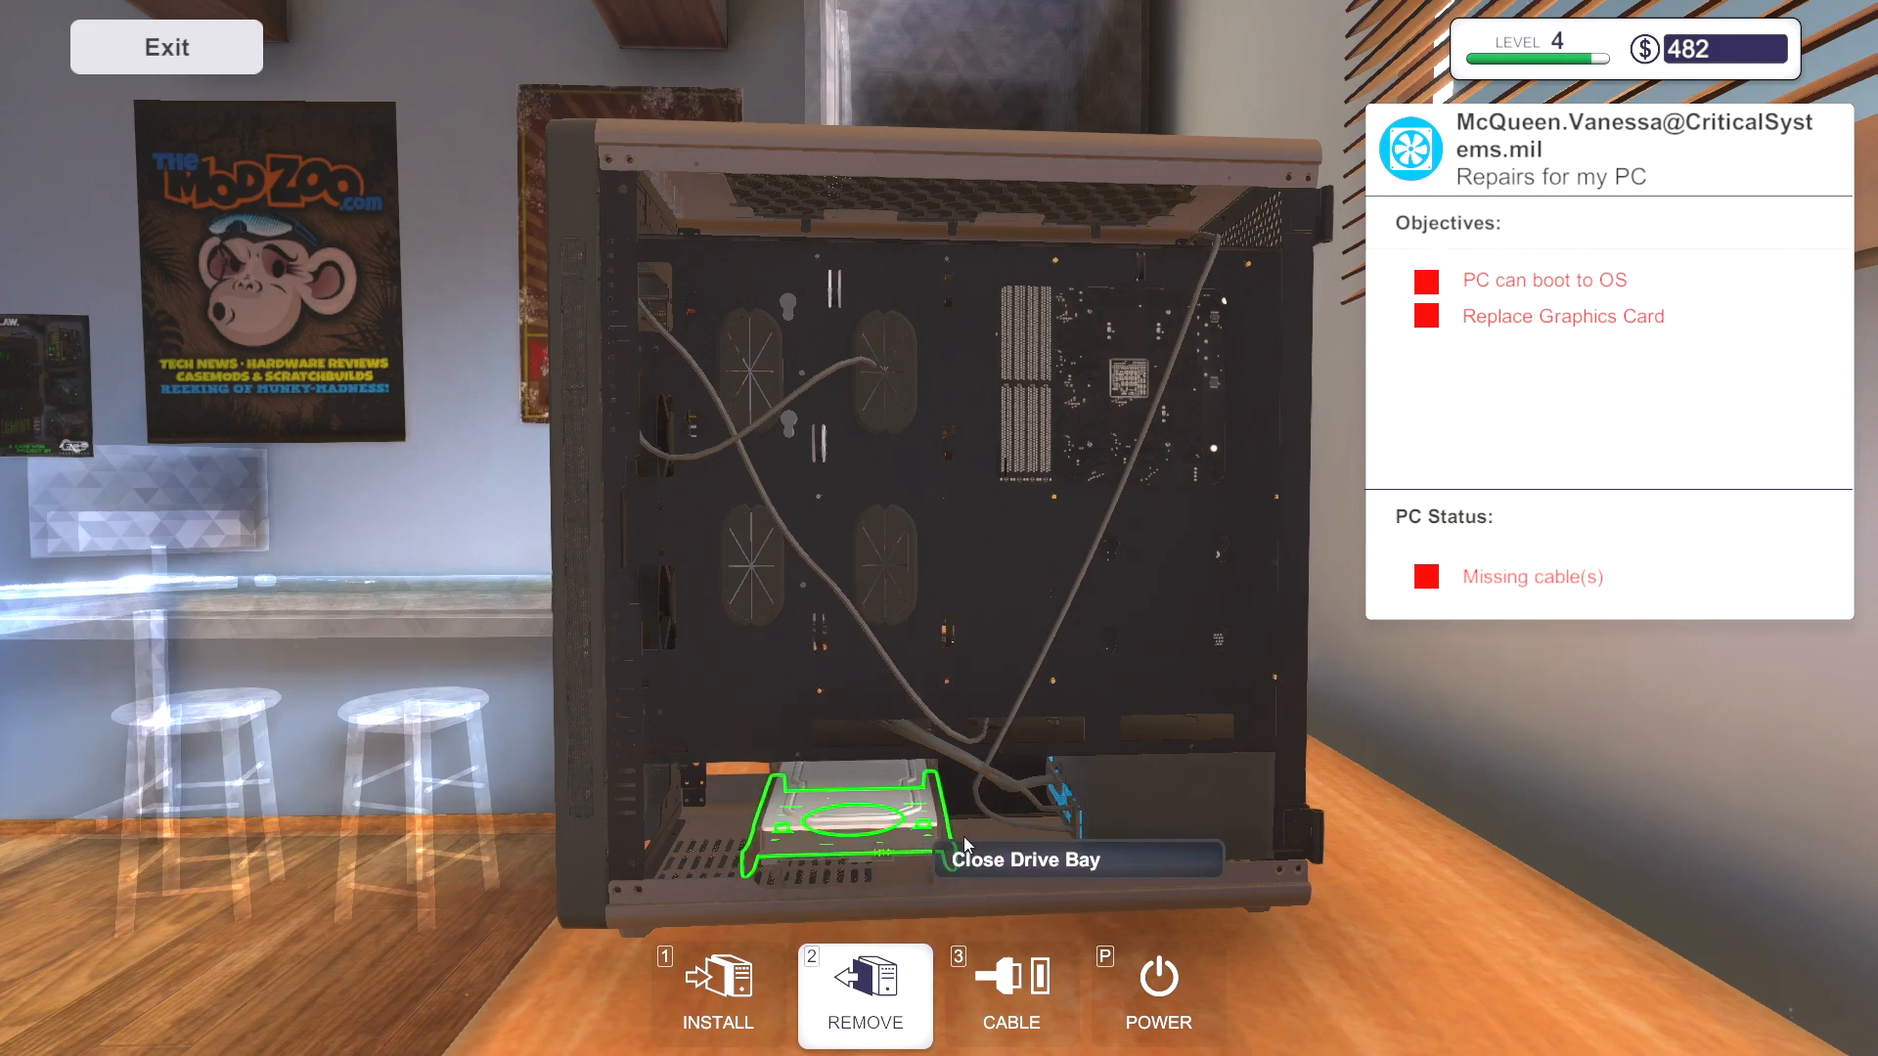
click(1010, 994)
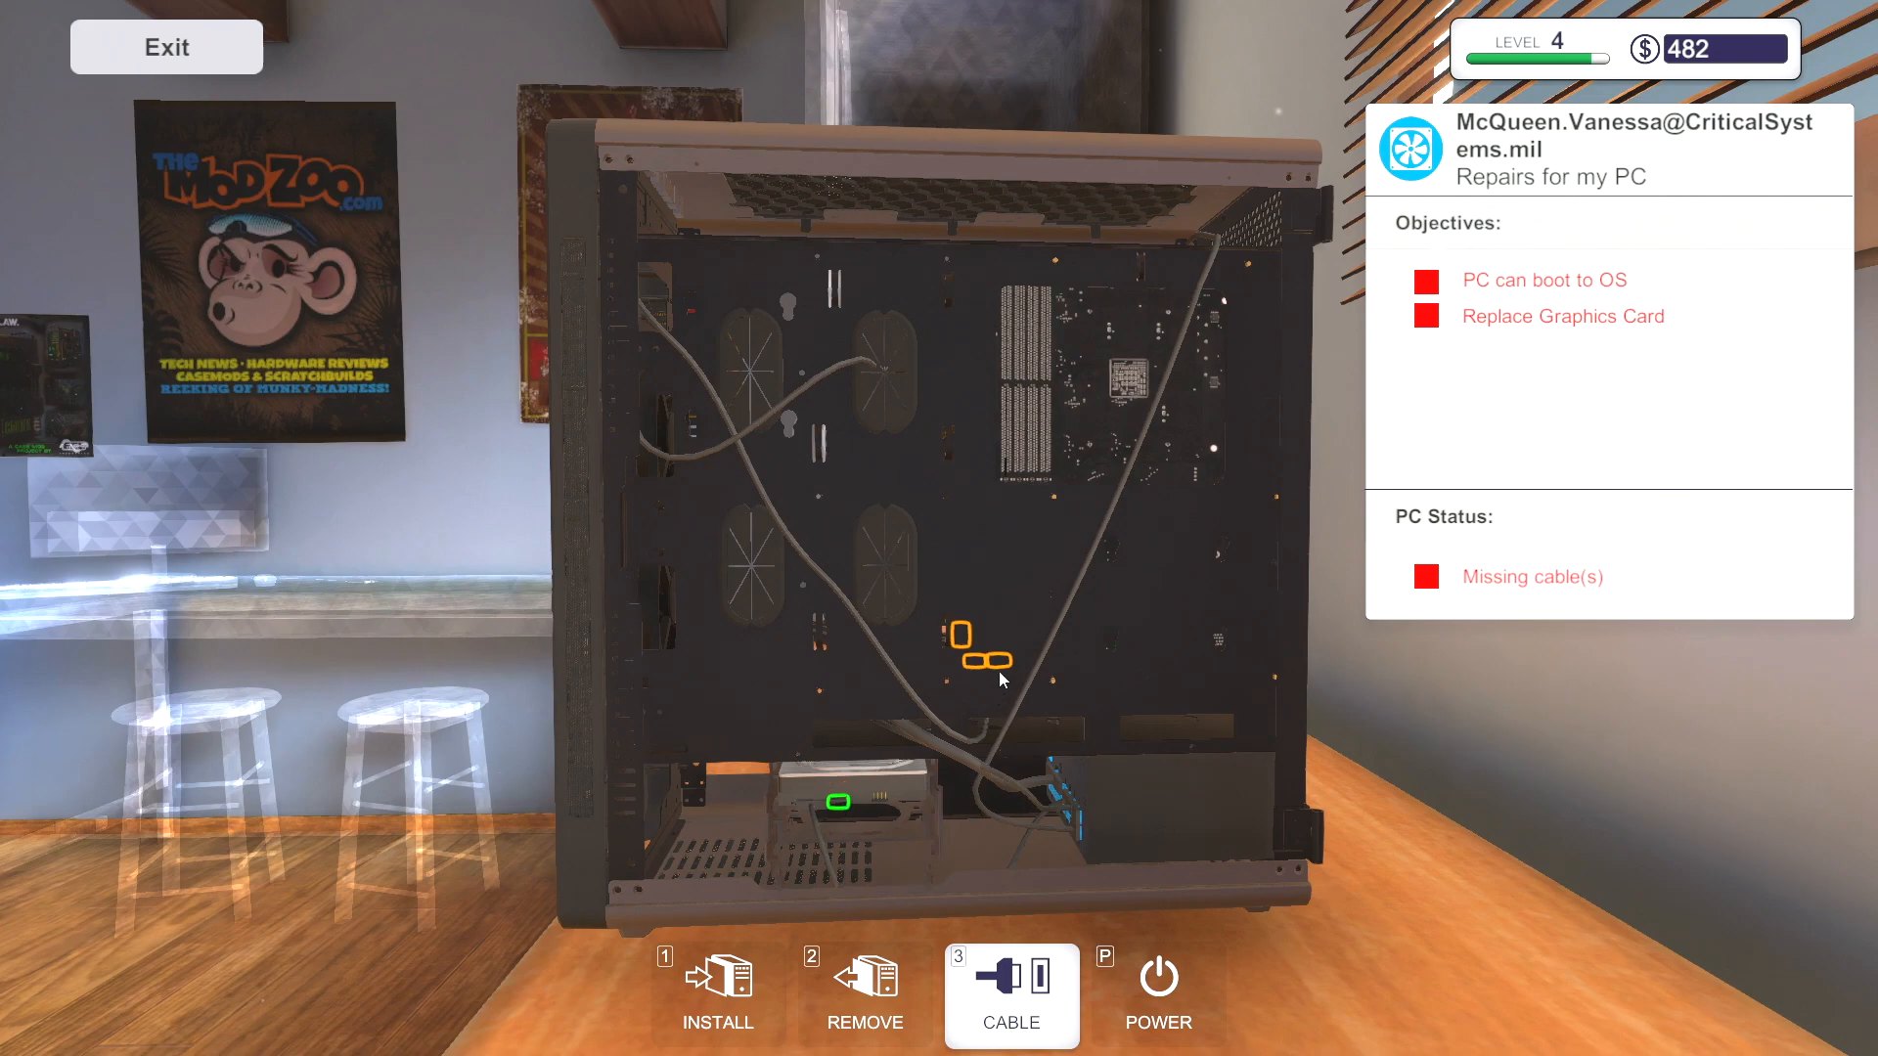
click(865, 994)
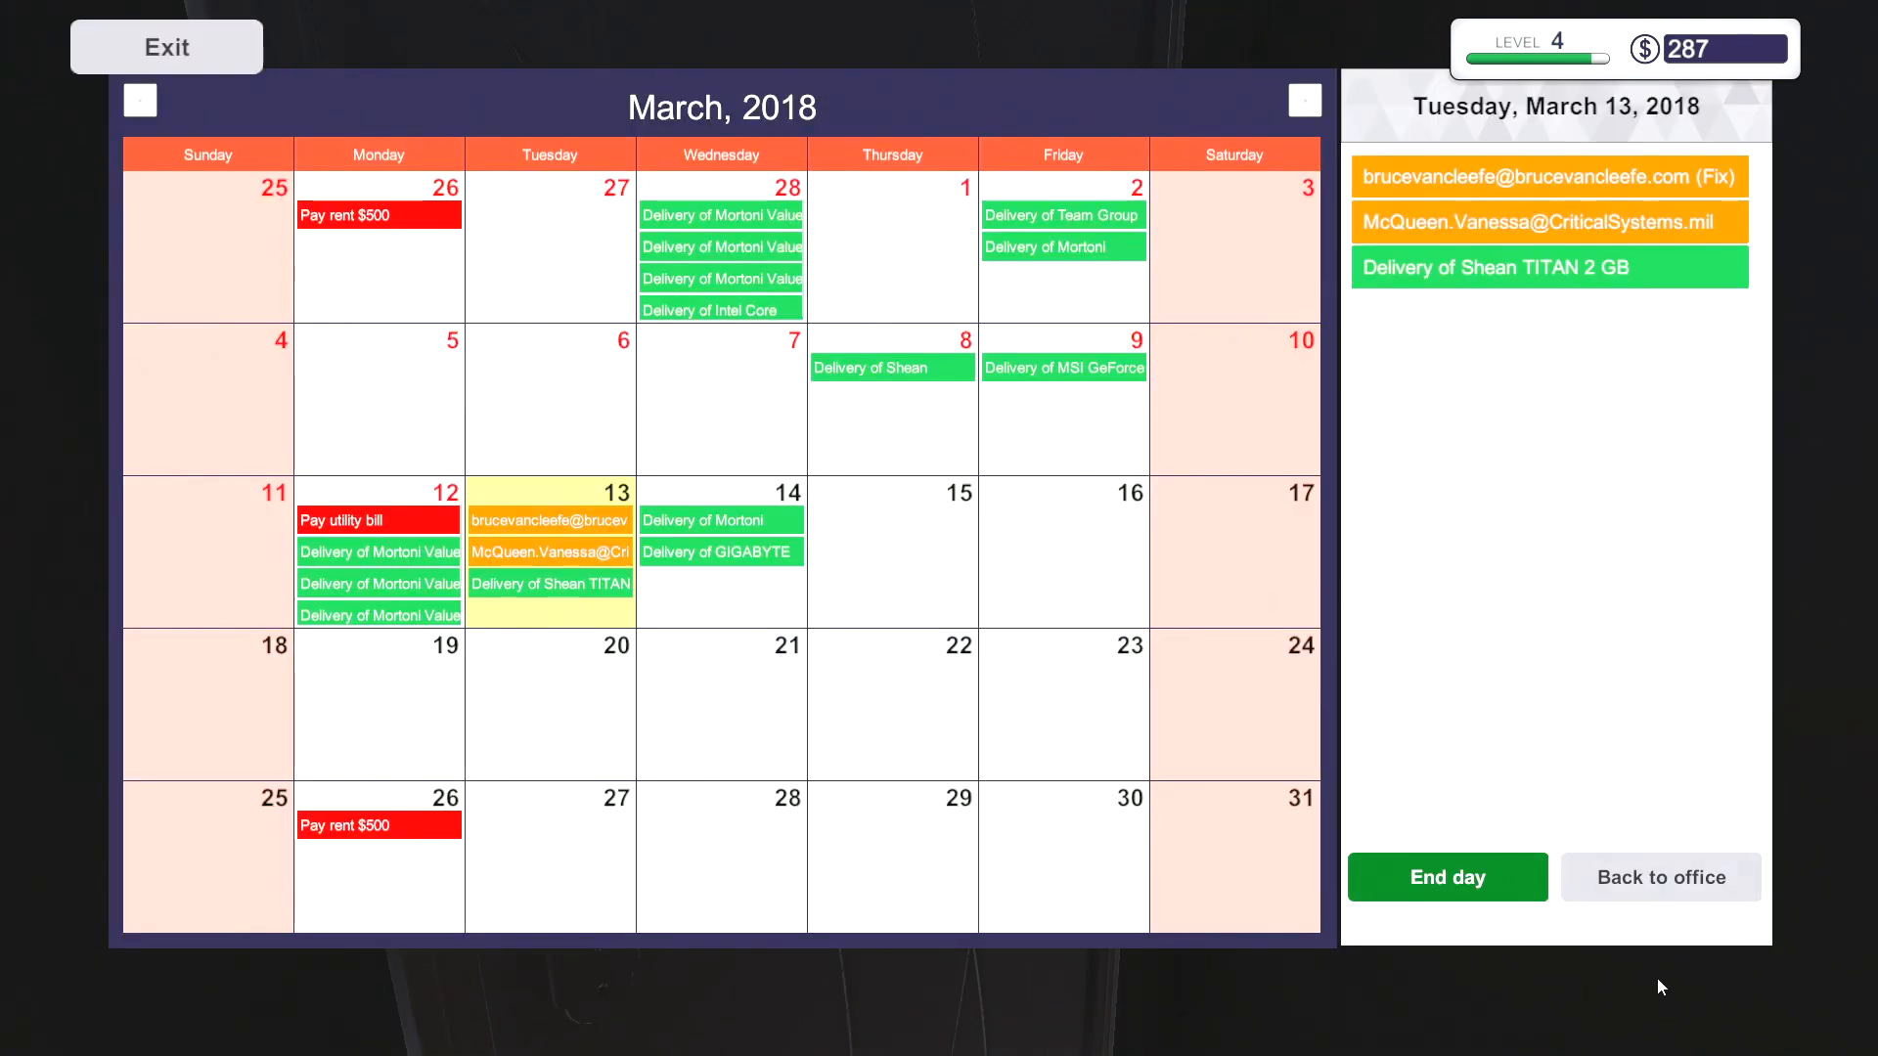
- Return to the bench and connect the PC's remaining rear cables
click(1661, 876)
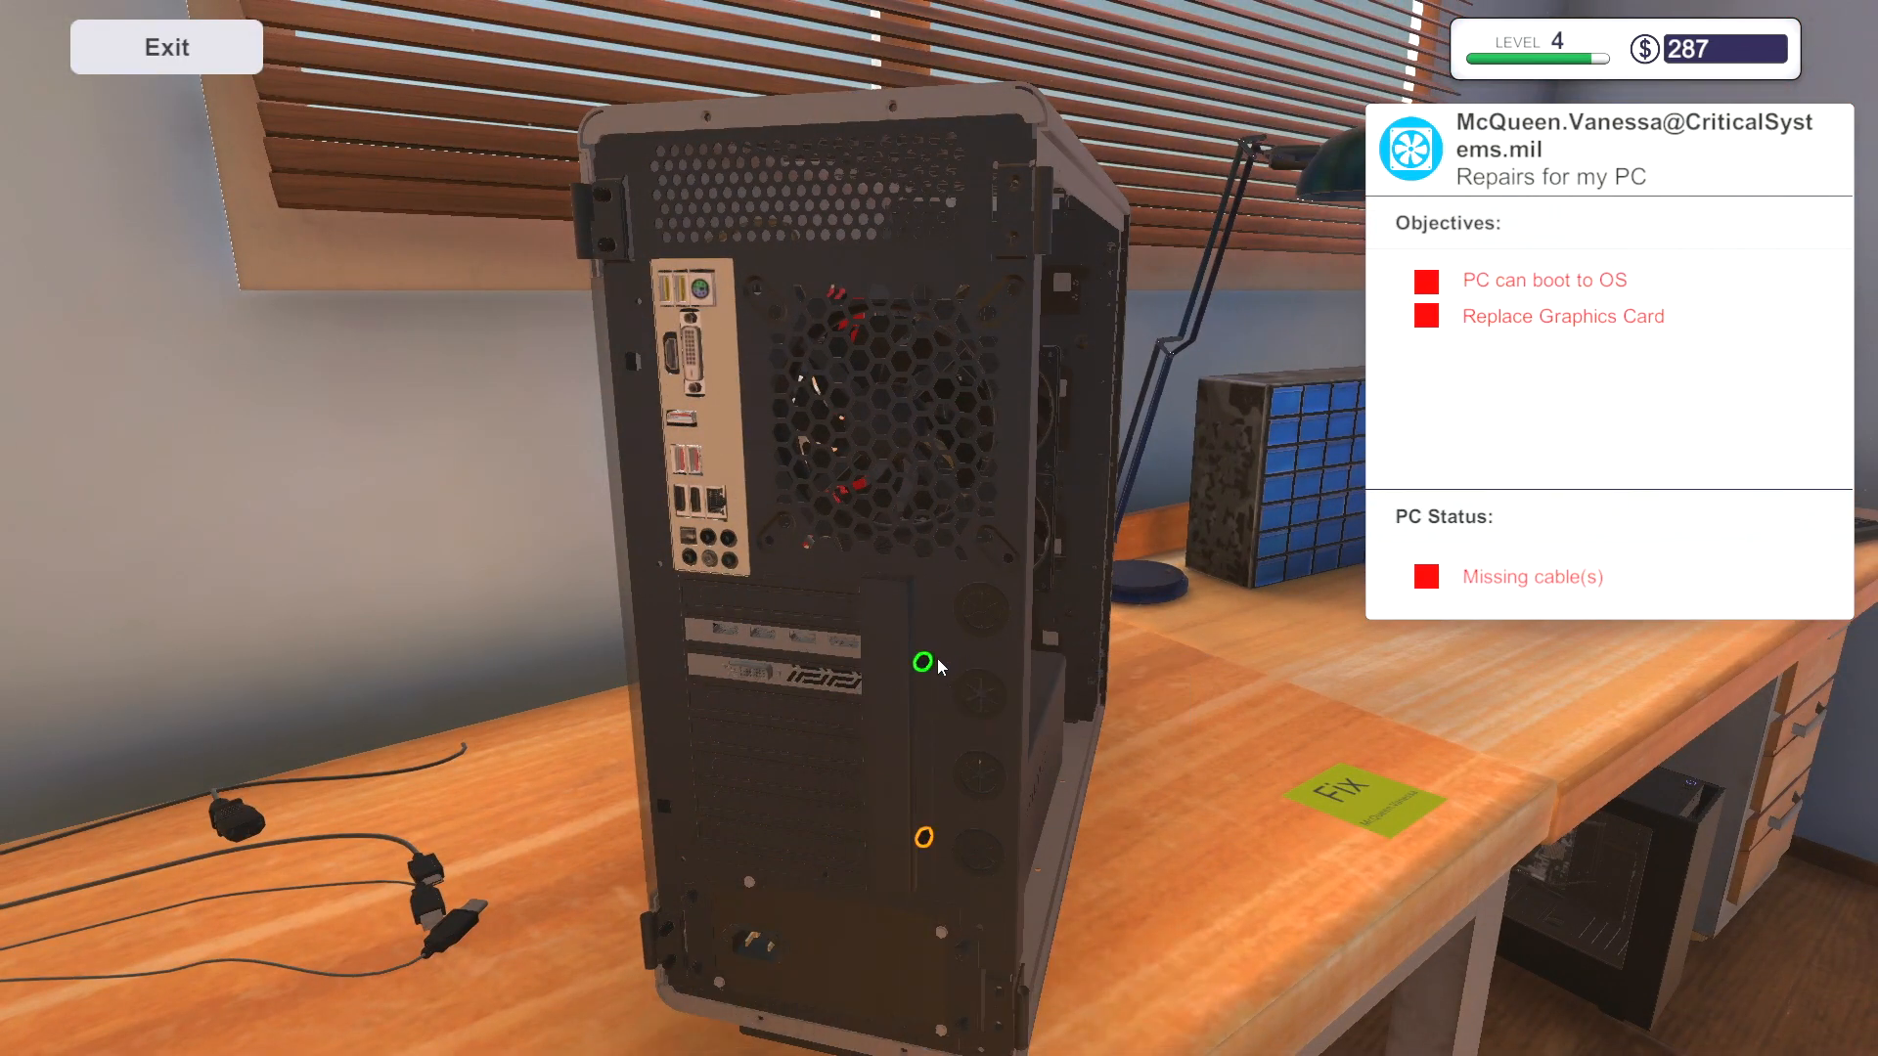
mouse_move(922, 837)
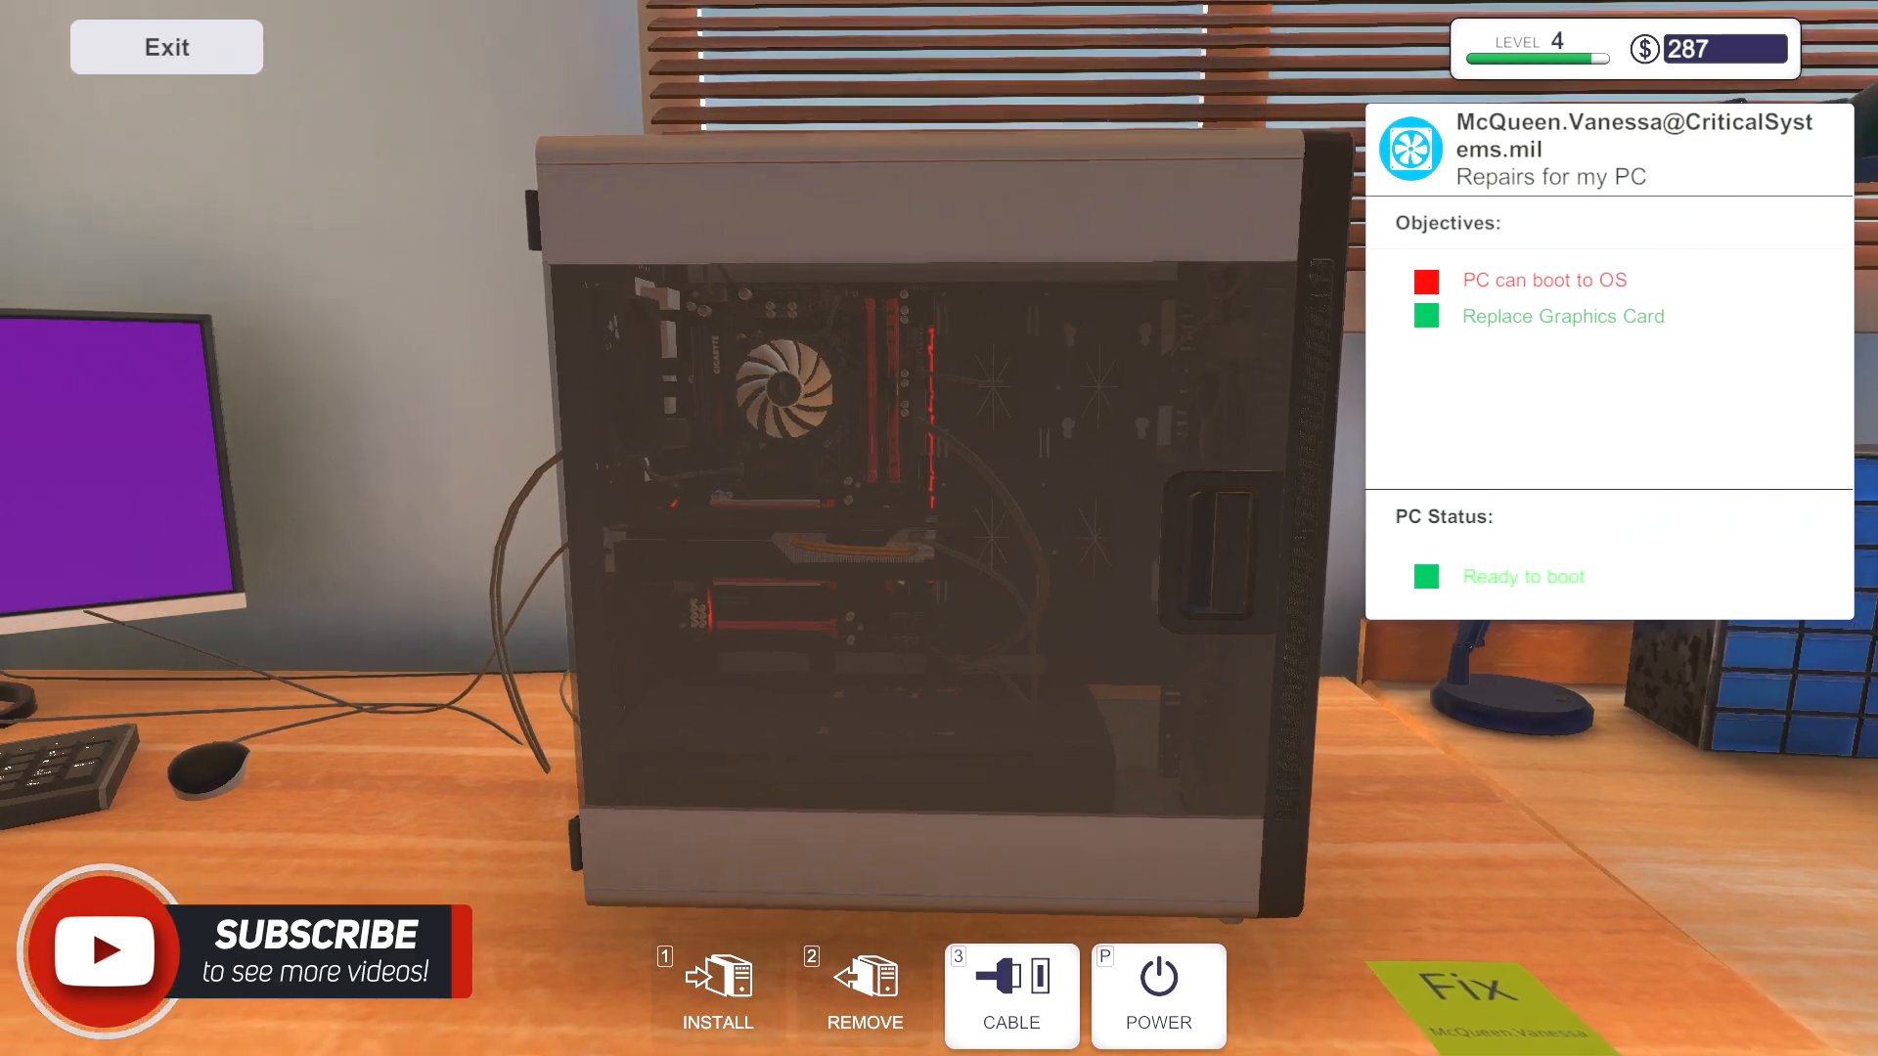
click(1157, 976)
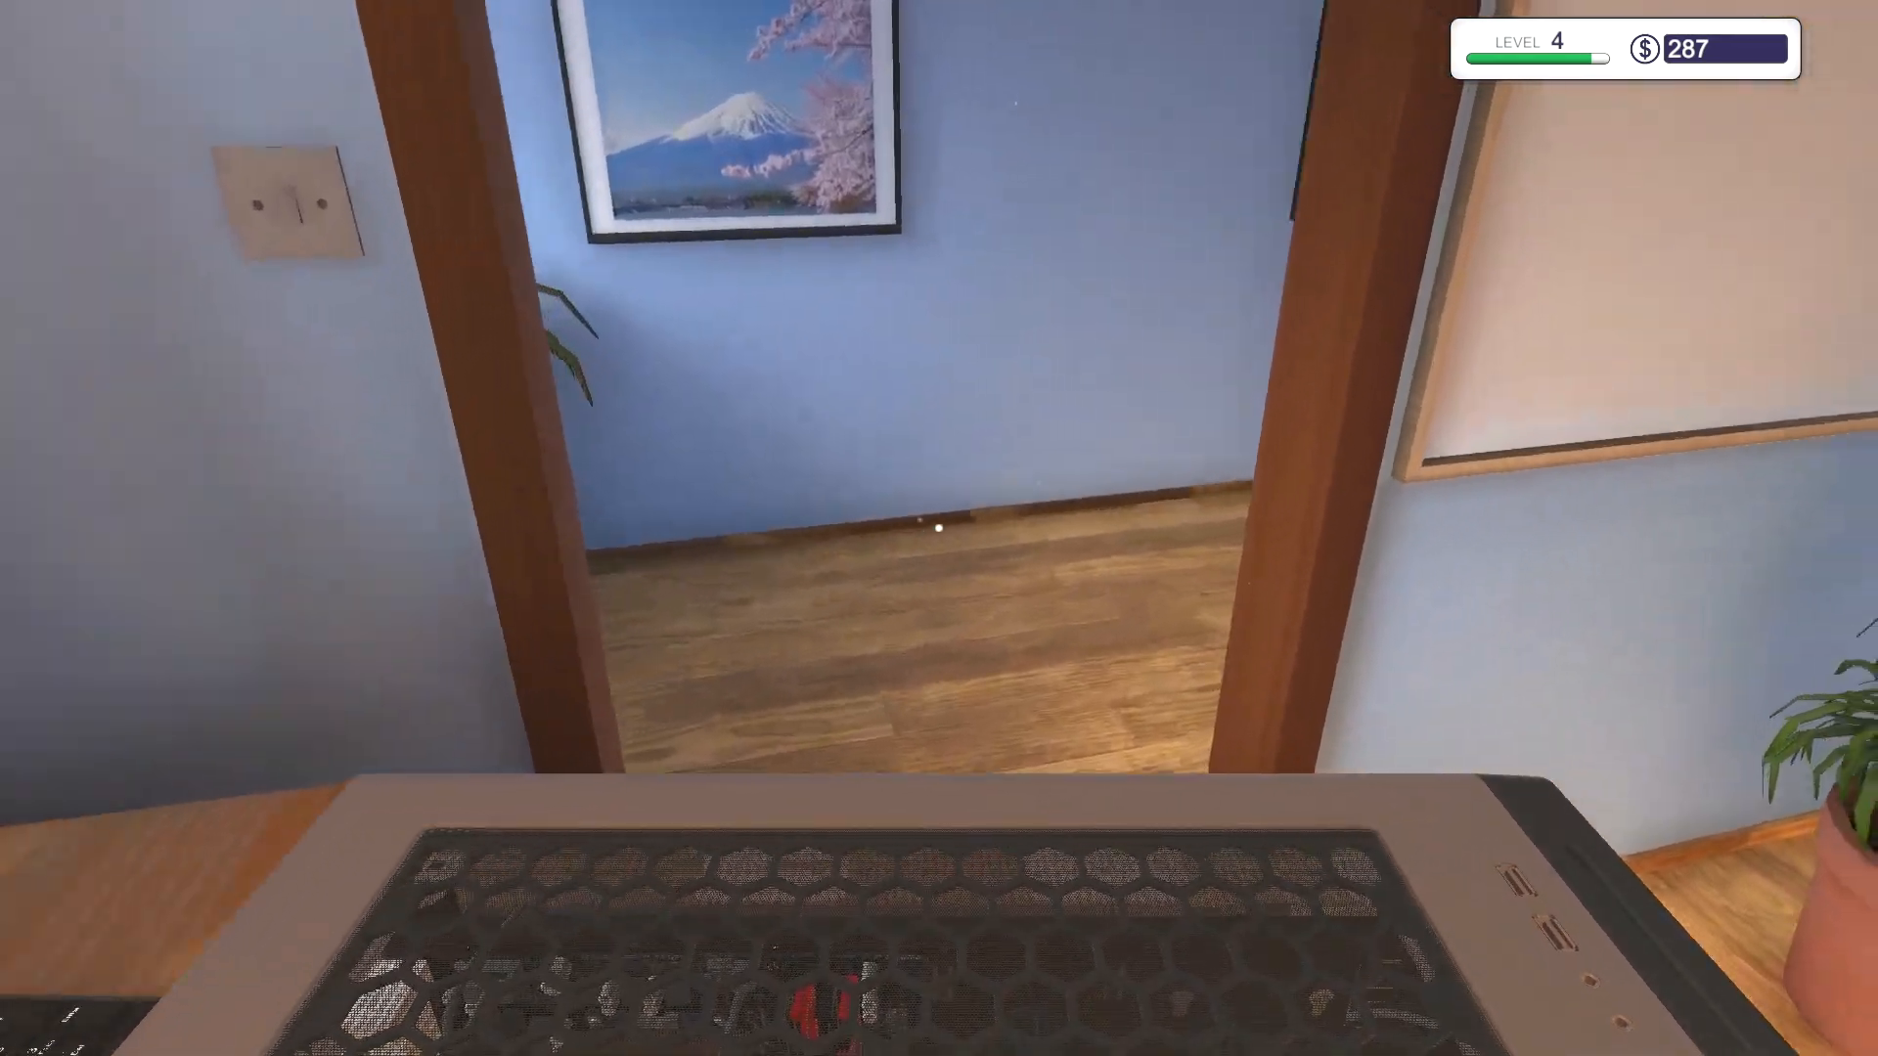
mouse_move(939, 528)
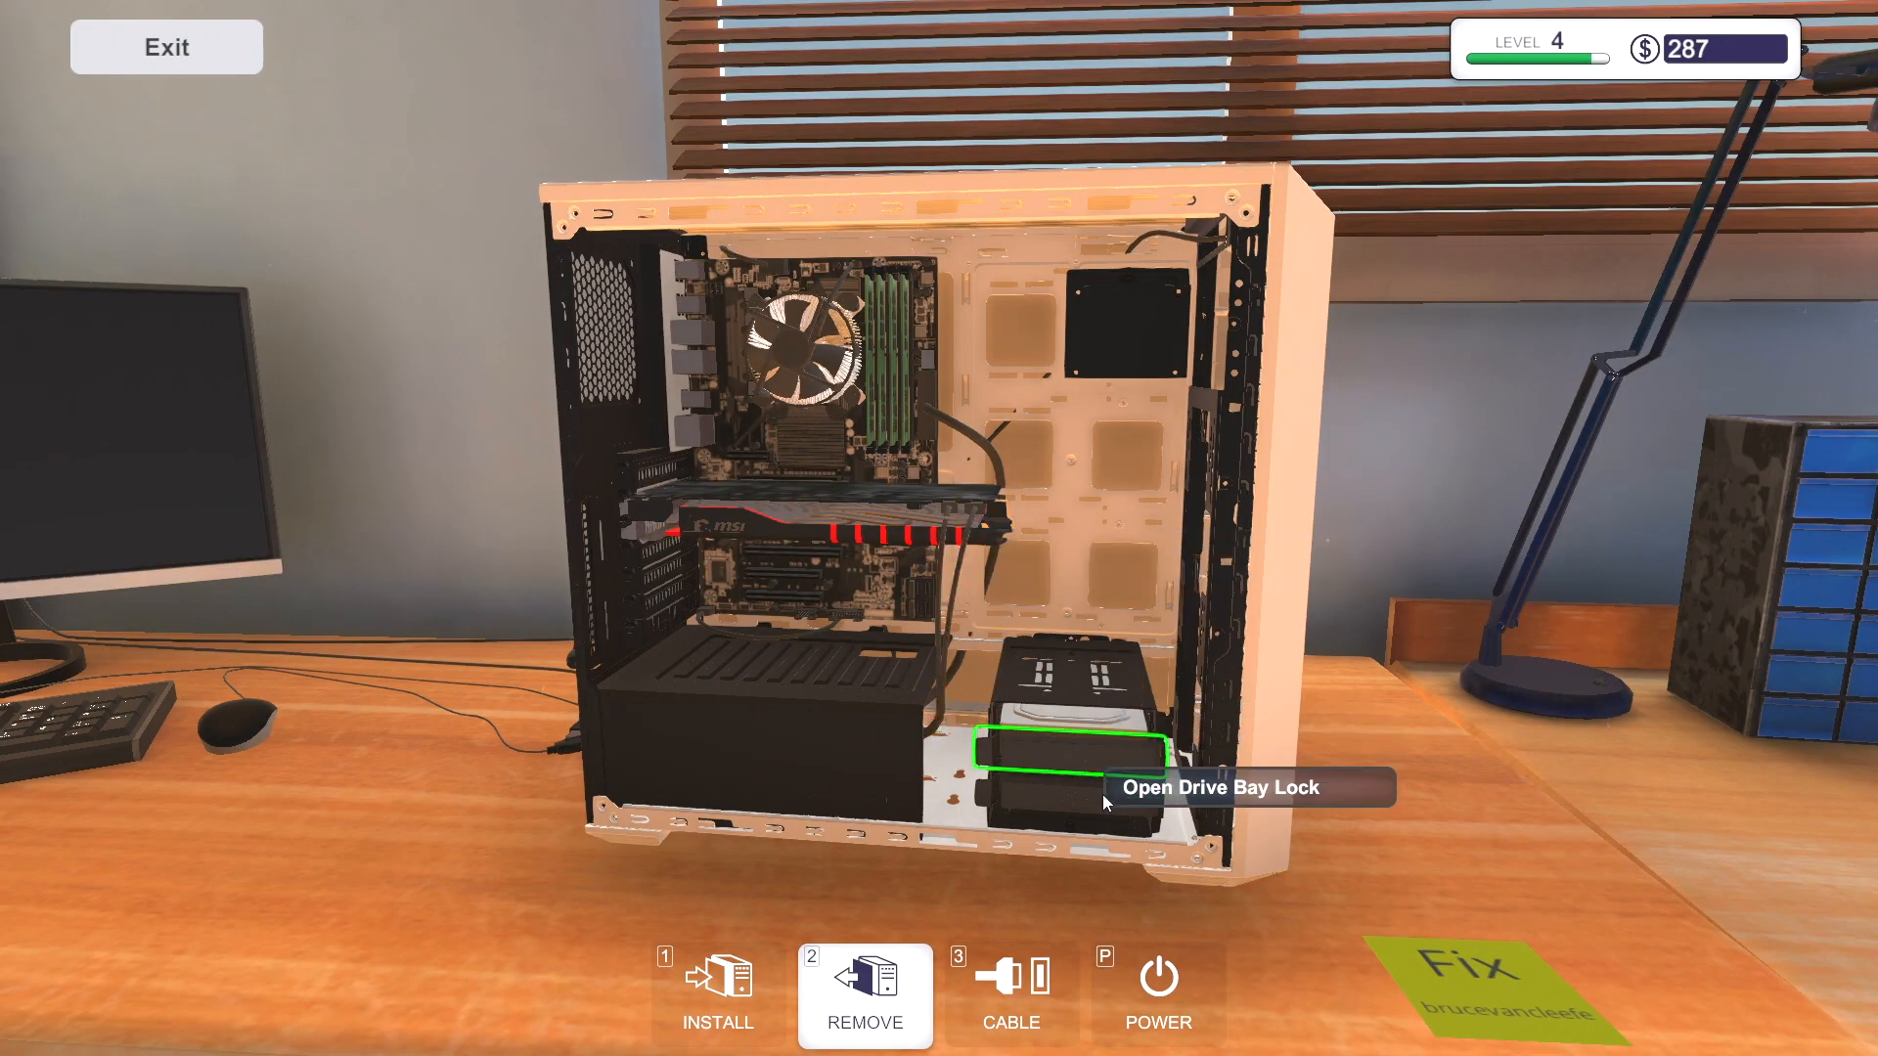
- Install the new hard drive in the bay and connect its SATA cables
click(1070, 752)
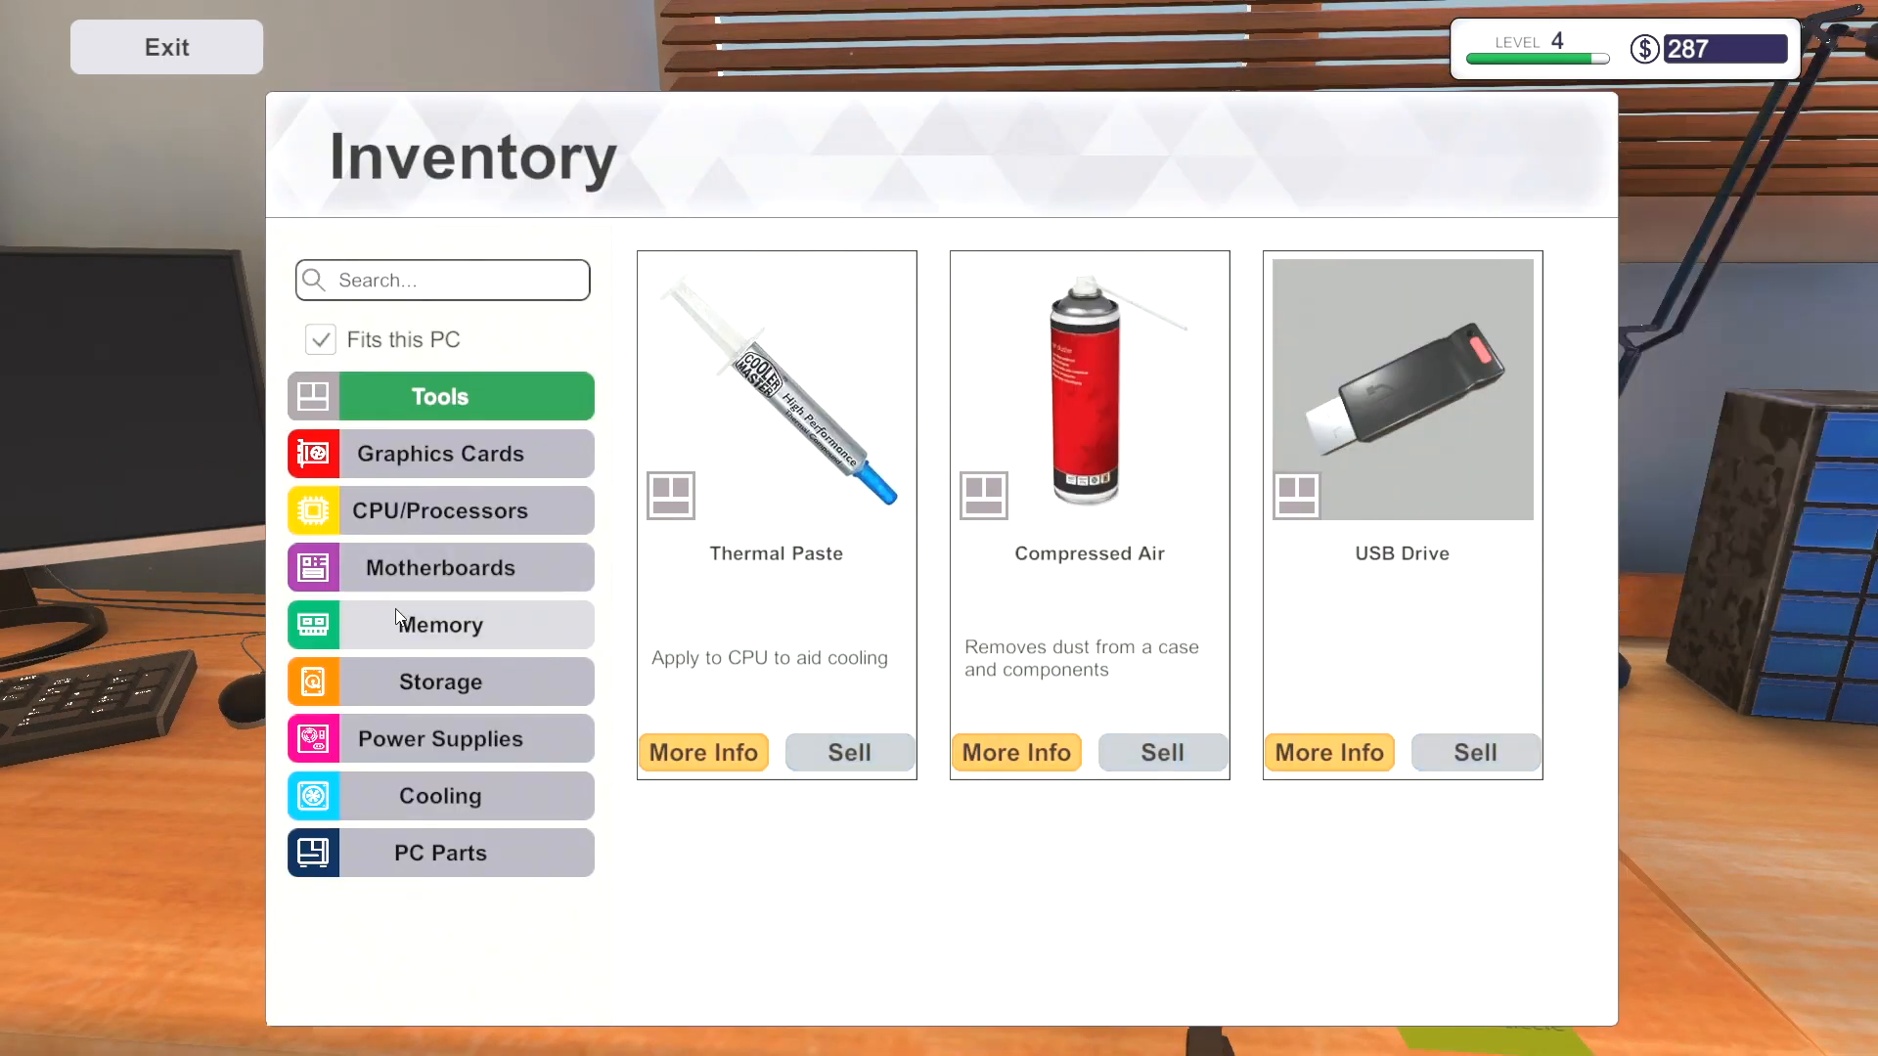
click(438, 681)
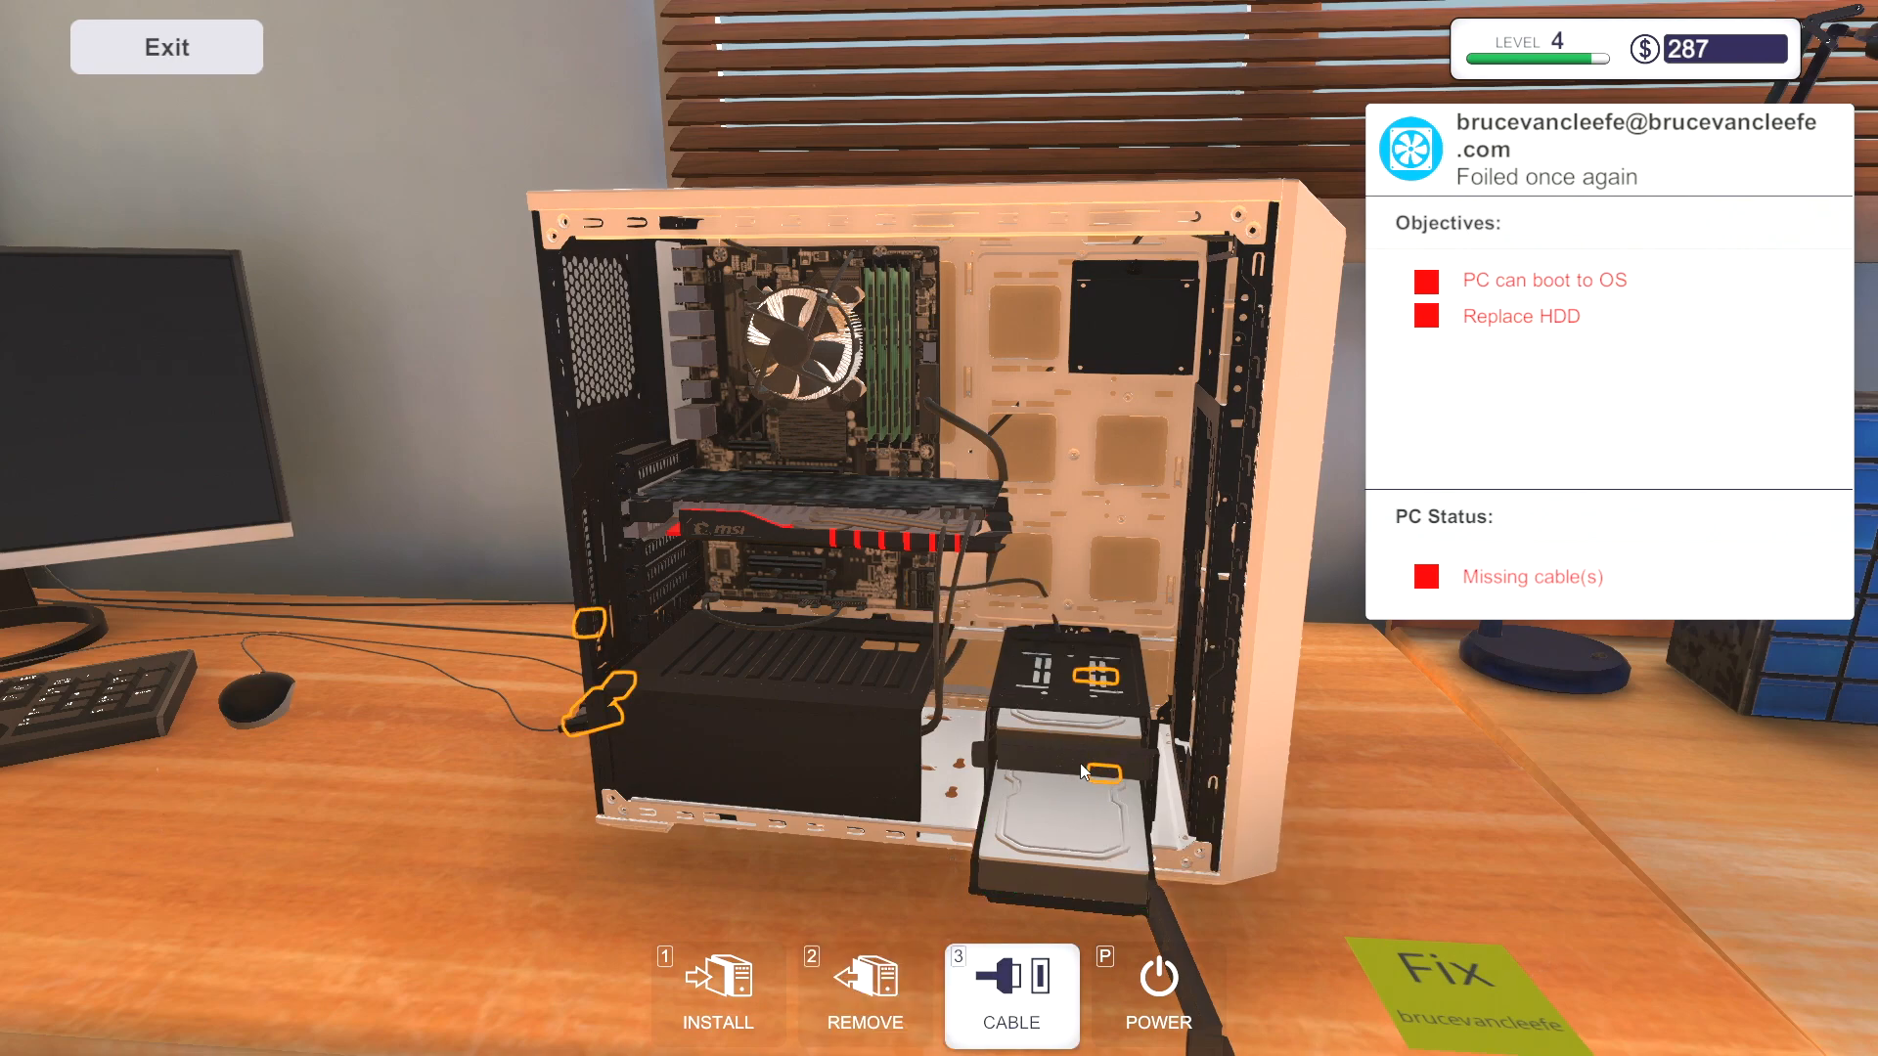
mouse_move(829, 724)
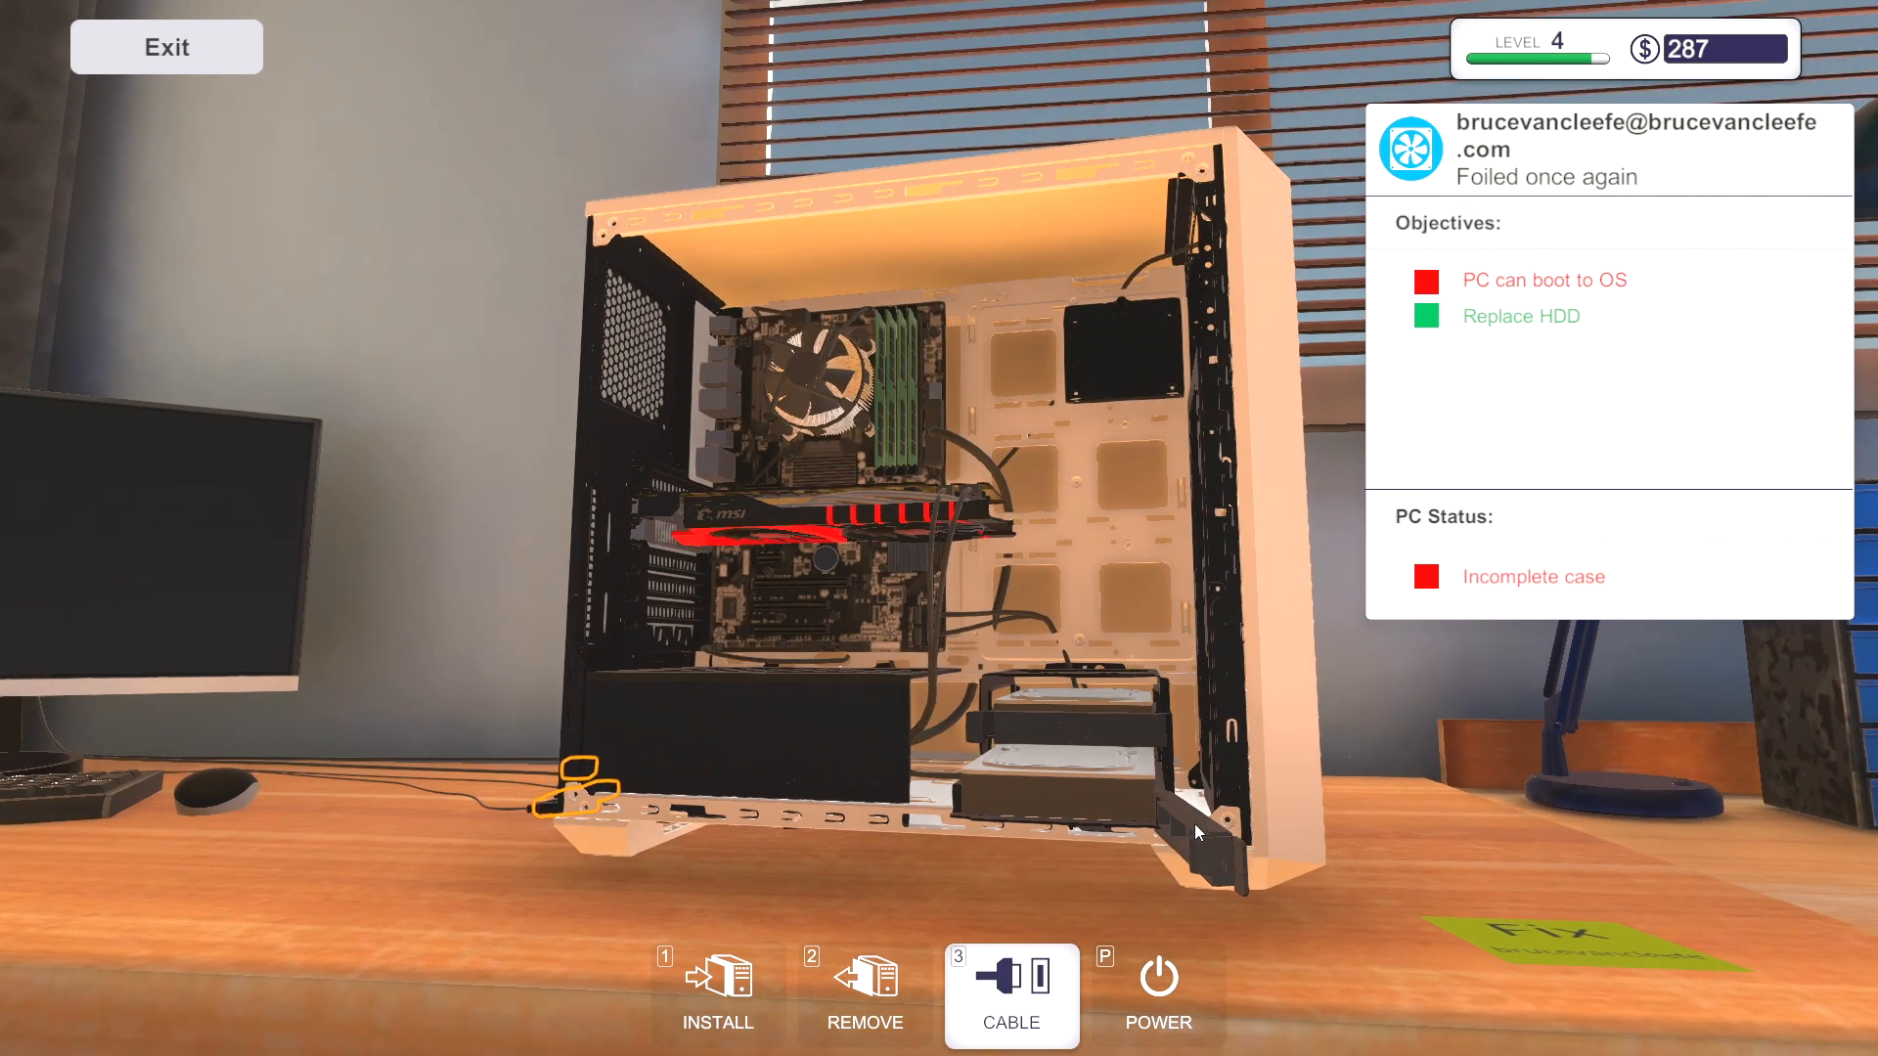
click(864, 994)
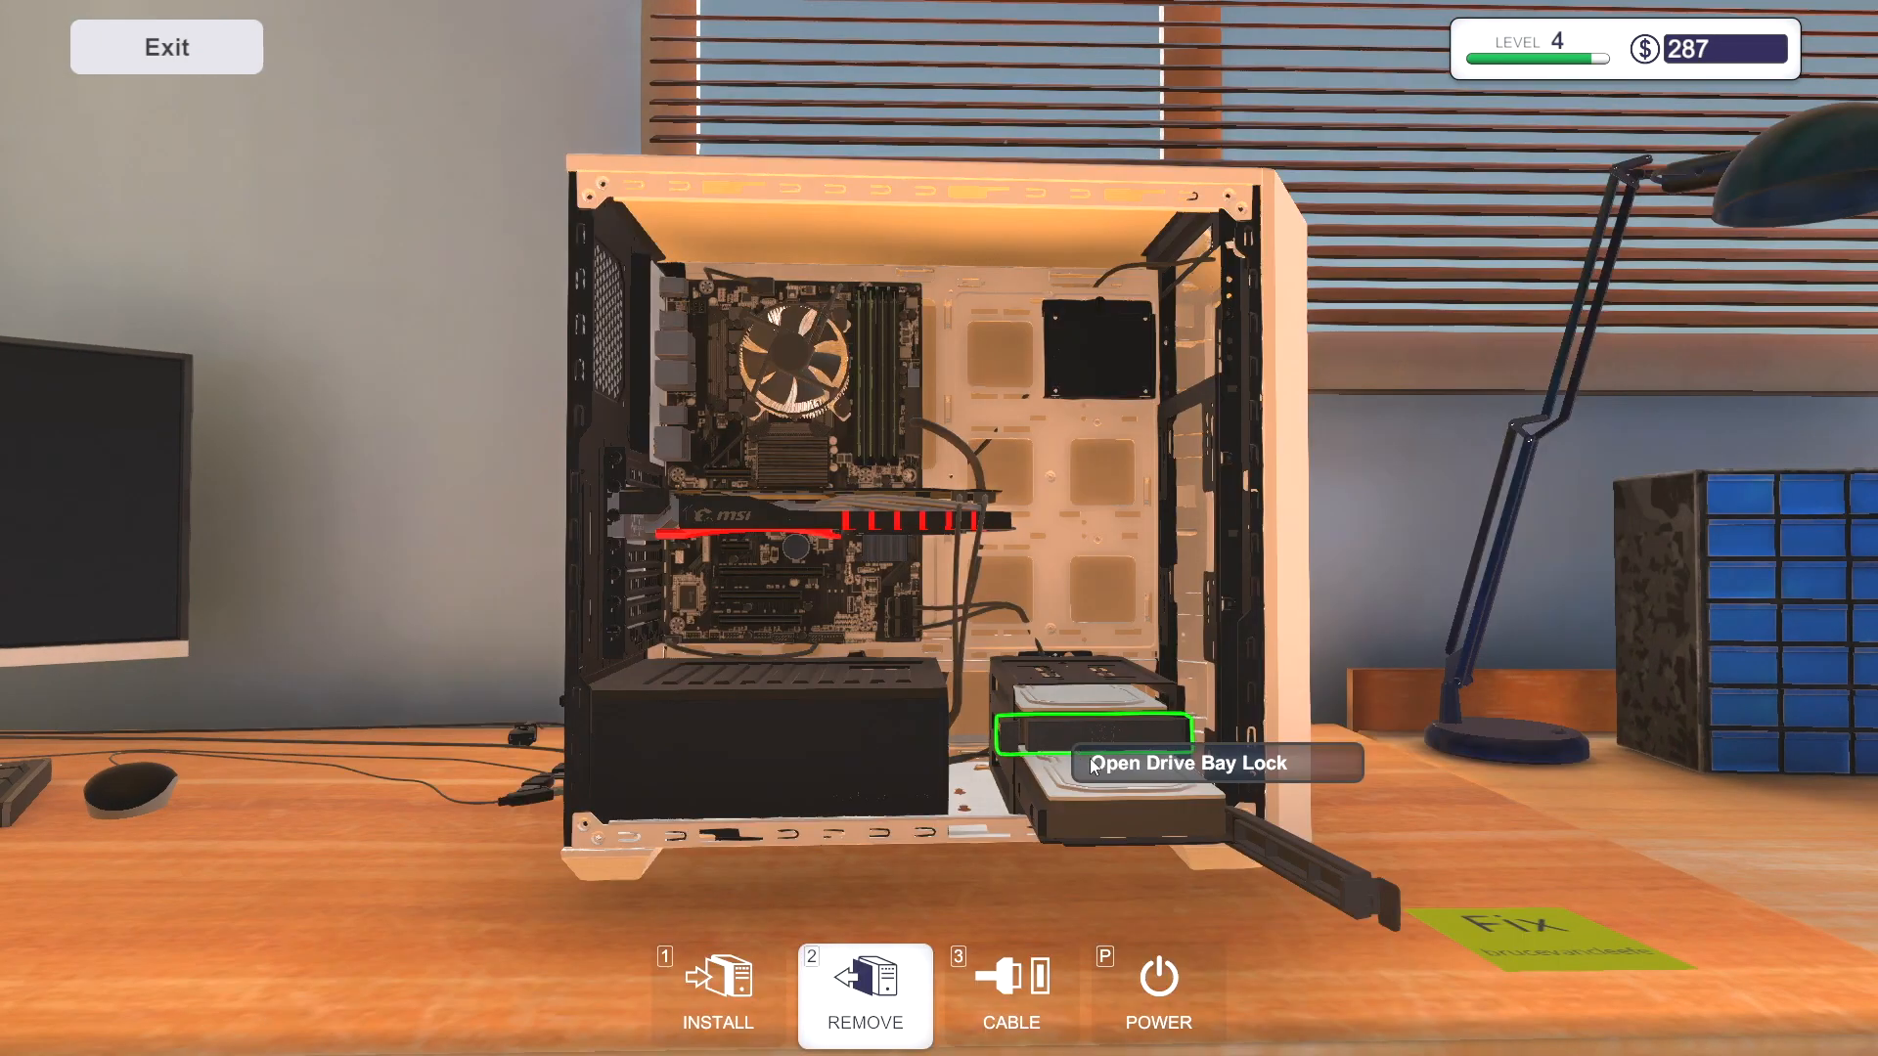
click(1089, 730)
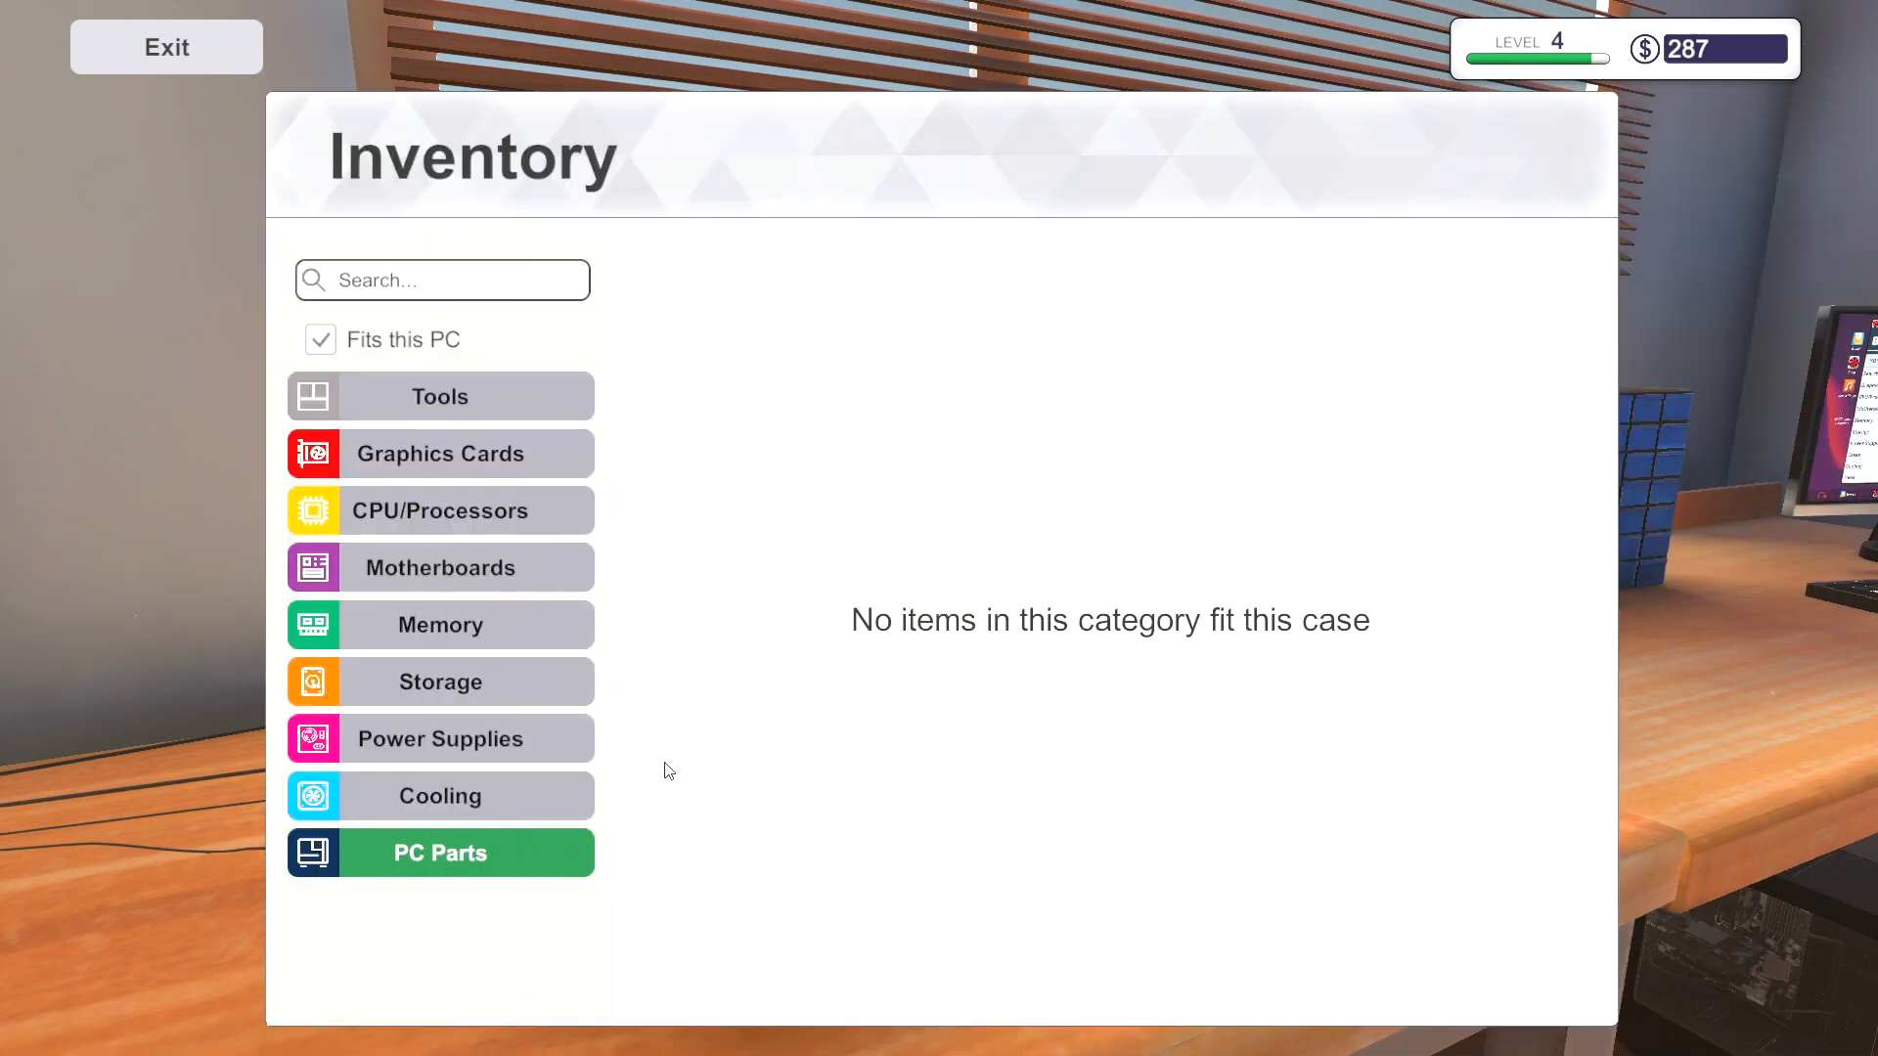
click(166, 47)
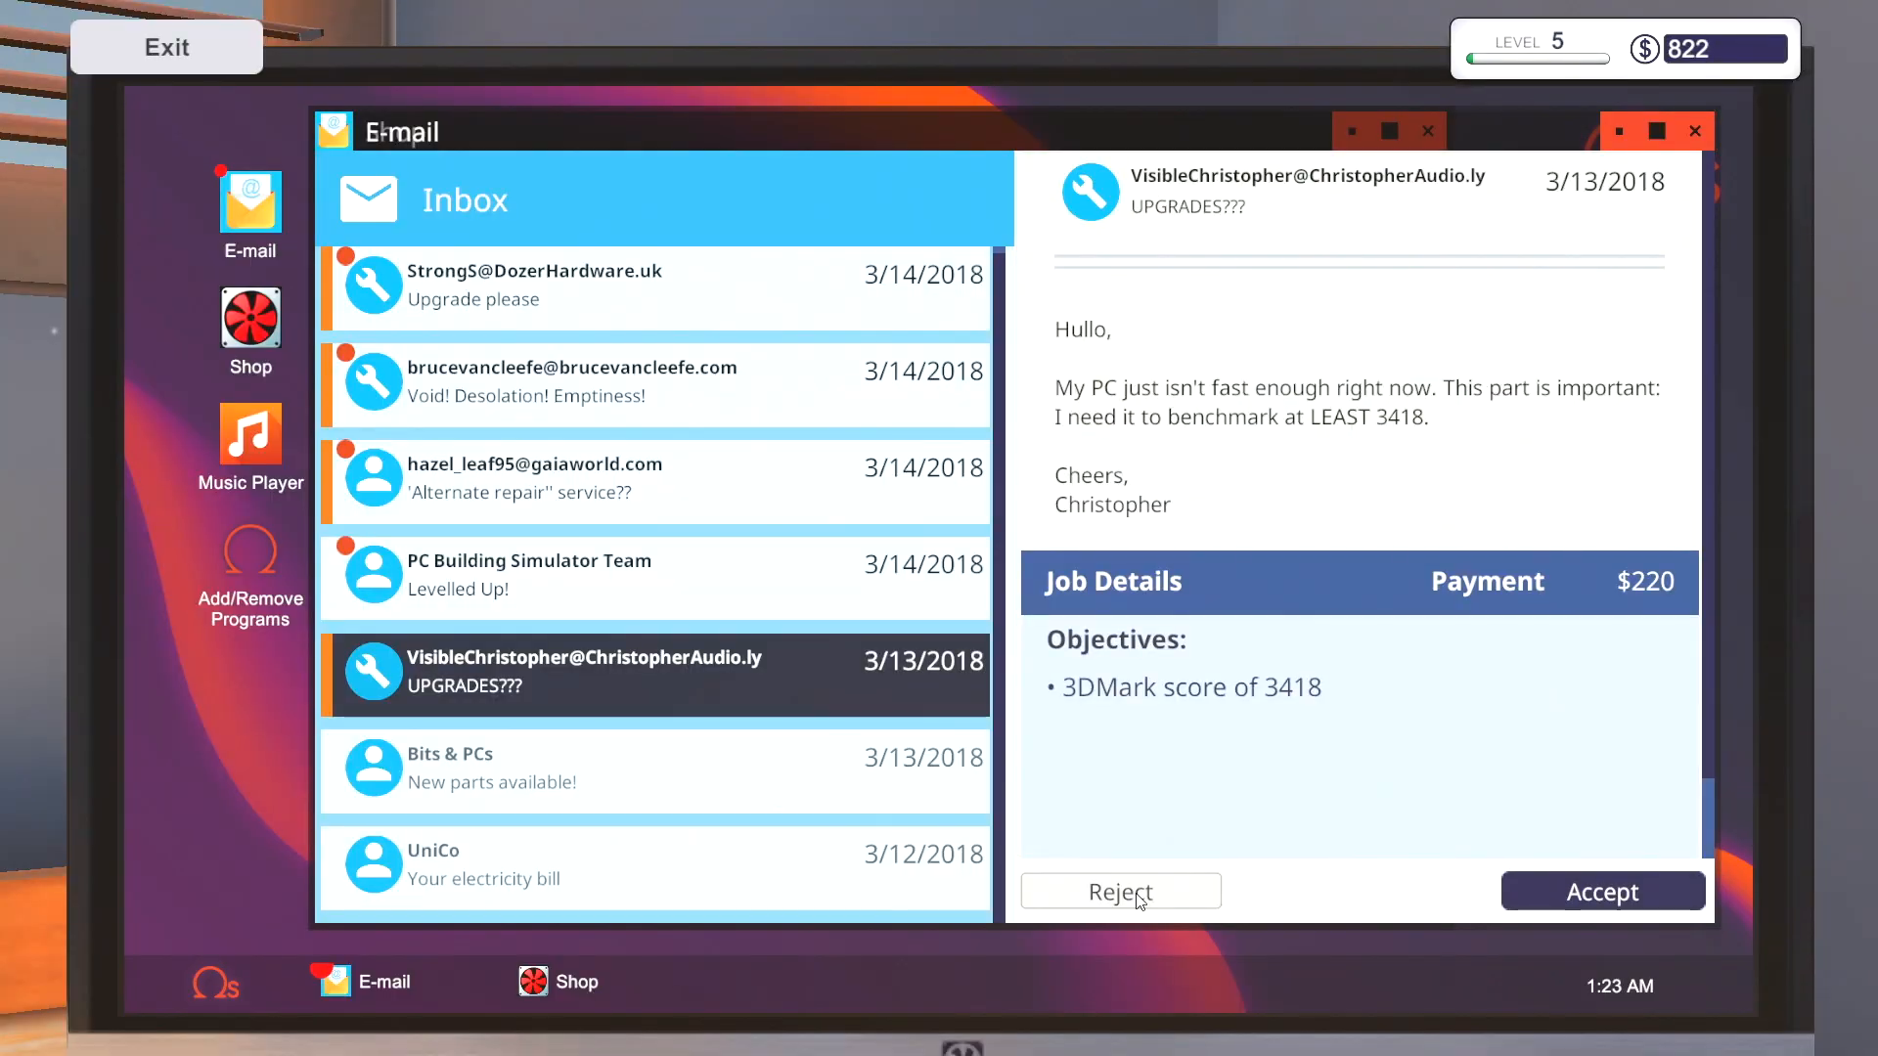
- Decline the 3DMark benchmark job and browse the shop's memory modules for the RAM upgrade
click(1120, 892)
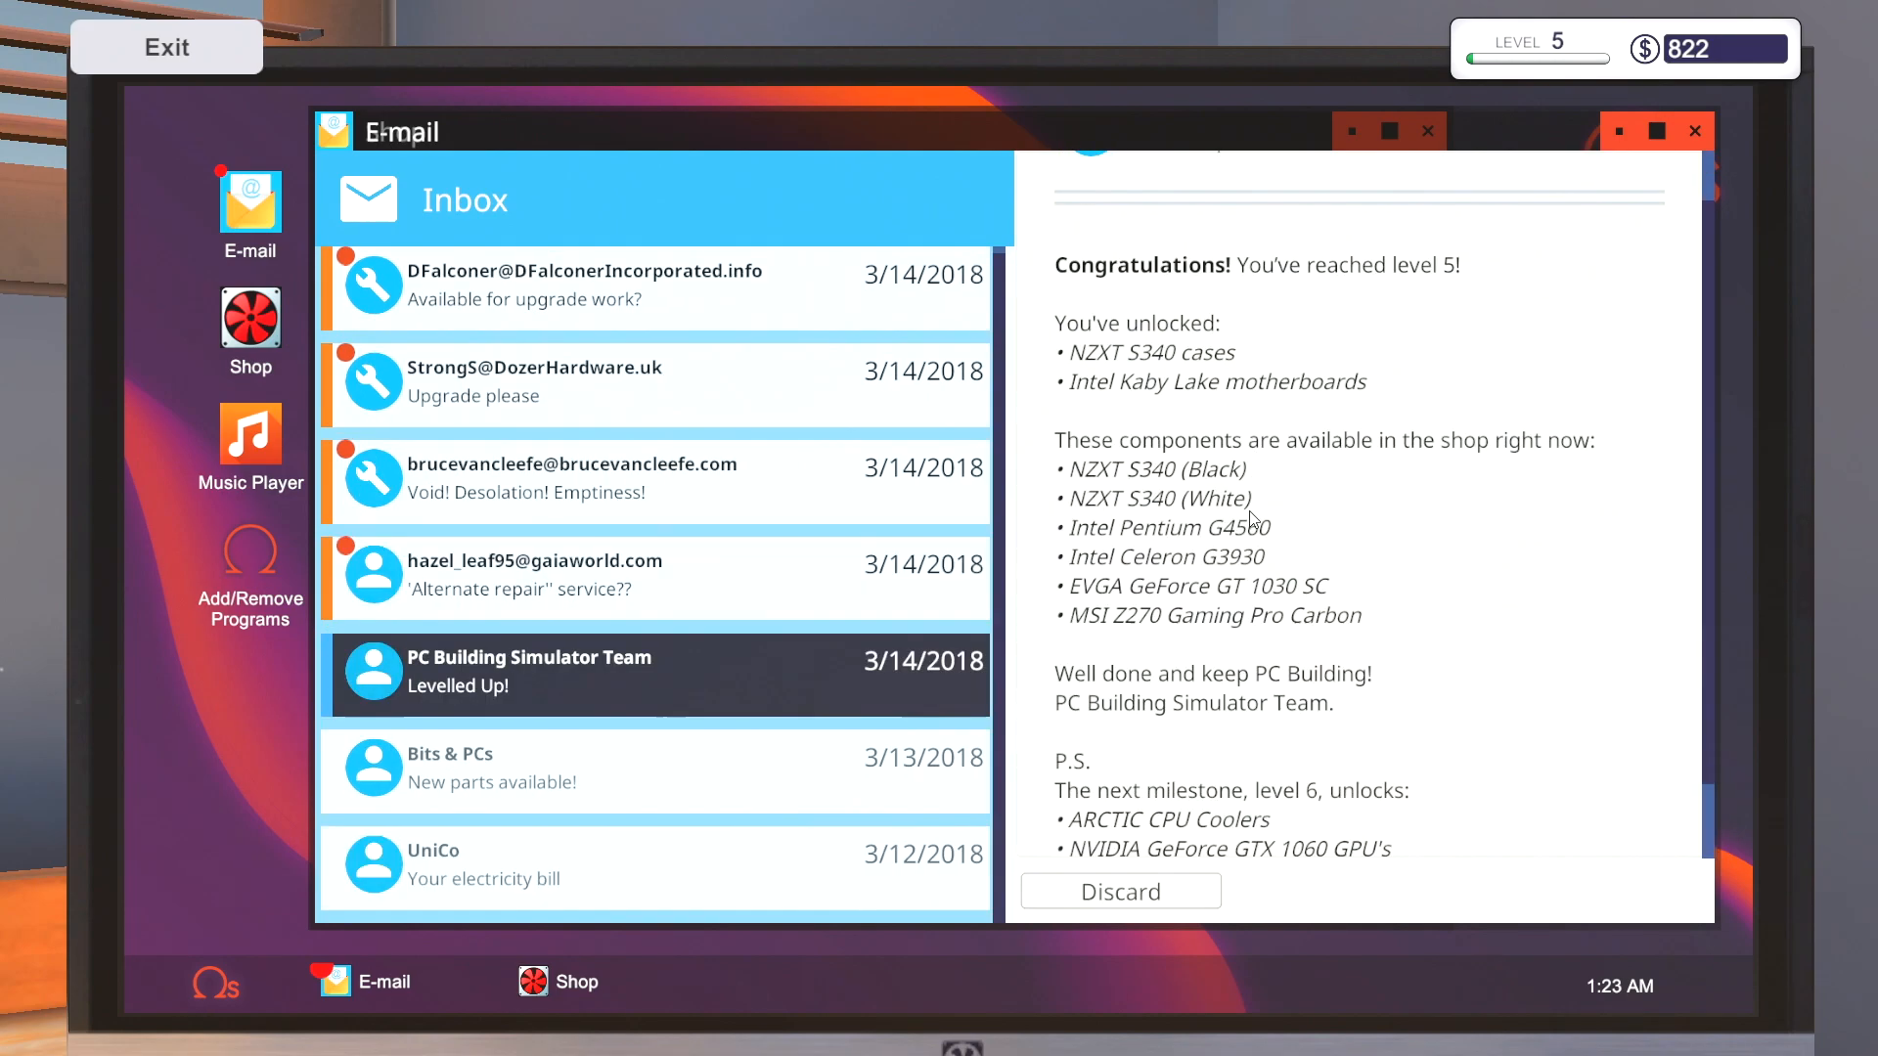
mouse_move(1180, 426)
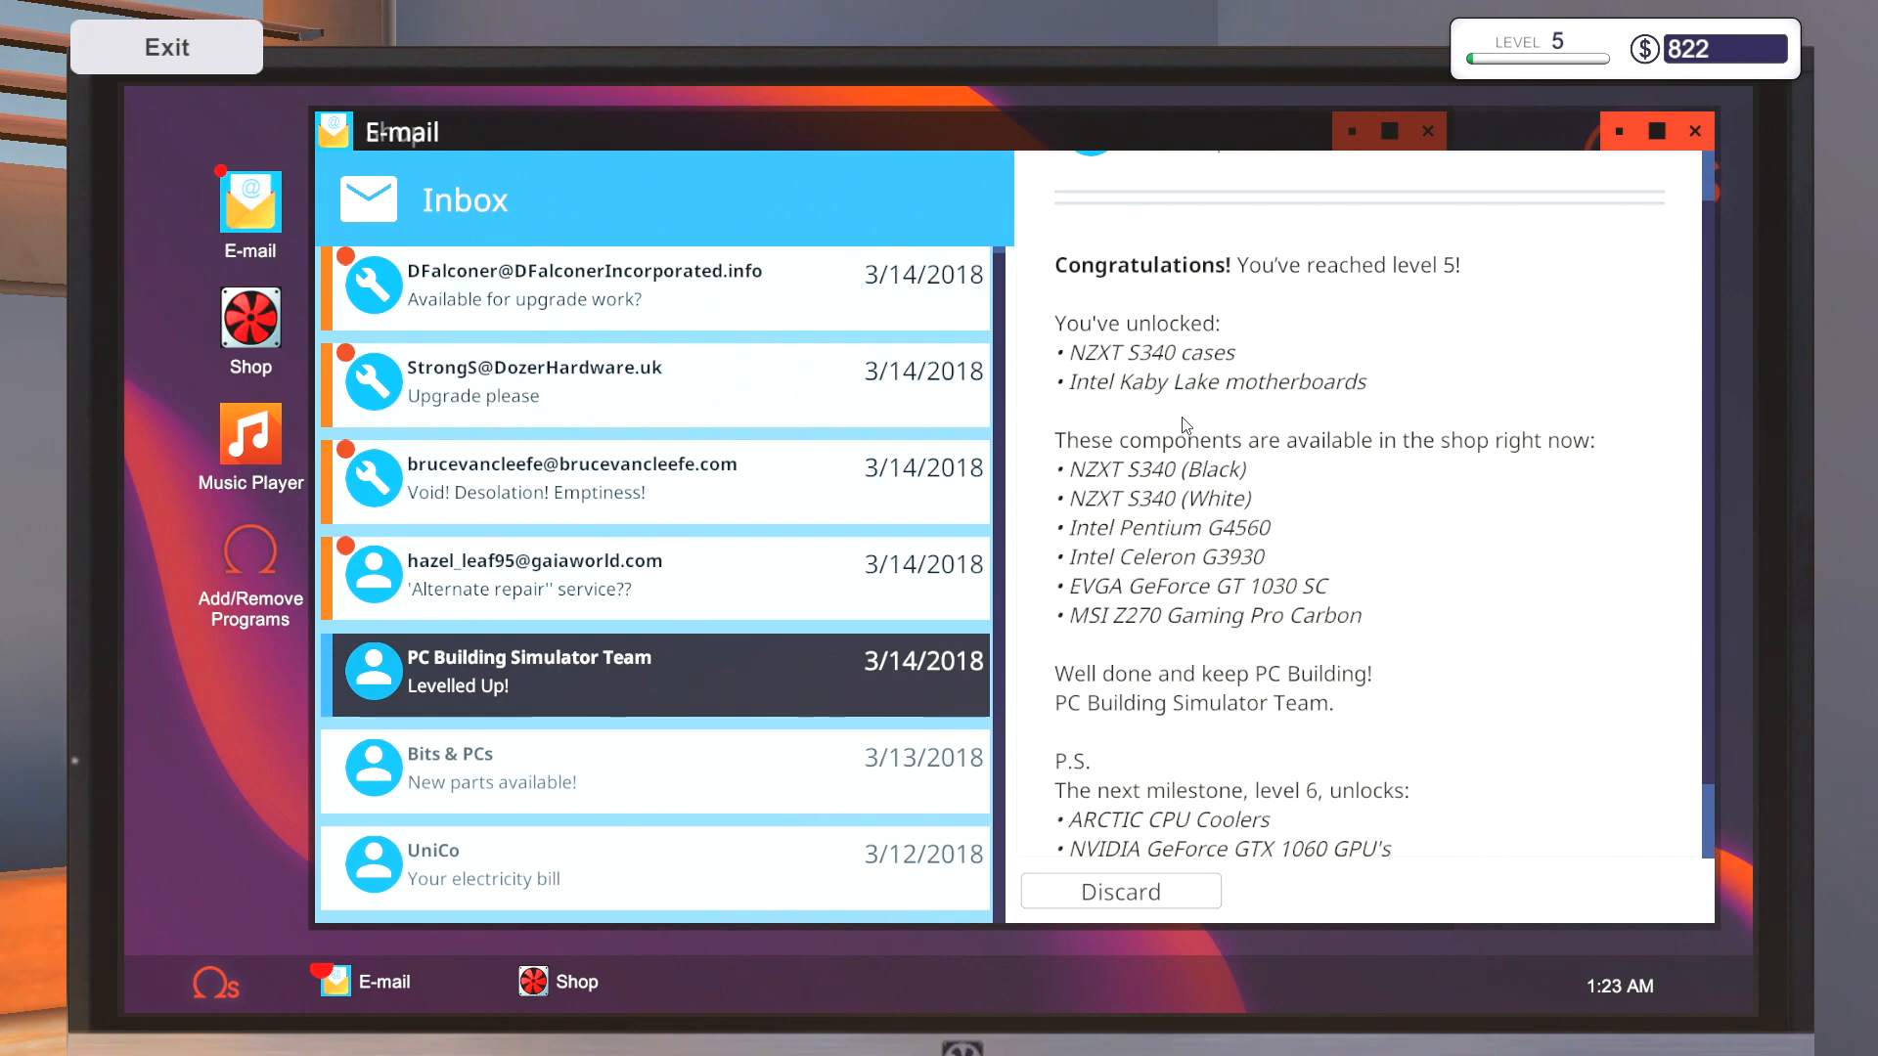
scroll(up, 3)
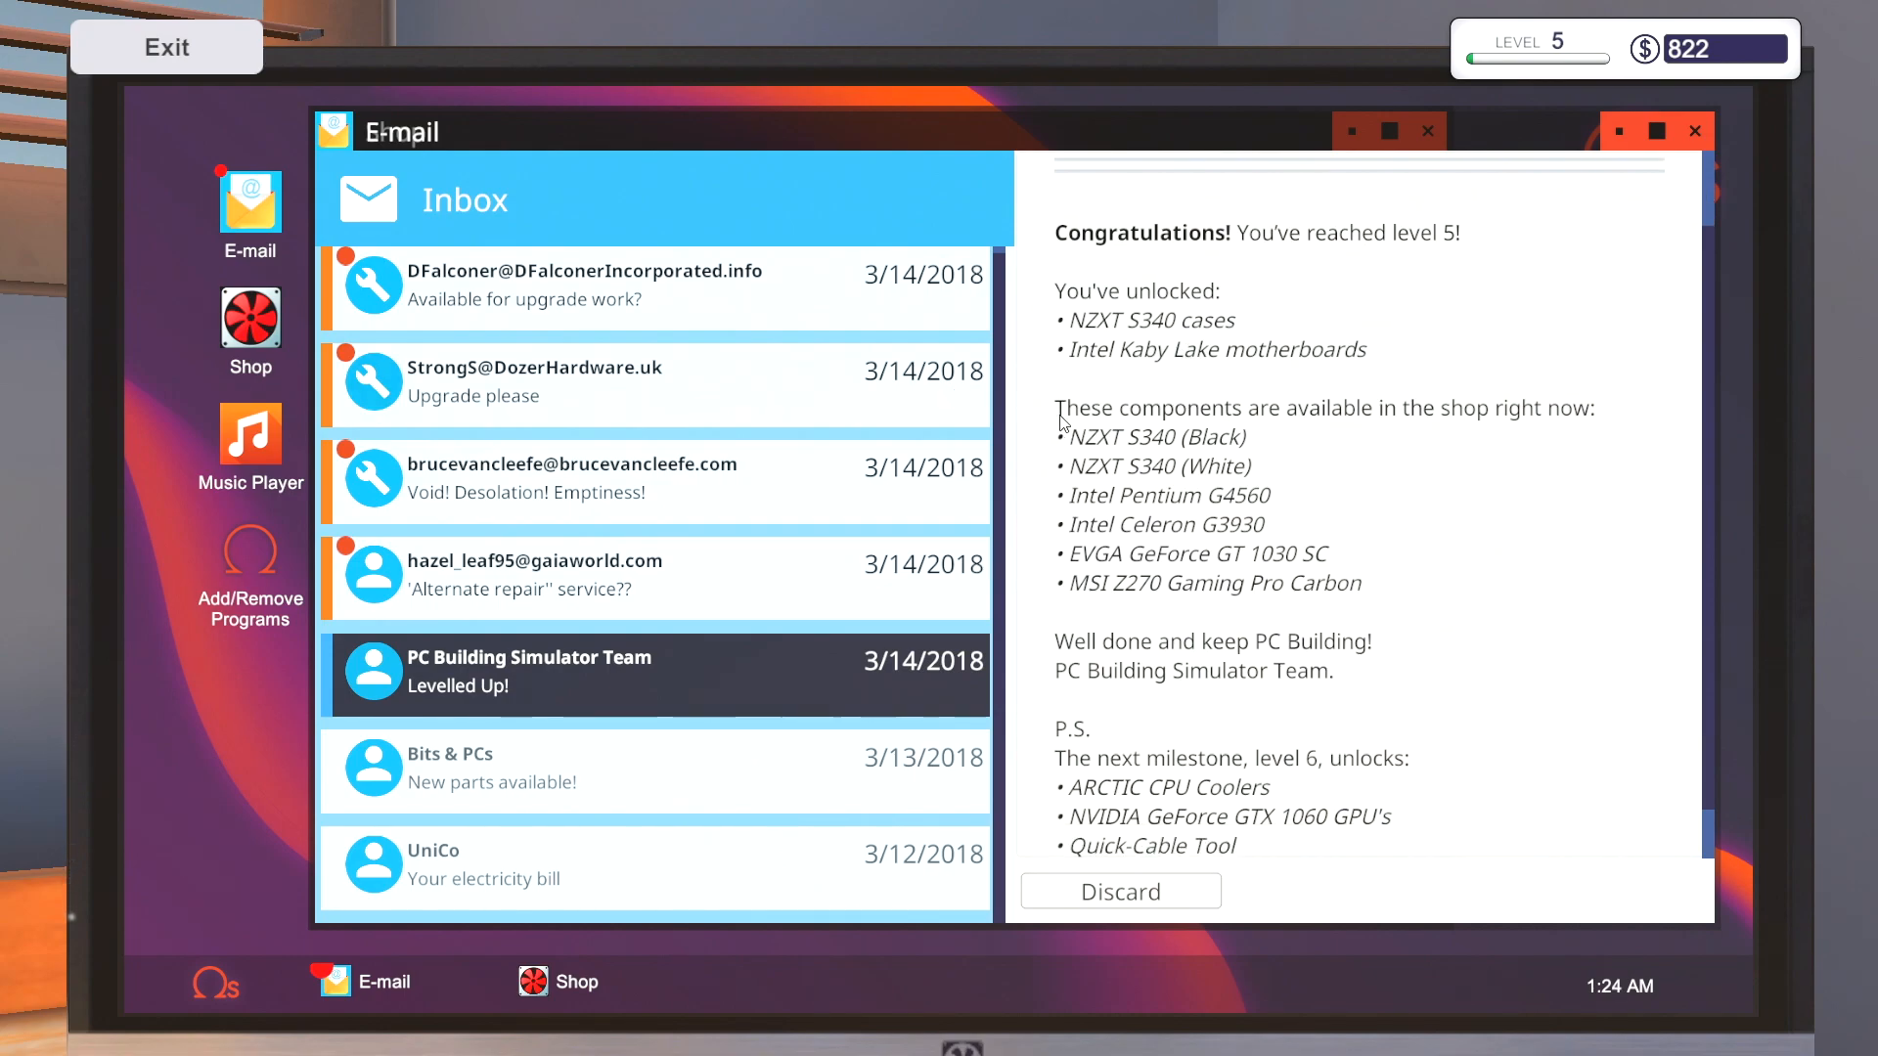
scroll(up, 3)
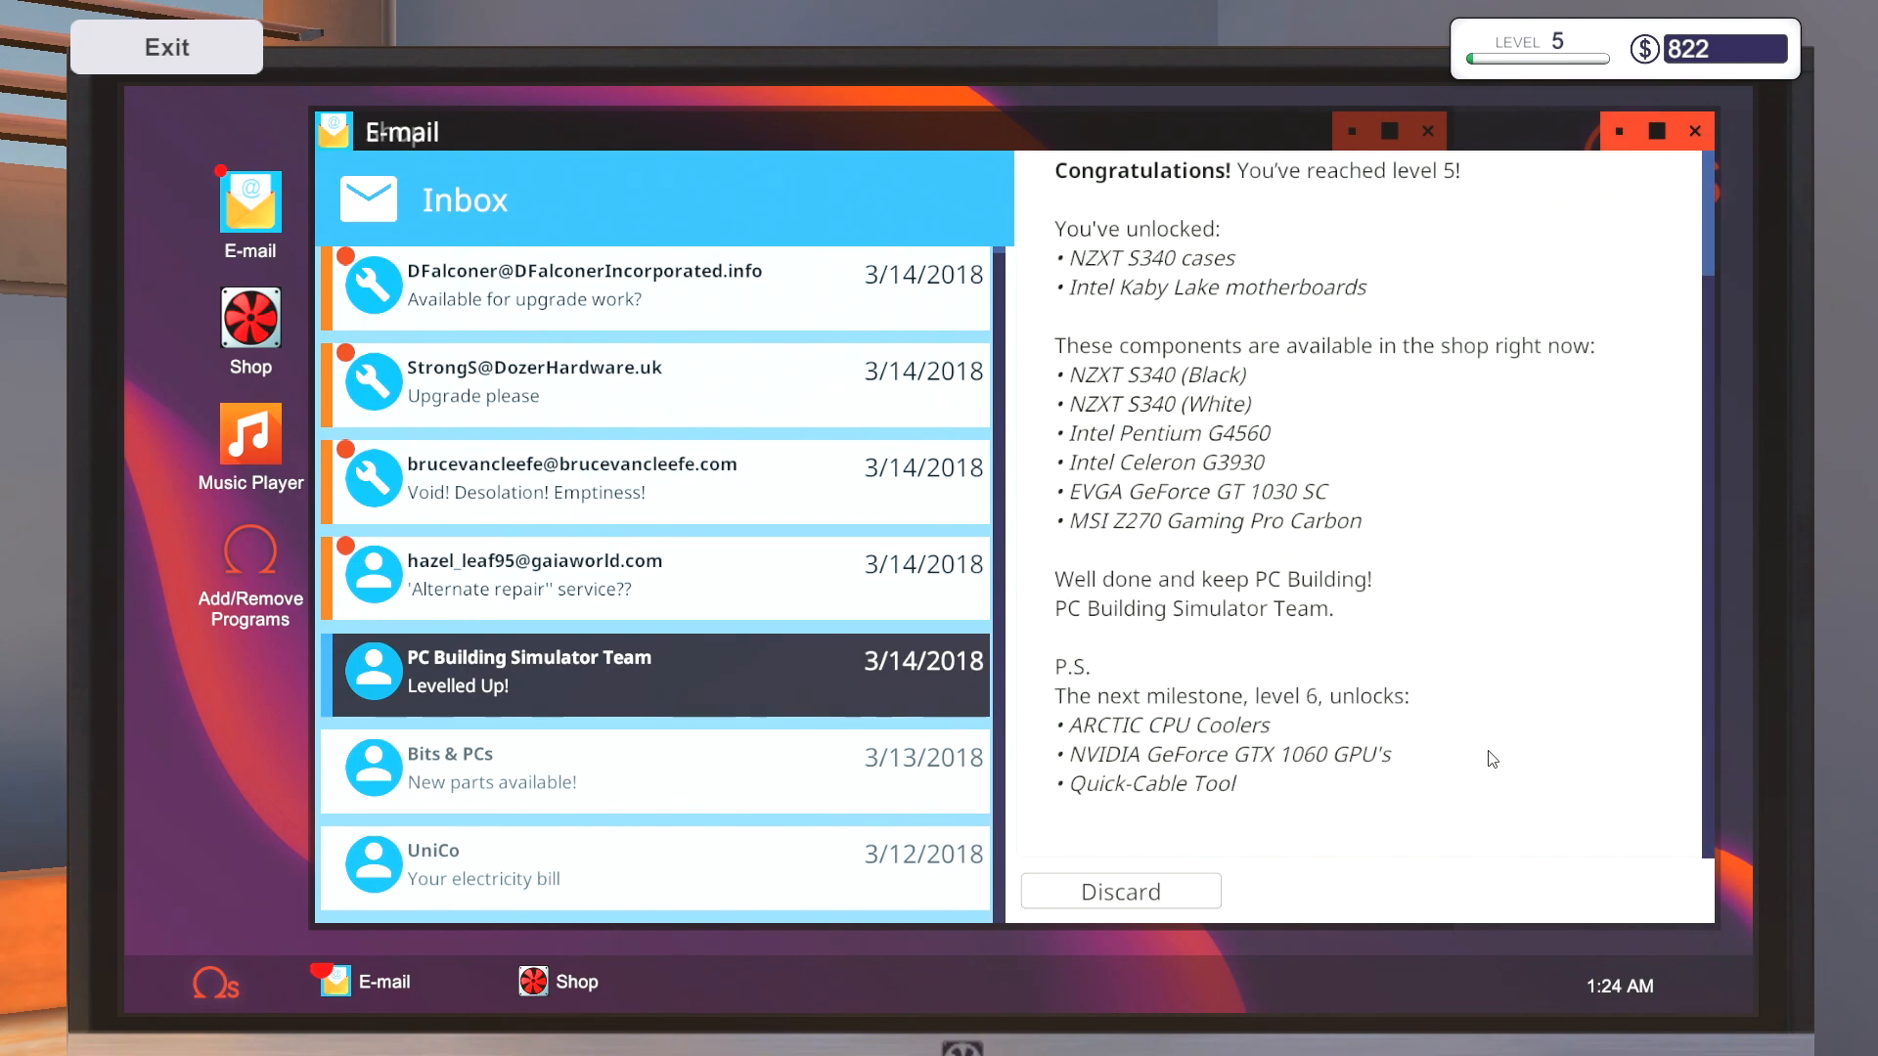
mouse_move(1111, 630)
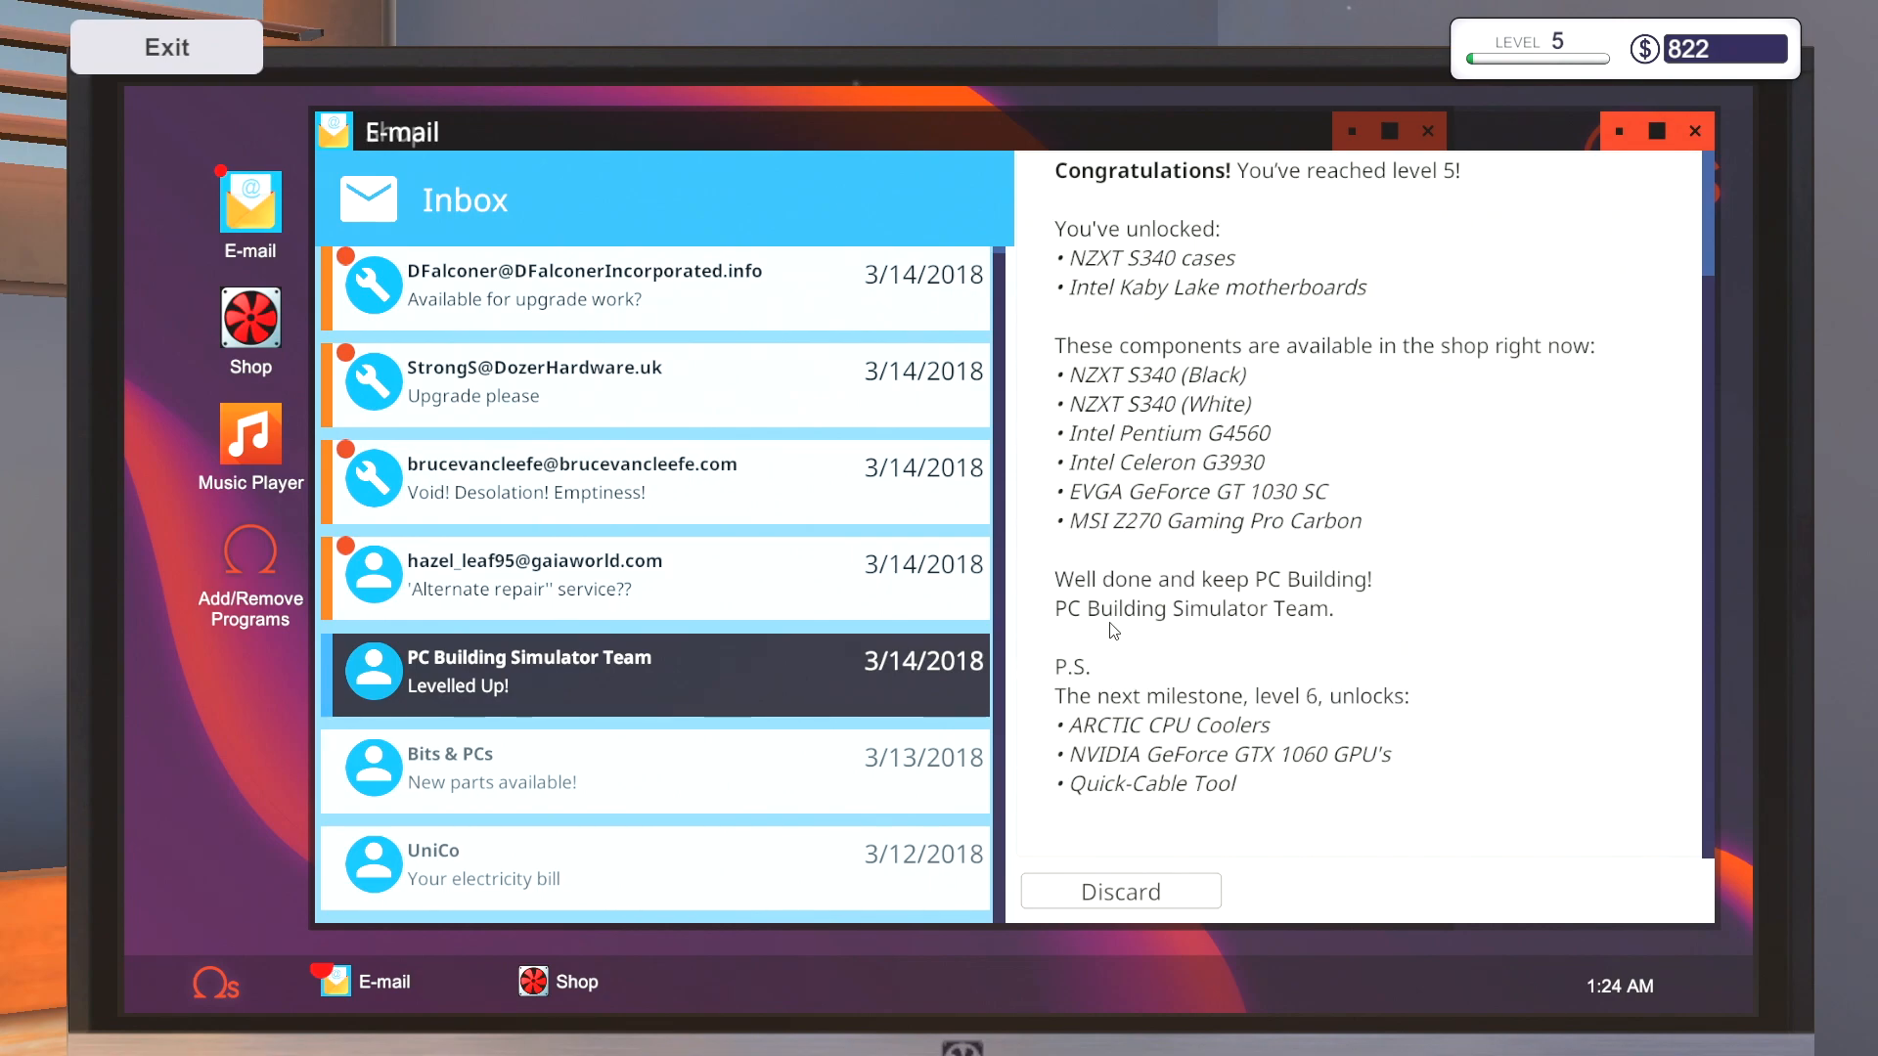
mouse_move(1284, 752)
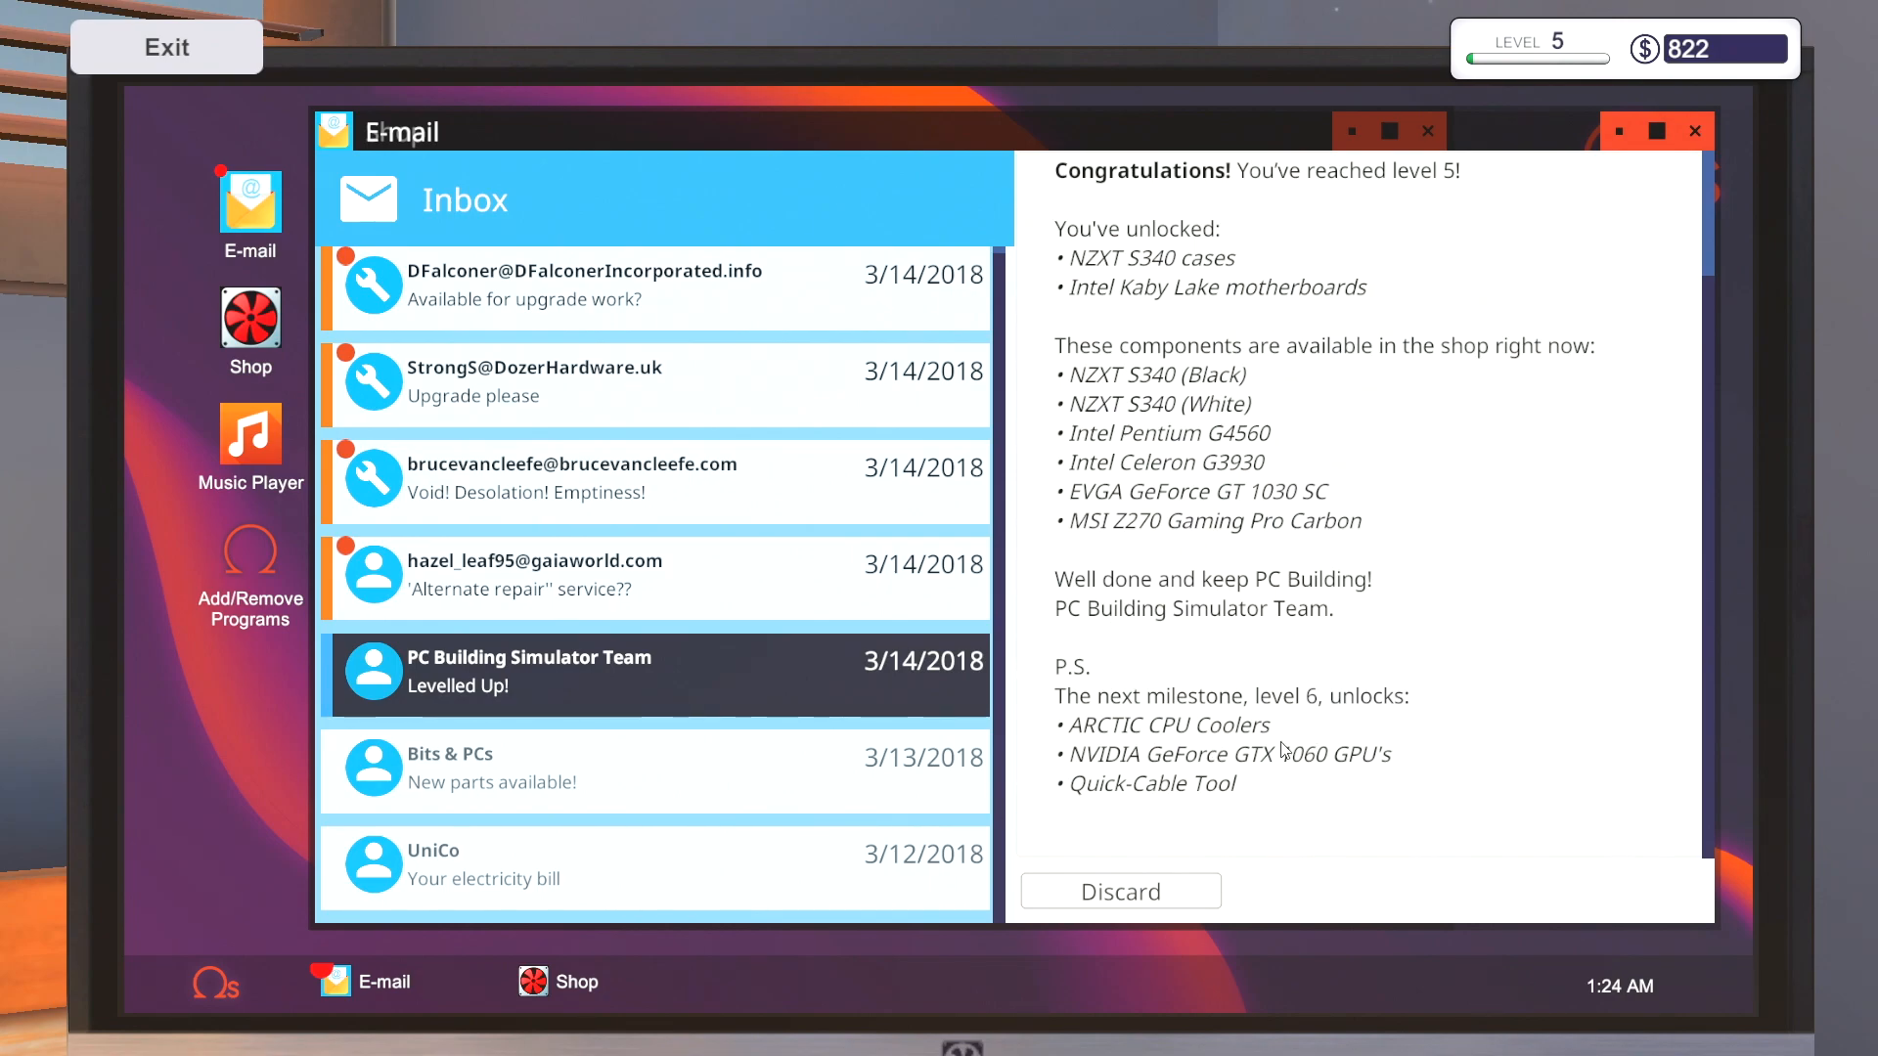
mouse_move(1549, 704)
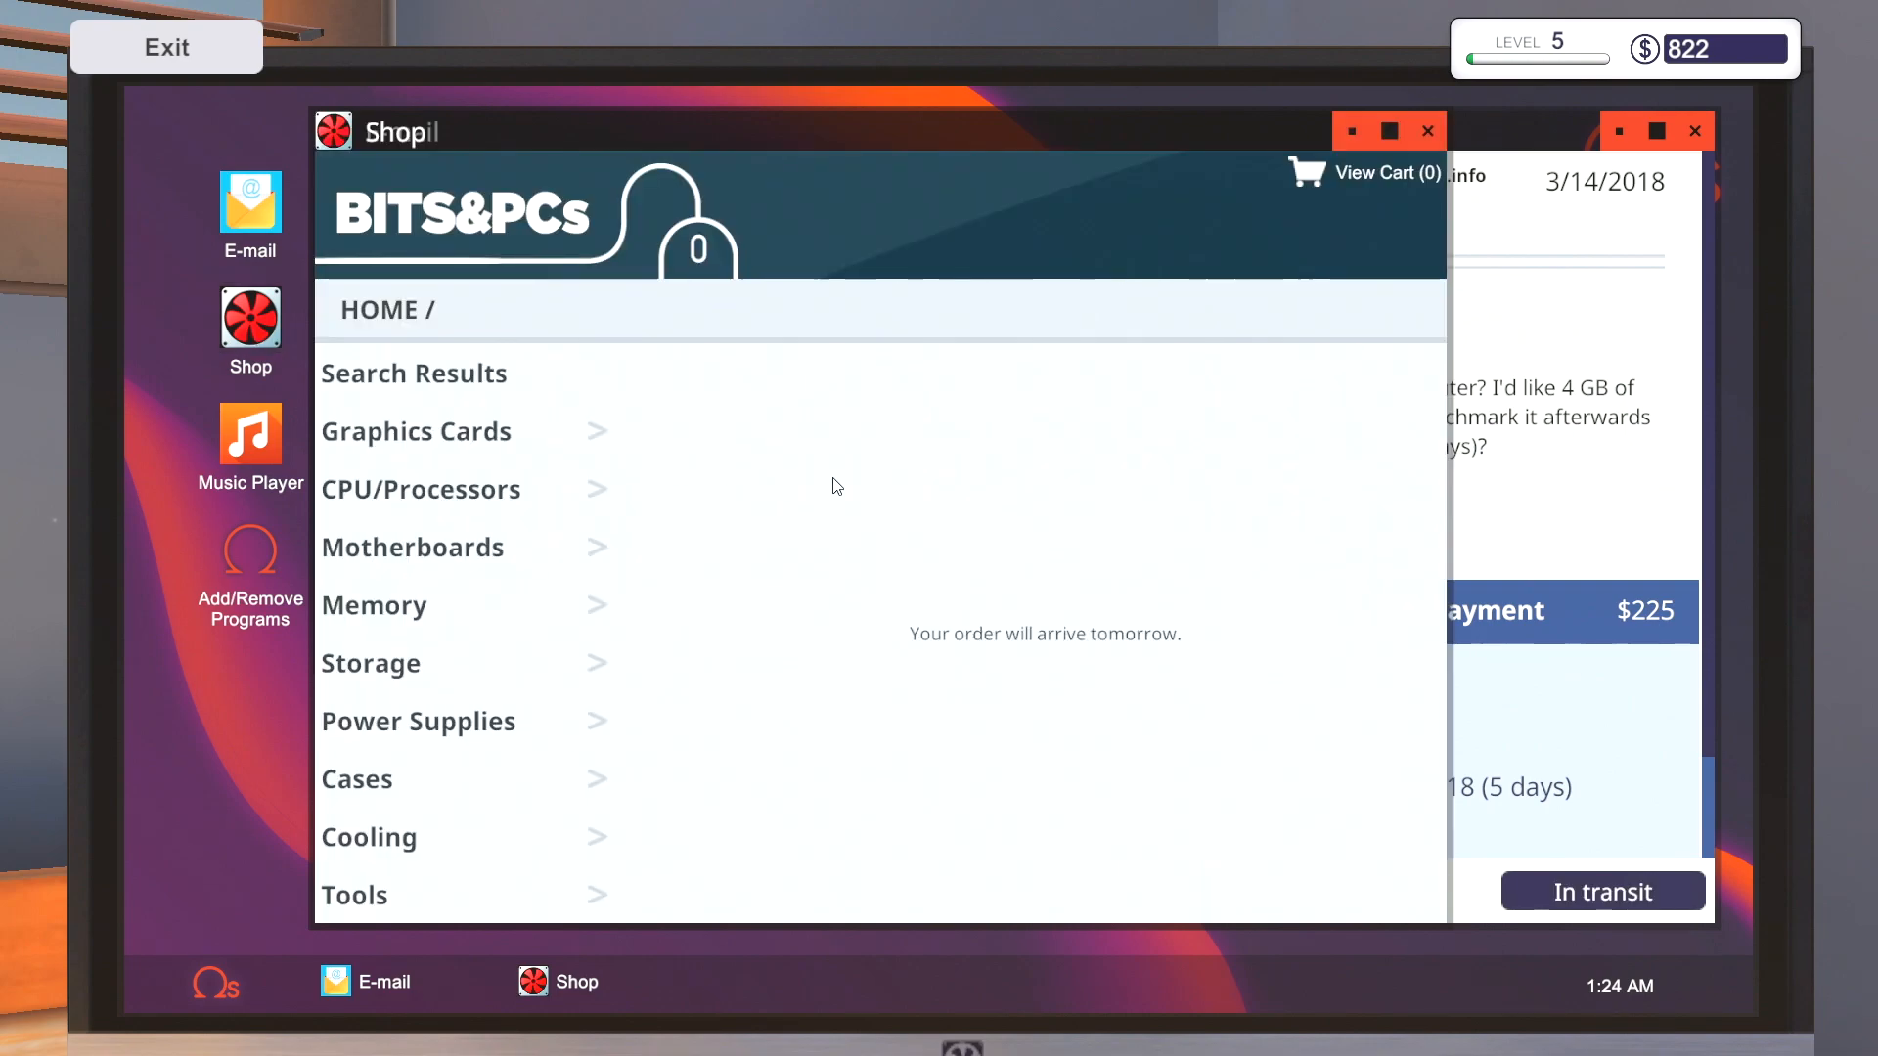
click(374, 605)
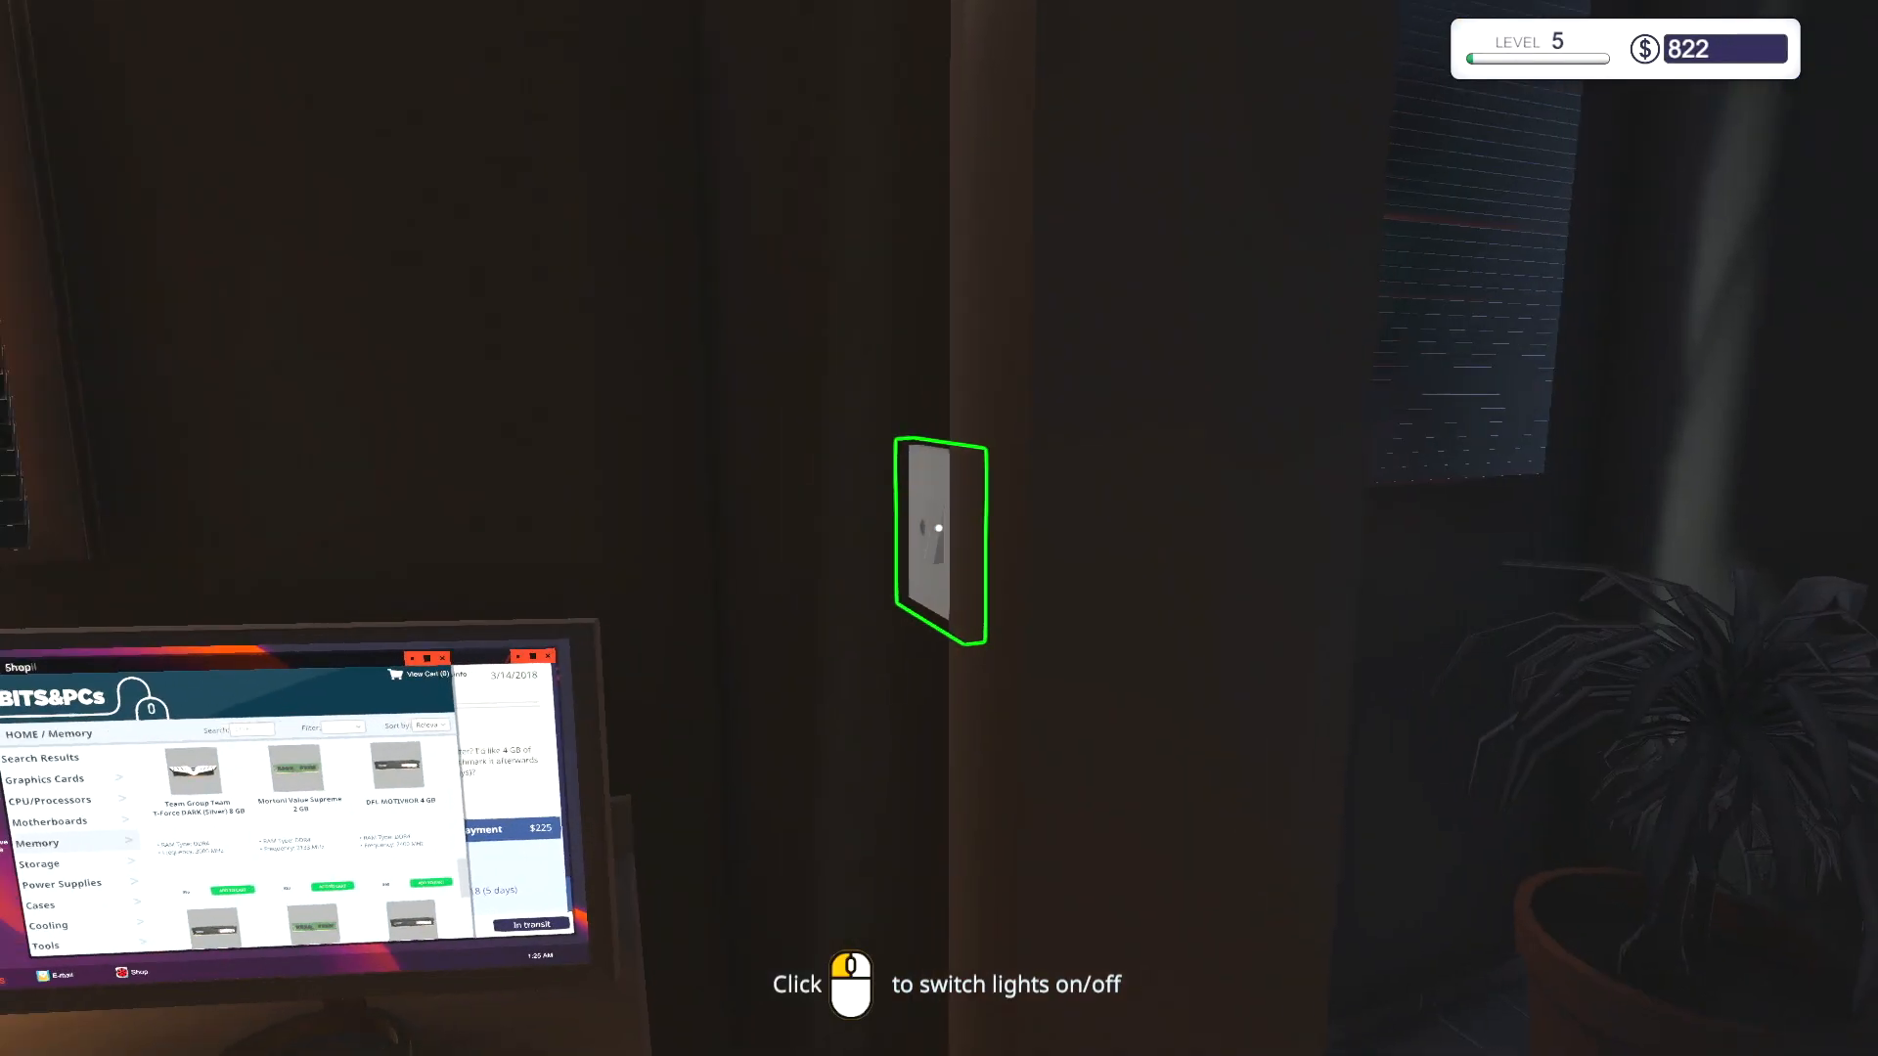
- Switch off the lights to end the day, start March 16, and set StrongS's PC on the workbench
click(939, 540)
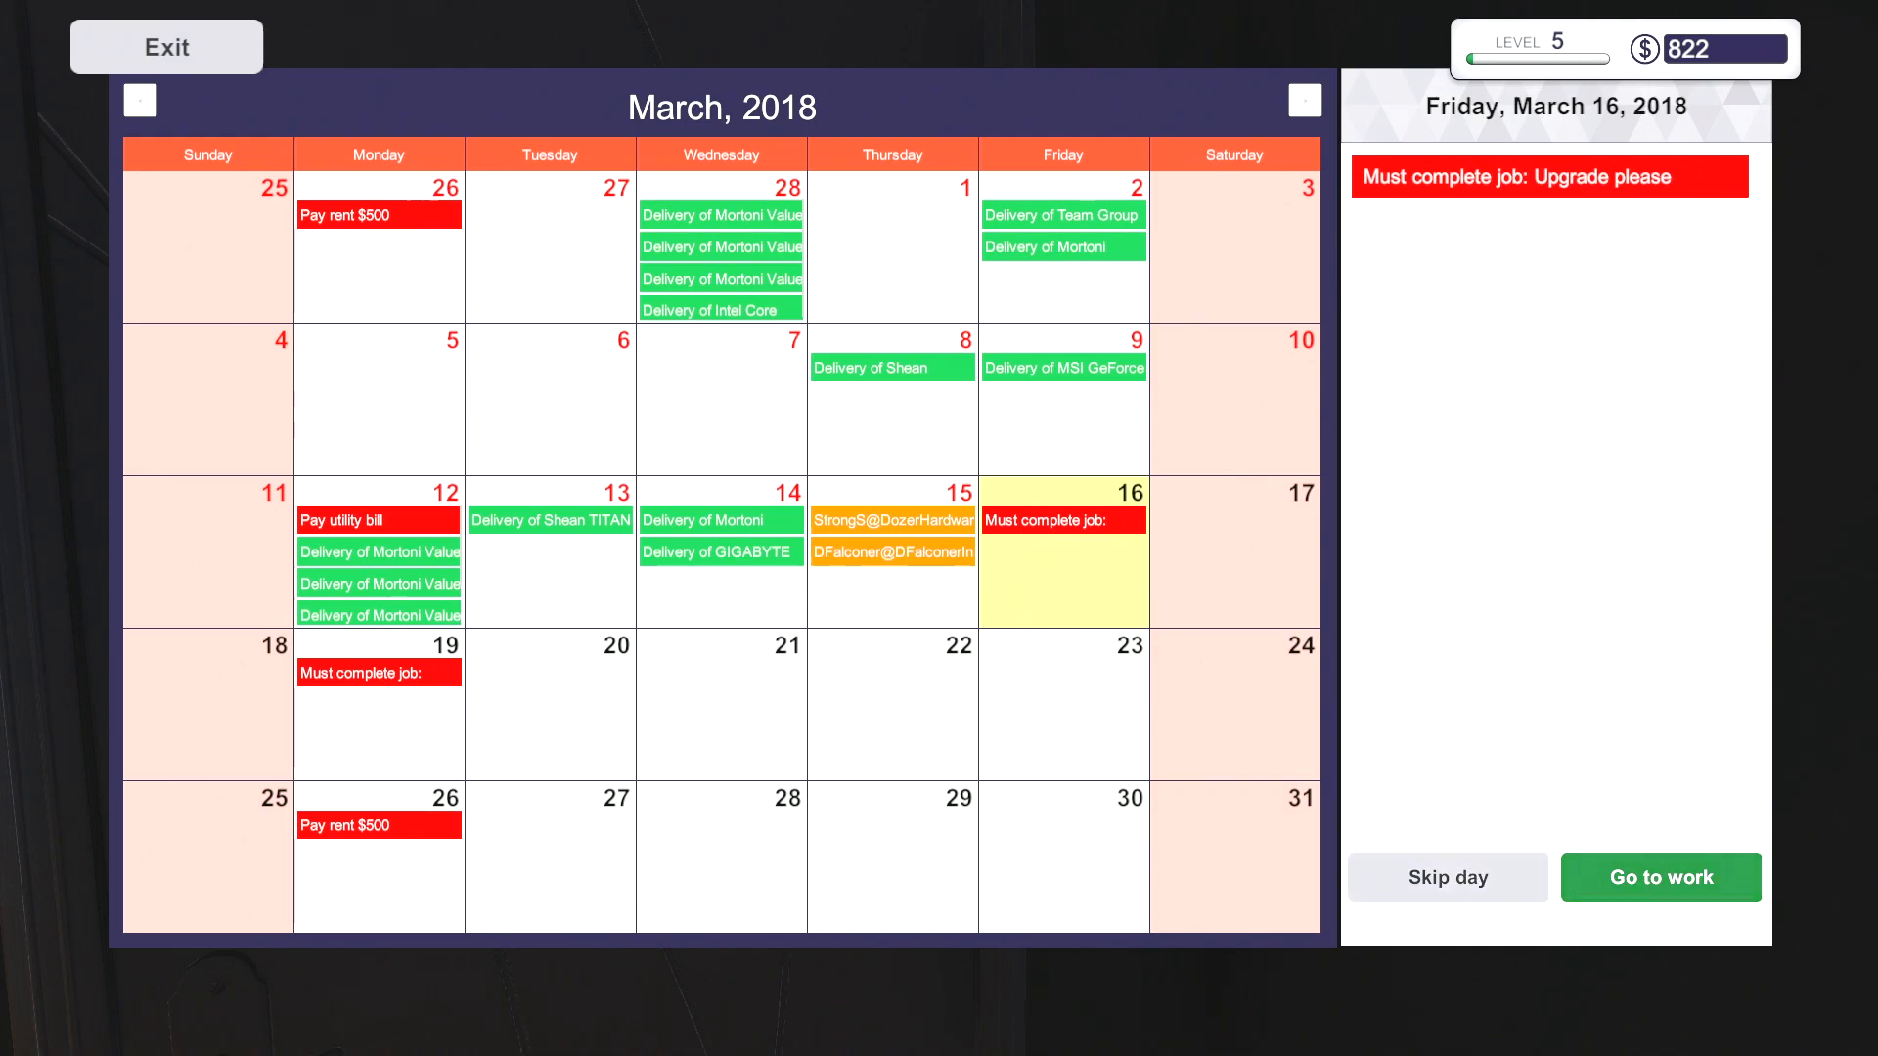
click(1661, 877)
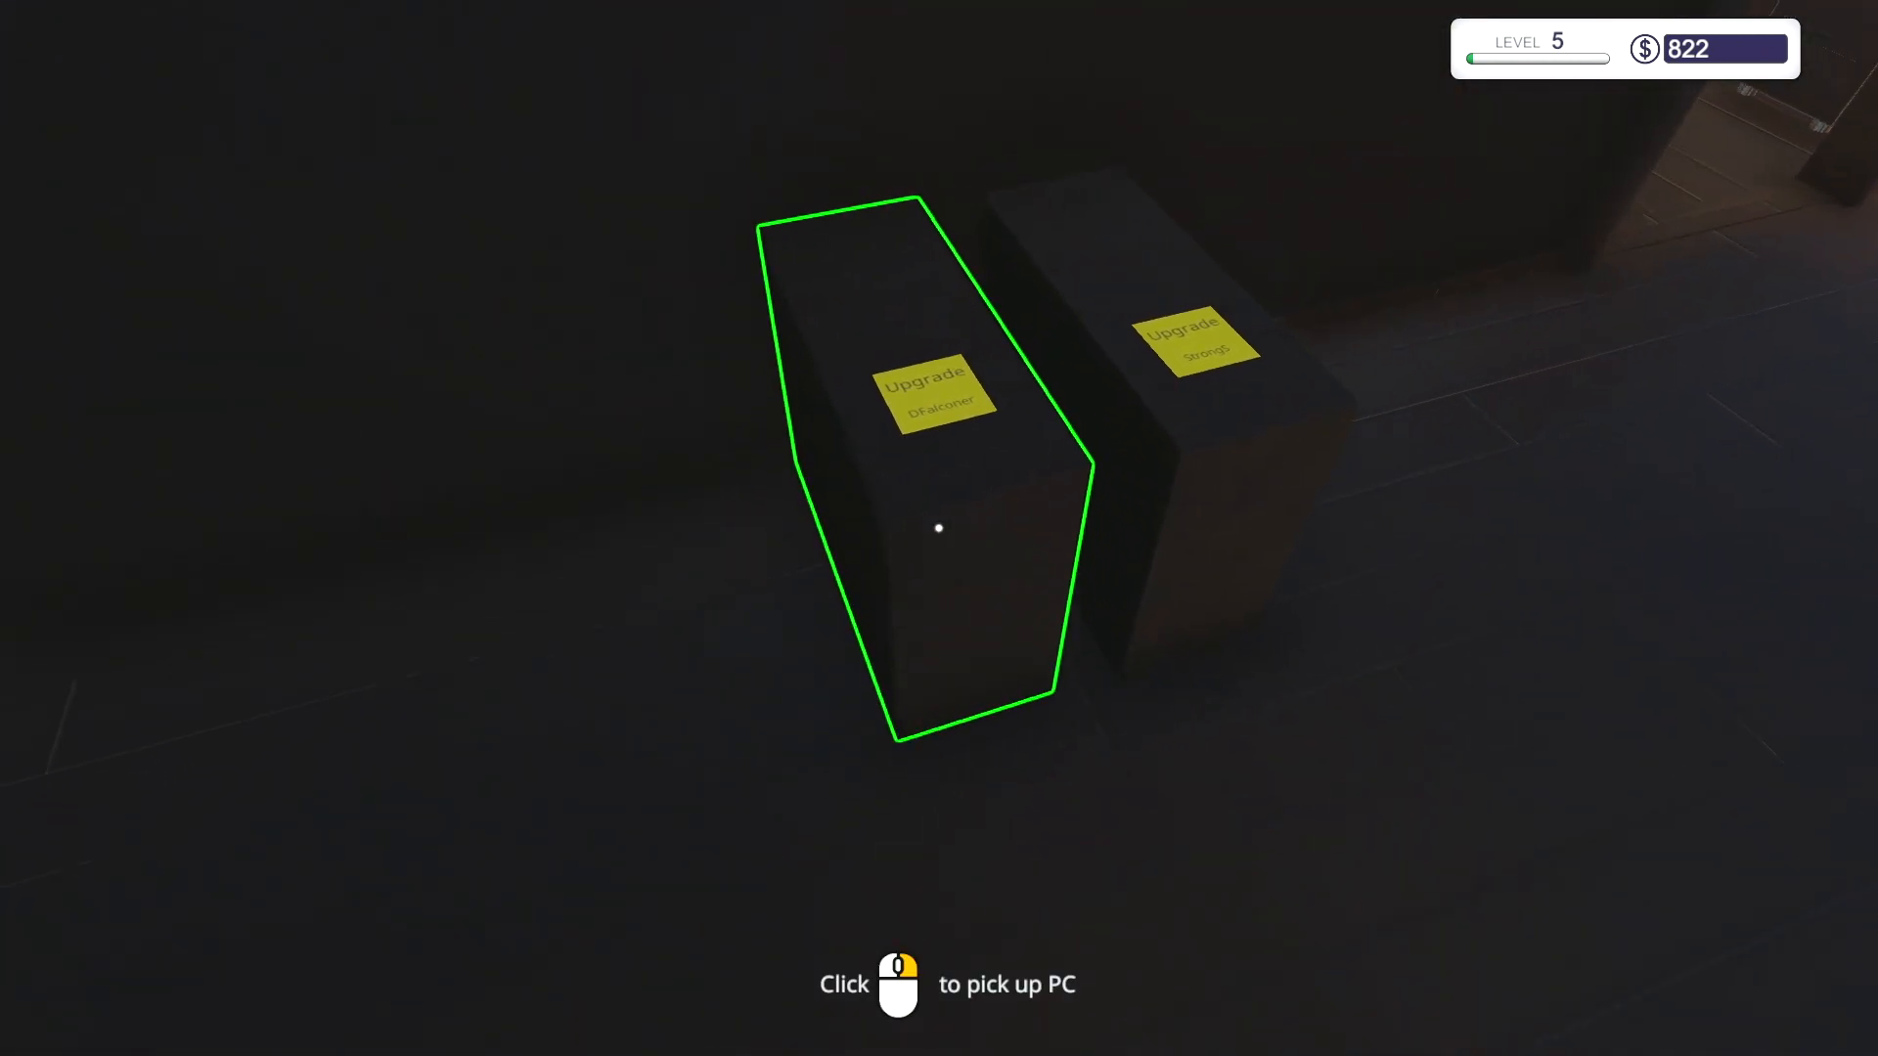
click(939, 528)
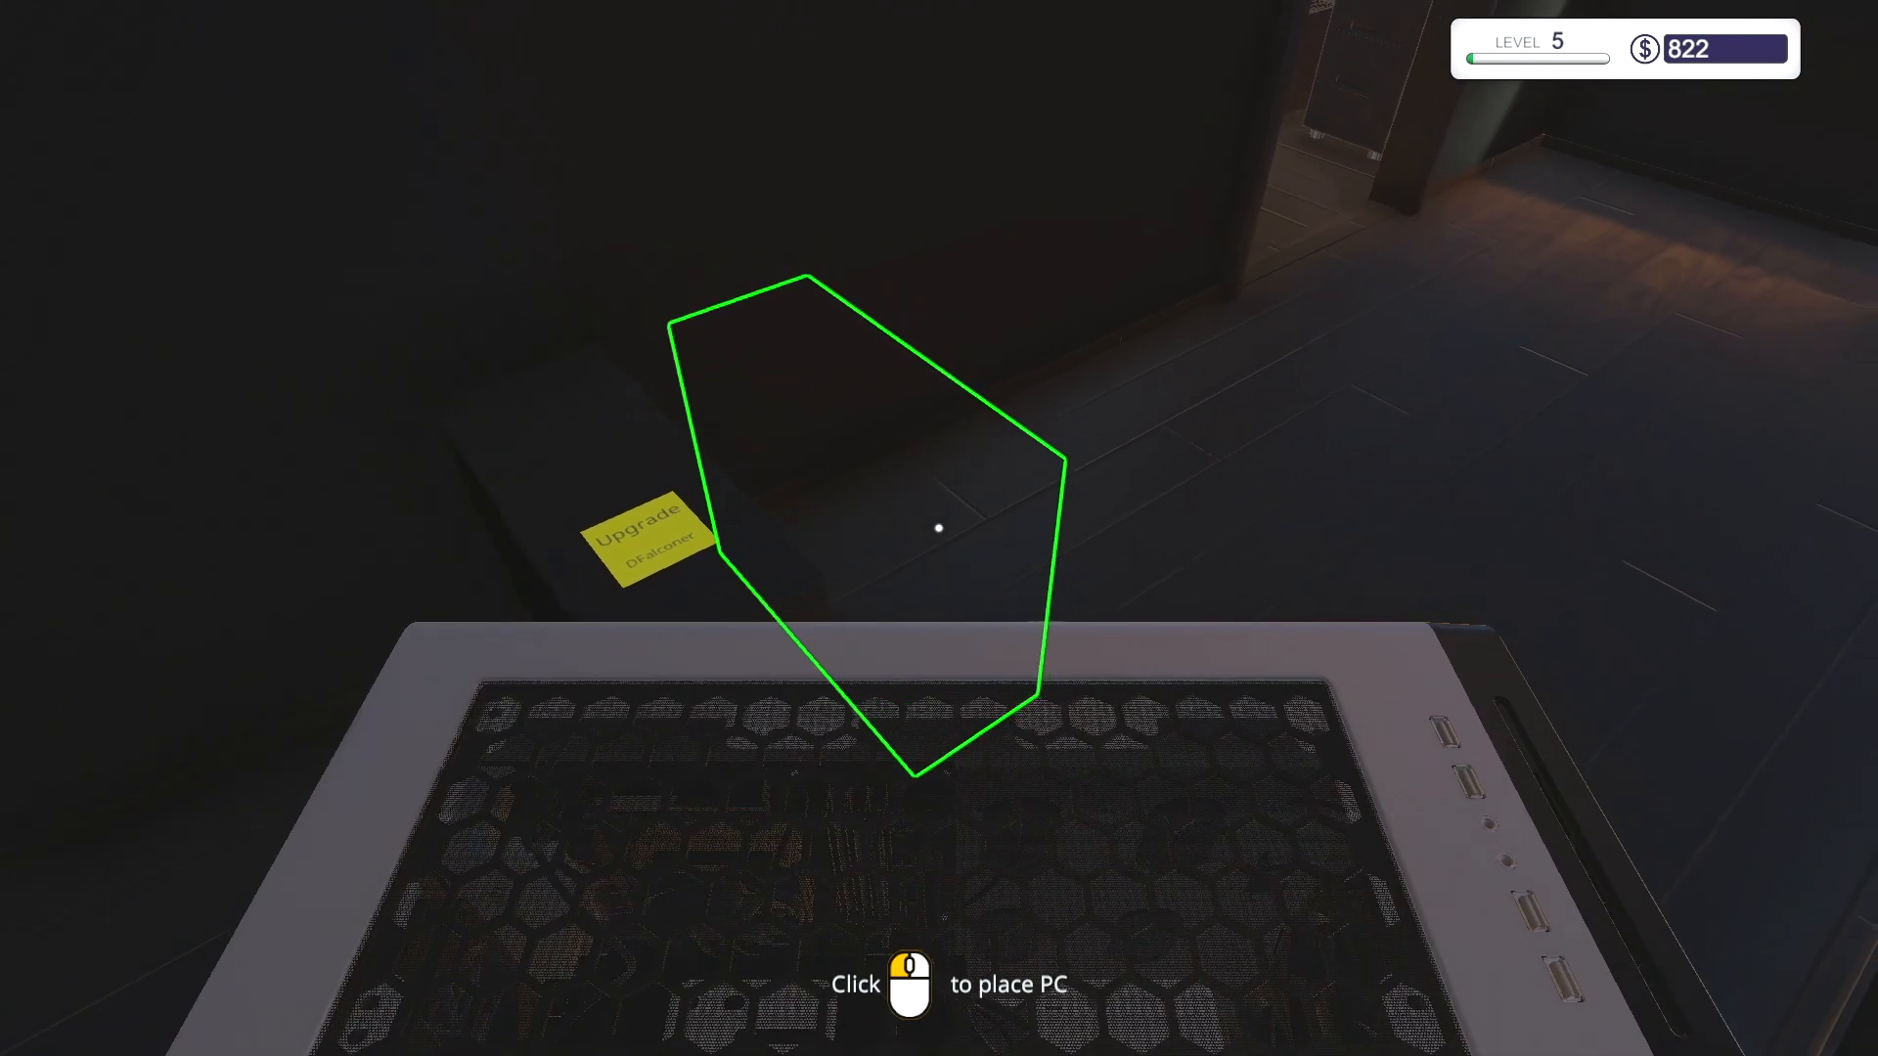
click(939, 526)
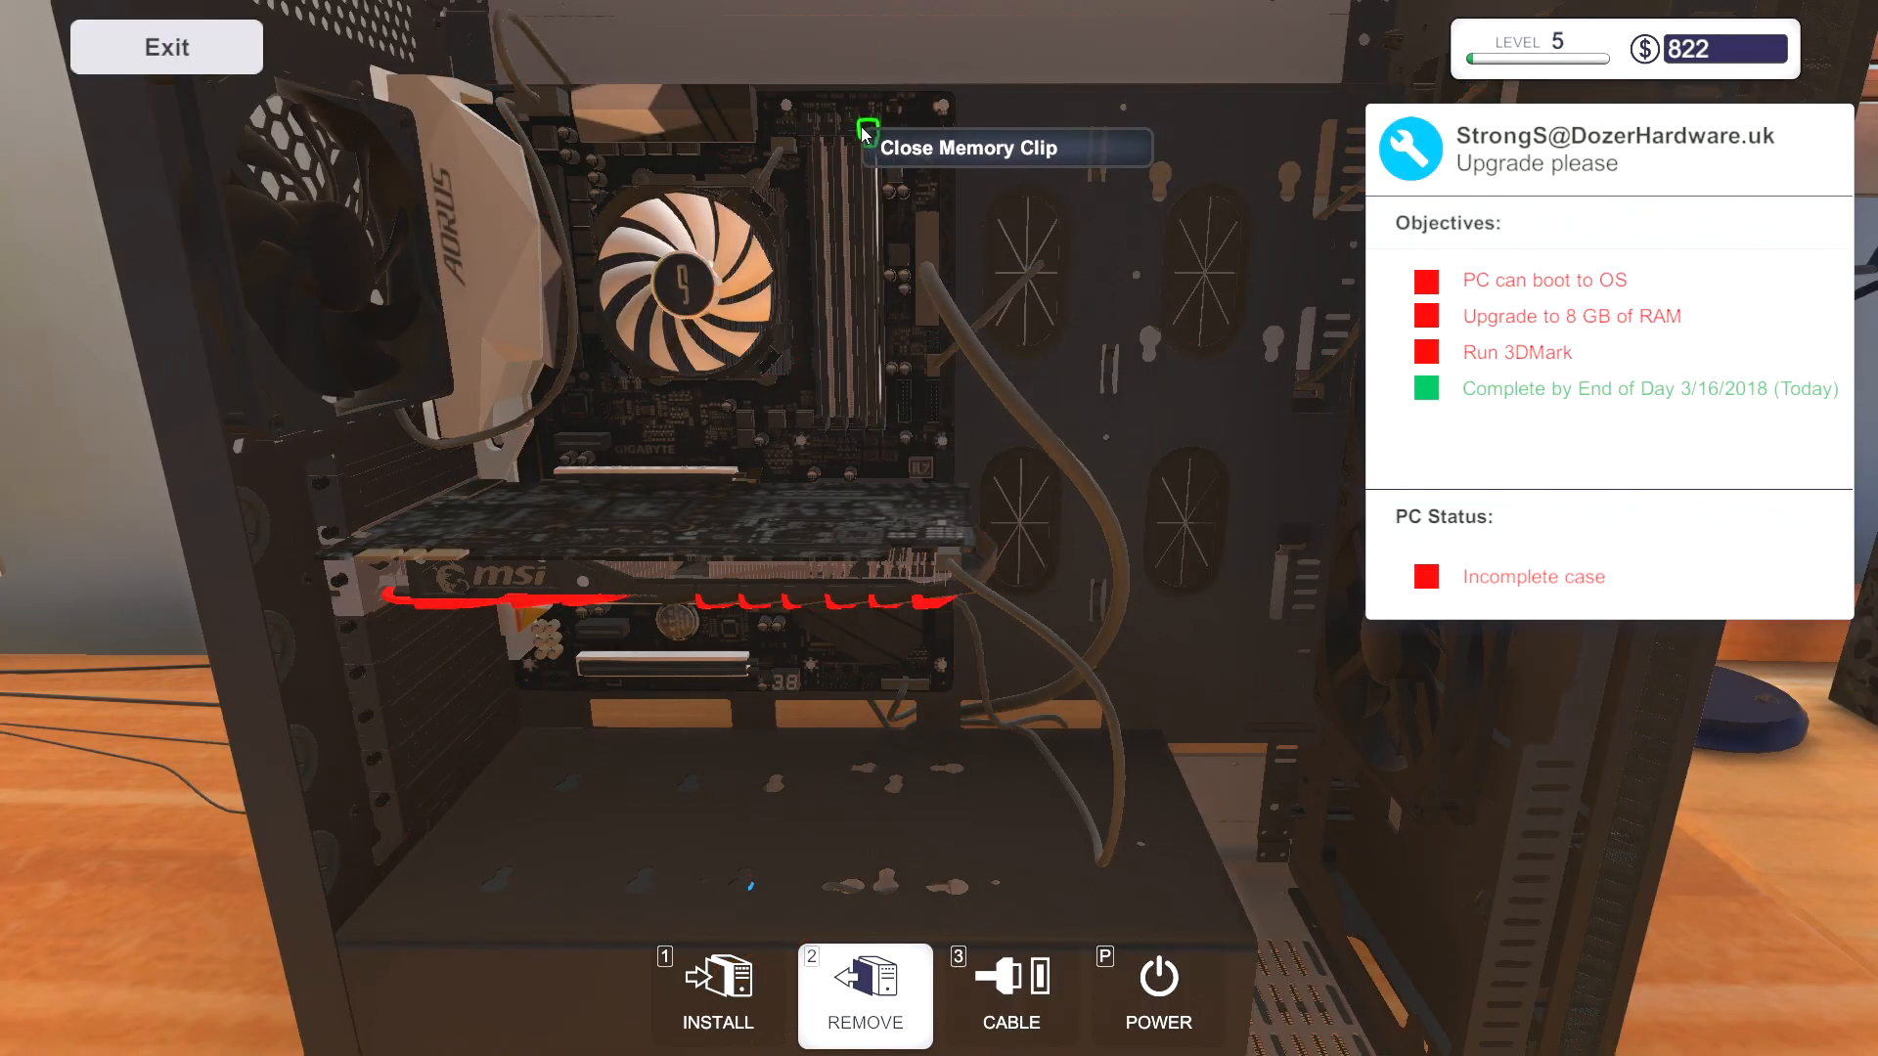
- Lock in the memory, pay the order, box StrongS's PC by the door and bench the next client's PC
click(861, 133)
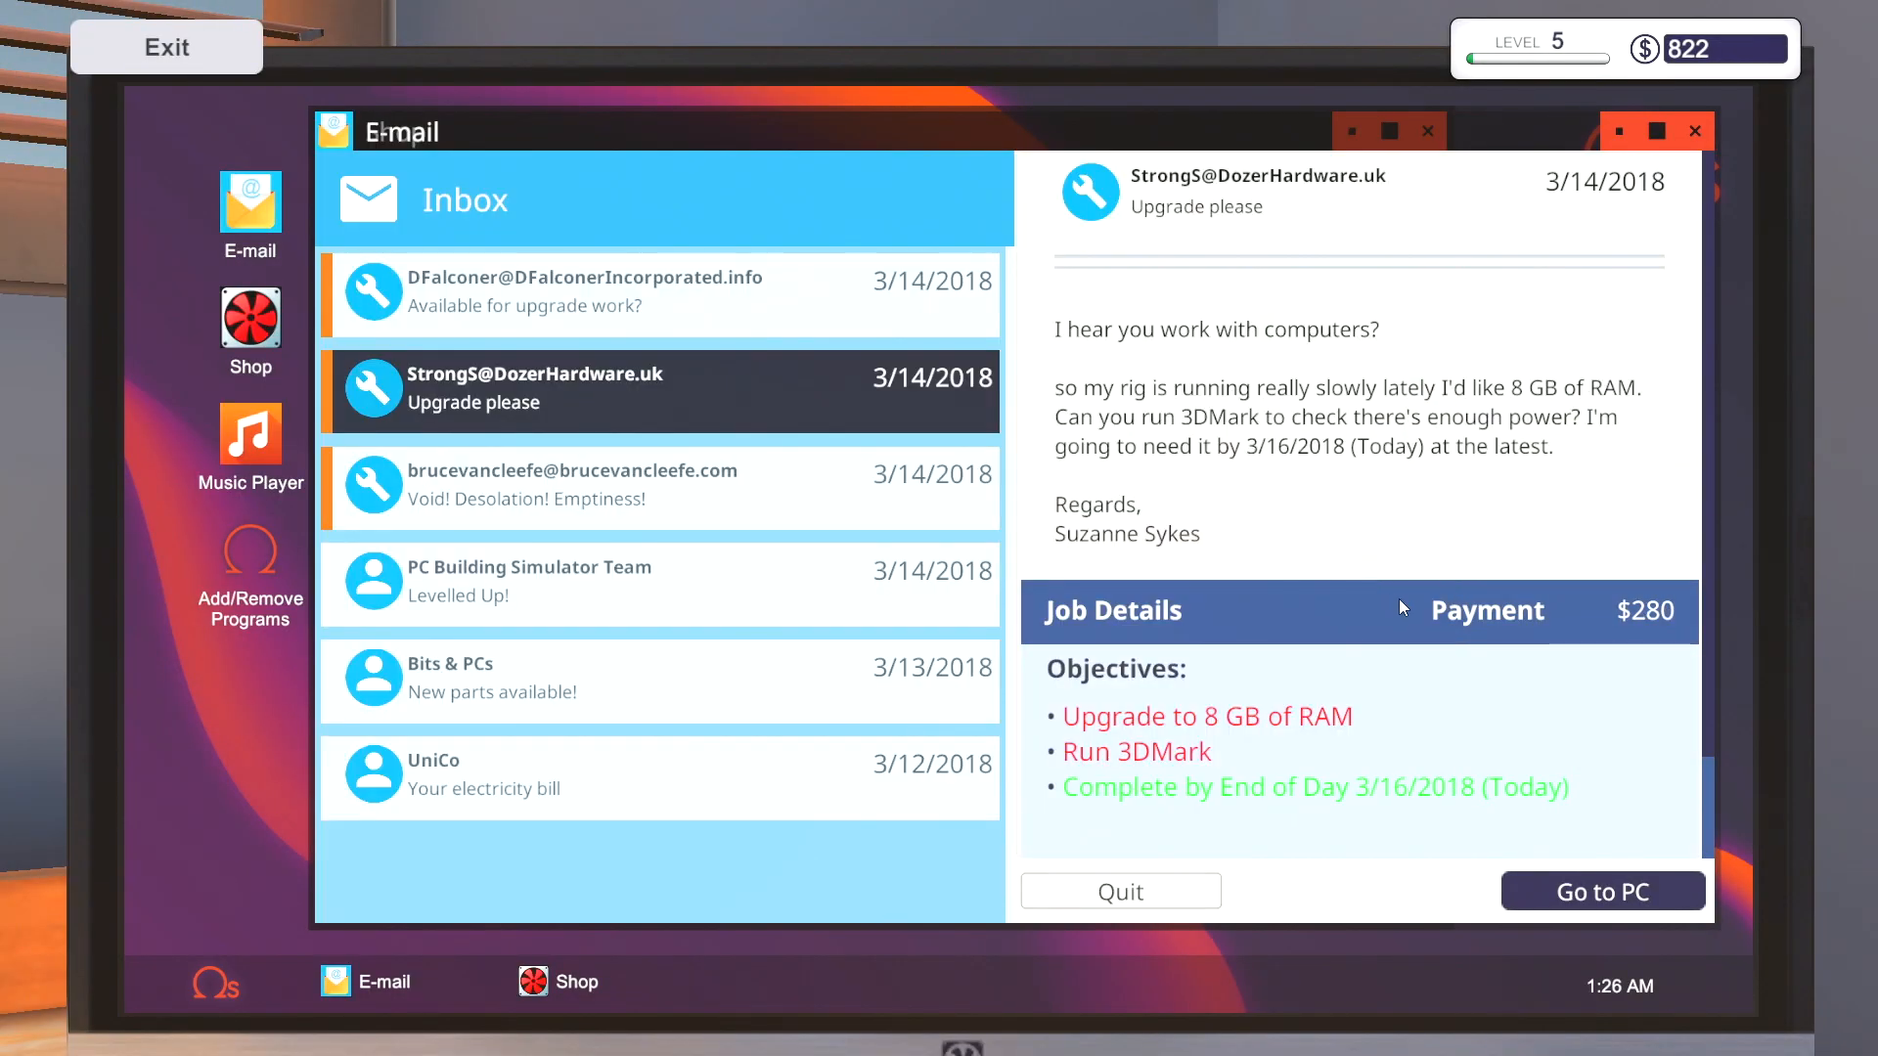
mouse_move(250, 323)
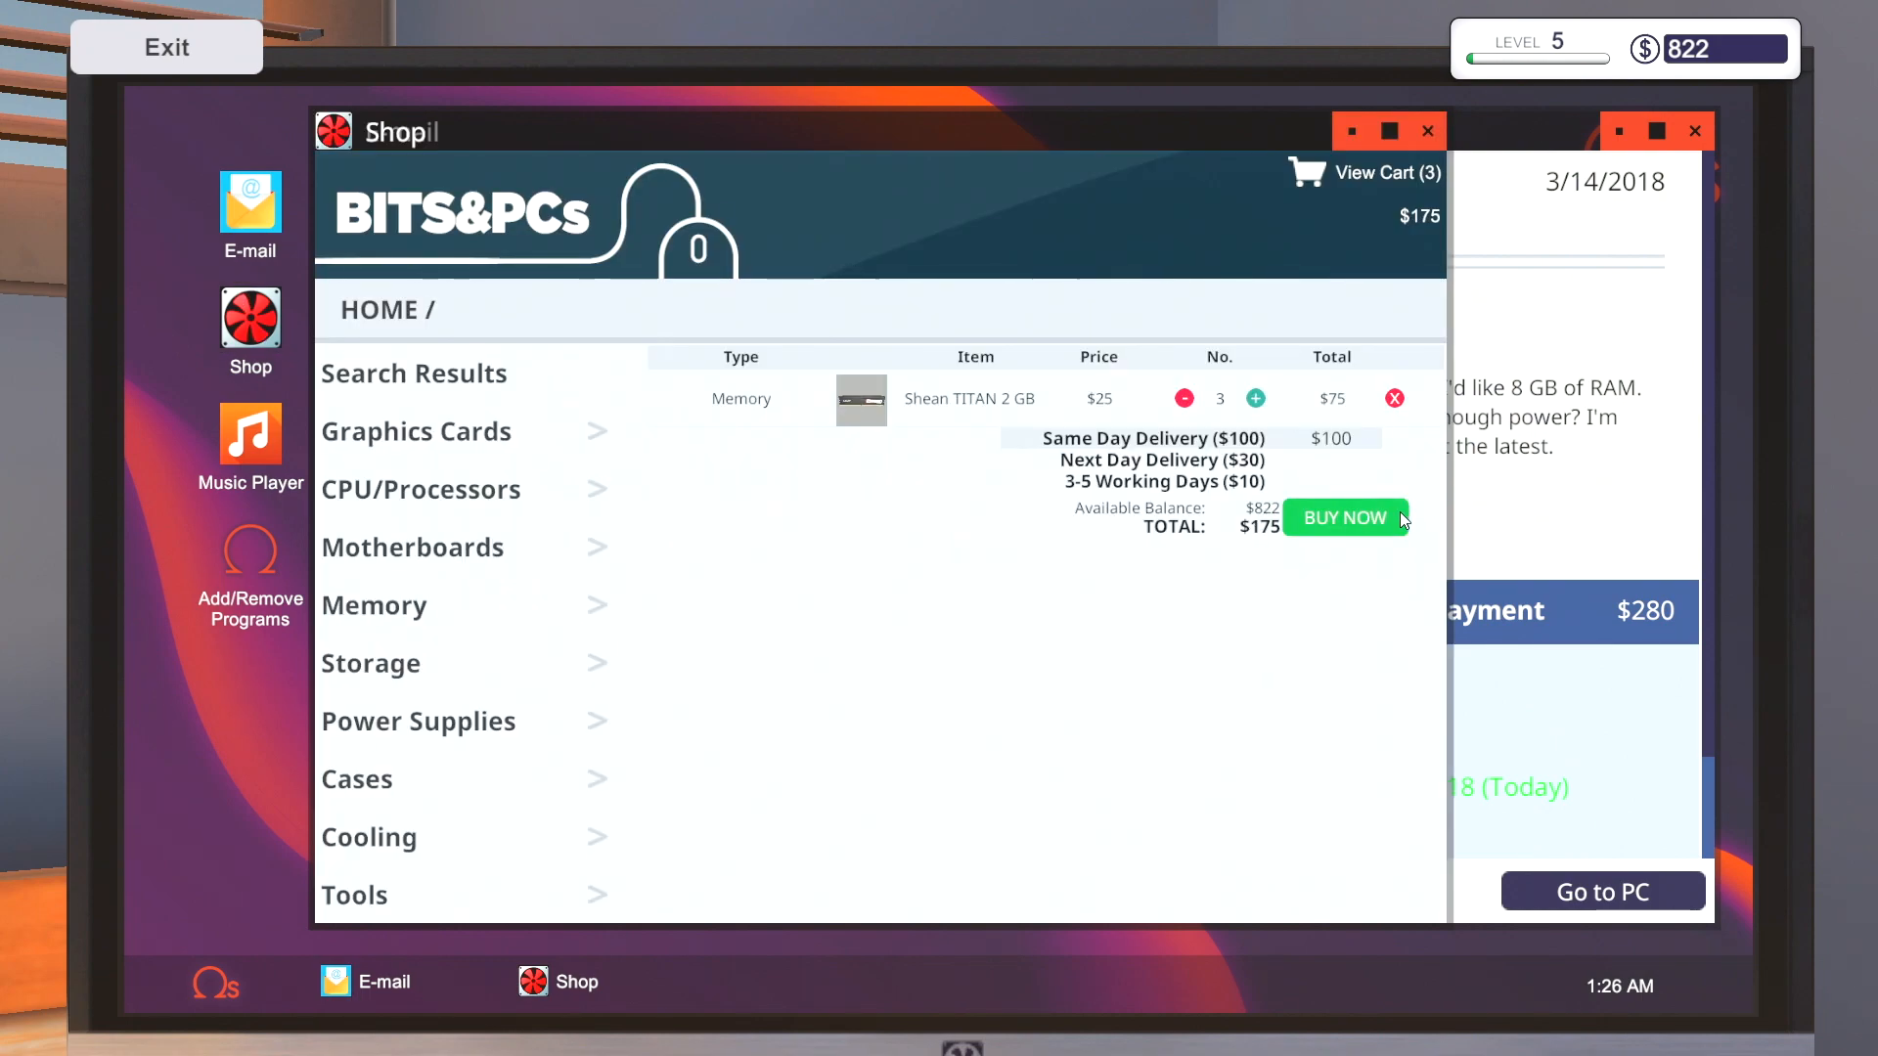
click(1344, 516)
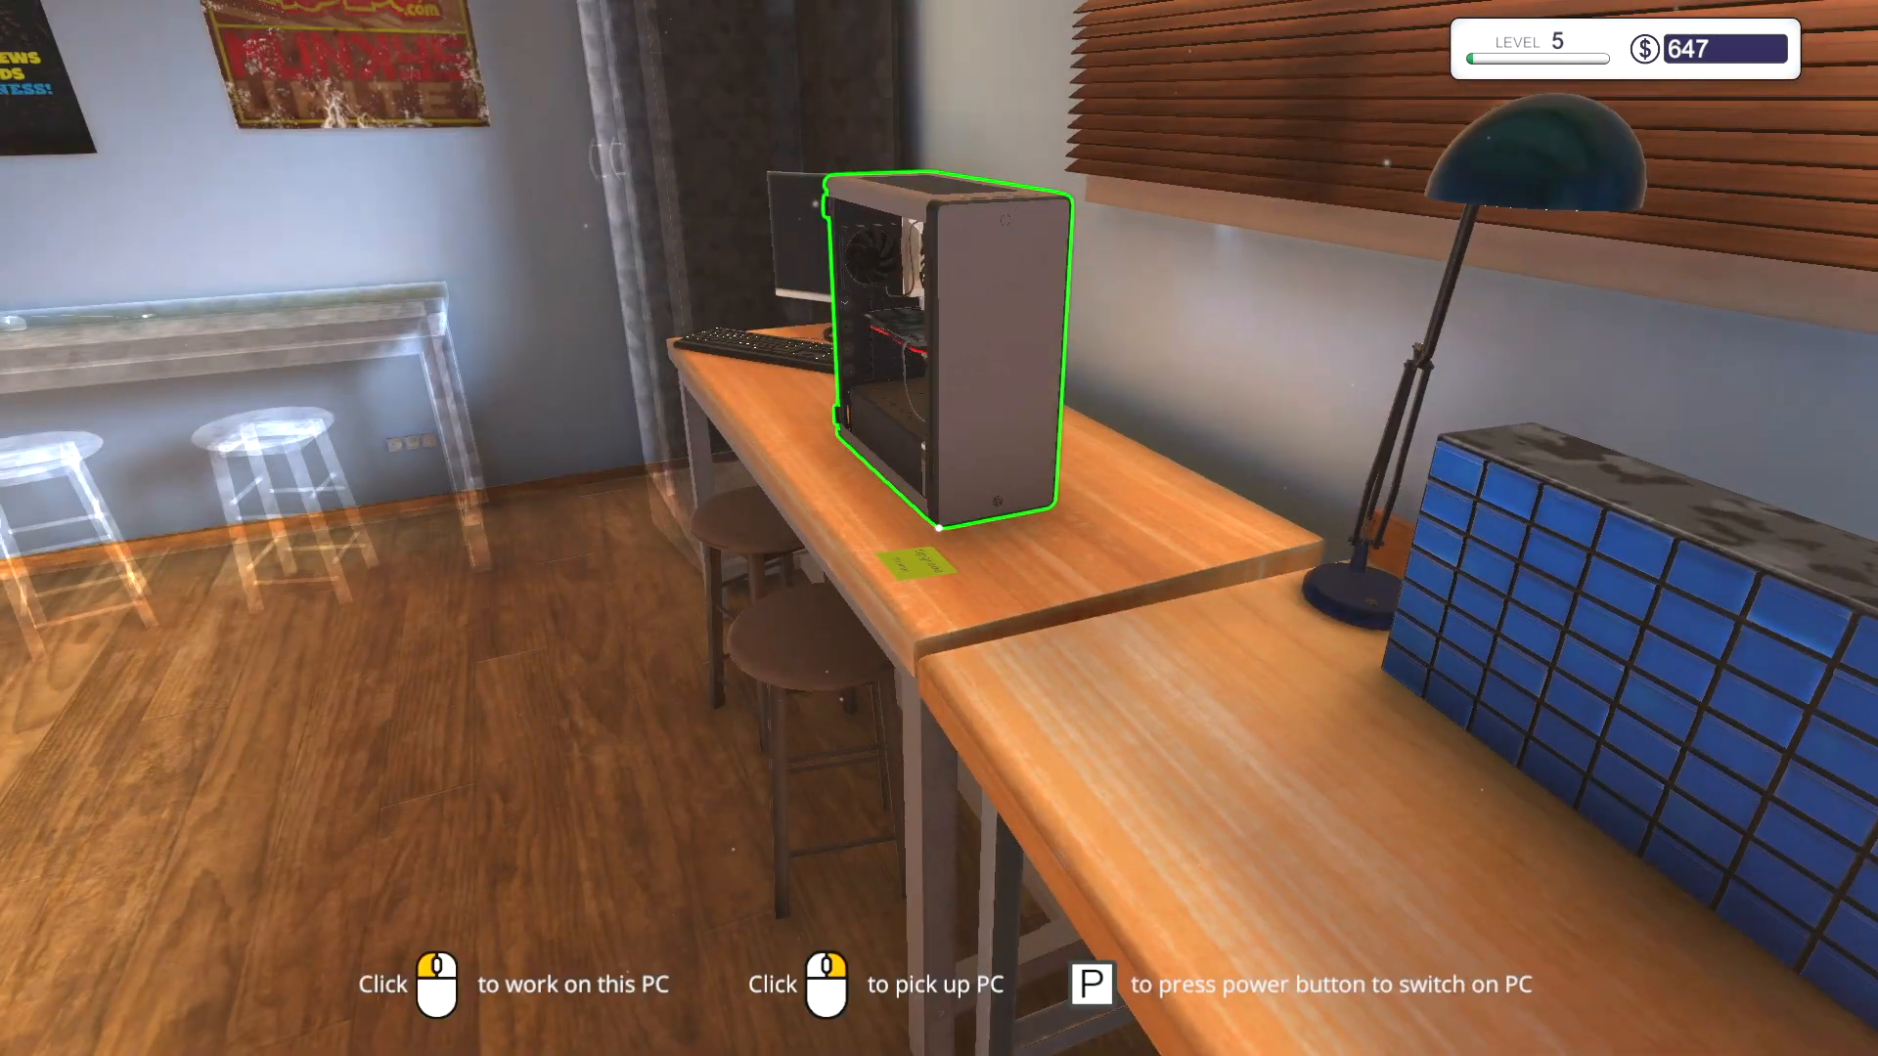
click(958, 348)
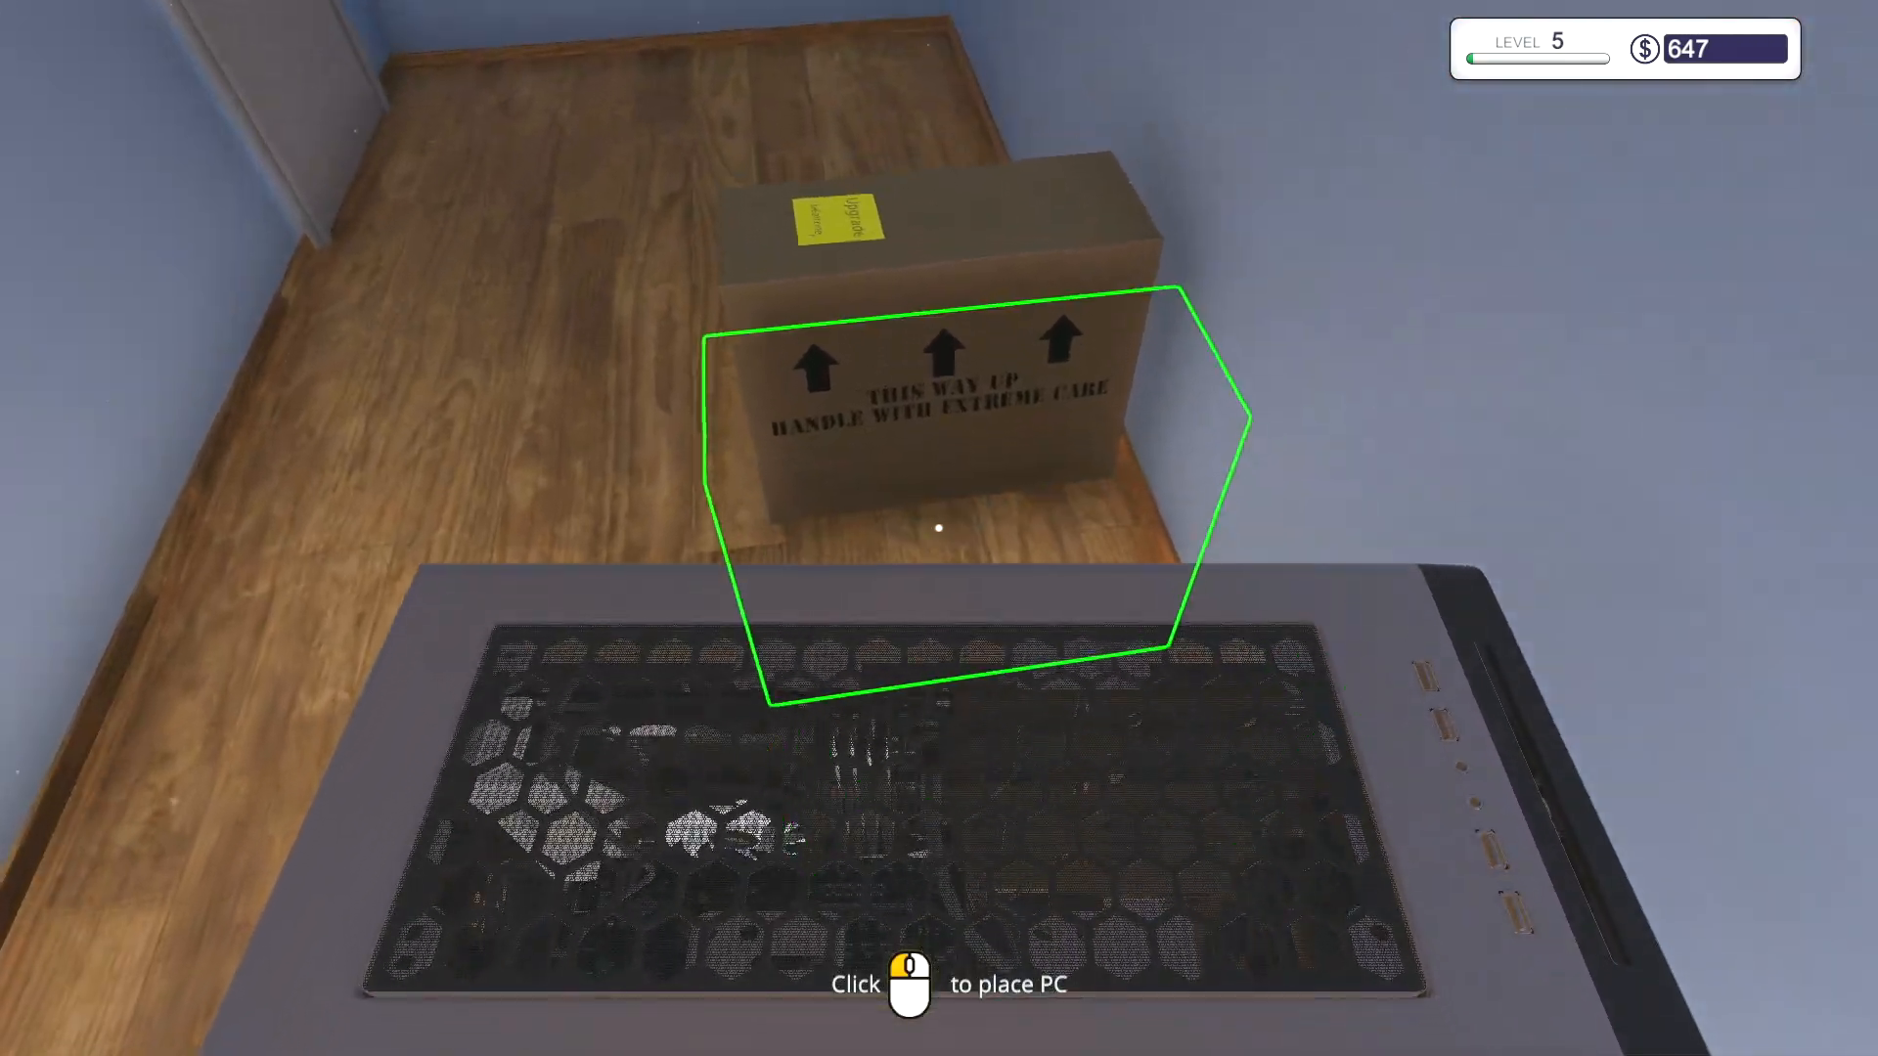
click(939, 529)
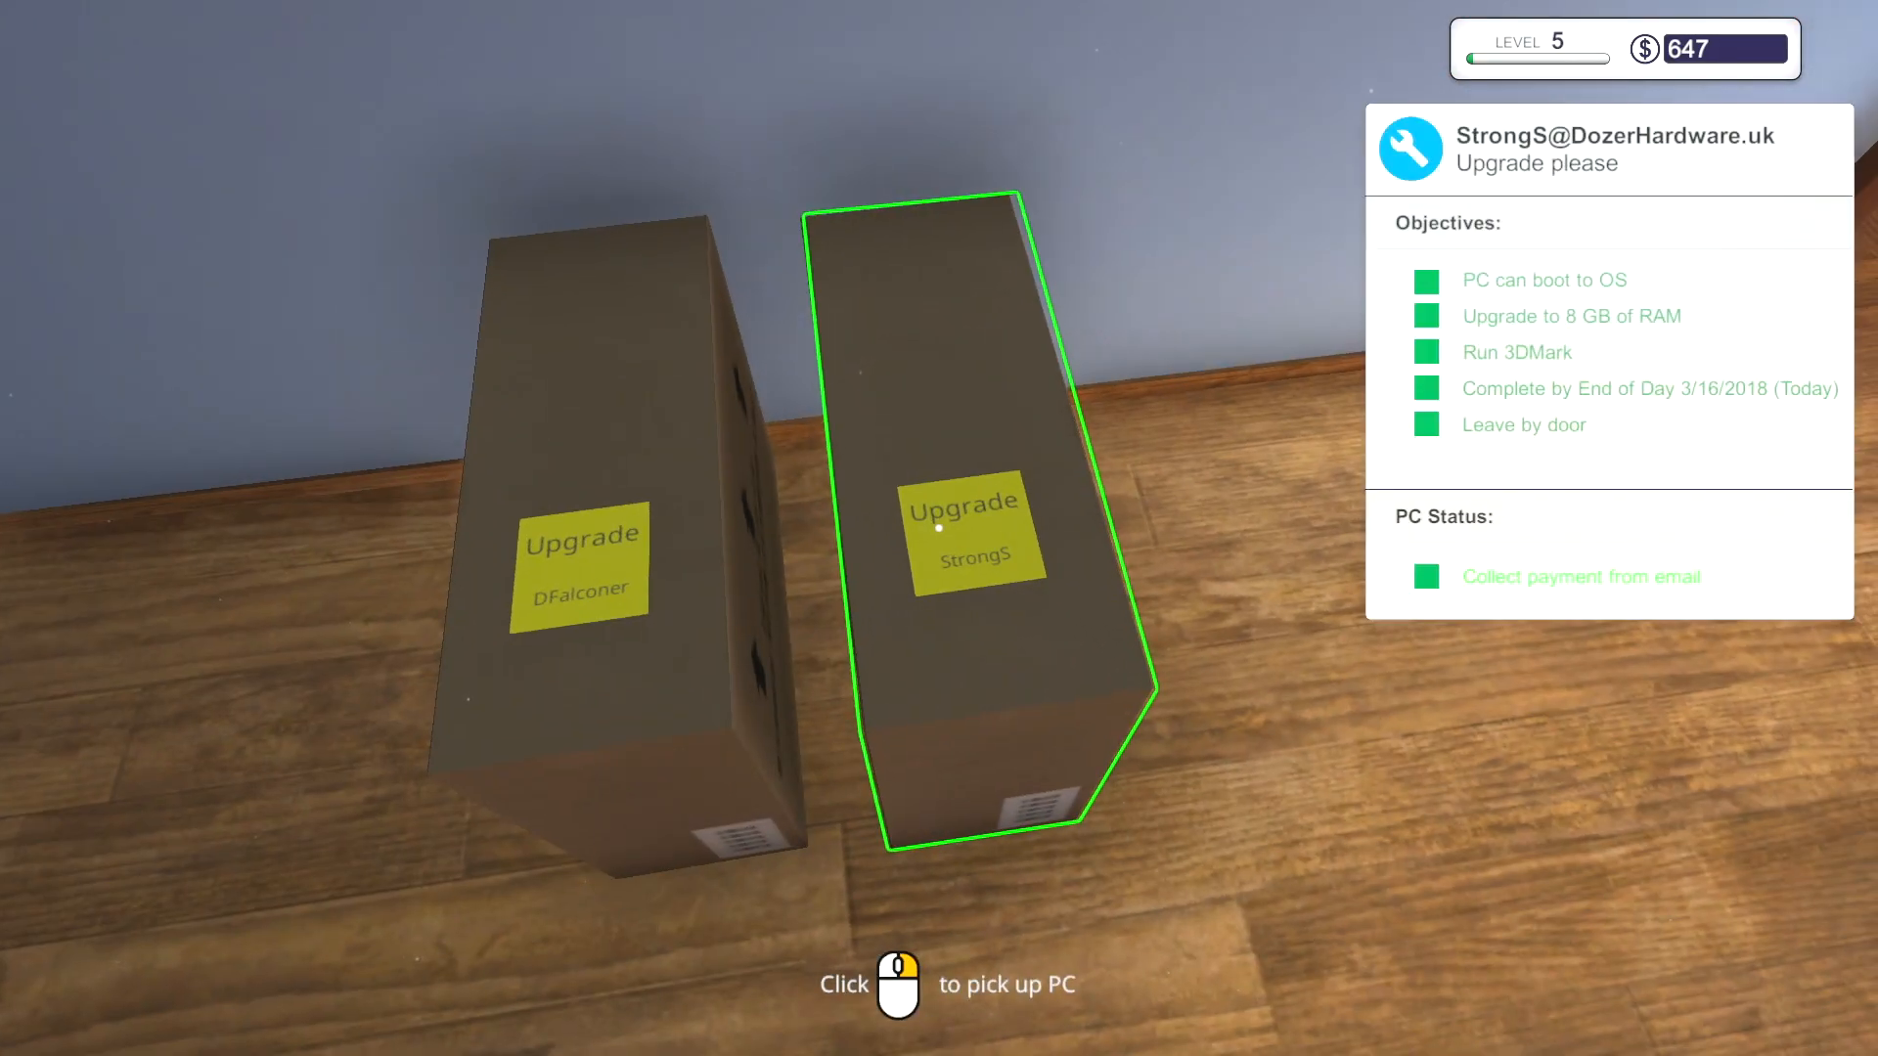
click(939, 526)
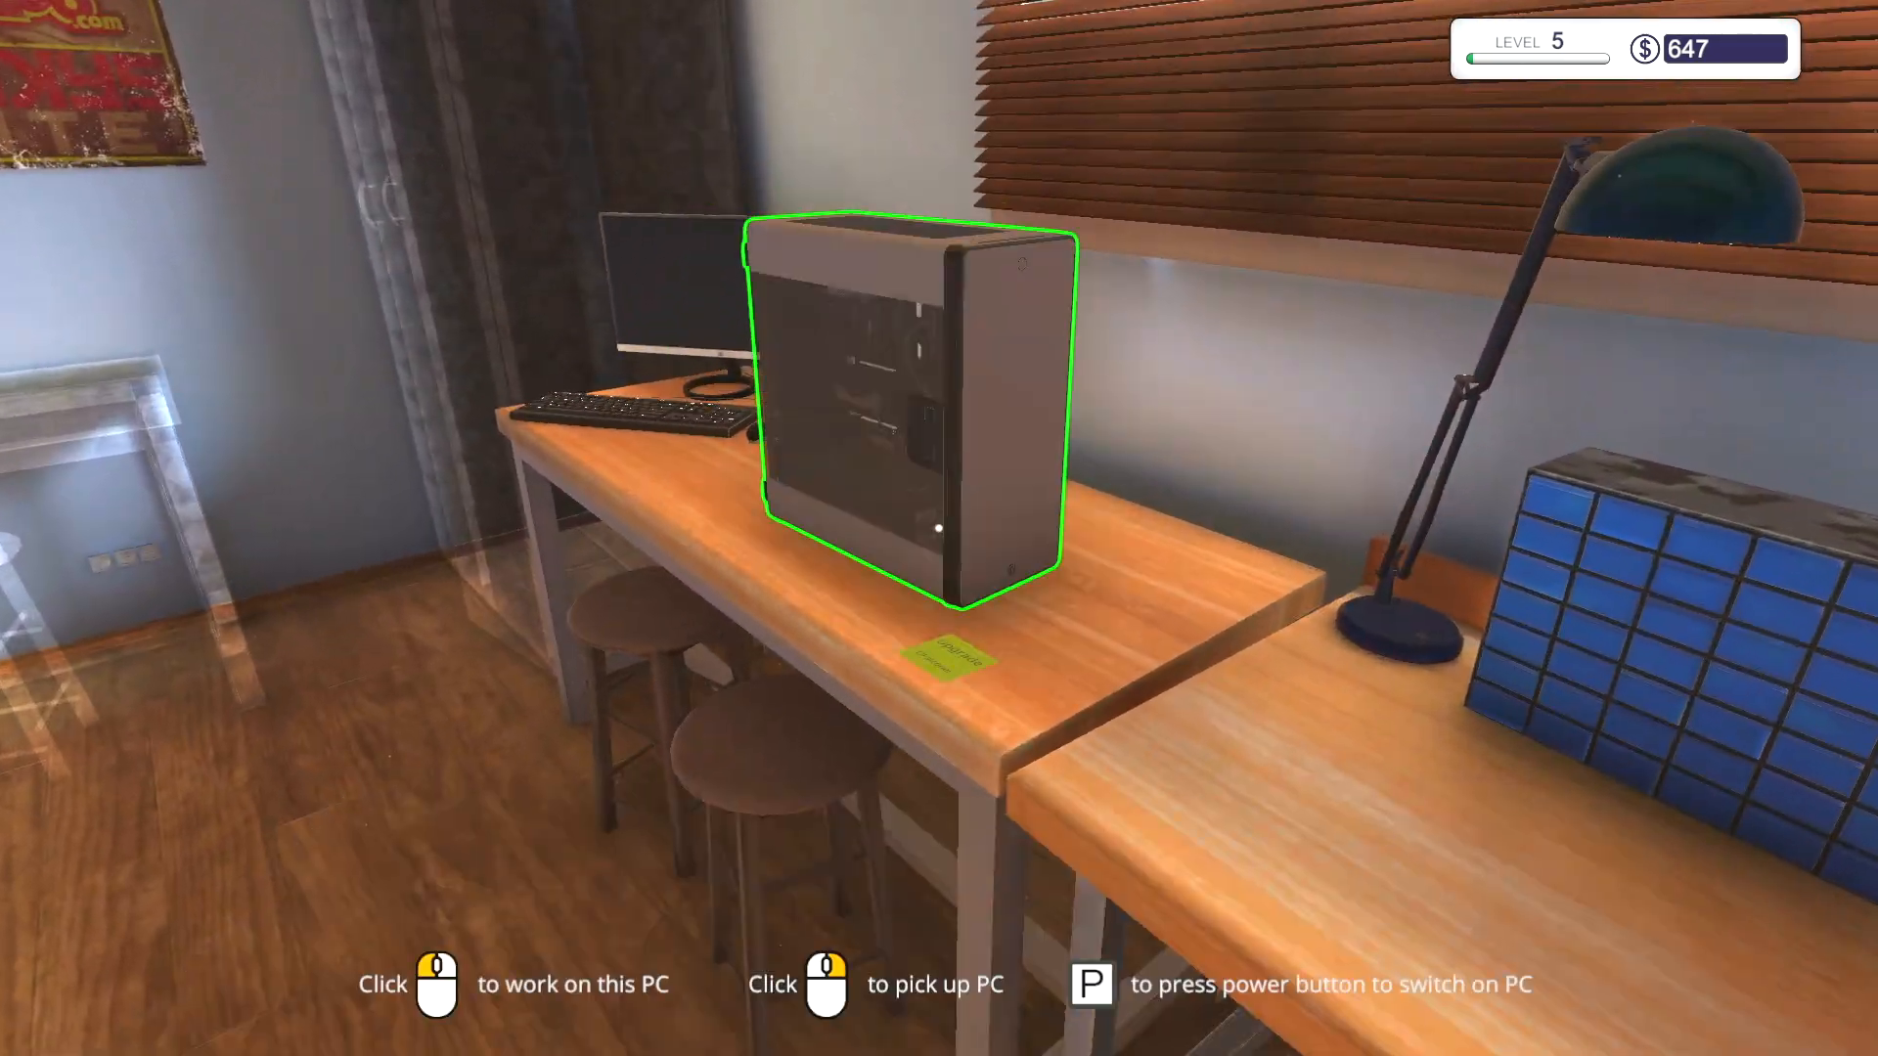
- Collect StrongS's $280 payment from the inbox, raising the balance to $927
click(910, 383)
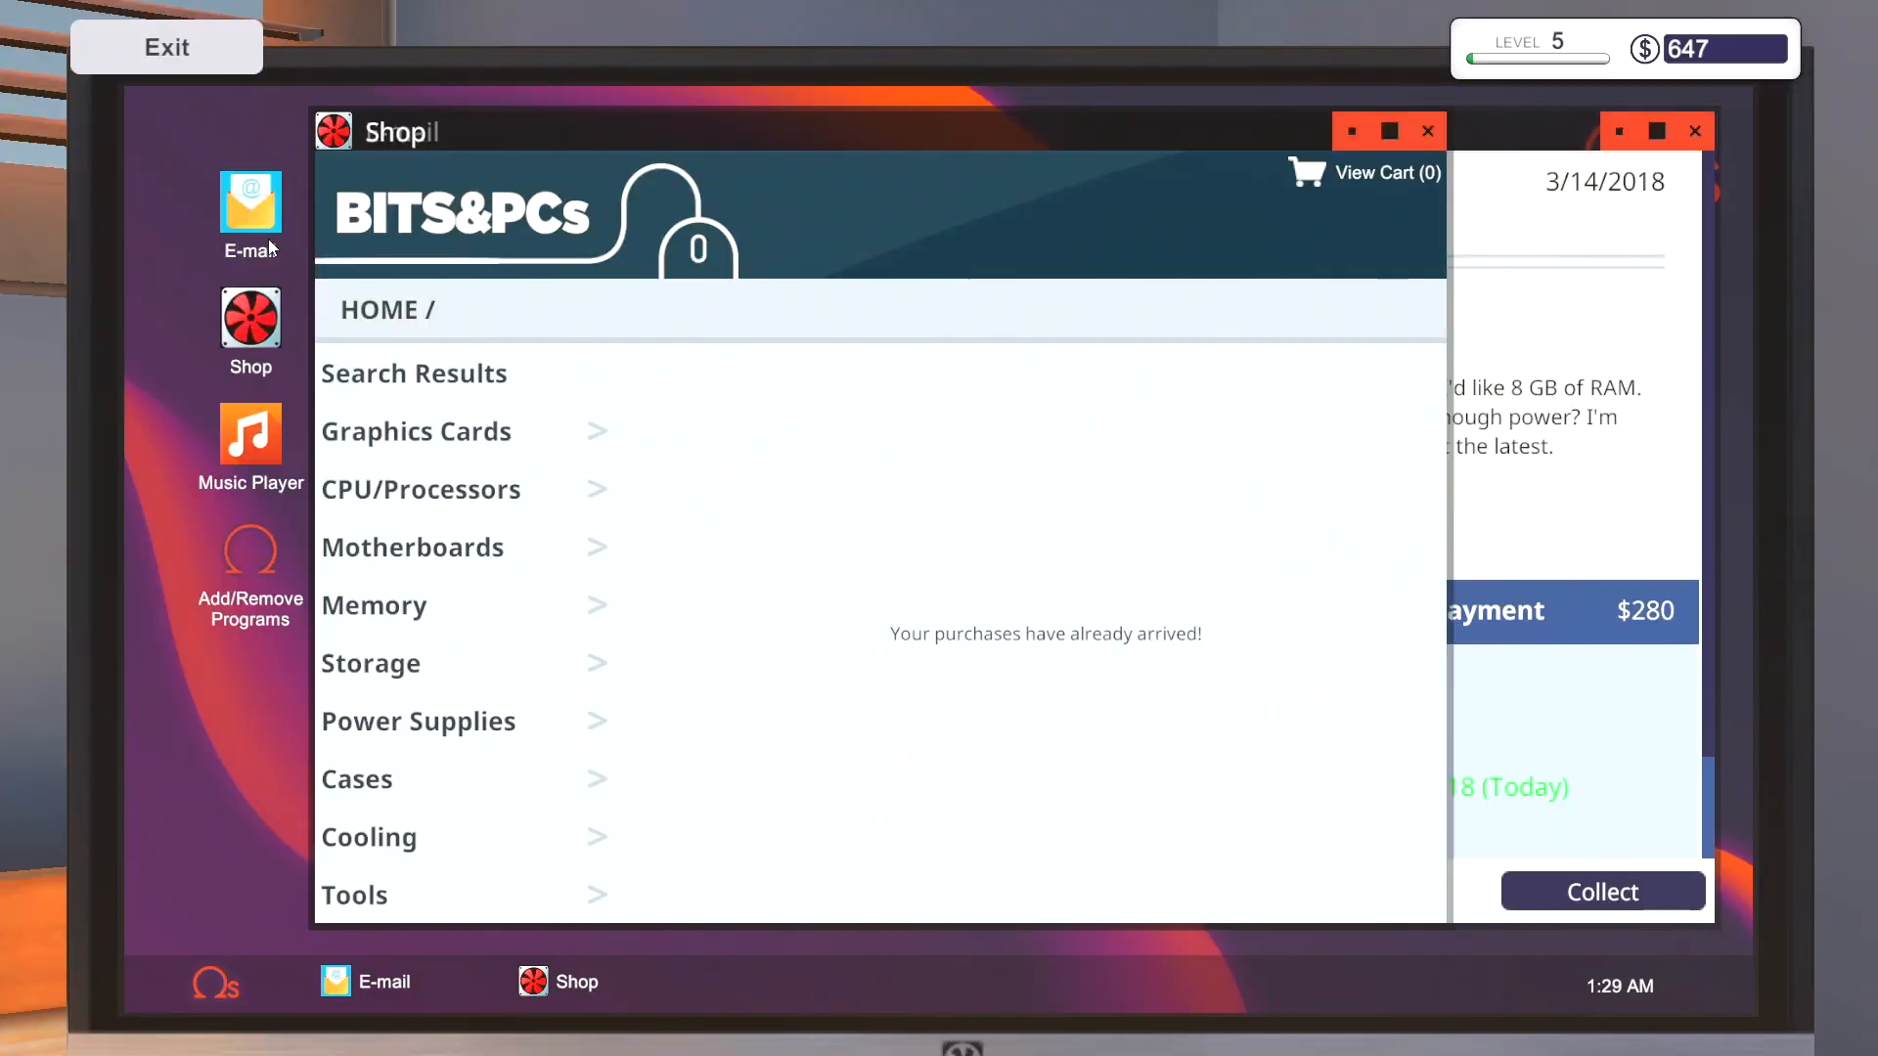
click(248, 204)
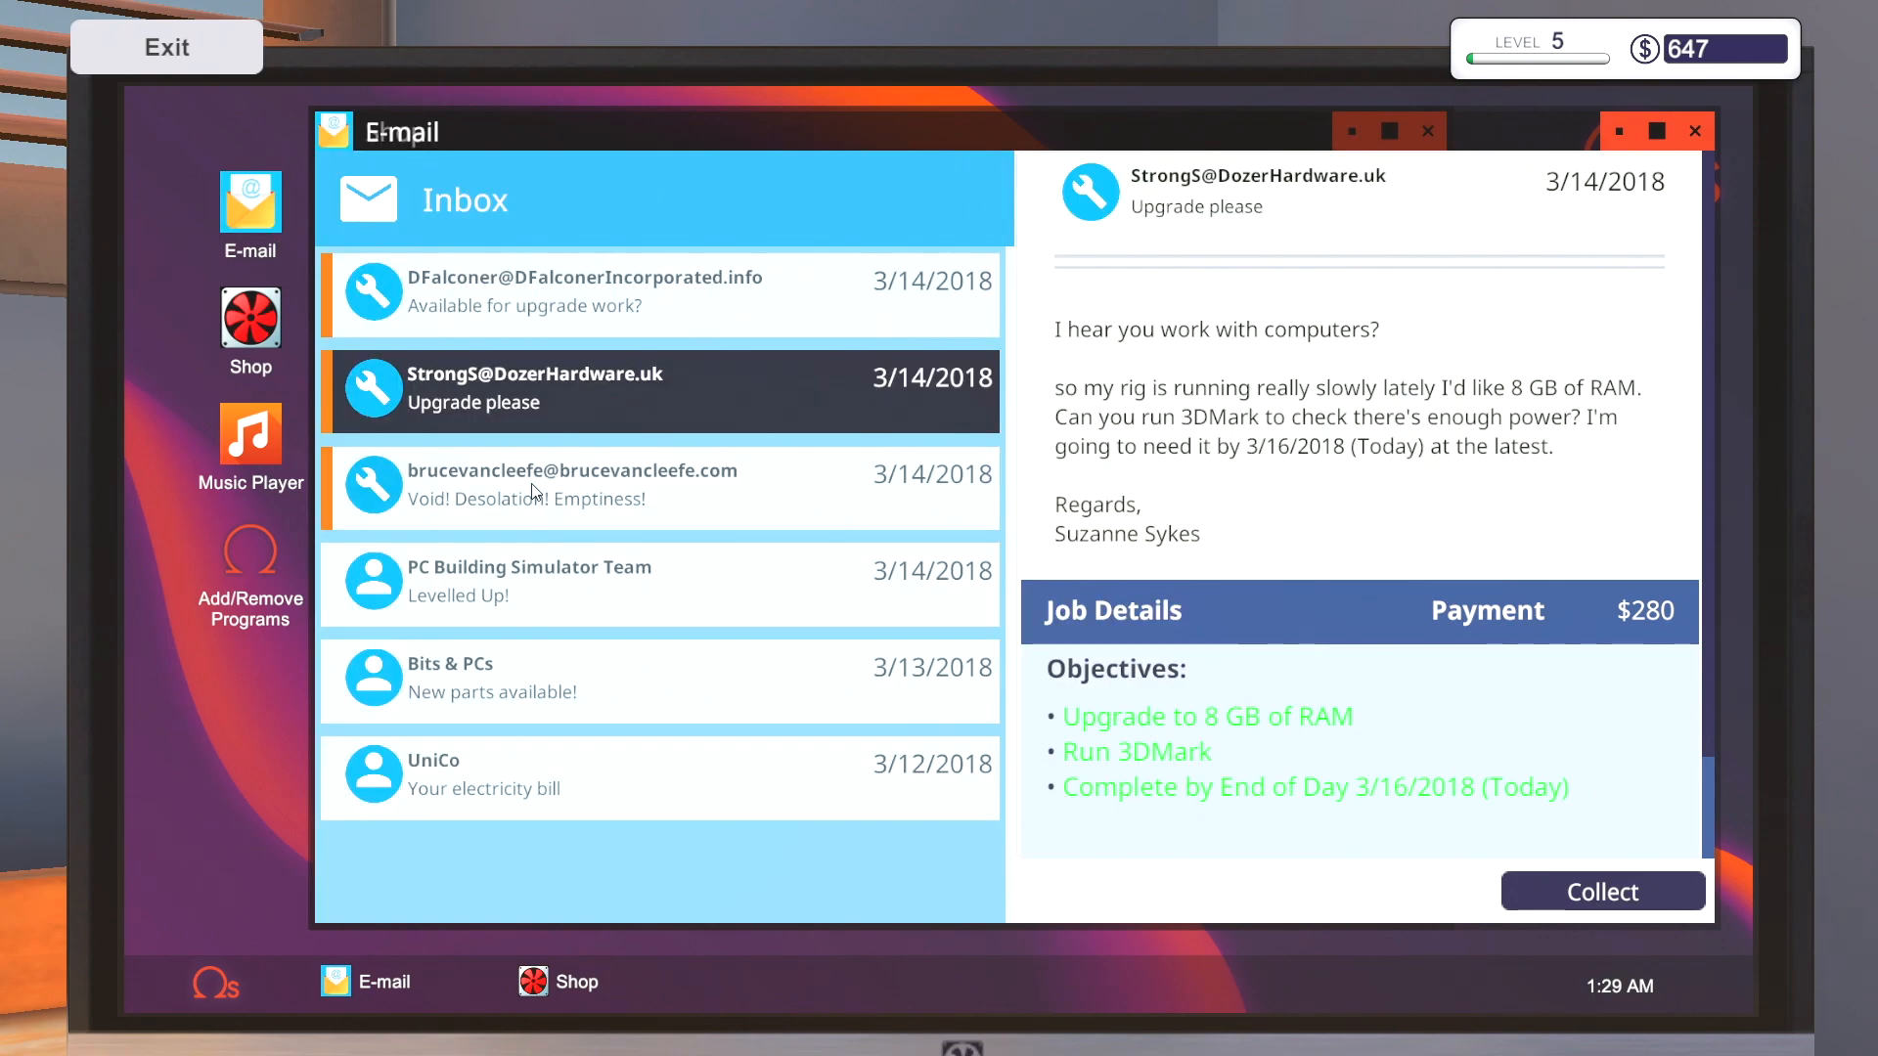
scroll(down, 3)
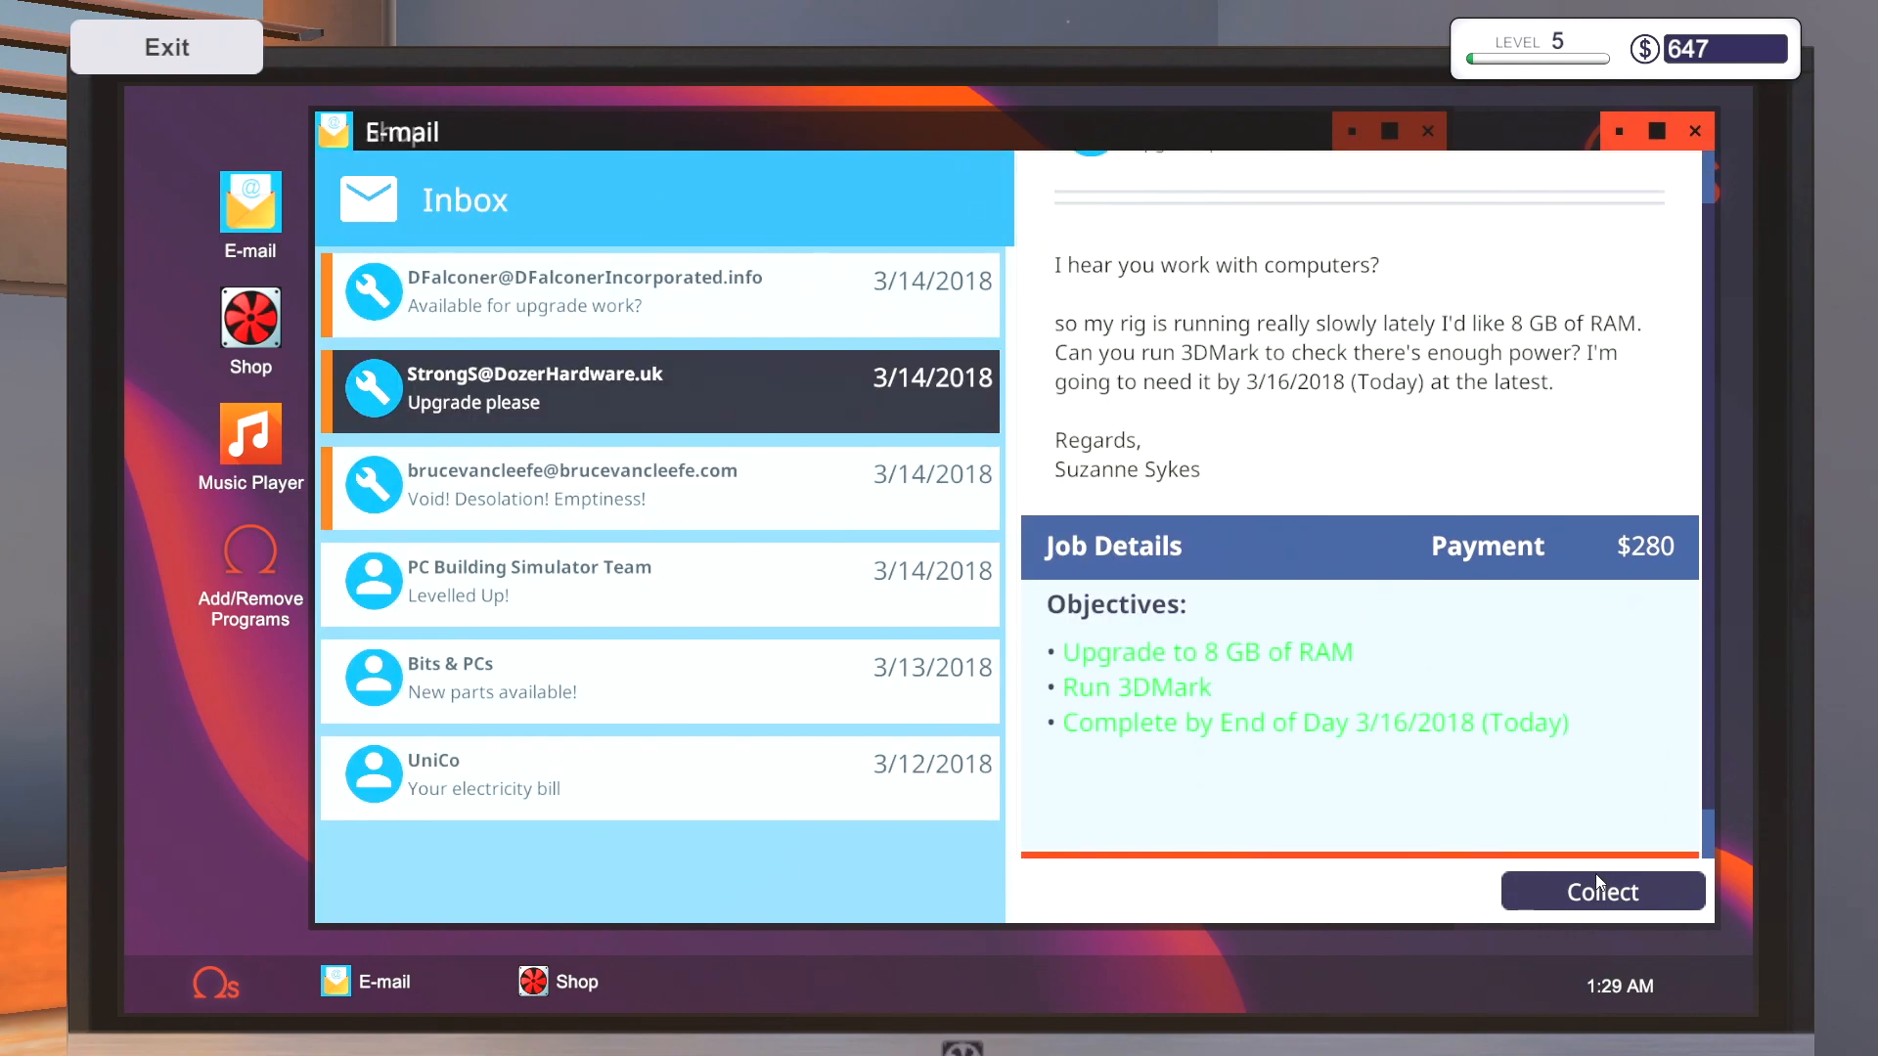
click(1602, 892)
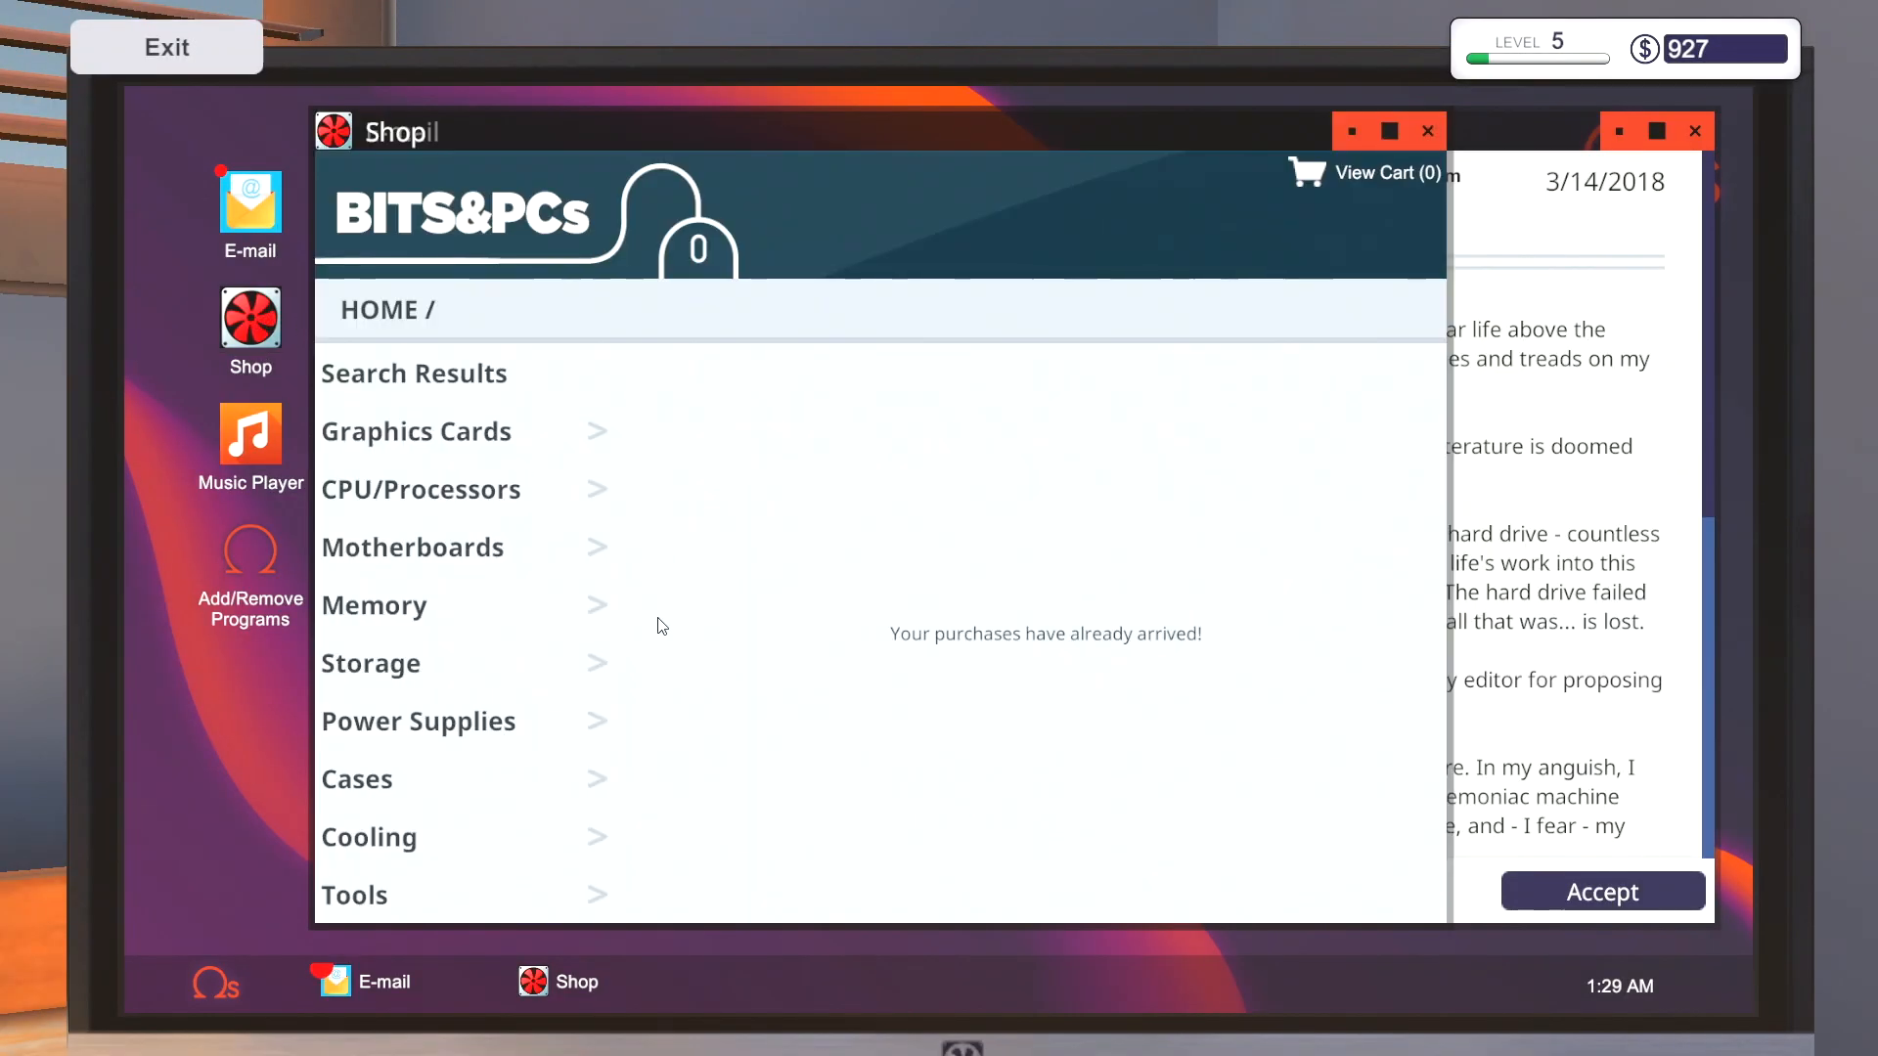
- Buy $55 of memory from the shop's listings, dropping the balance to $872
click(374, 604)
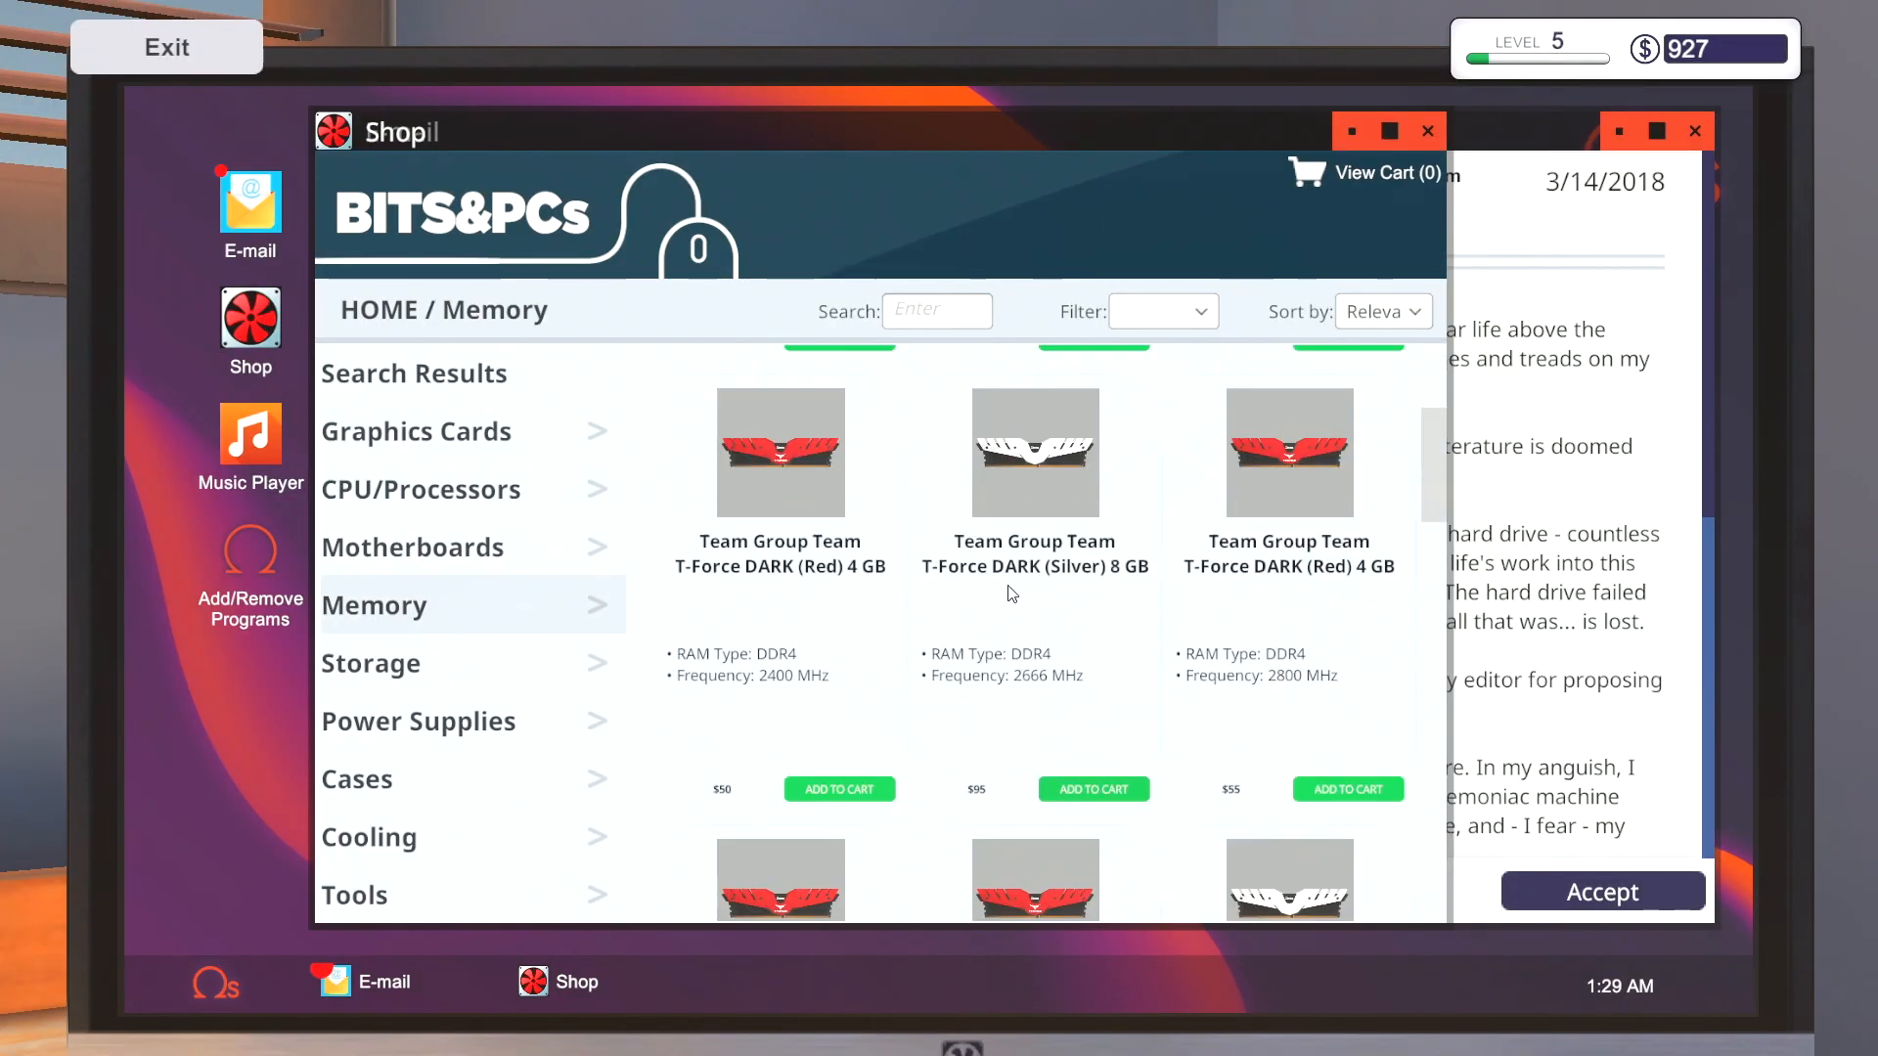
scroll(down, 3)
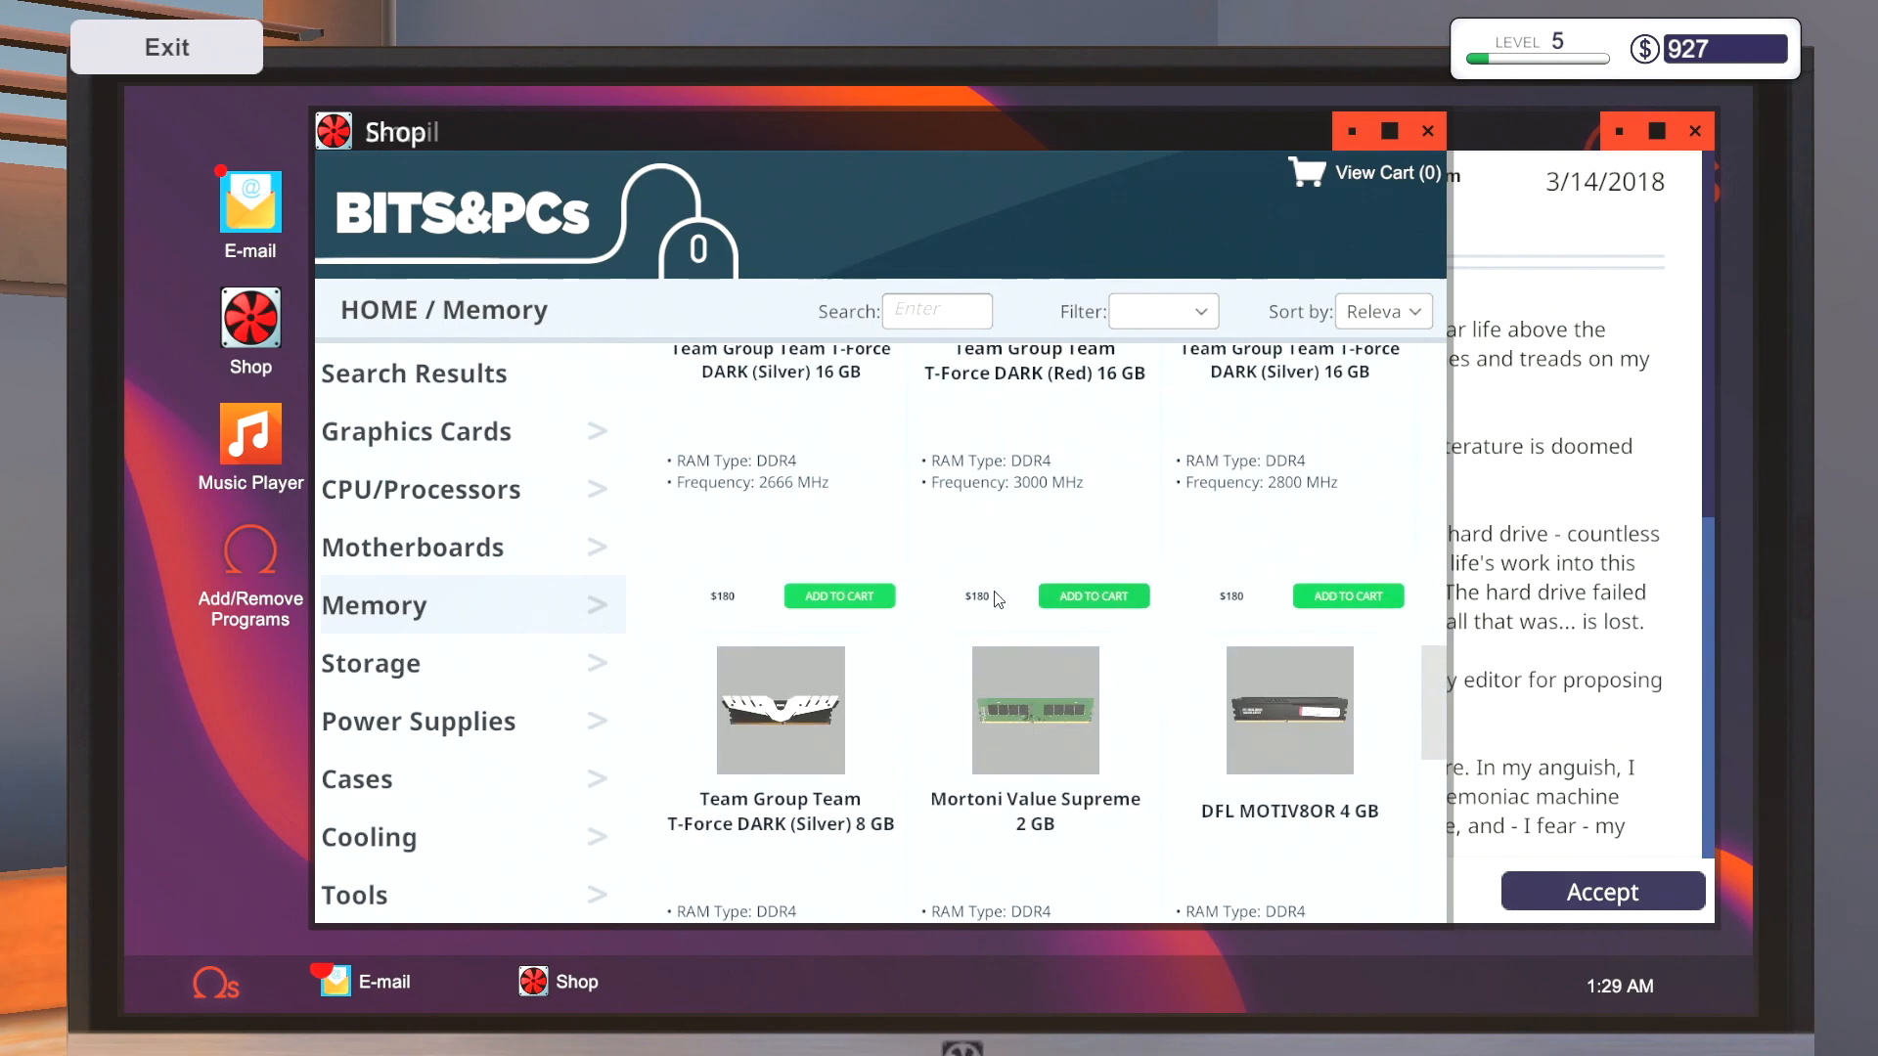
scroll(down, 3)
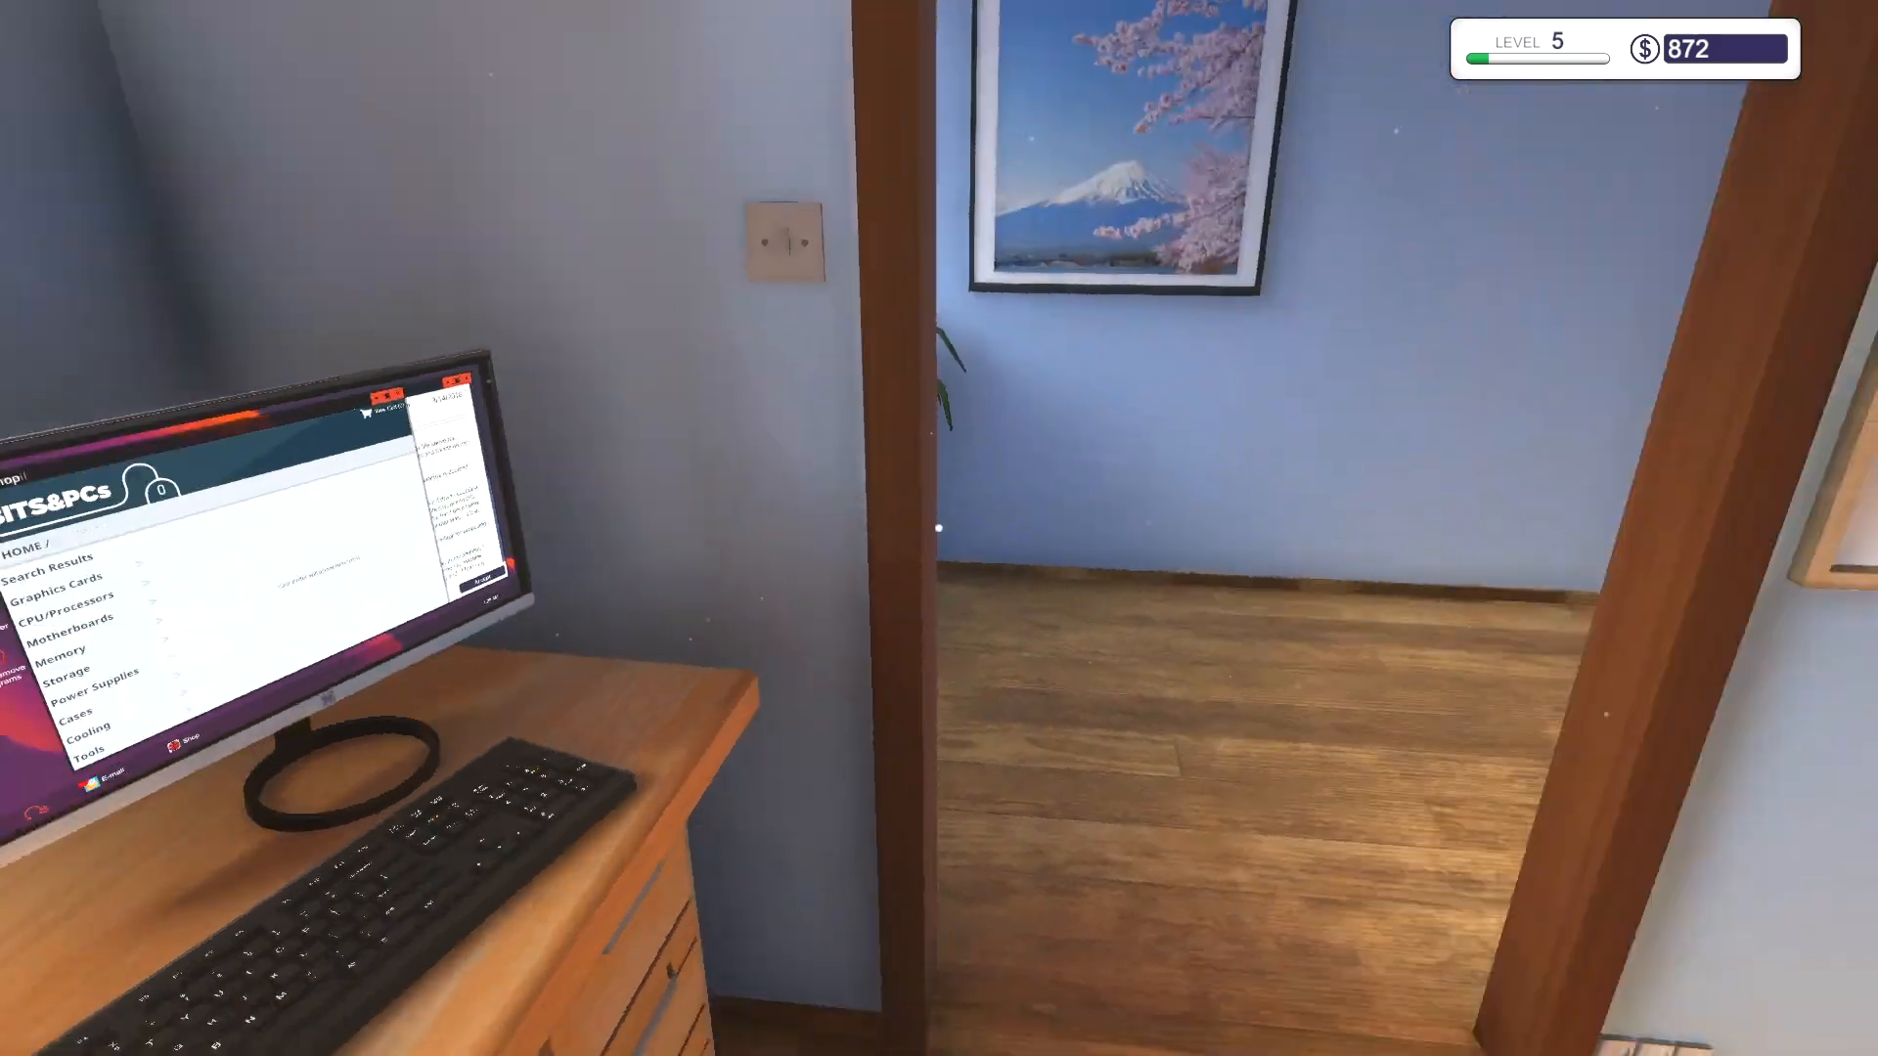
mouse_move(939, 528)
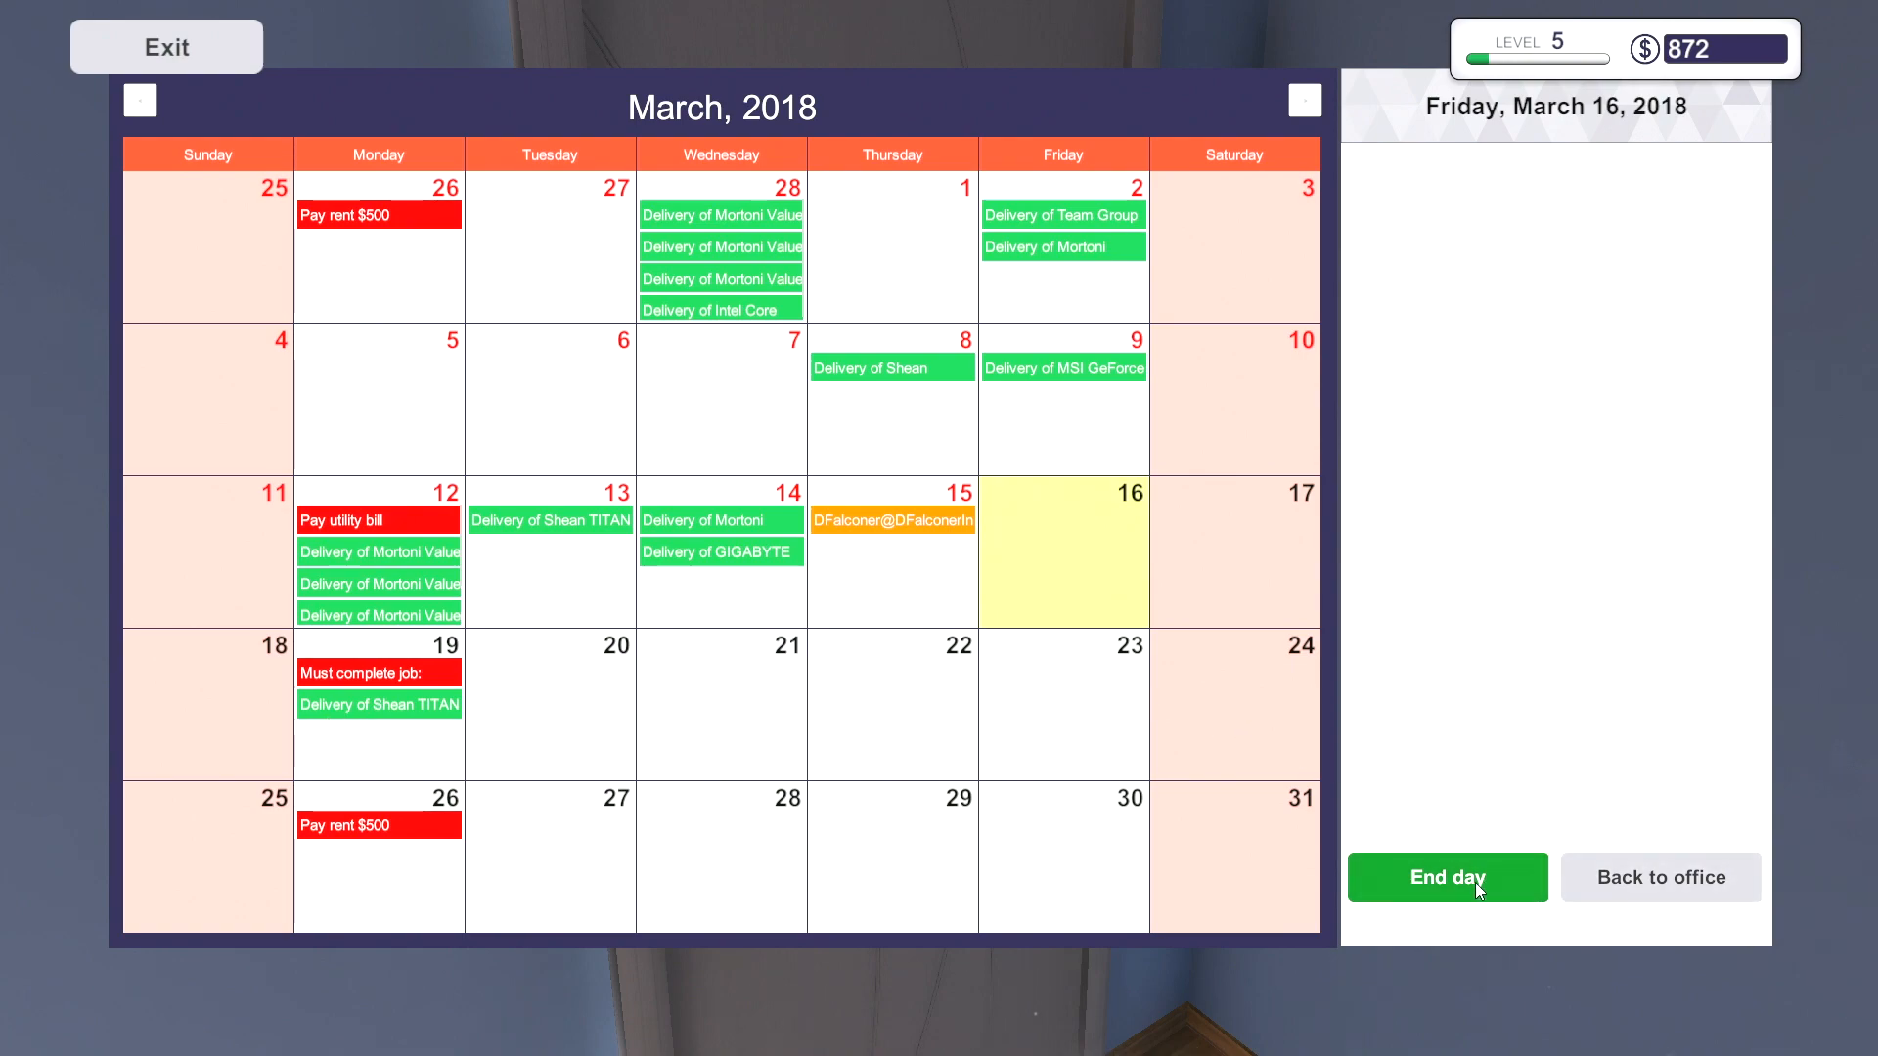
- End the day, resume work on March 19, check inventory memory and run the PC's 3DMark benchmark
click(1448, 877)
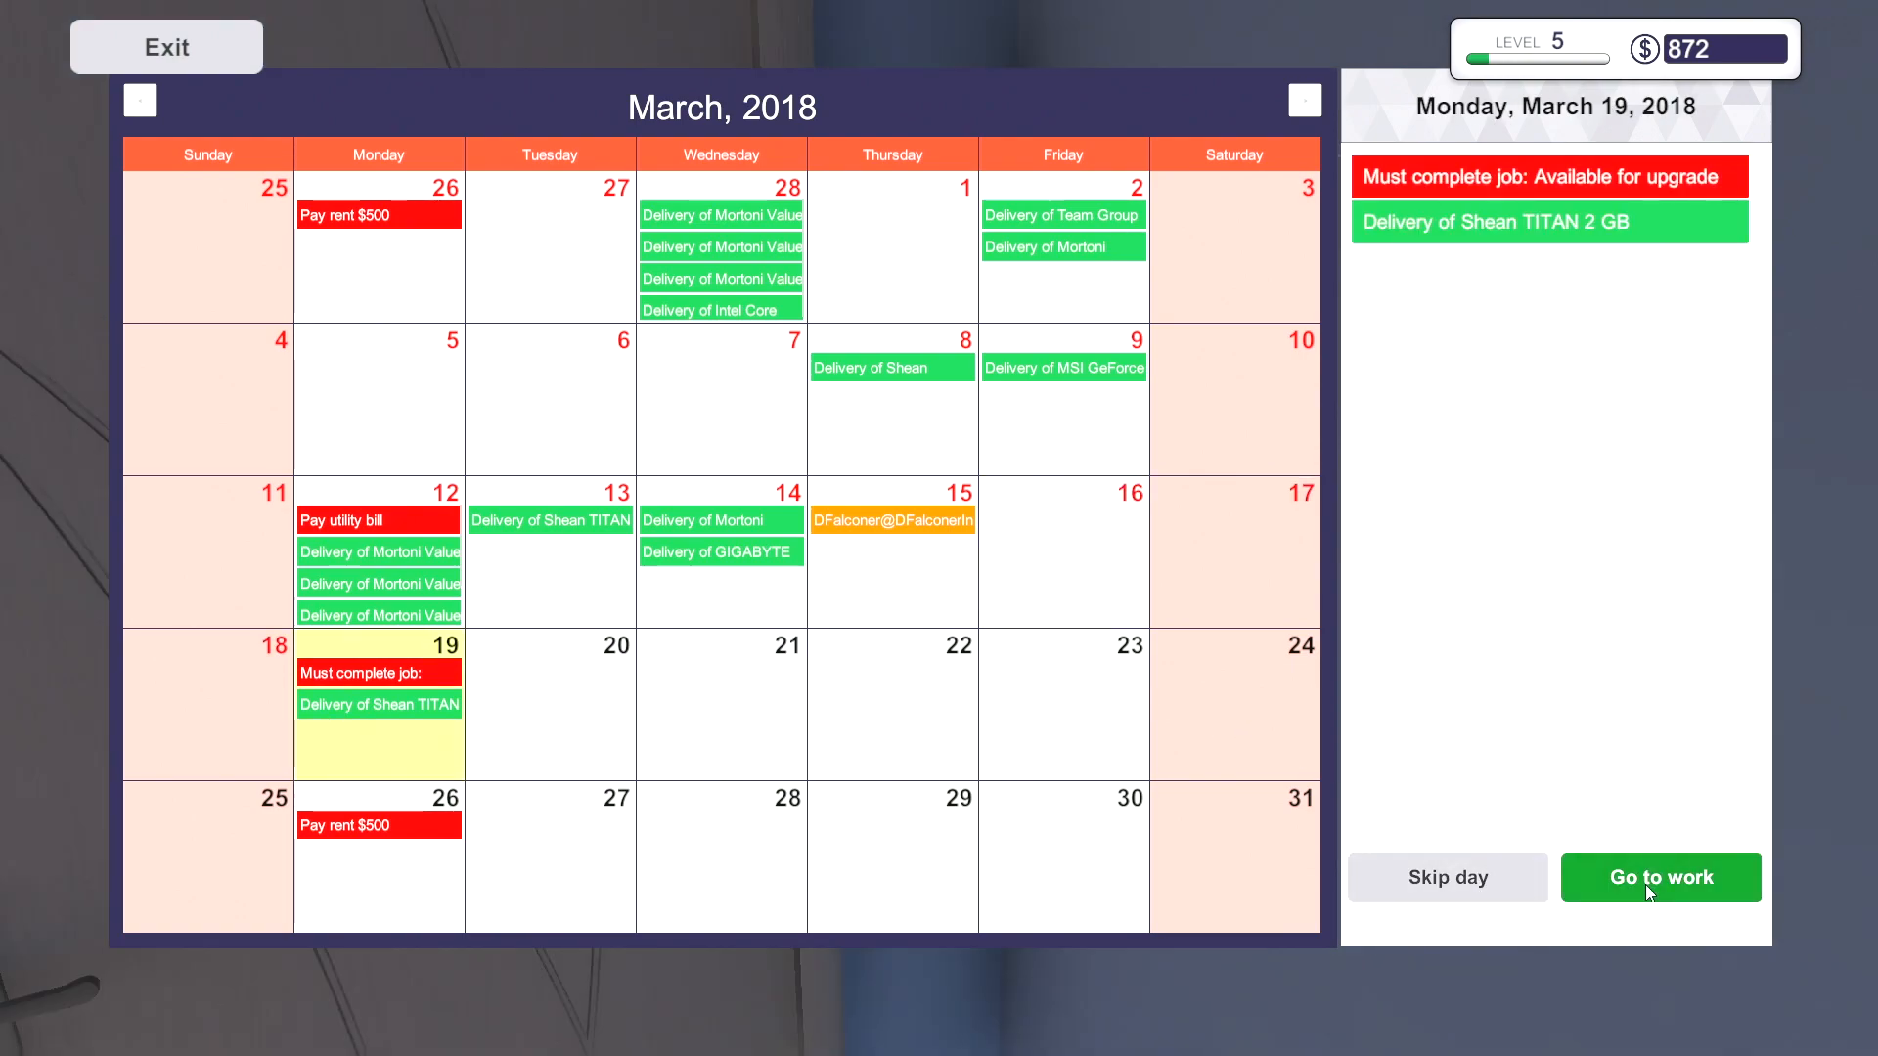
click(1661, 877)
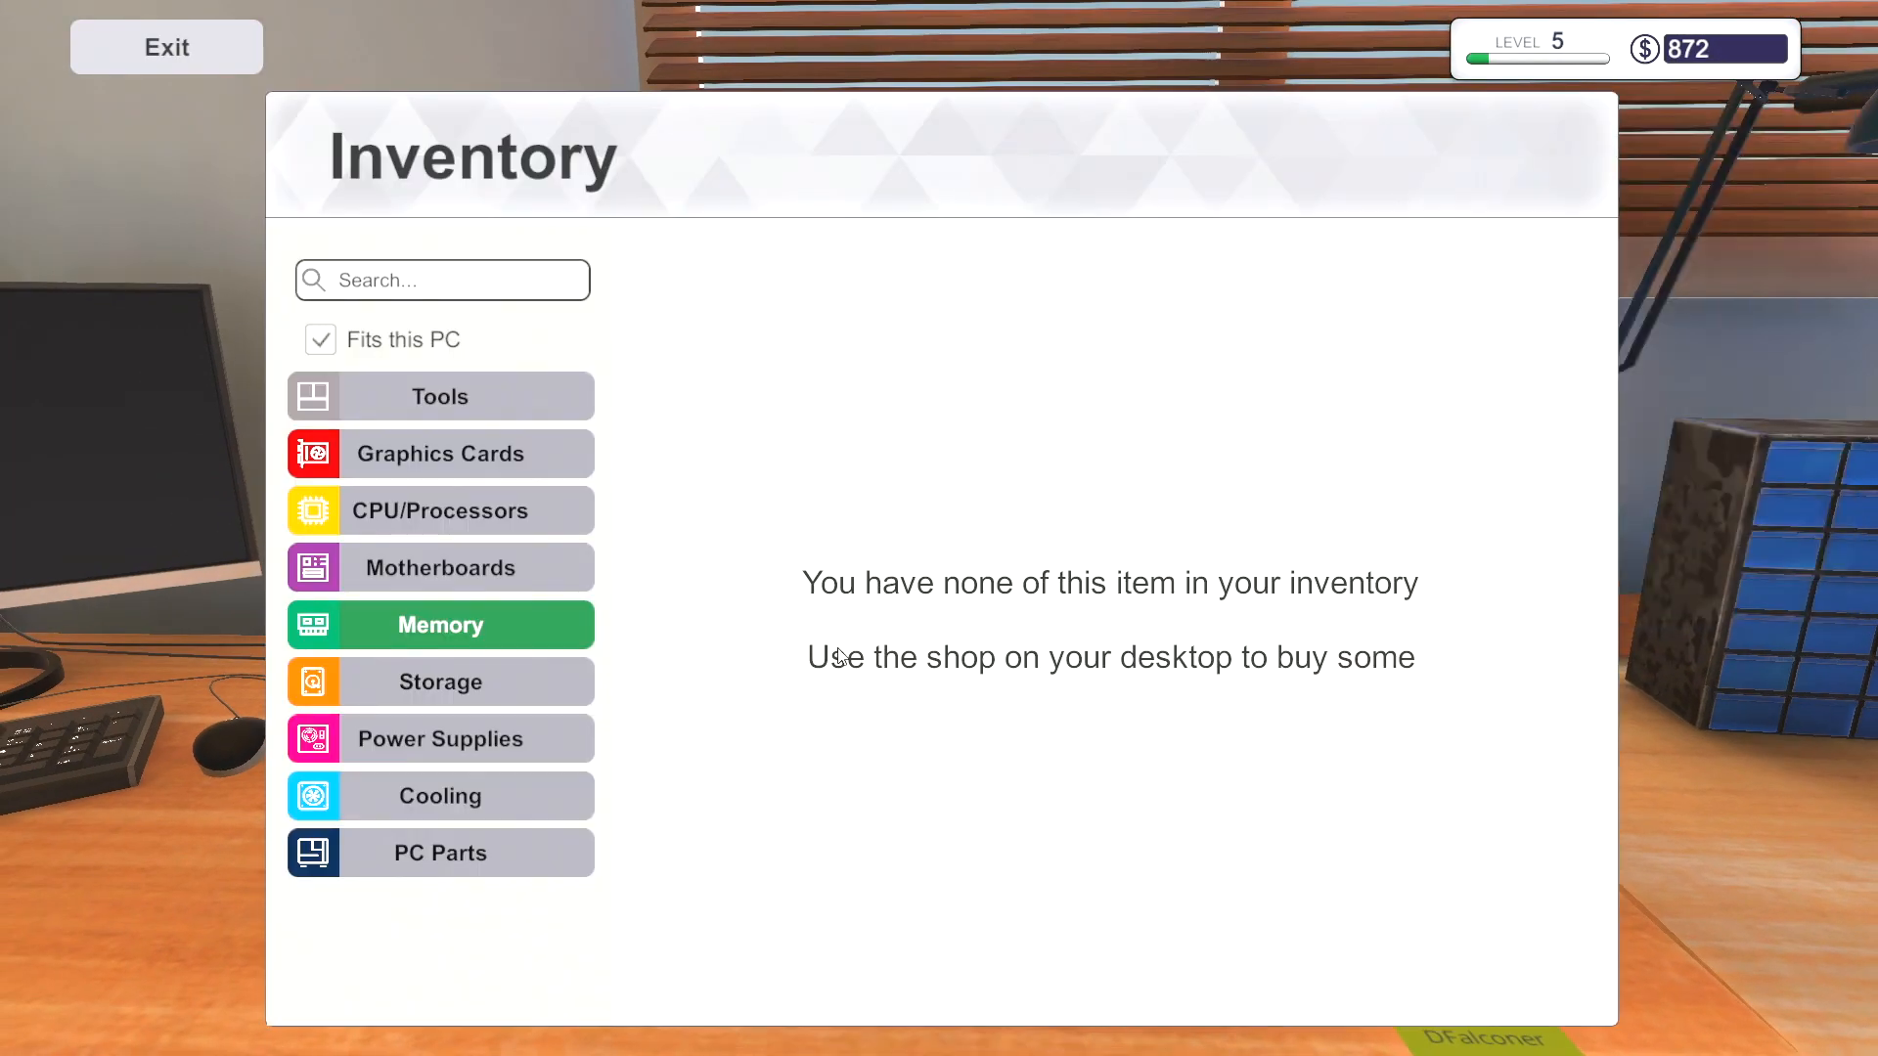
click(167, 47)
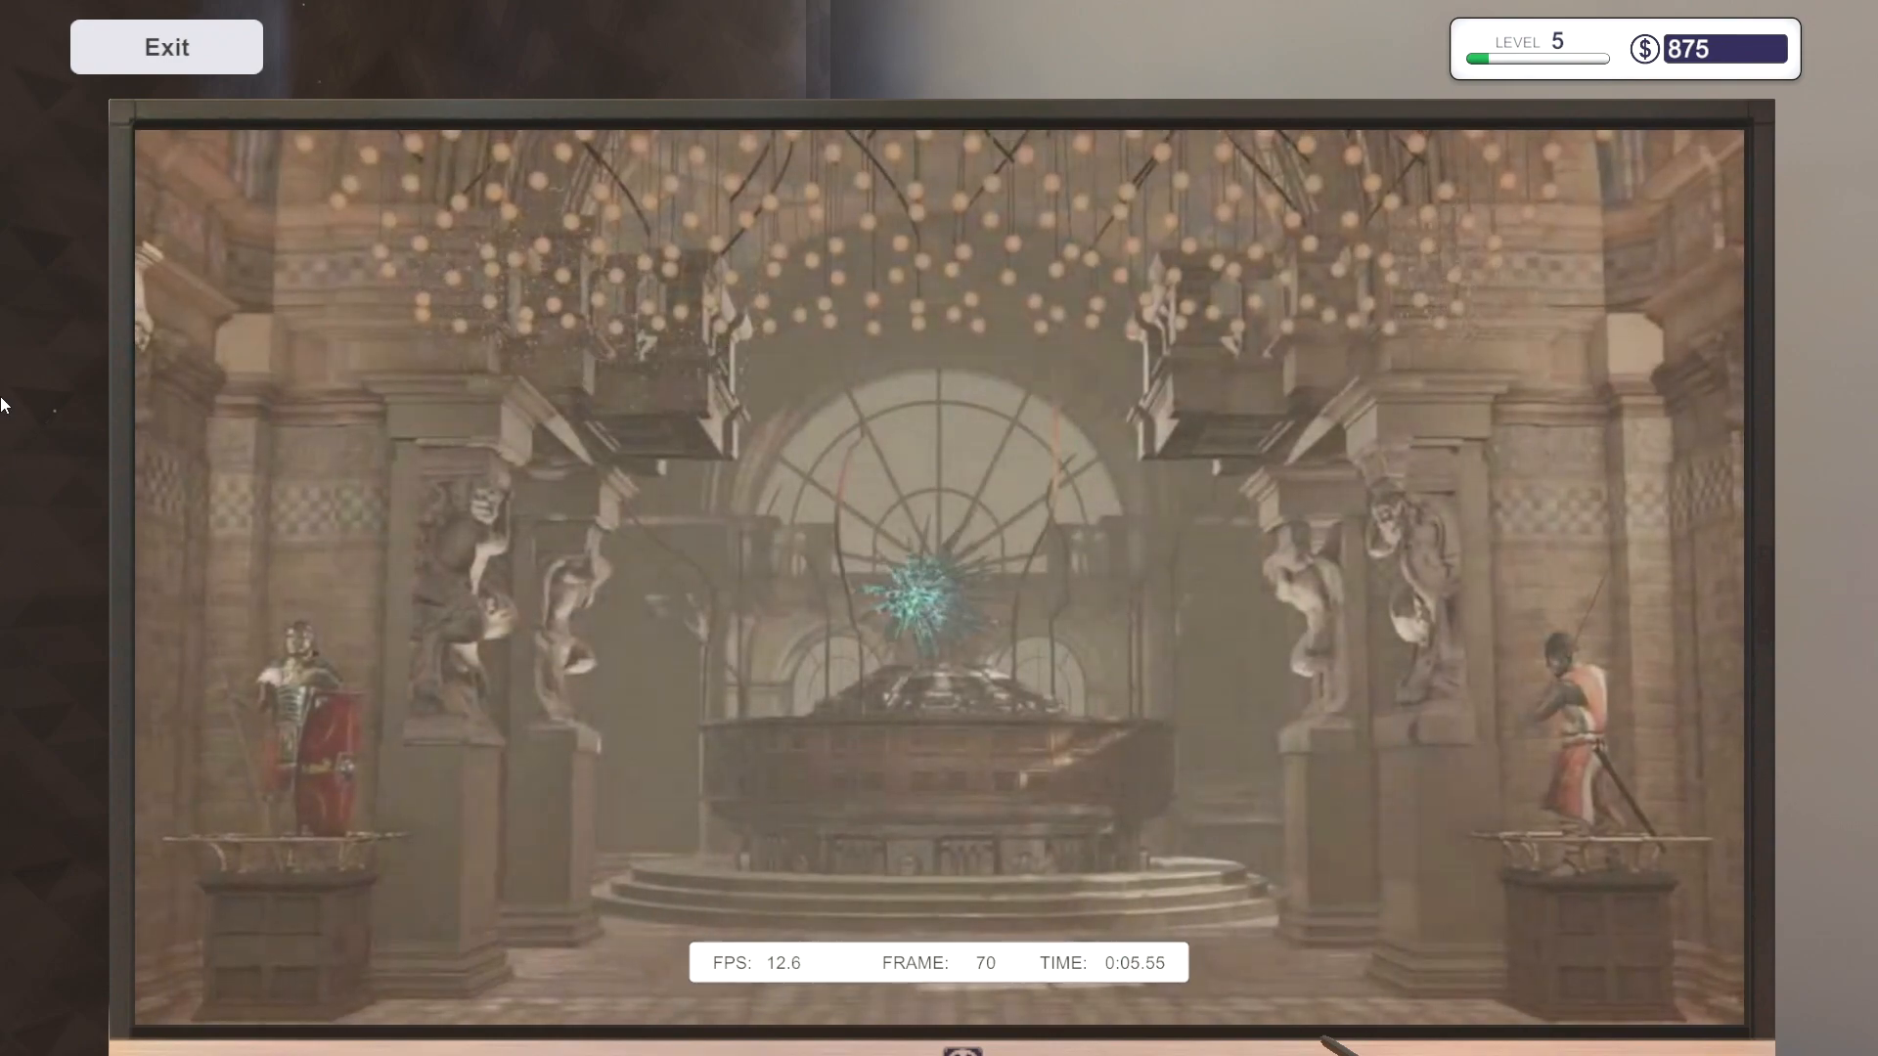
click(164, 47)
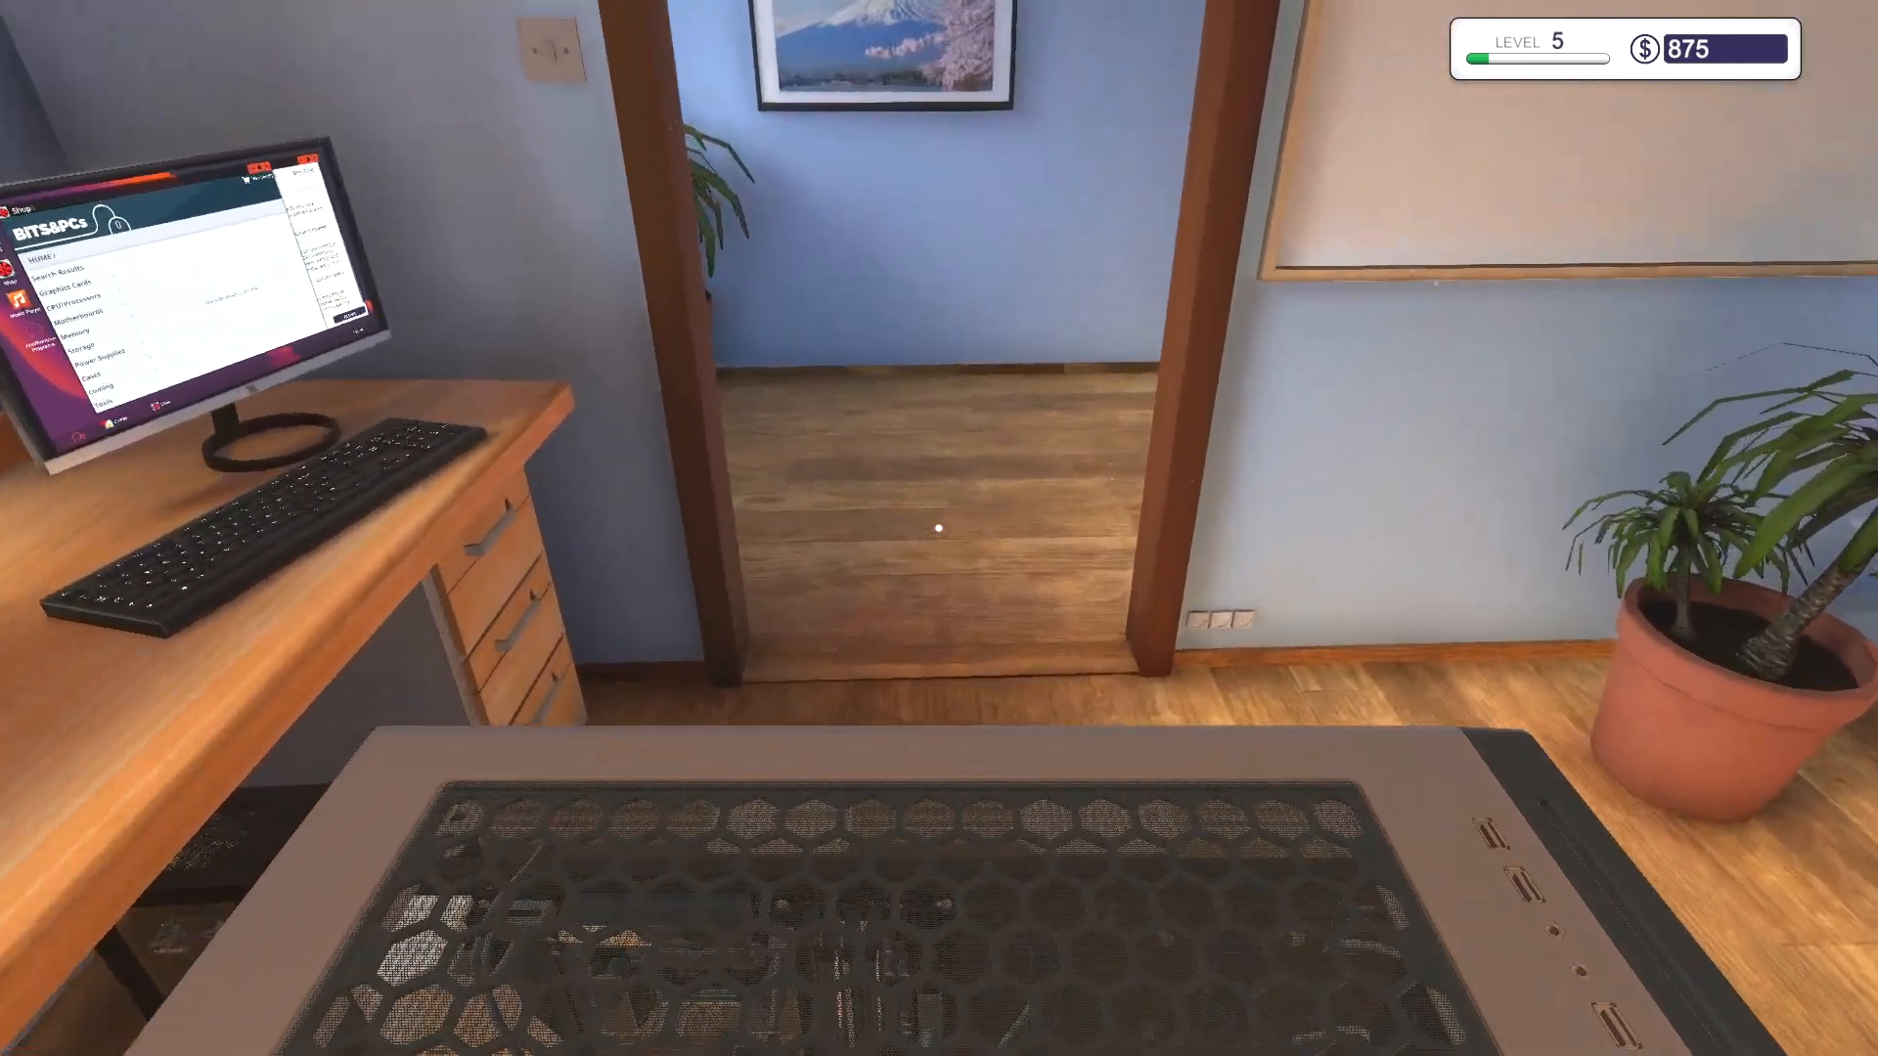
mouse_move(939, 529)
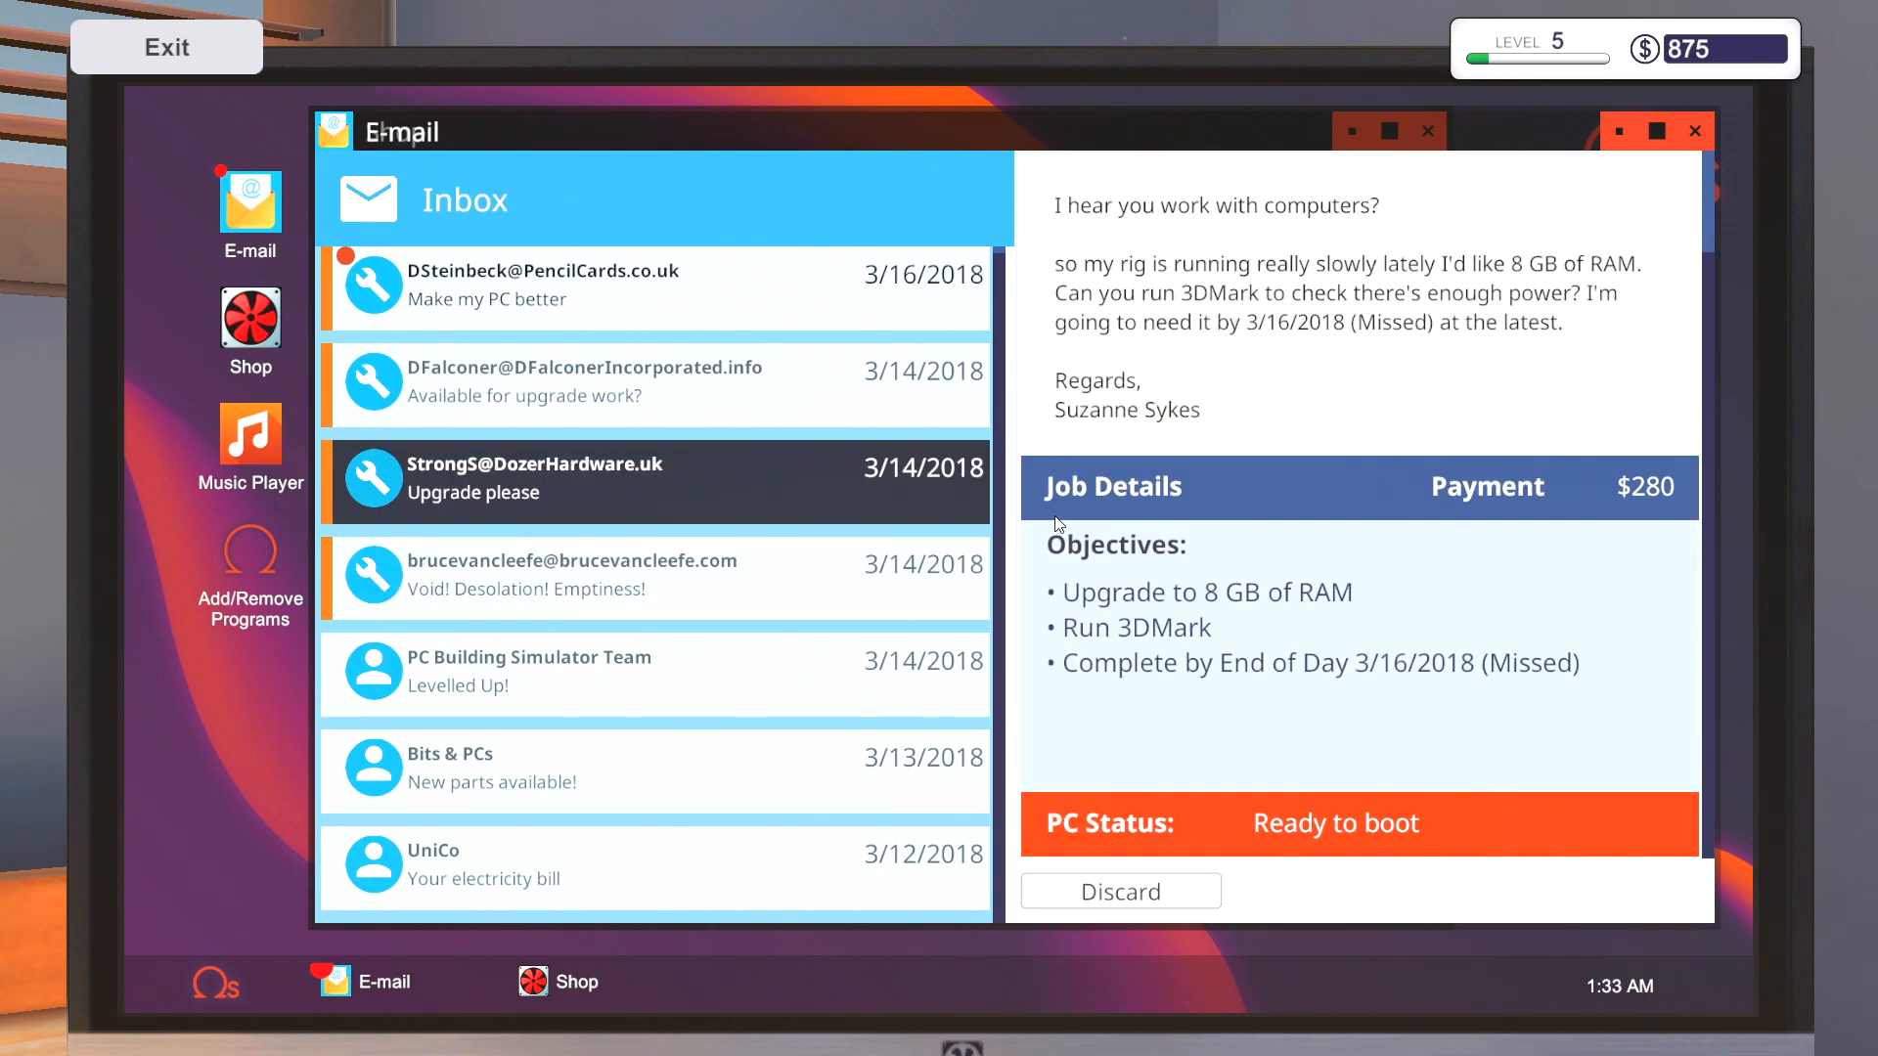
- Review the missed RAM request and open the new PC improvement and repair requests
click(585, 381)
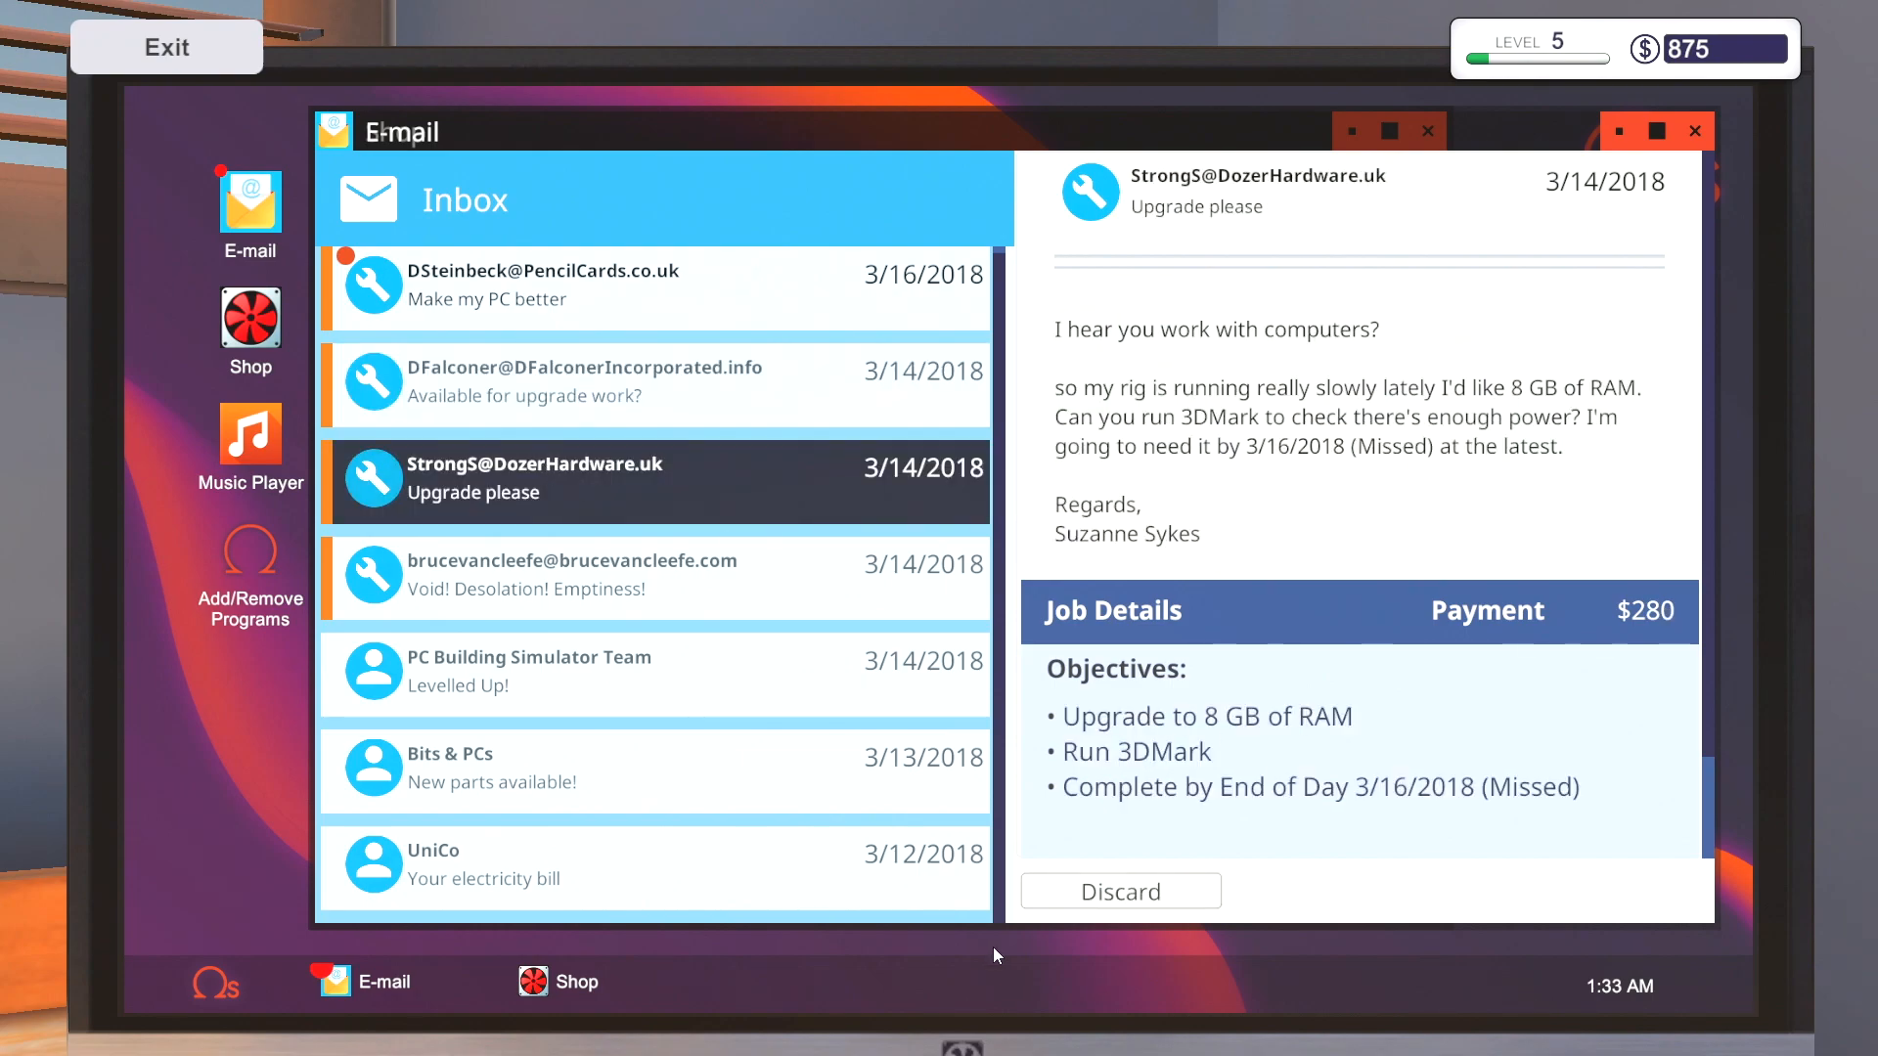
mouse_move(1098, 919)
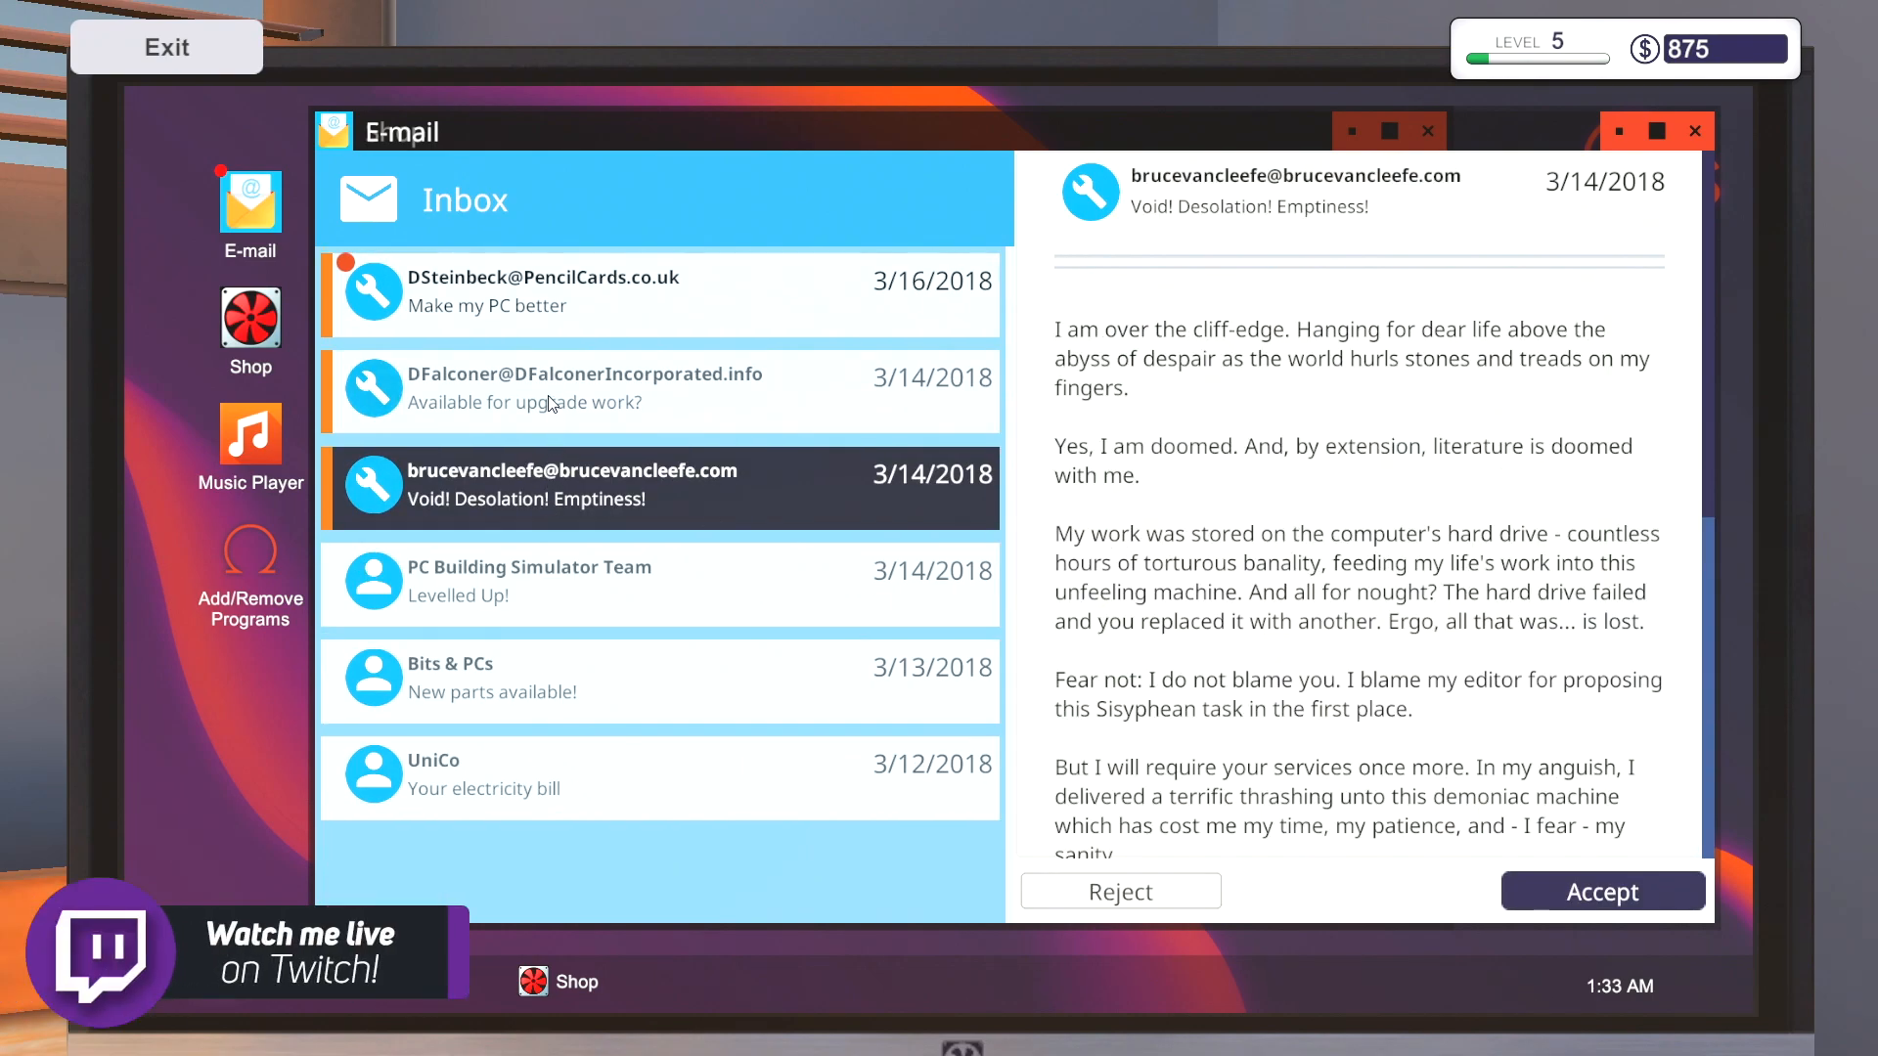
click(1603, 892)
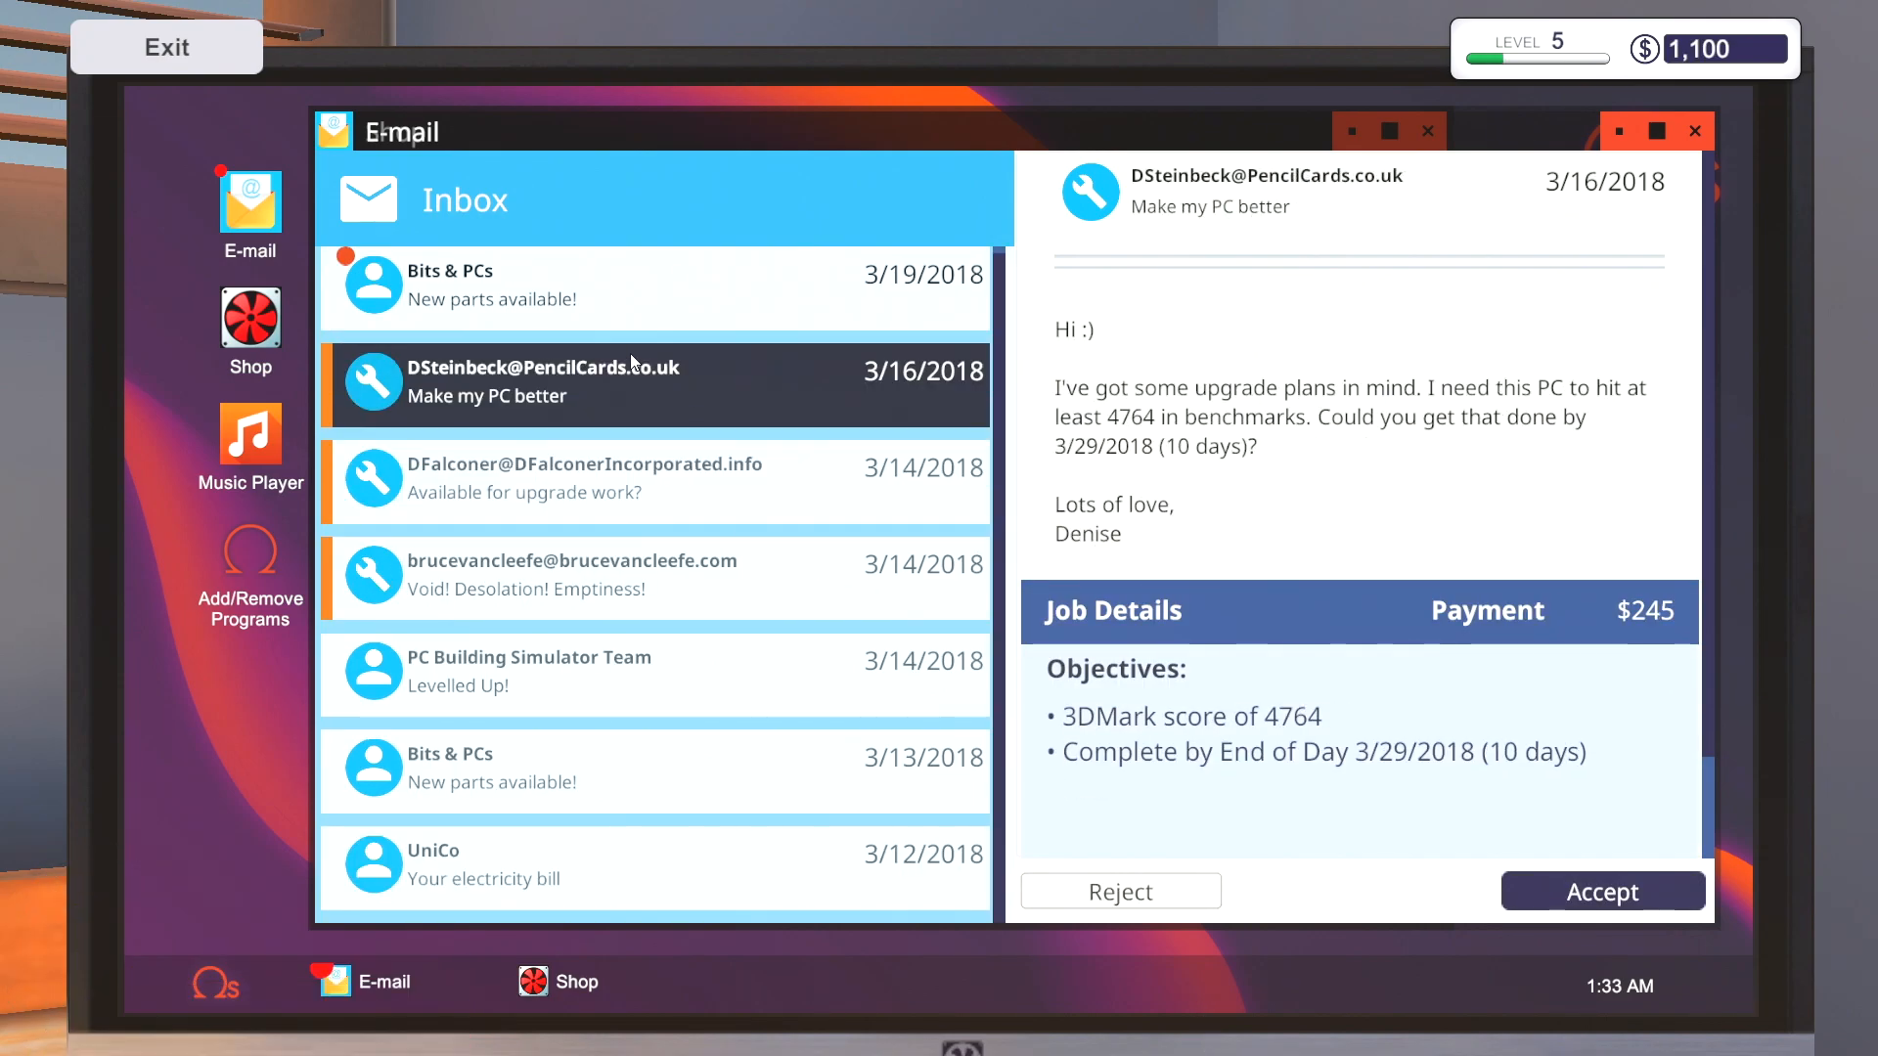
click(599, 285)
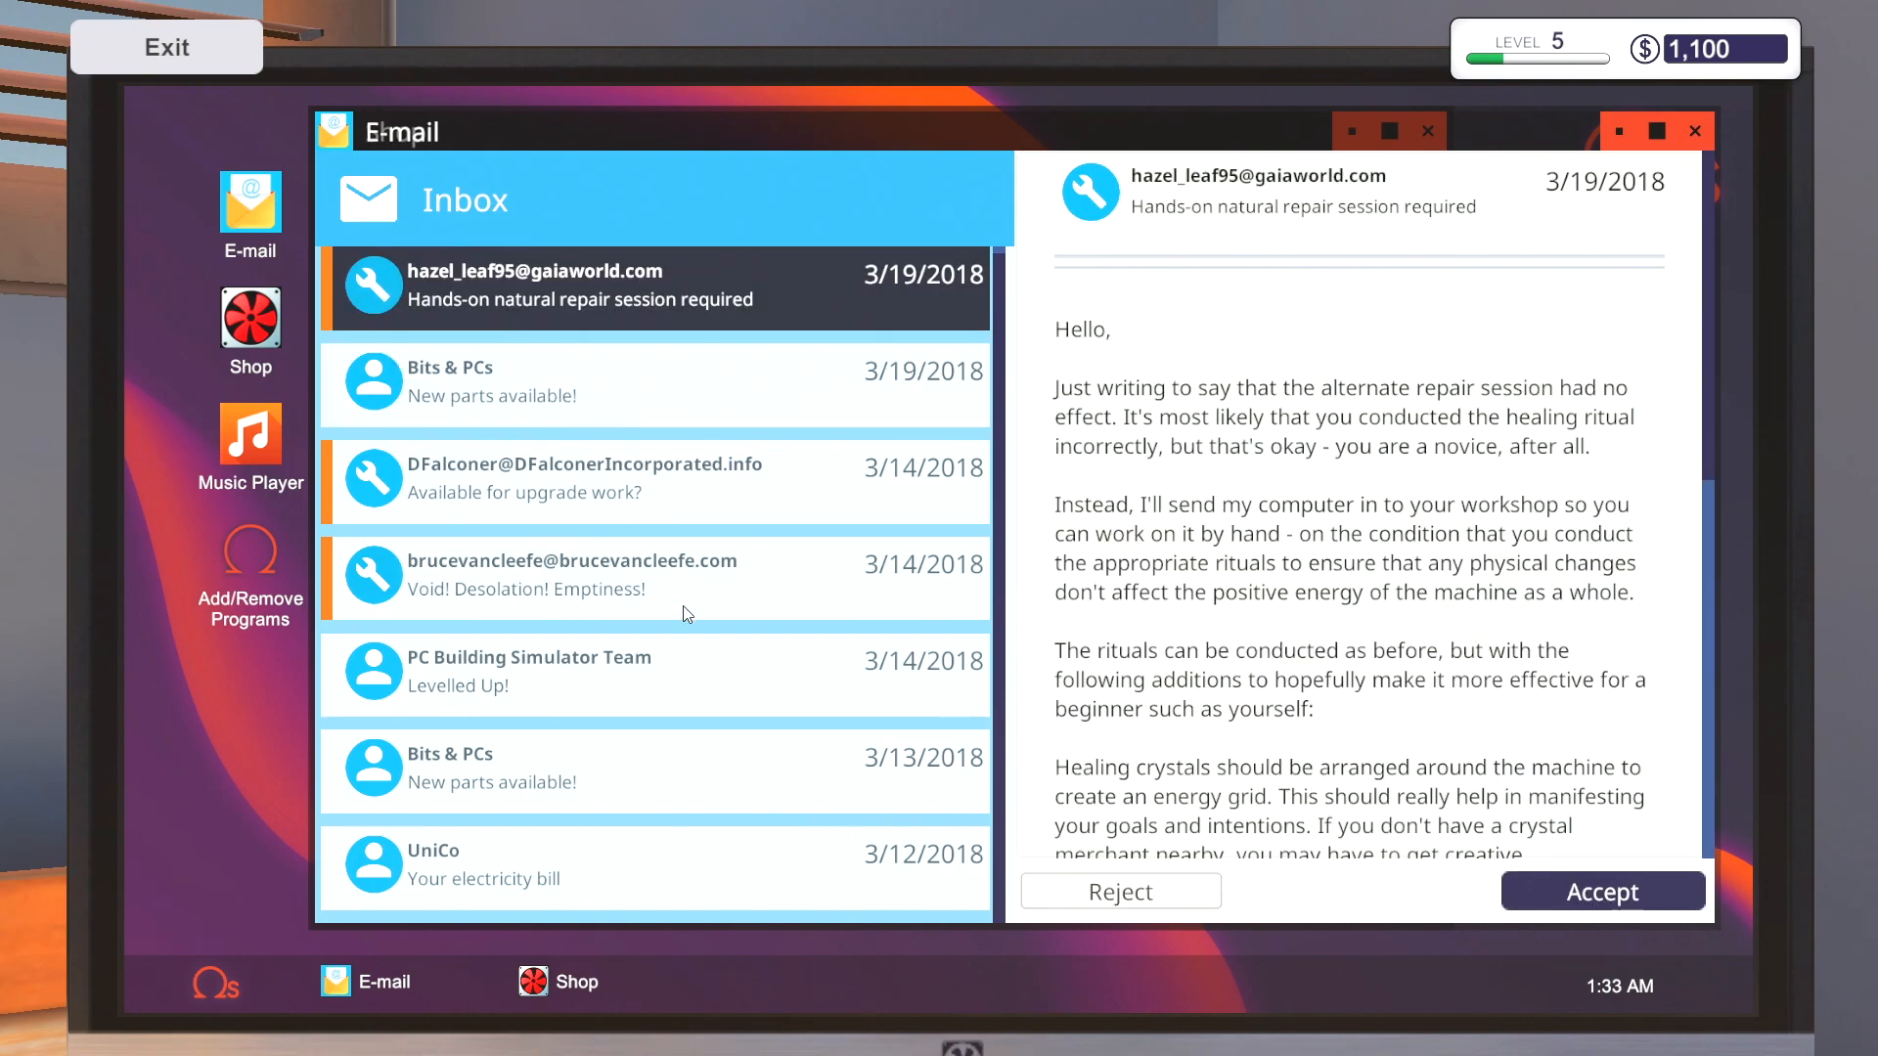
scroll(down, 3)
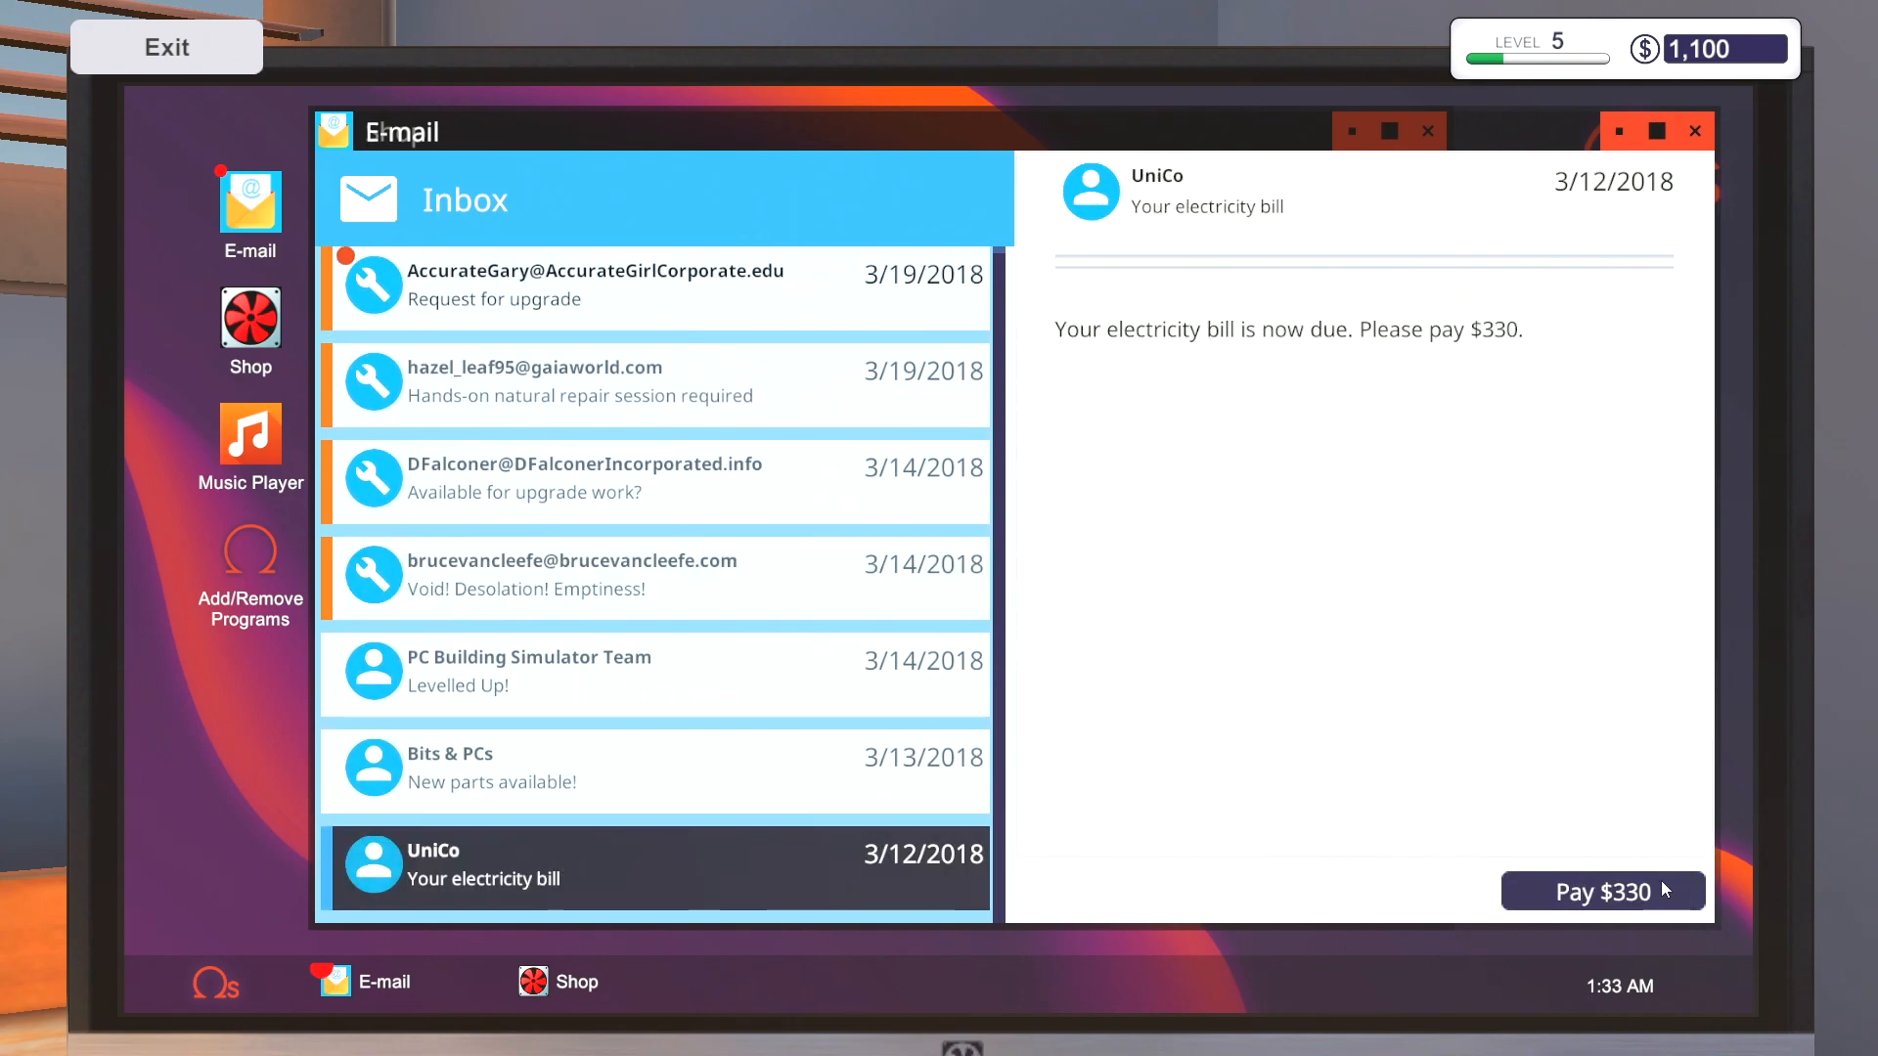
- Pay the $330 UniCo electricity bill, leaving $770, and discard the receipt
click(1602, 892)
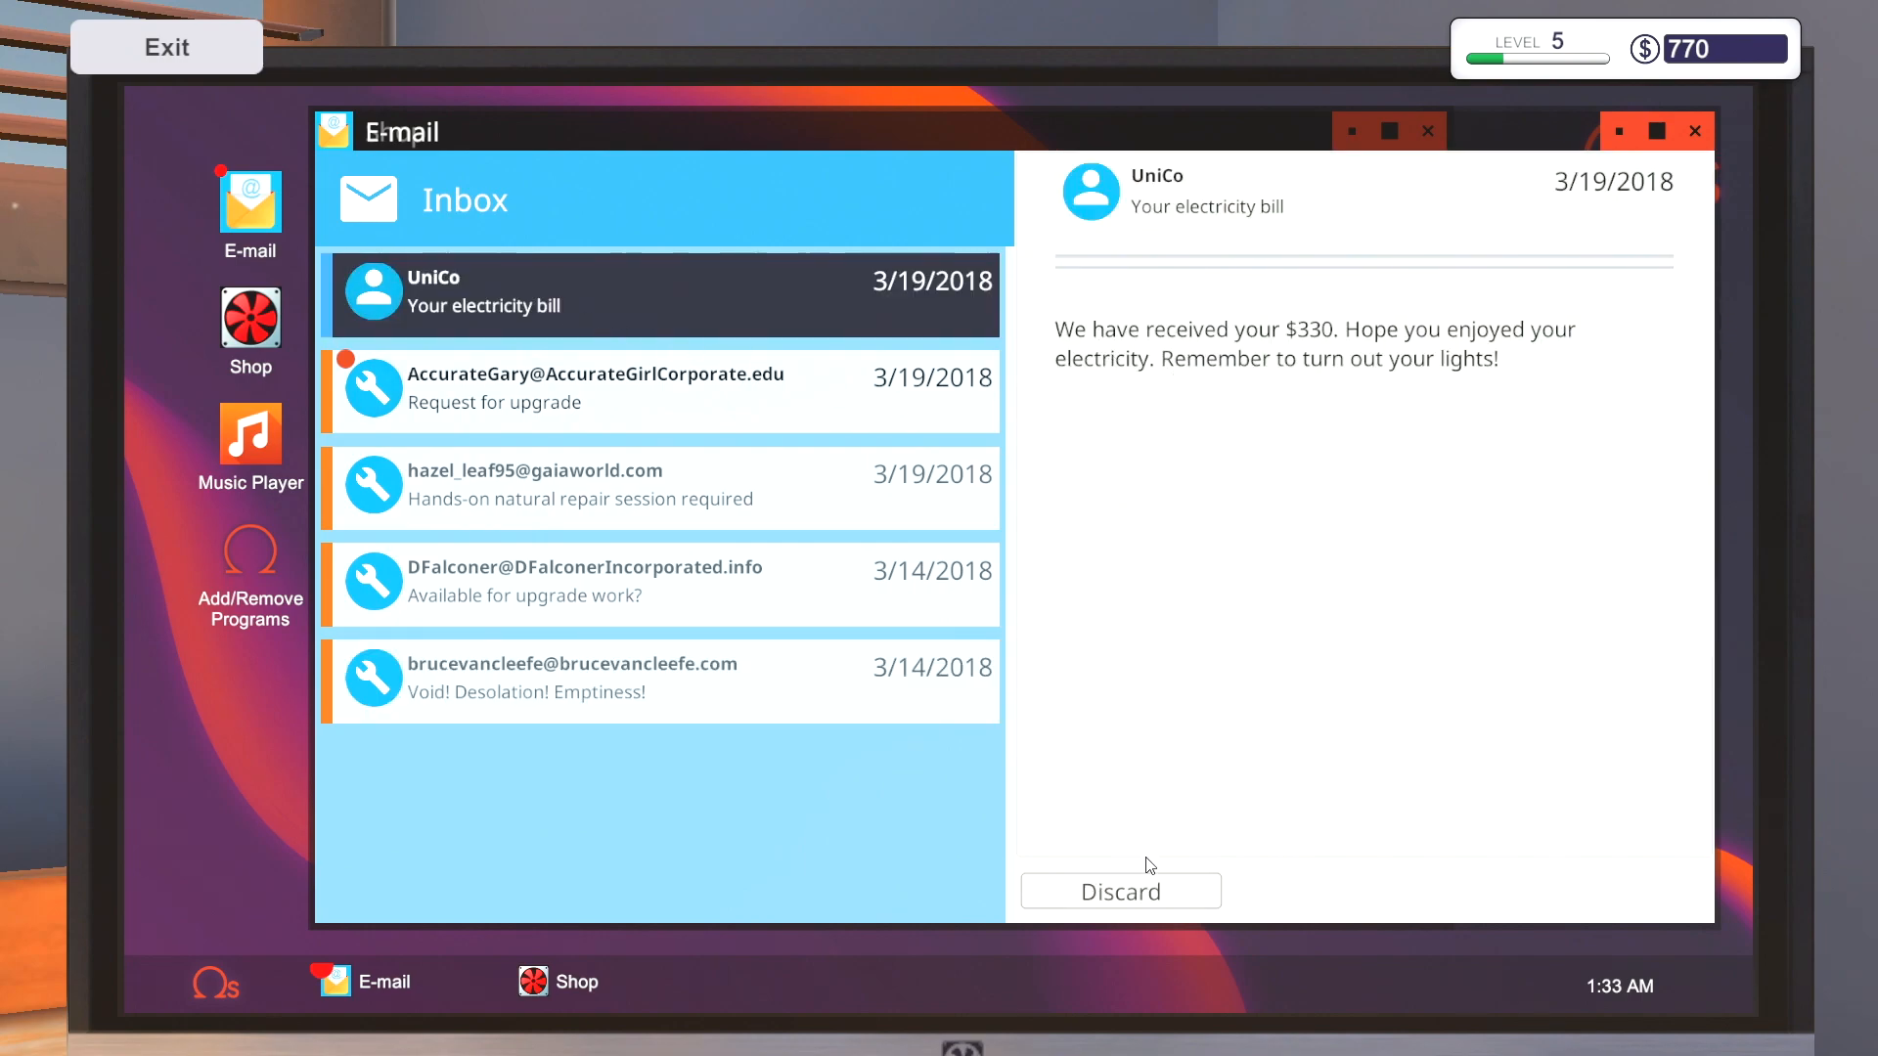
click(595, 388)
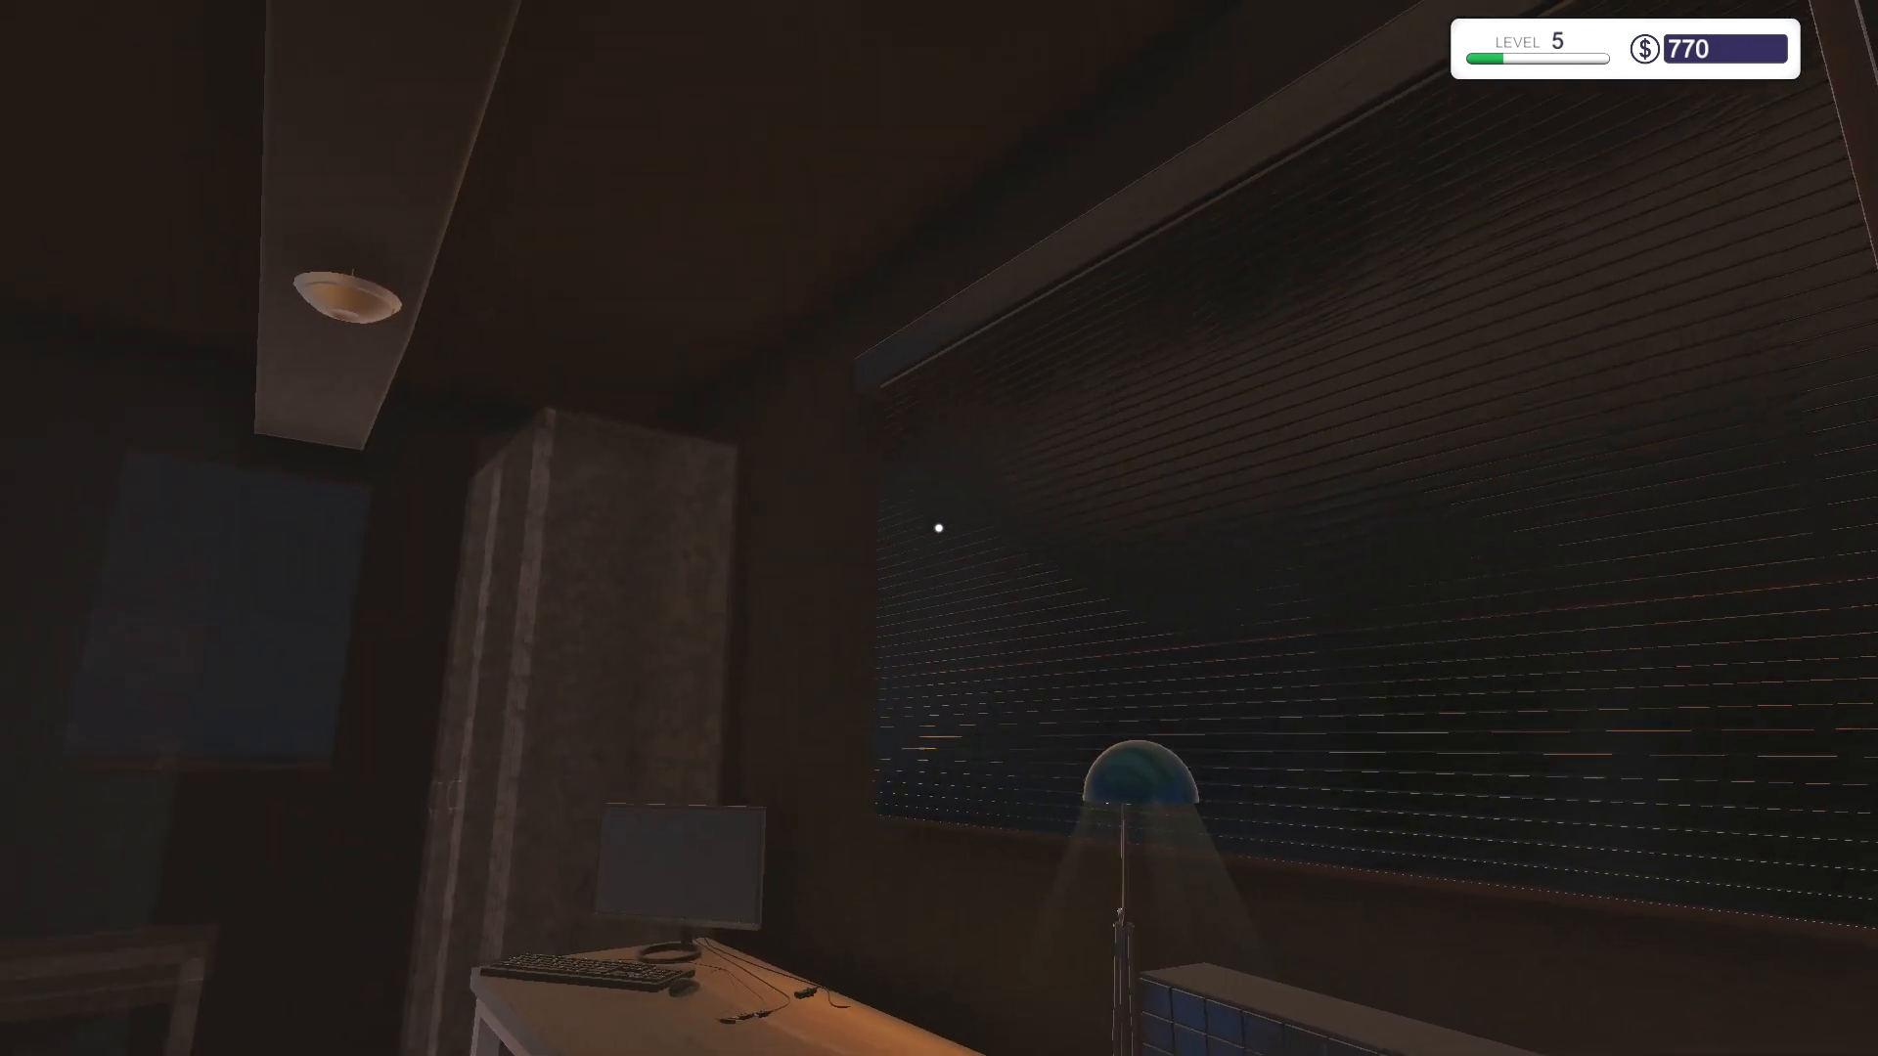
mouse_move(939, 529)
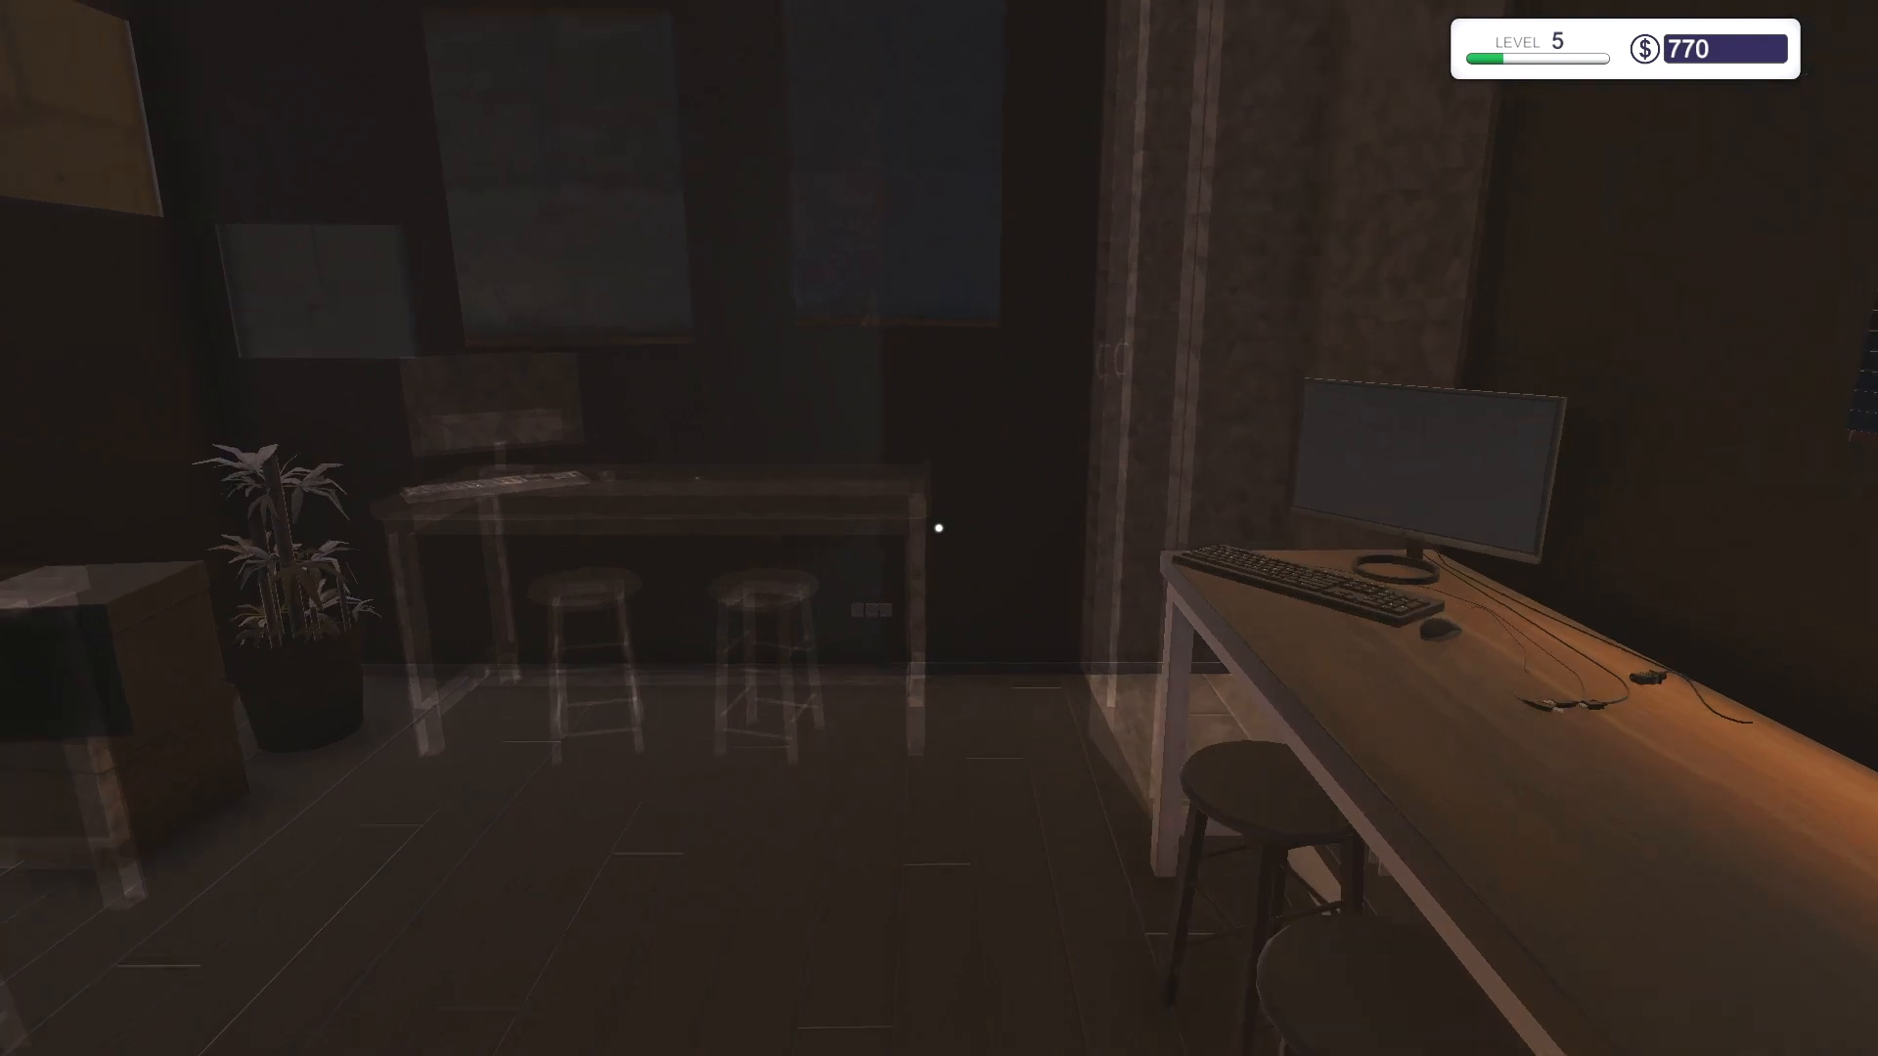
mouse_move(940, 529)
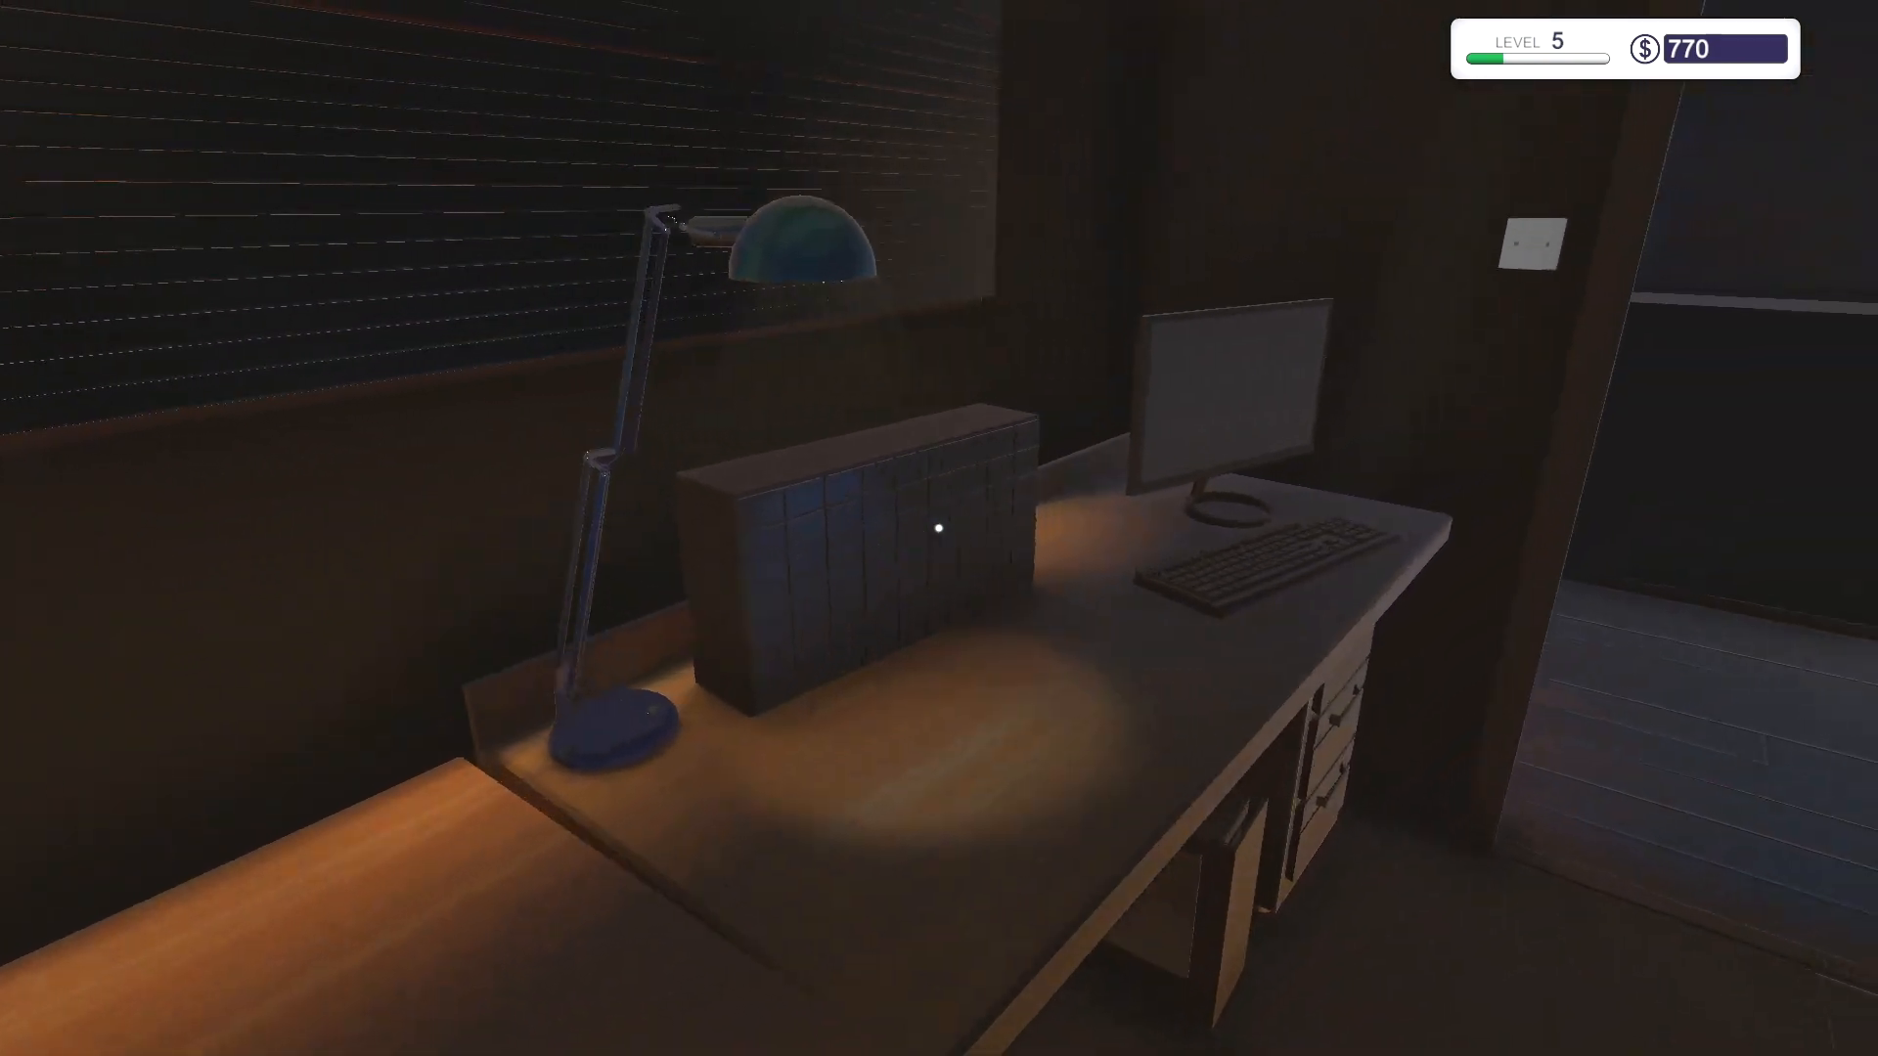
mouse_move(940, 528)
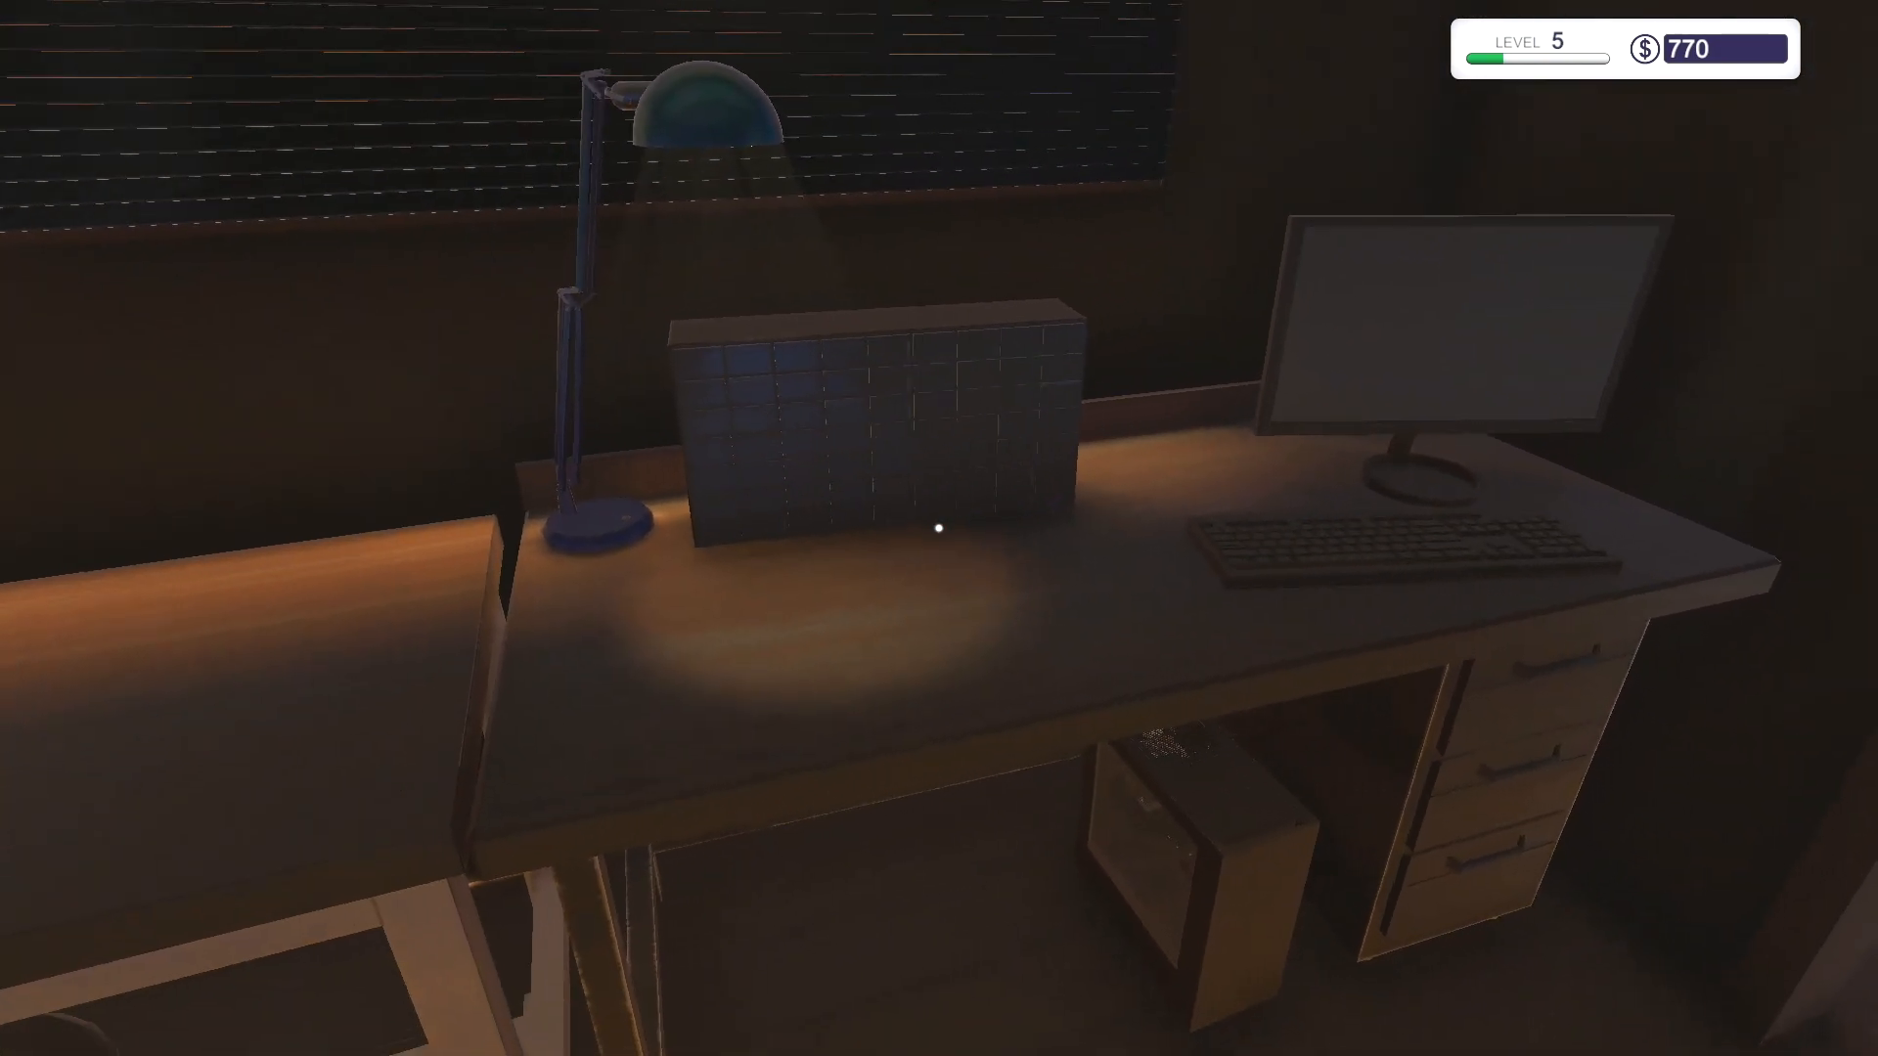
mouse_move(939, 528)
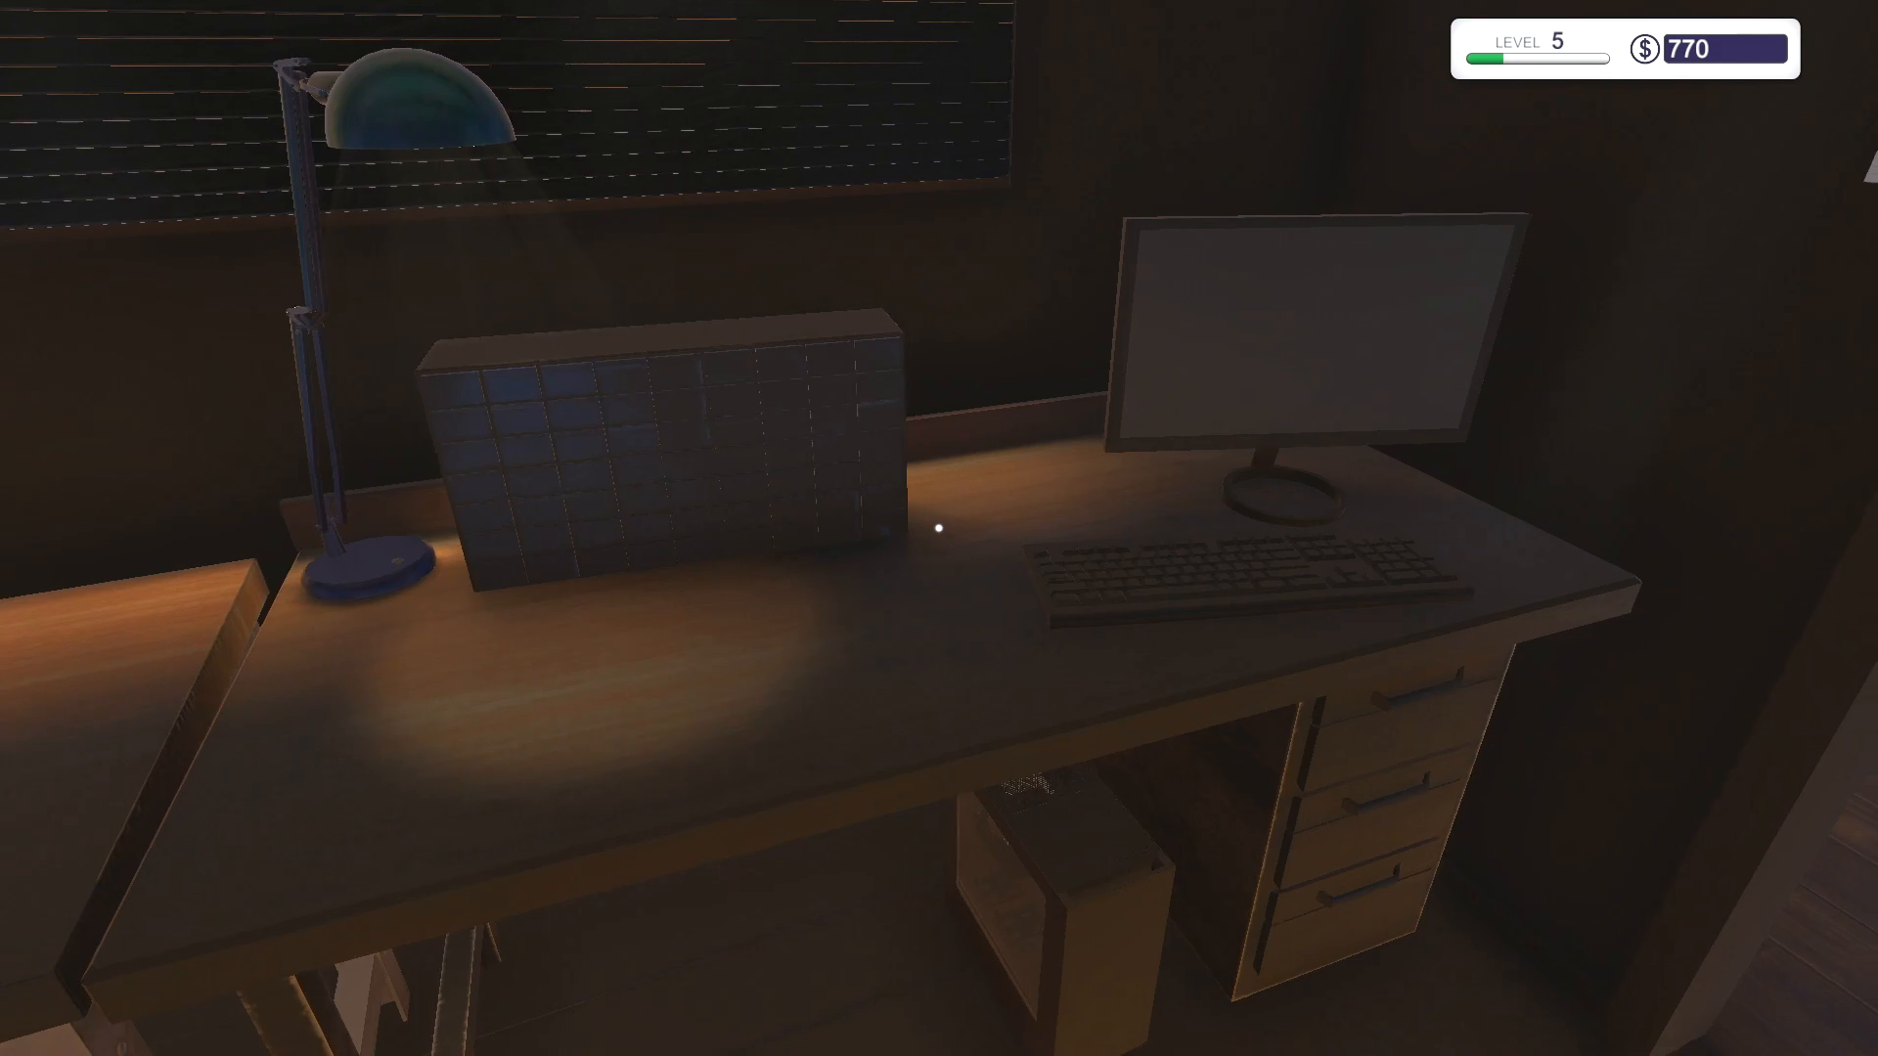